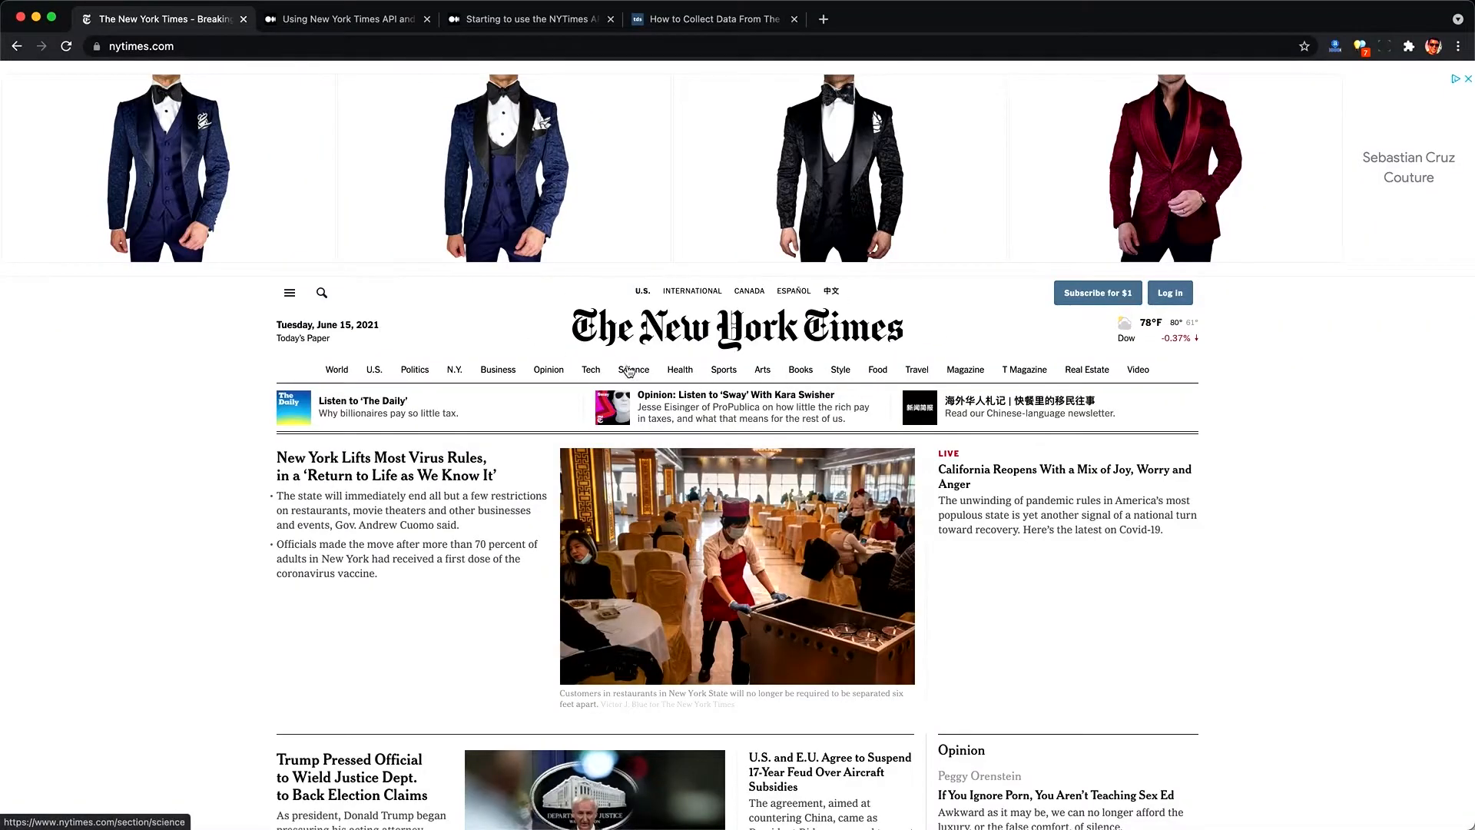
Step: Browse down through the nytimes.com home page stories
{"action": "scroll", "scroll_direction": "down", "scroll_amount": 3}
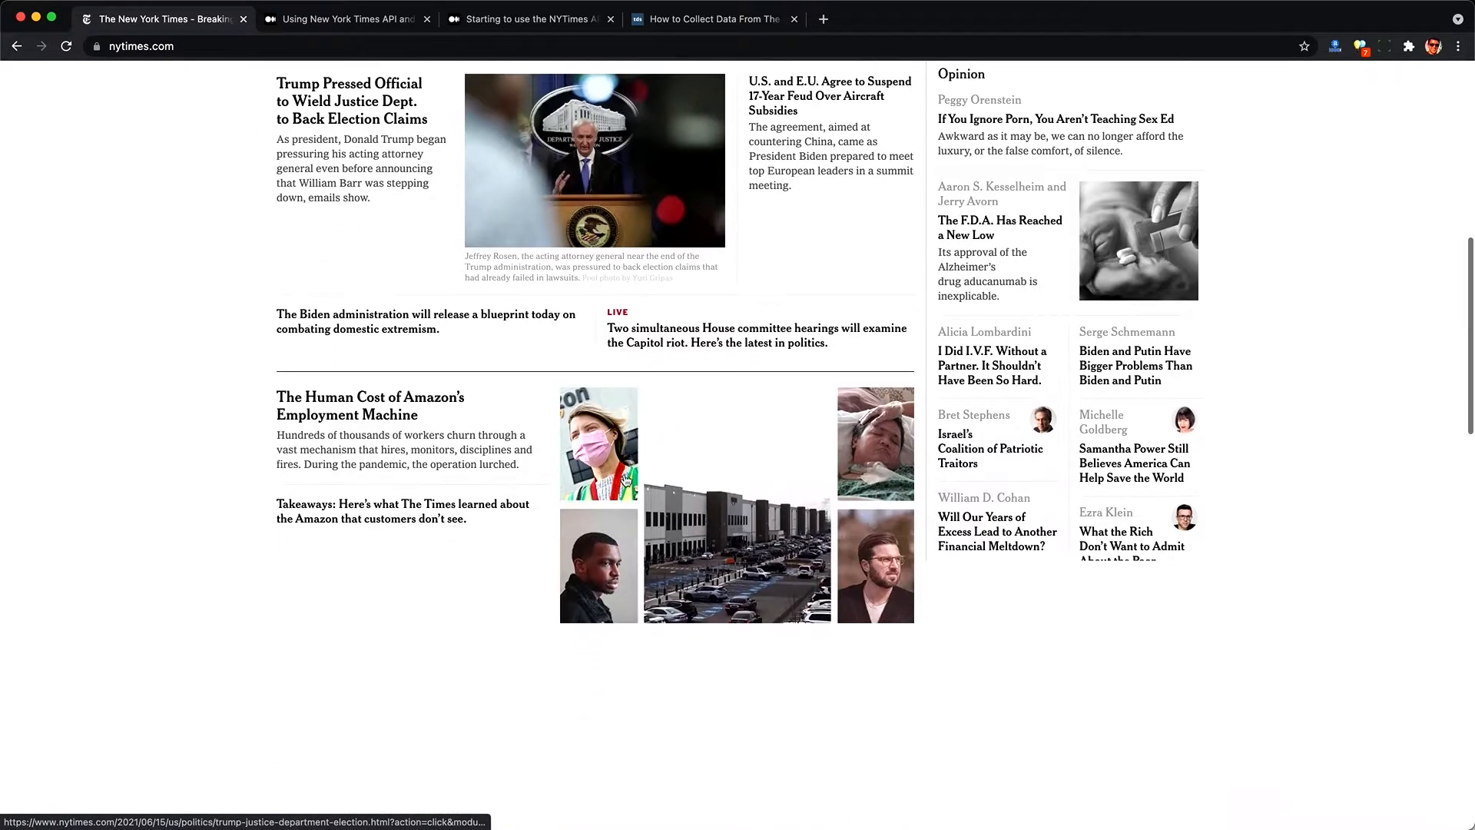
{"action": "scroll", "scroll_direction": "down", "scroll_amount": 3}
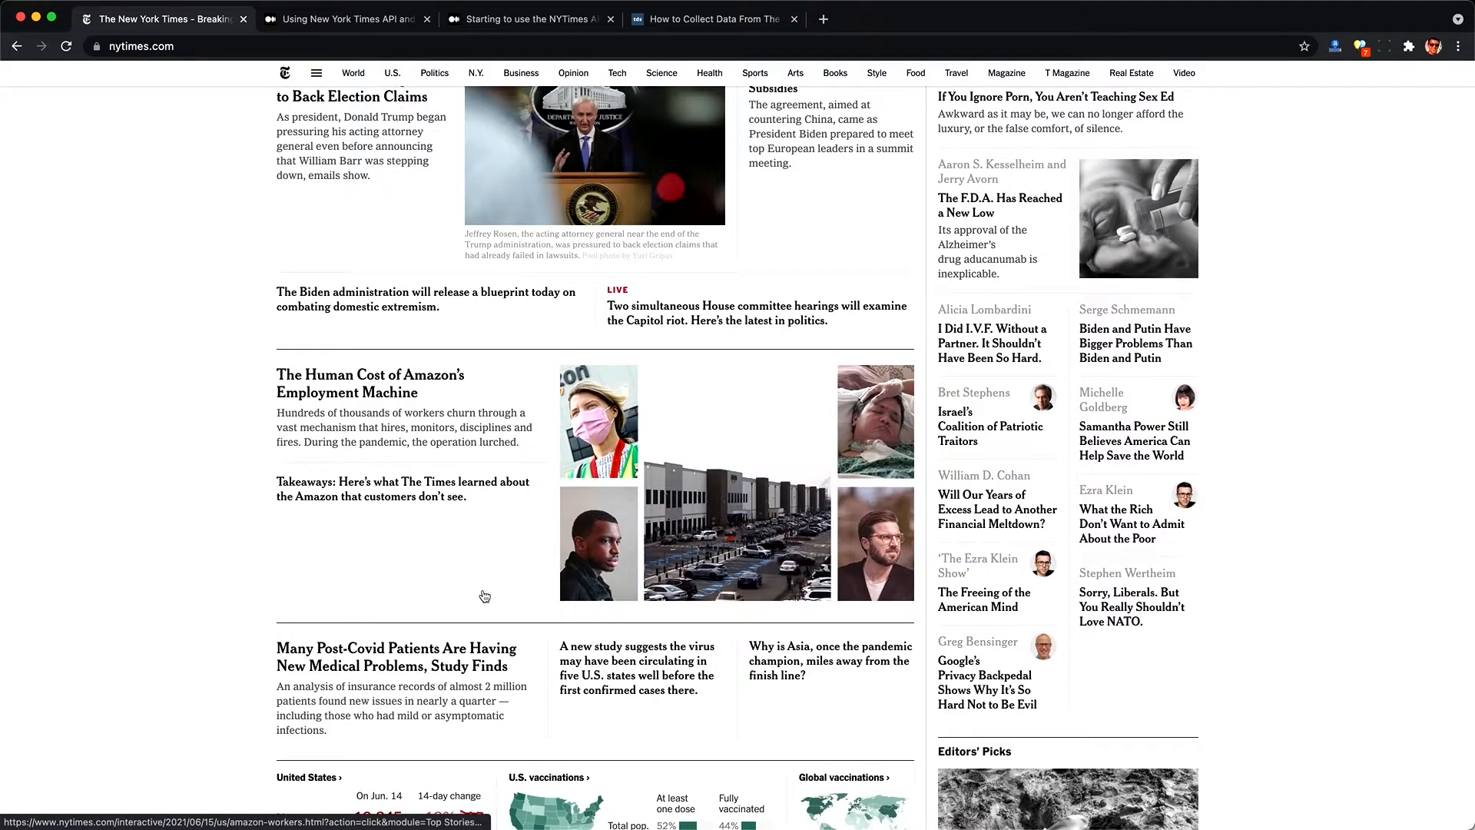
{"action": "scroll", "scroll_direction": "down", "scroll_amount": 3}
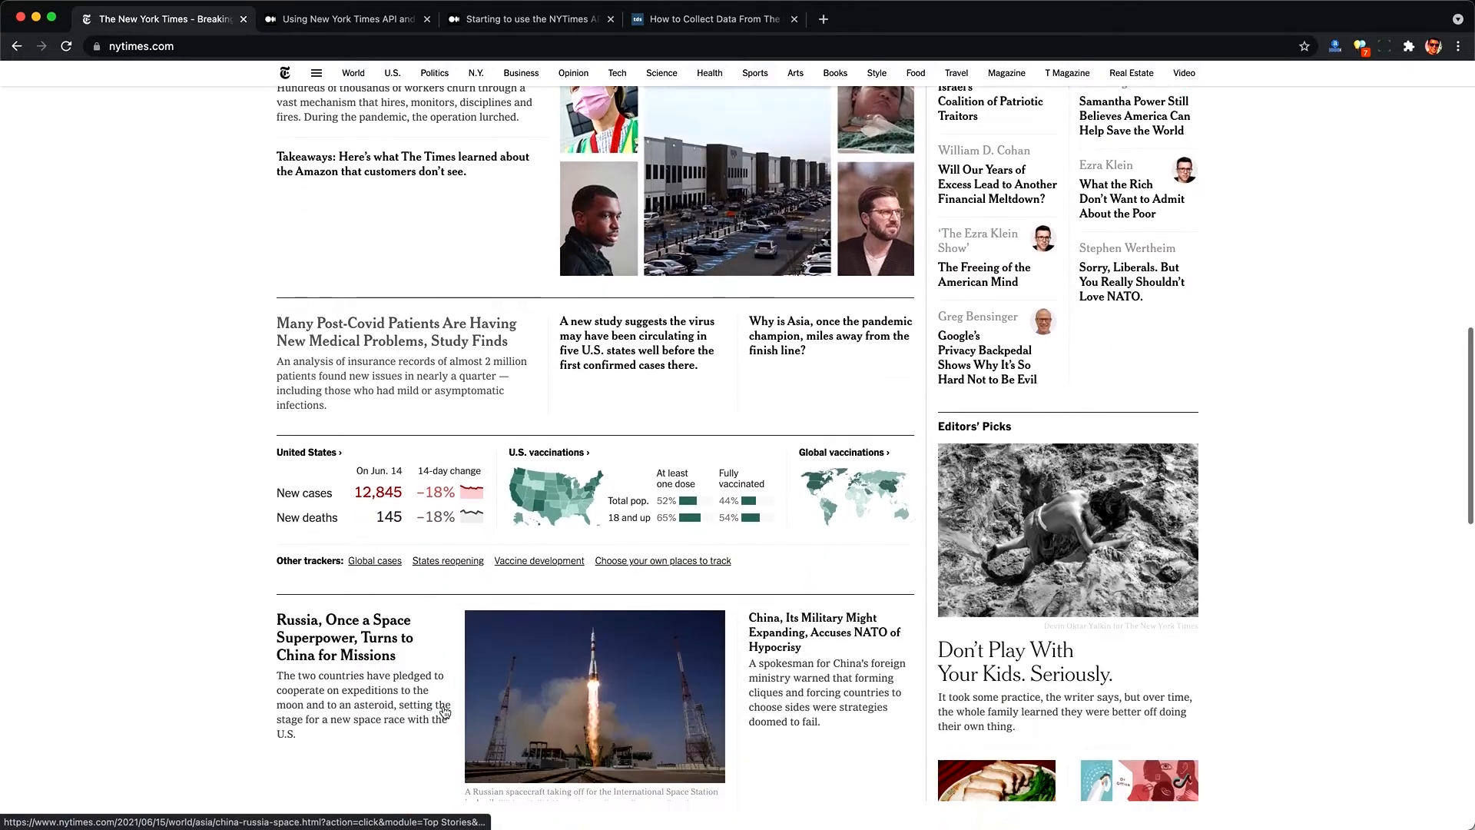
{"action": "scroll", "scroll_direction": "down", "scroll_amount": 3}
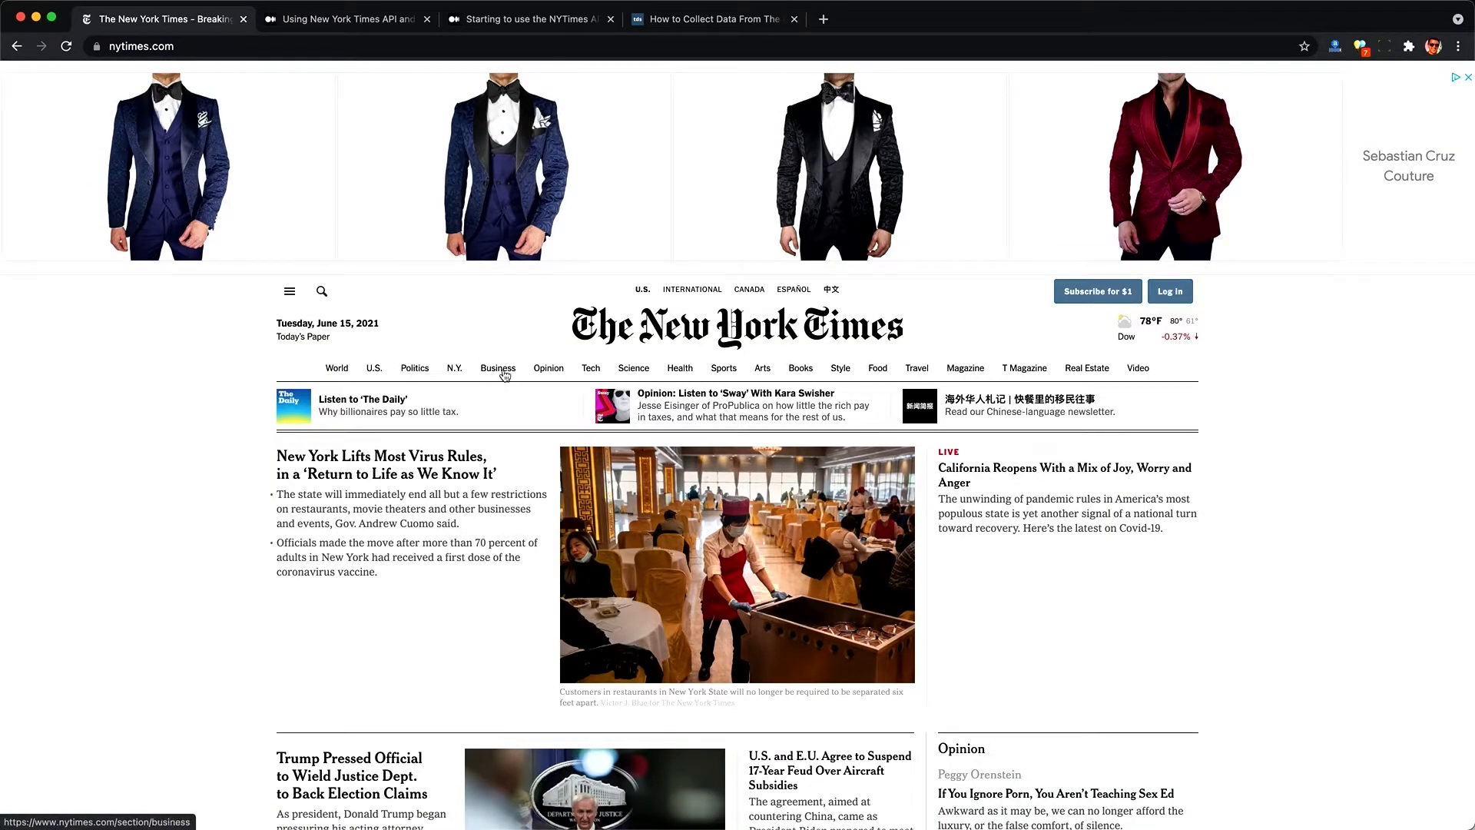
Step: Switch to the Business section and look over its headlines and market snapshot
{"action": "left_click", "coordinate": [498, 368]}
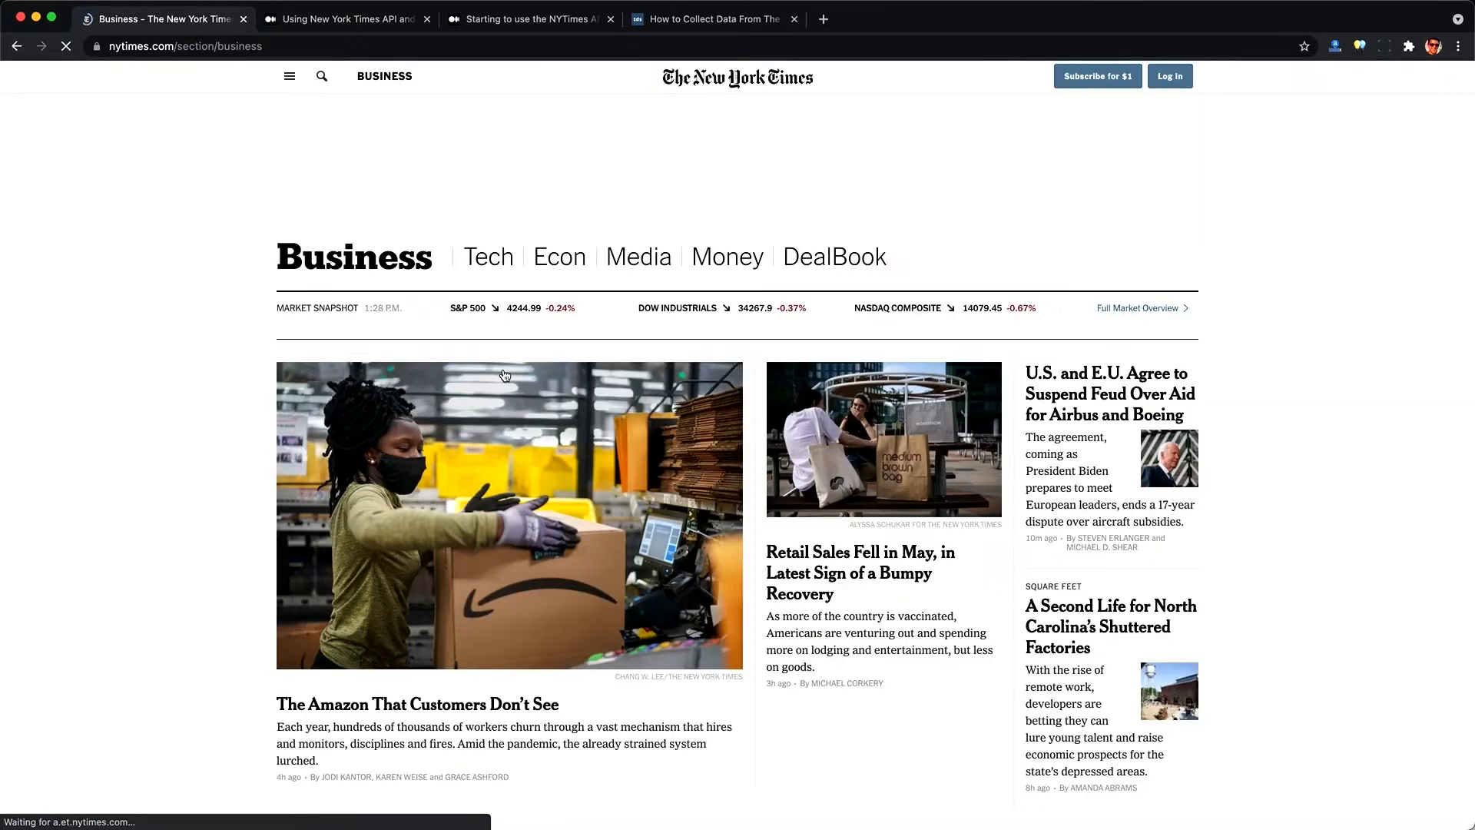
{"action": "scroll", "scroll_direction": "down", "scroll_amount": 3}
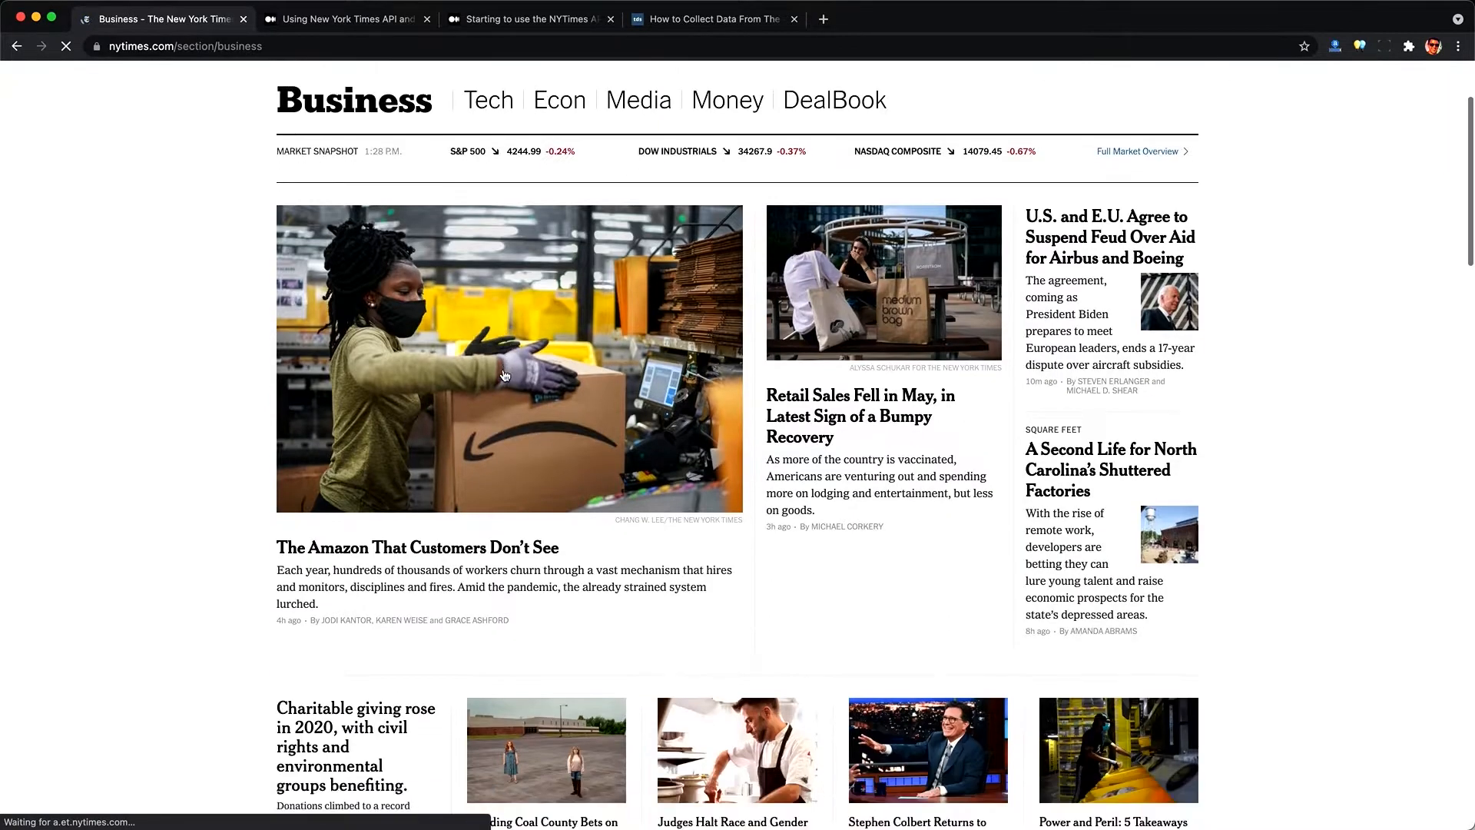
{"action": "scroll", "scroll_direction": "down", "scroll_amount": 3}
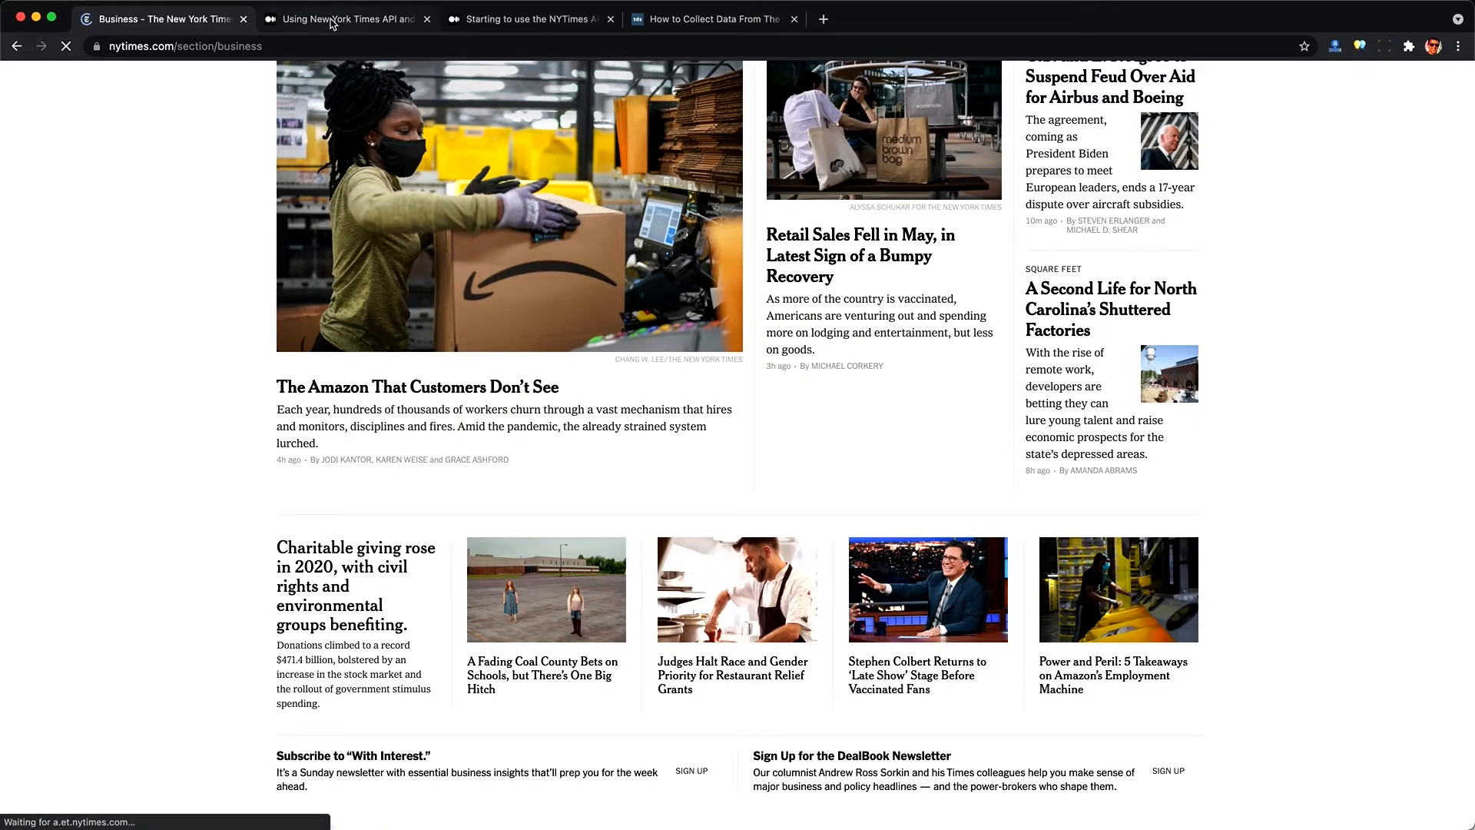
Step: Read through the Medium 'Starting to use the NYTimes API' article's console, request code and DataFrame examples
{"action": "left_click", "coordinate": [527, 19]}
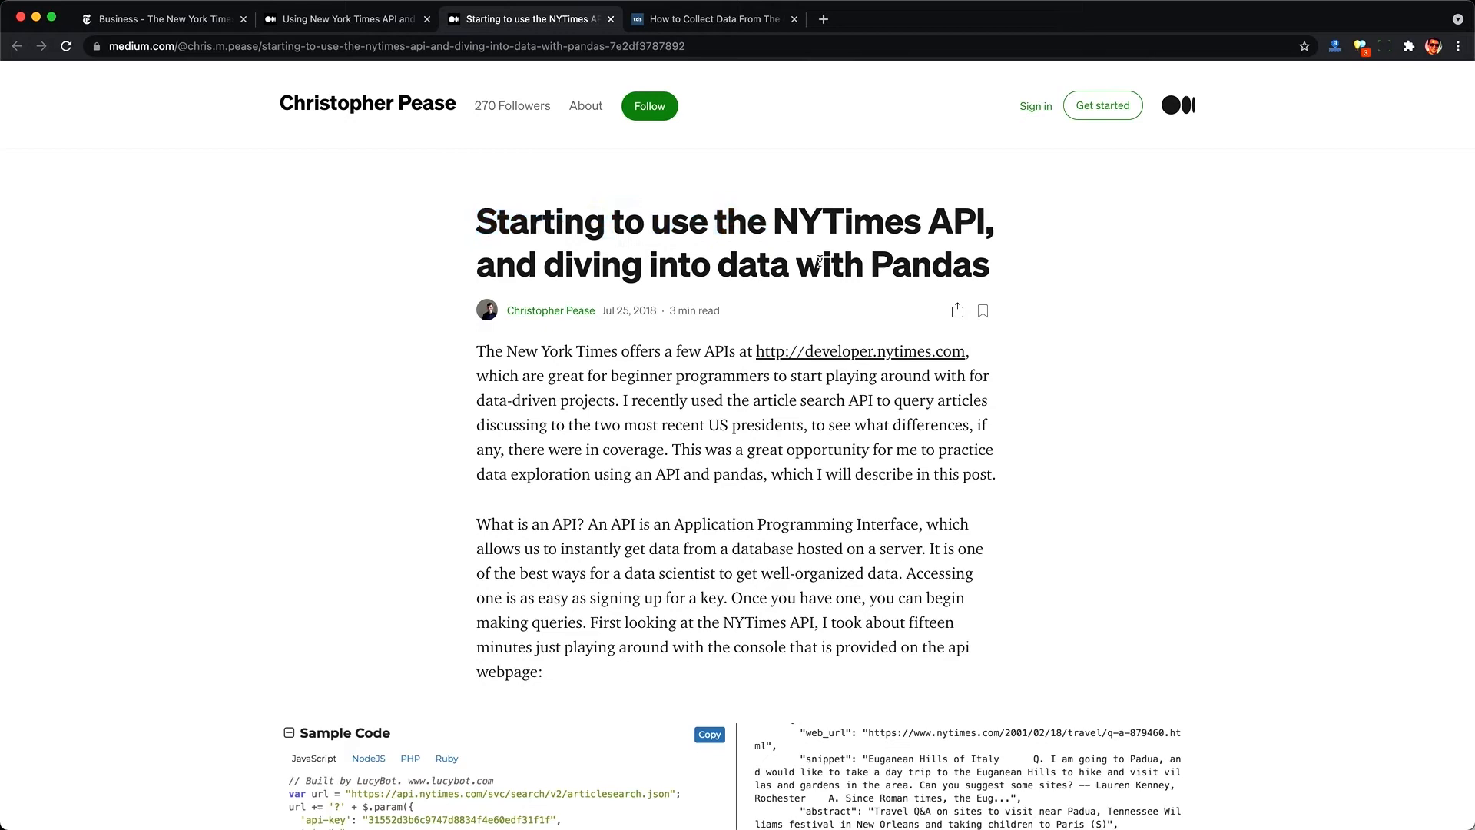
{"action": "scroll", "scroll_direction": "down", "scroll_amount": 3}
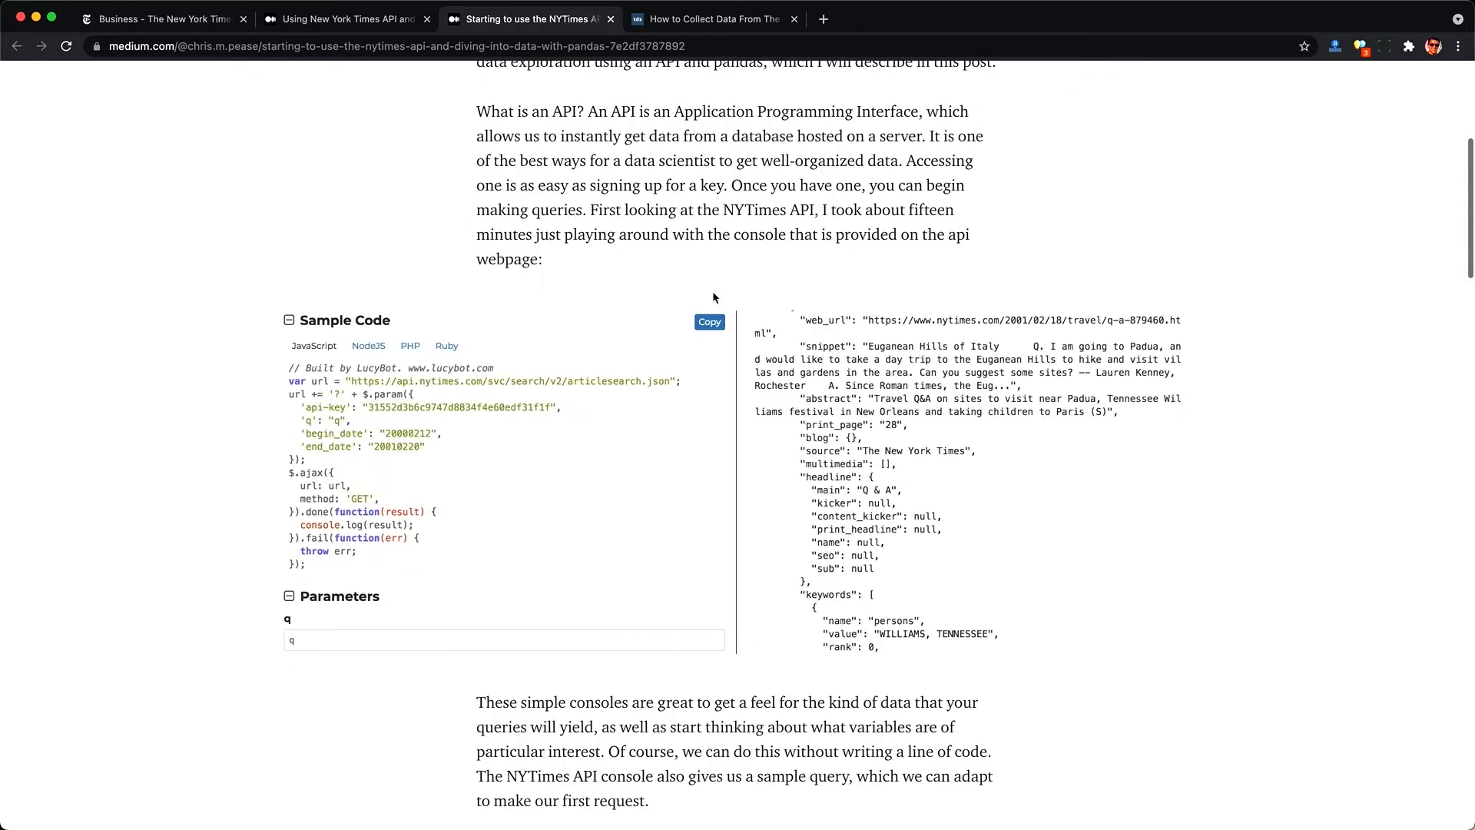
{"action": "scroll", "scroll_direction": "down", "scroll_amount": 3}
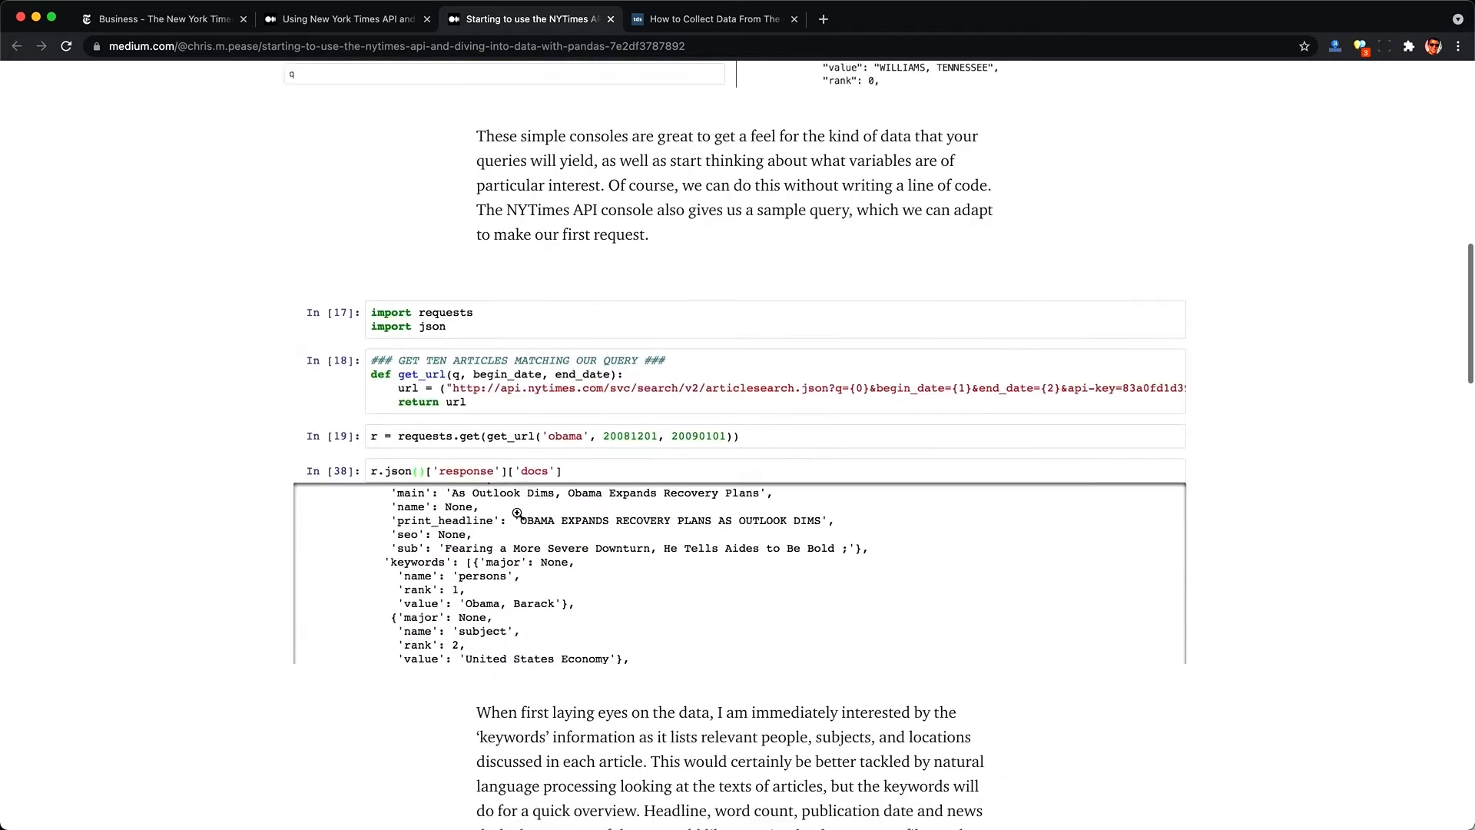
{"action": "scroll", "scroll_direction": "down", "scroll_amount": 3}
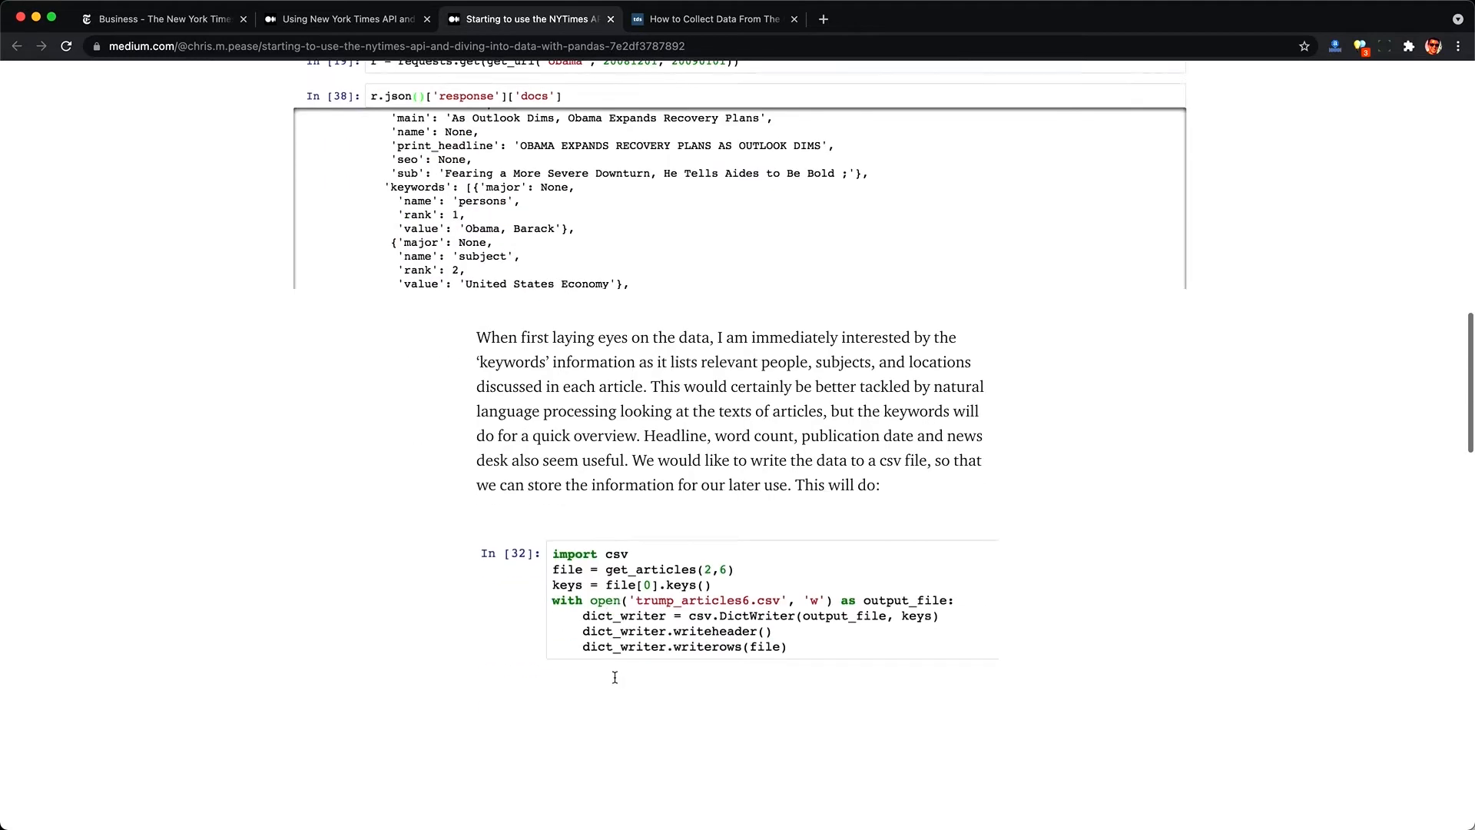
{"action": "scroll", "scroll_direction": "down", "scroll_amount": 3}
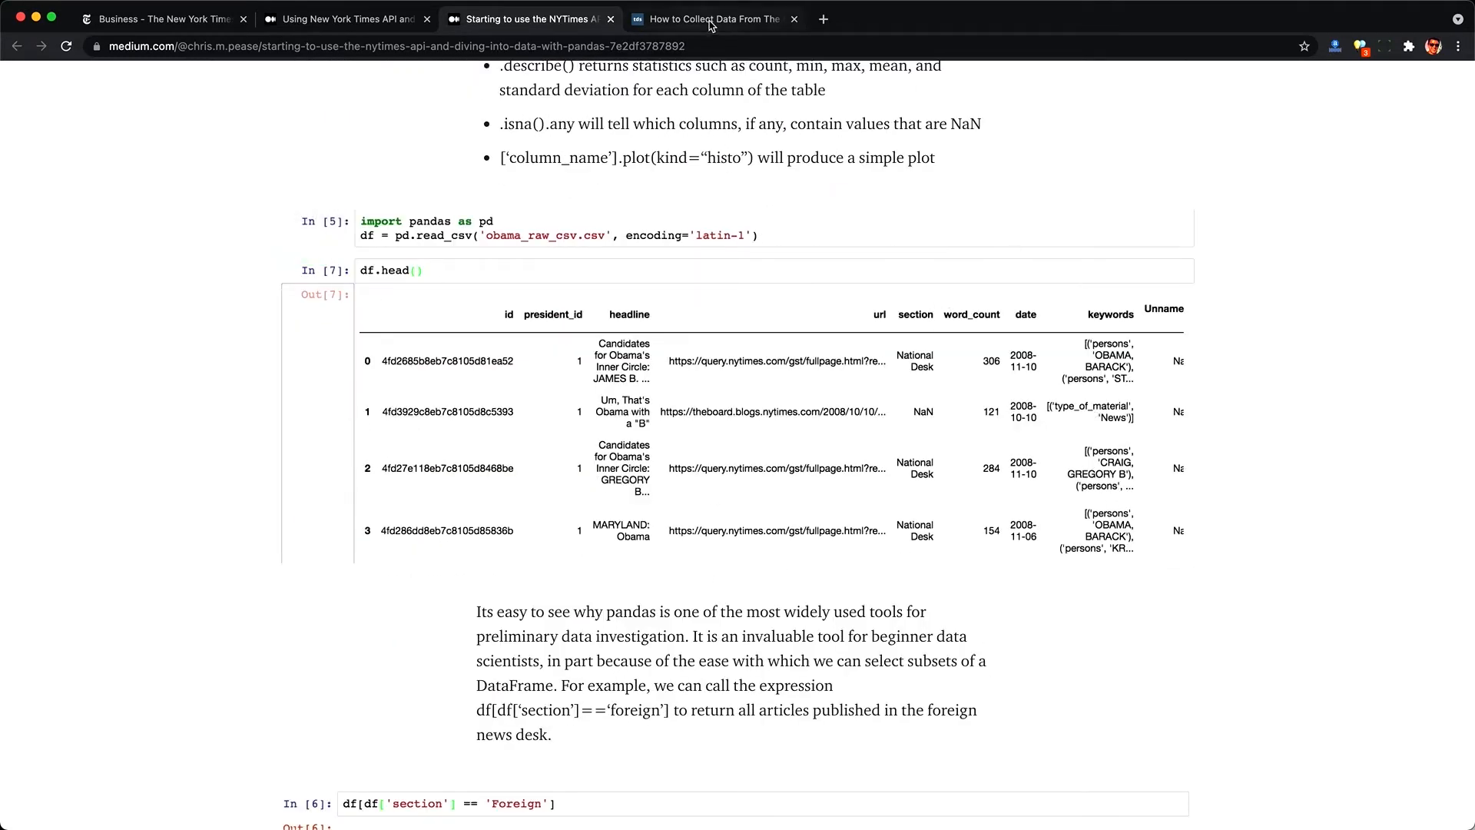
Step: Read through the Towards Data Science 'How to Collect Data From The New York Times' Archive API tutorial
{"action": "left_click", "coordinate": [713, 18]}
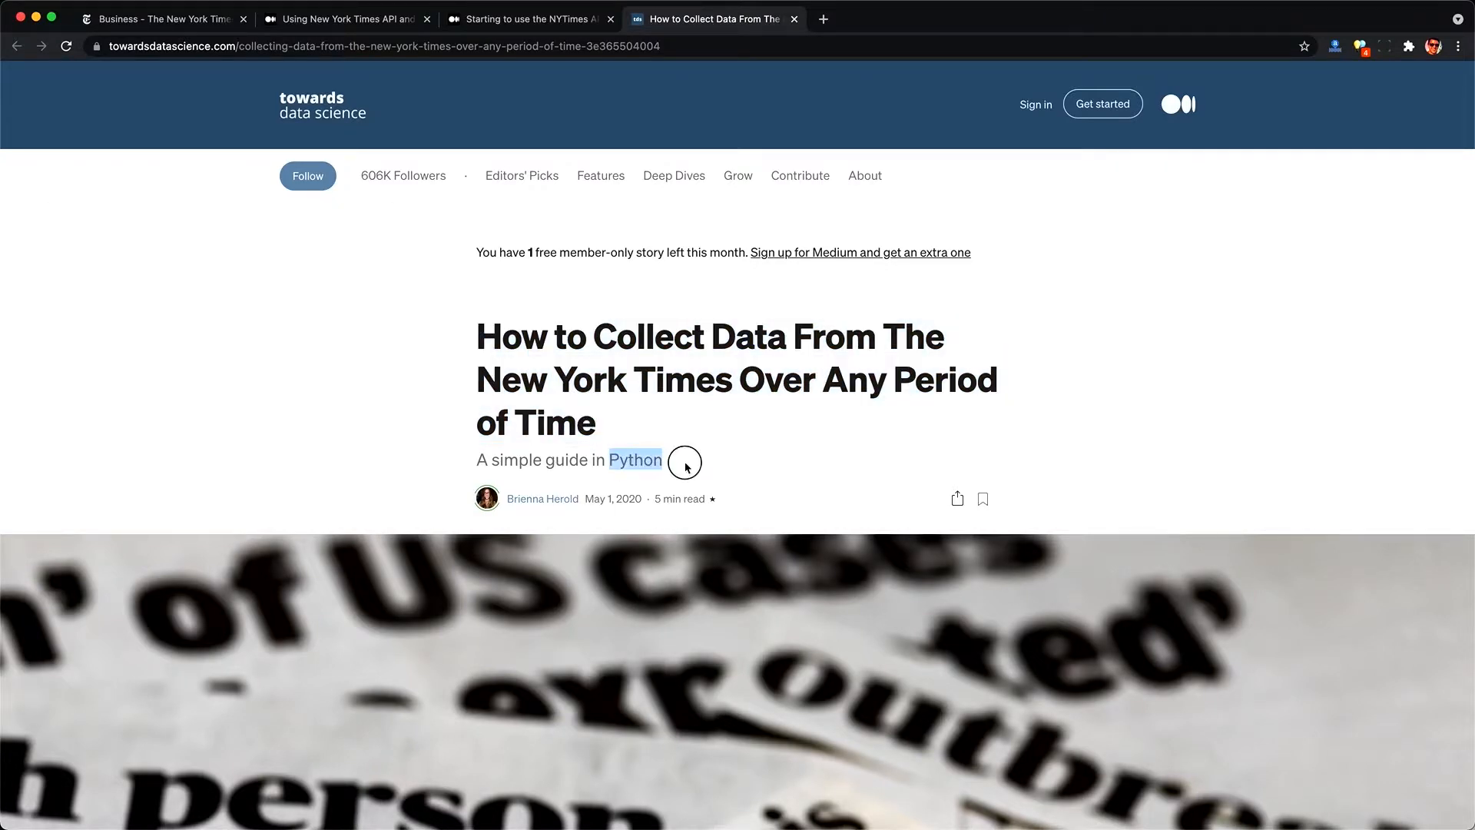
{"action": "scroll", "scroll_direction": "down", "scroll_amount": 3}
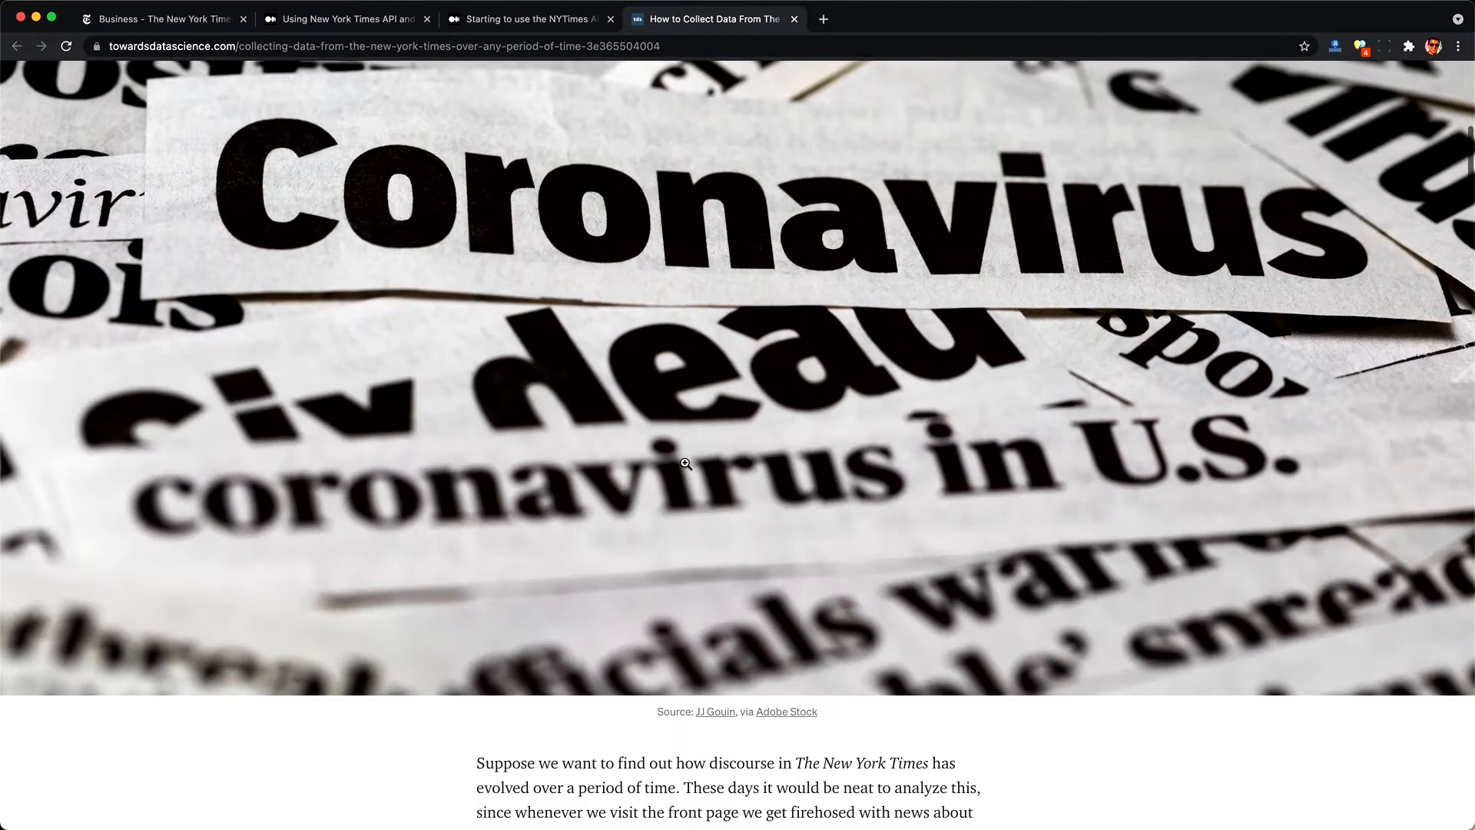
{"action": "scroll", "scroll_direction": "down", "scroll_amount": 3}
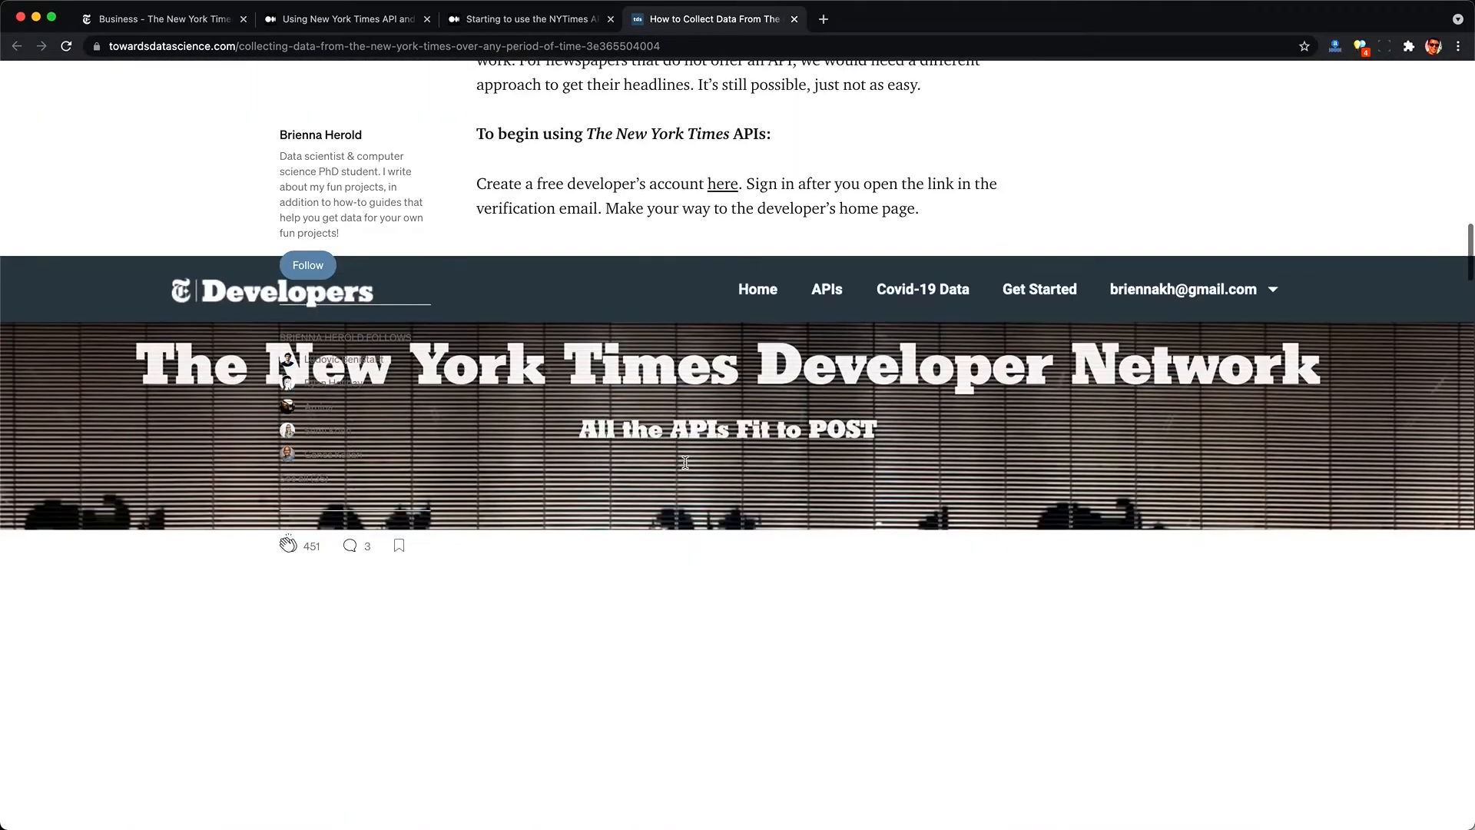
{"action": "scroll", "scroll_direction": "down", "scroll_amount": 3}
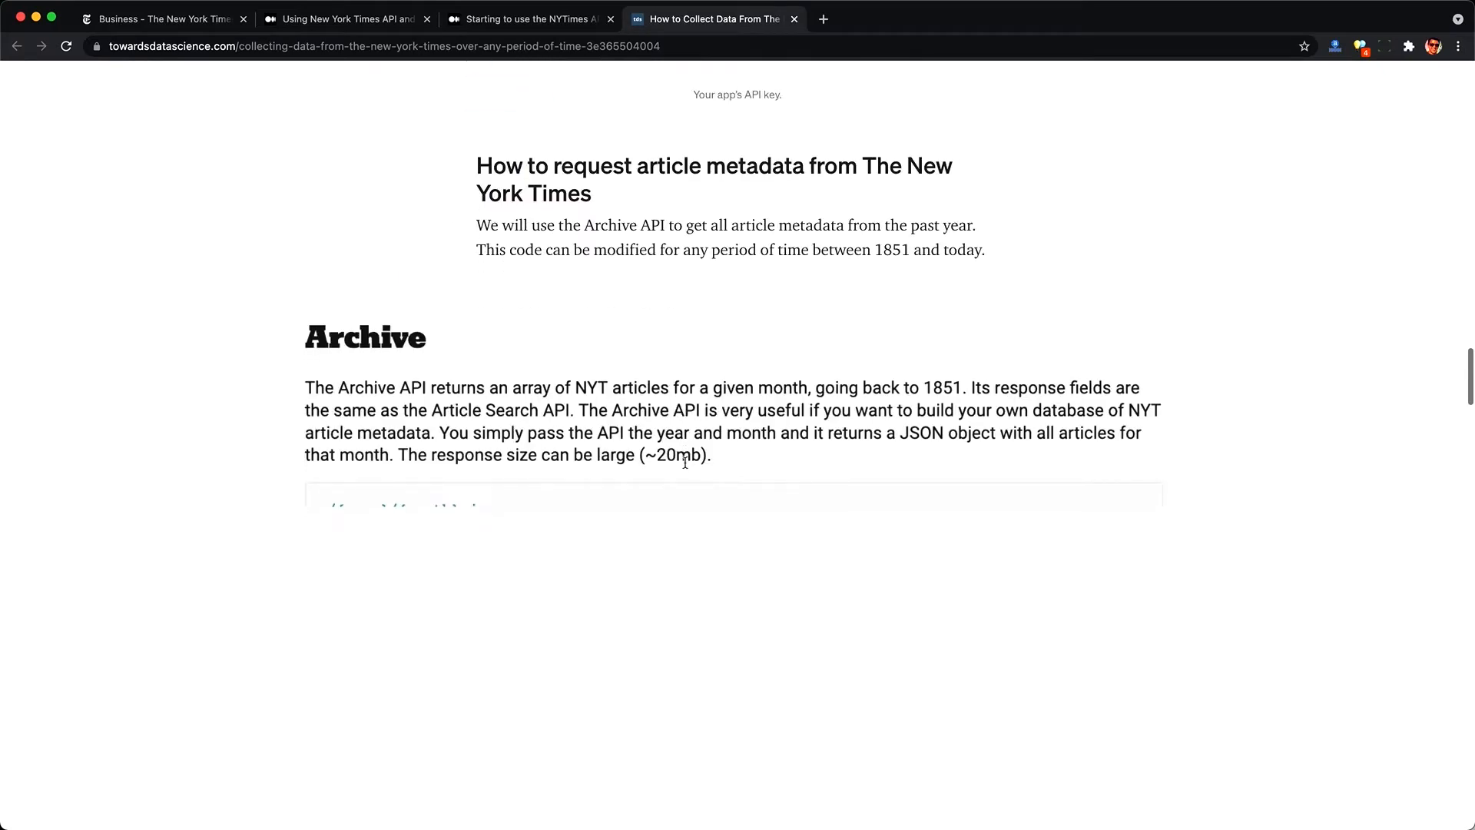
{"action": "scroll", "scroll_direction": "down", "scroll_amount": 3}
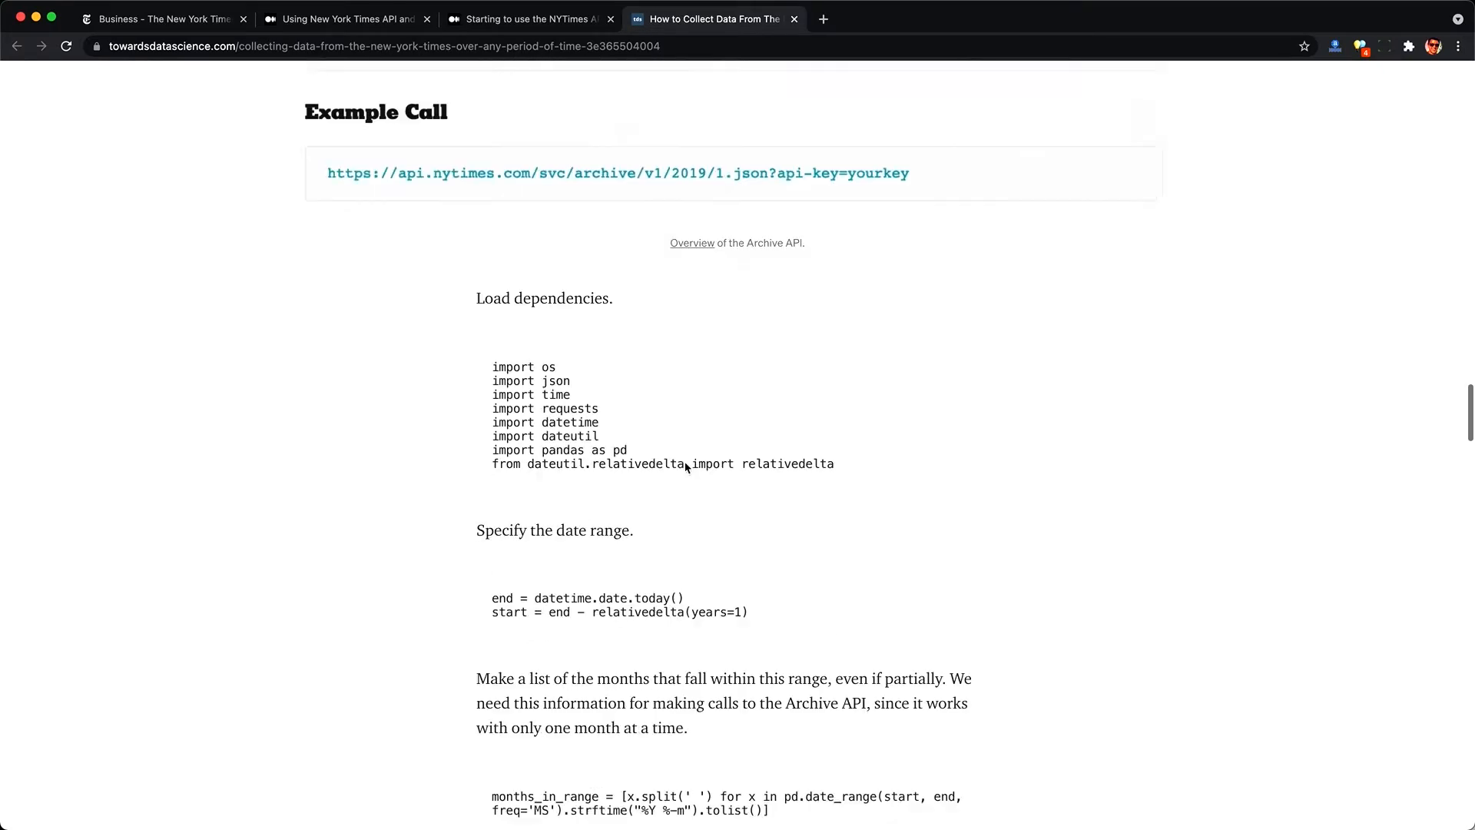
{"action": "scroll", "scroll_direction": "down", "scroll_amount": 3}
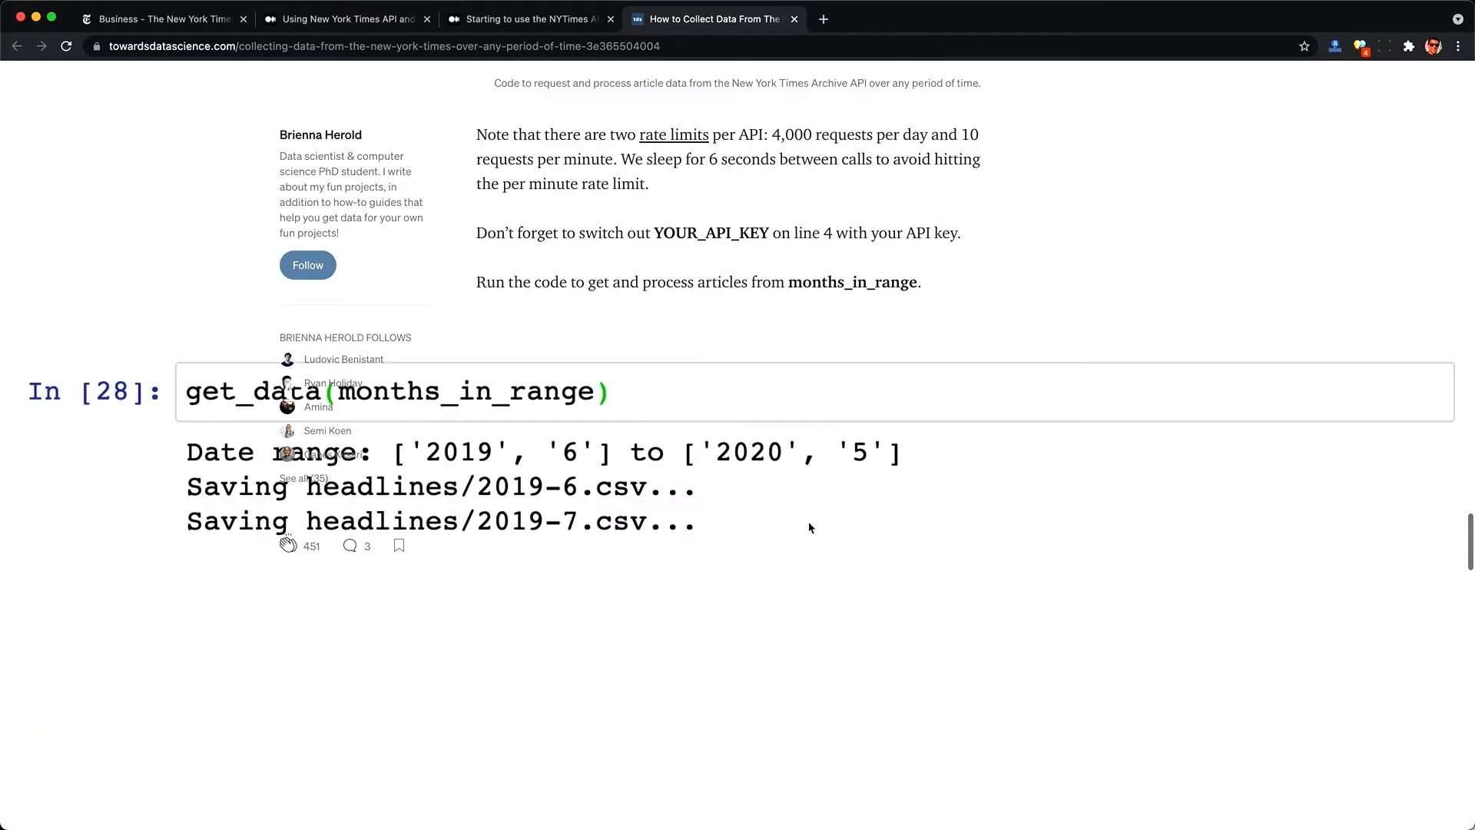
{"action": "scroll", "scroll_direction": "up", "scroll_amount": 3}
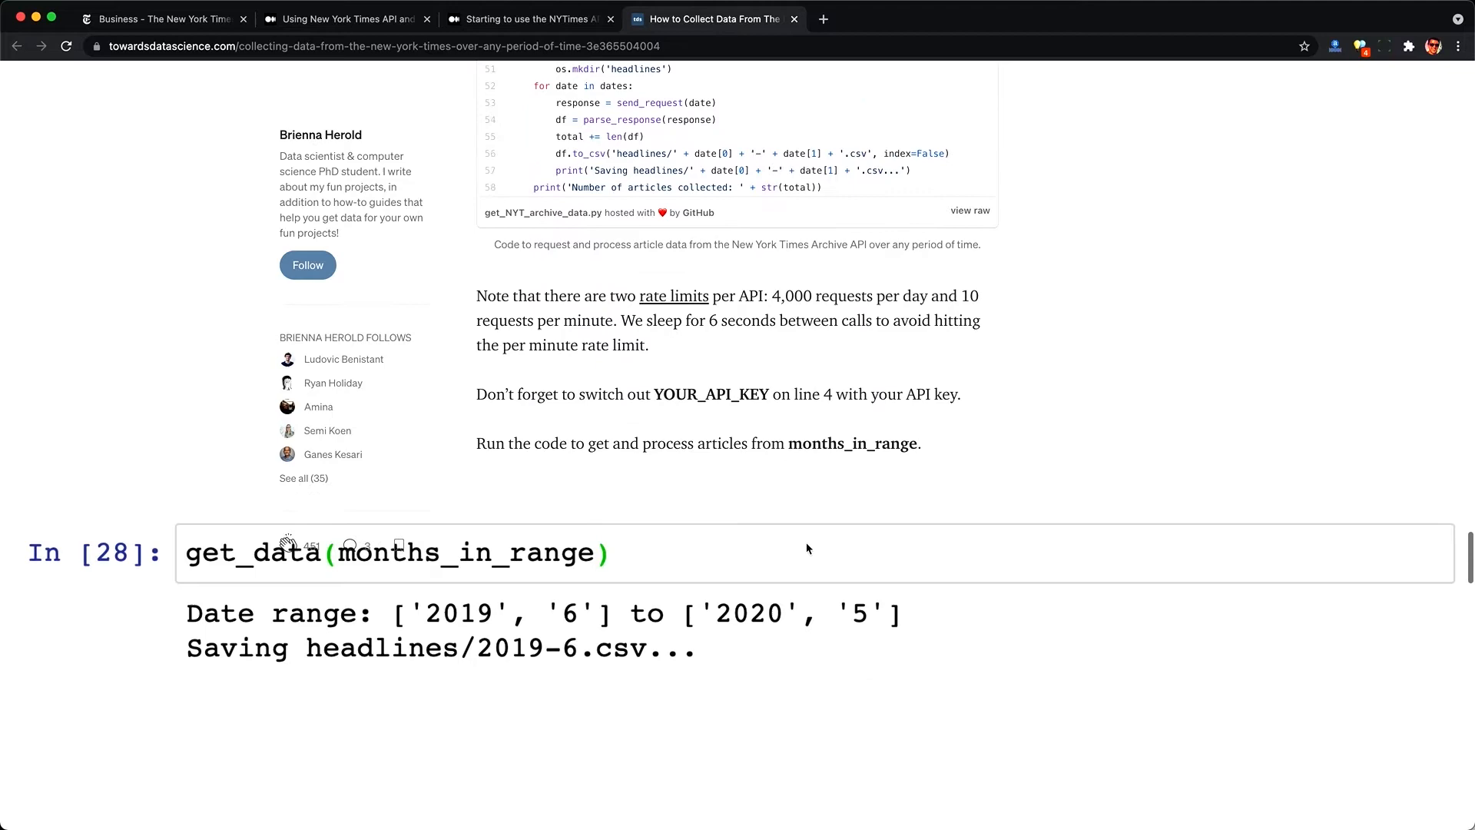
{"action": "scroll", "scroll_direction": "down", "scroll_amount": 3}
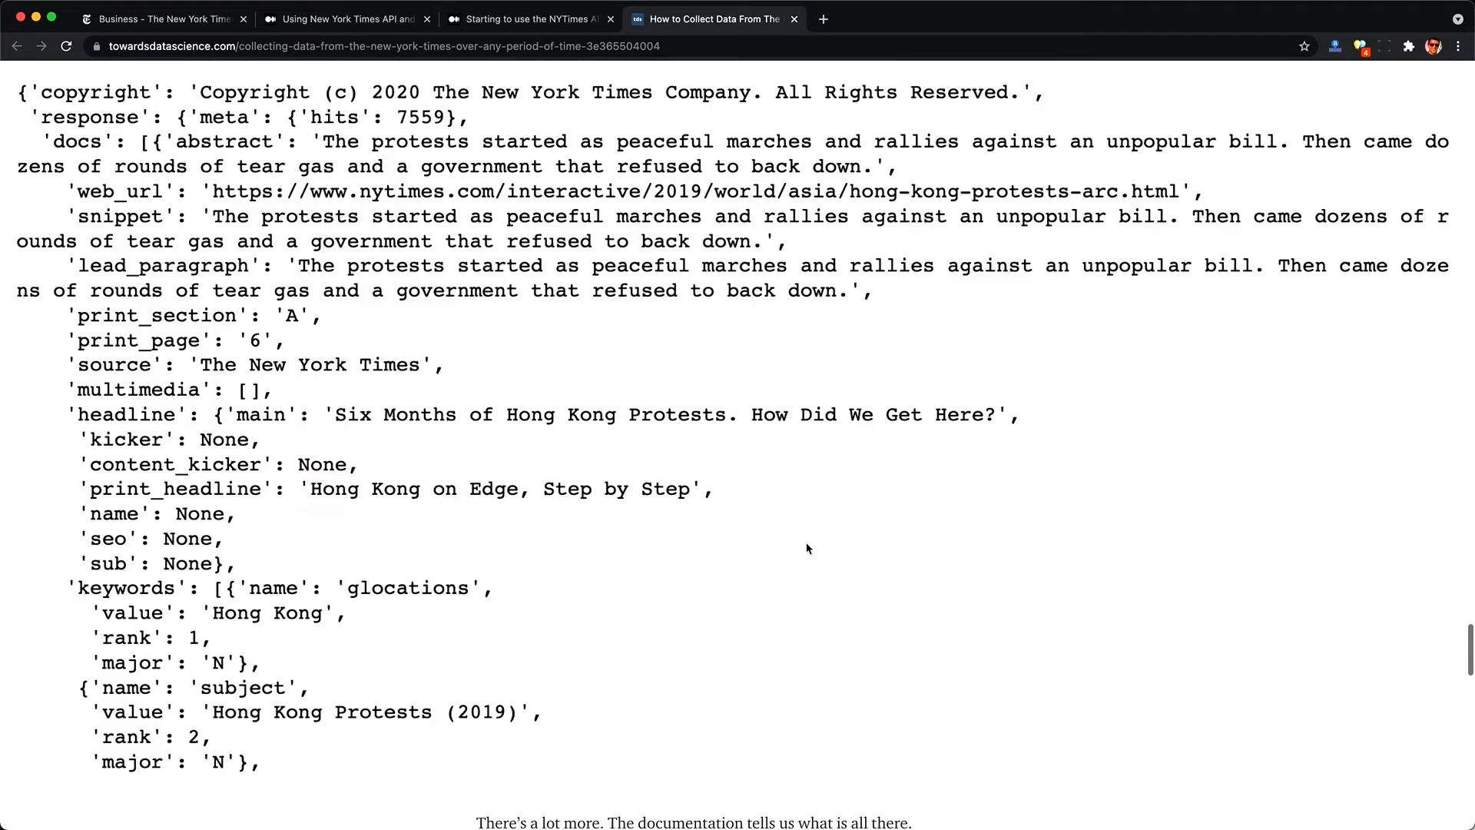
{"action": "scroll", "scroll_direction": "down", "scroll_amount": 3}
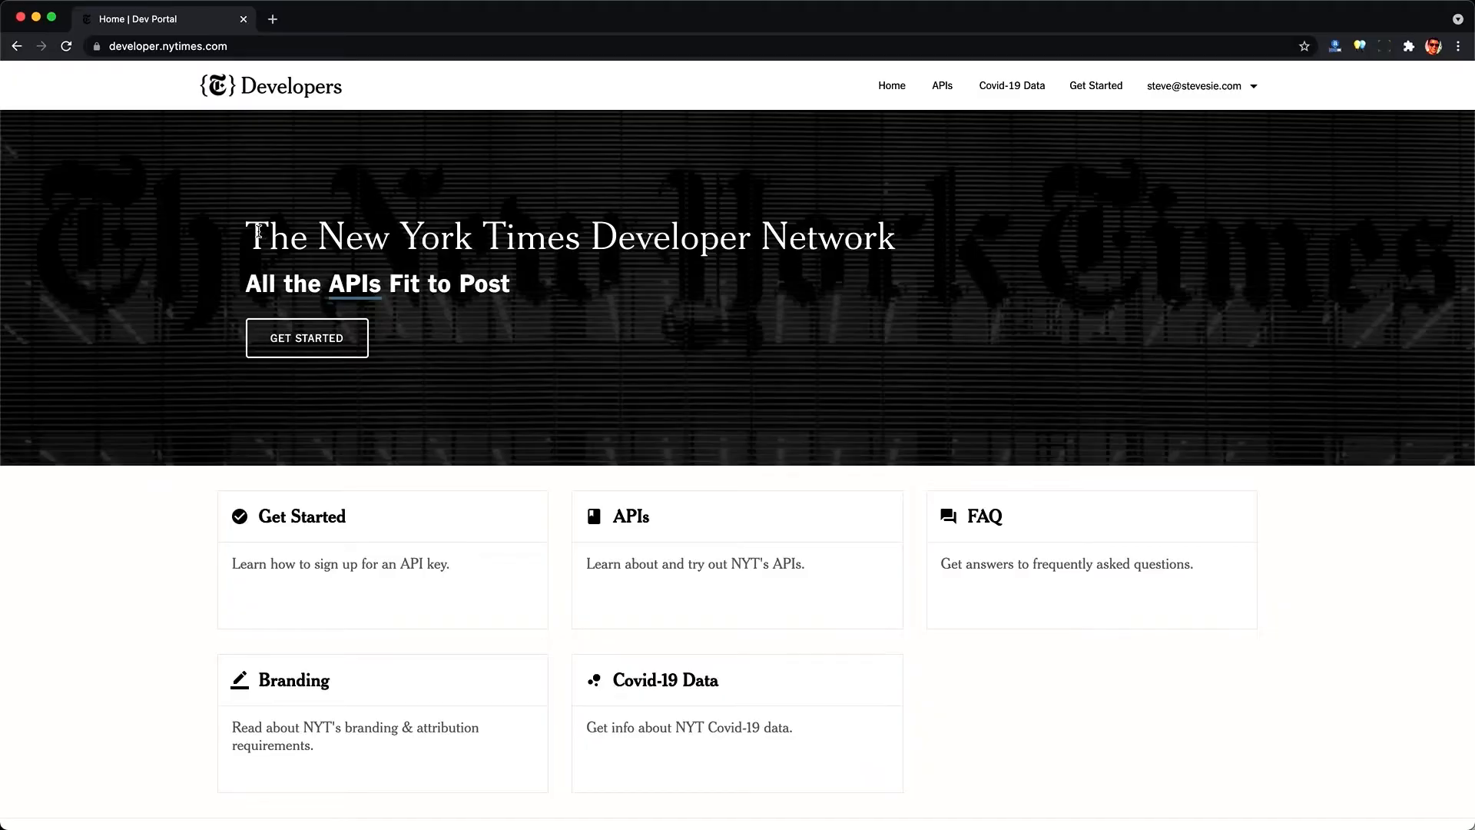
{"action": "mouse_move", "coordinate": [245, 237]}
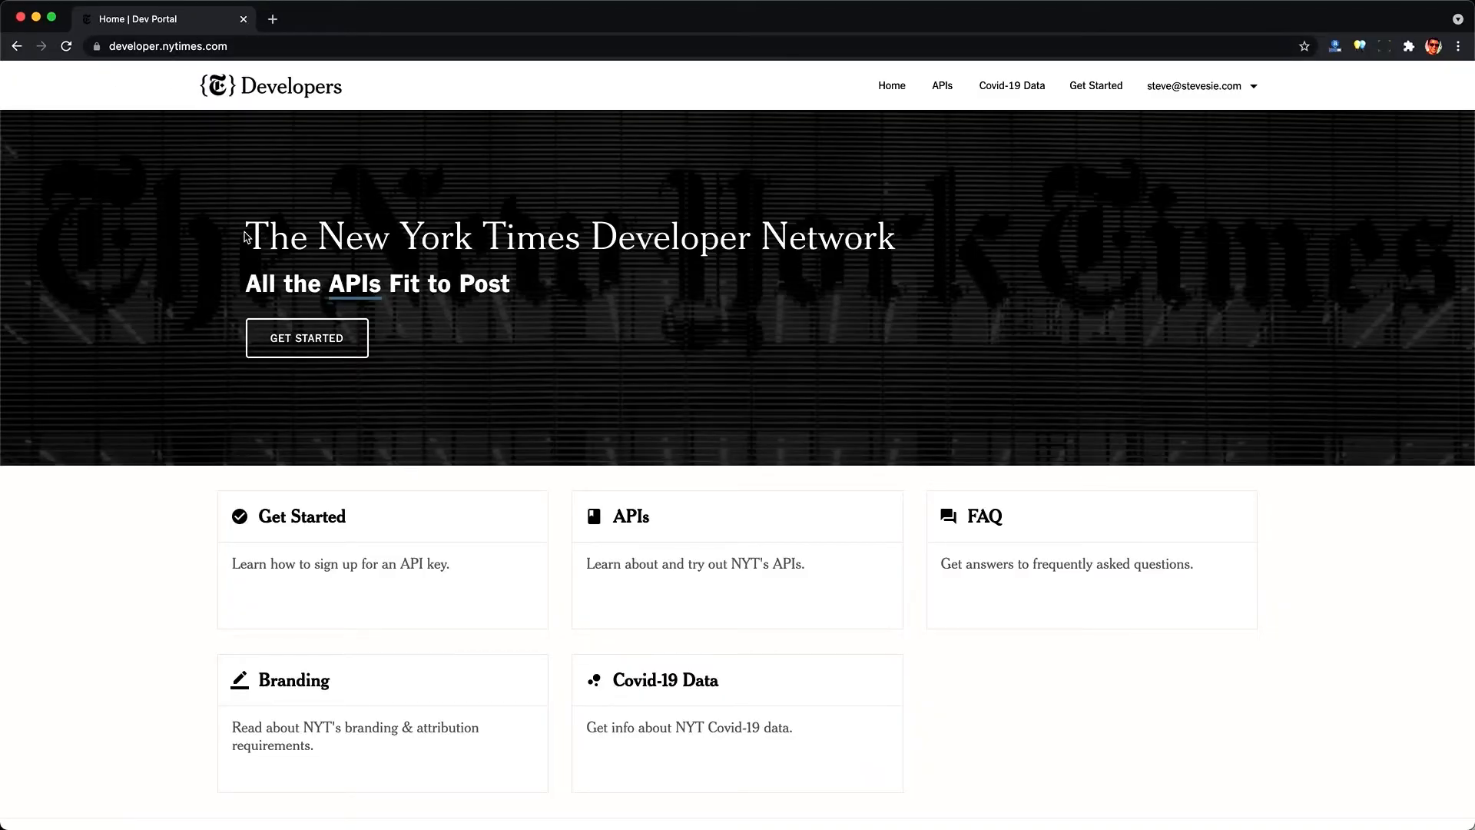
{"action": "mouse_move", "coordinate": [911, 247]}
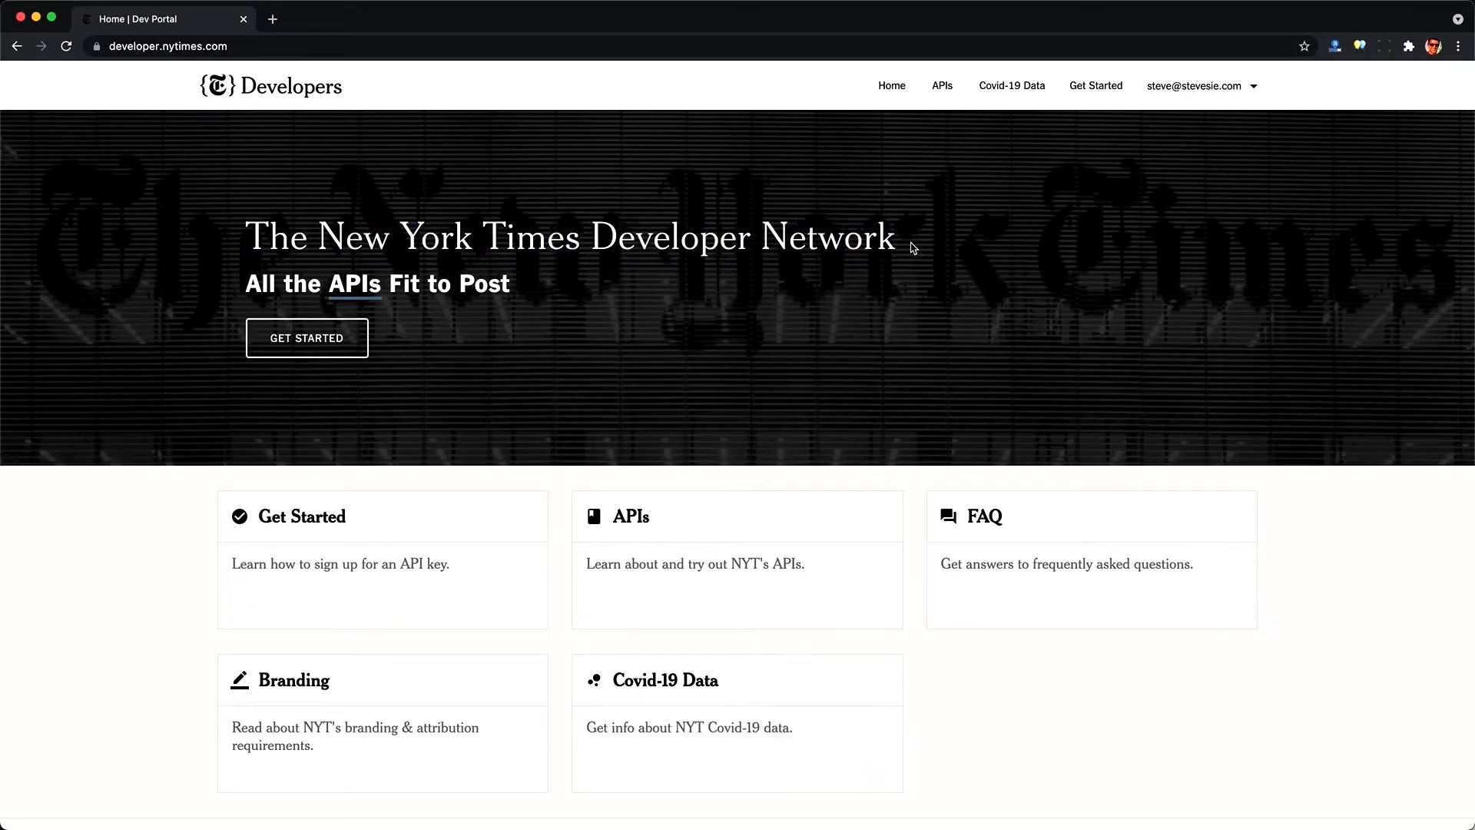
{"action": "mouse_move", "coordinate": [306, 338]}
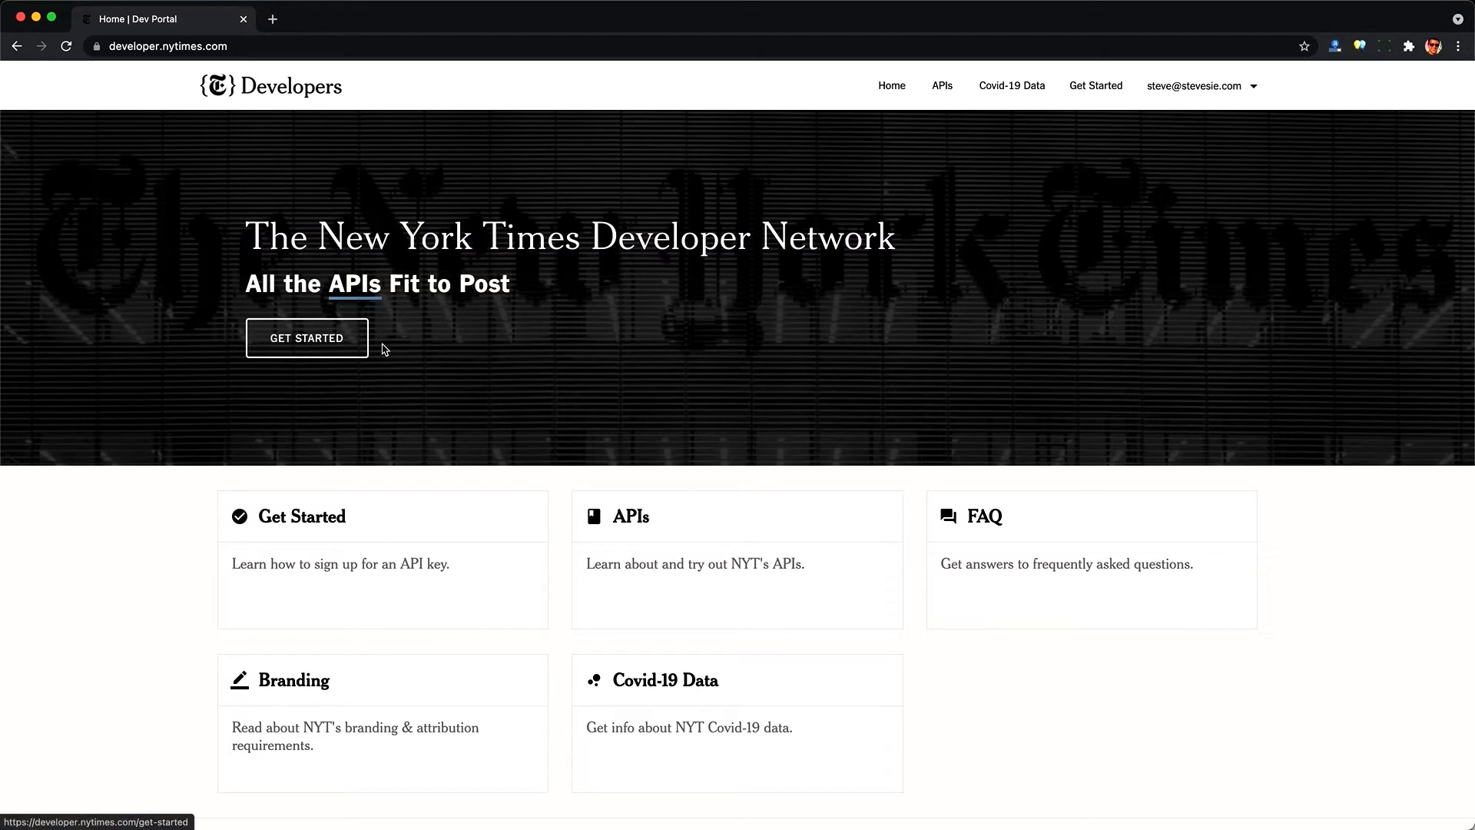
Step: Go to the Get Started page from the developer.nytimes.com home page
{"action": "left_click", "coordinate": [305, 338]}
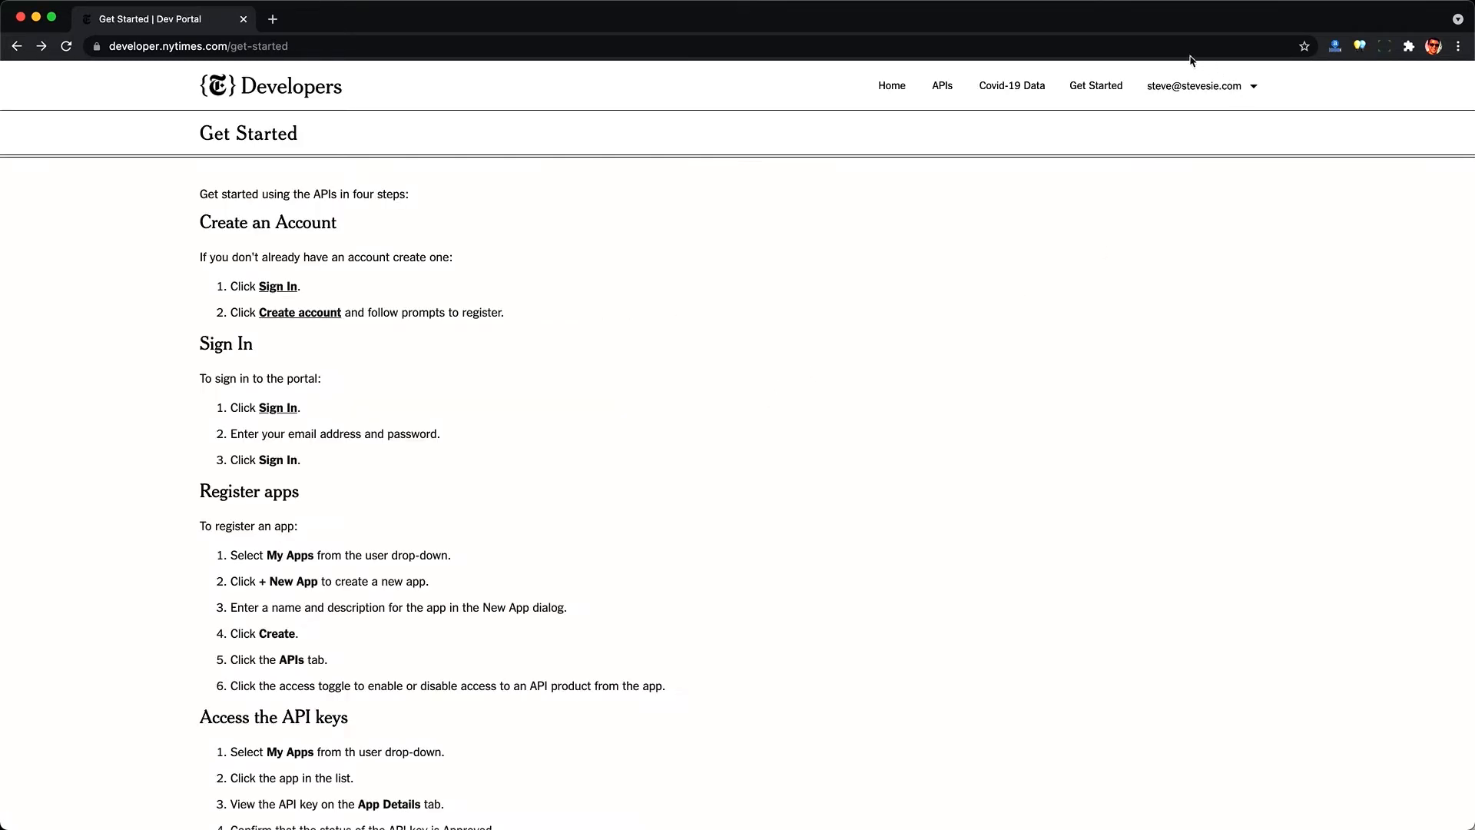
Step: View the Stevesie Data Test app's details with its active API key via the account's Apps list
{"action": "left_click", "coordinate": [1201, 86]}
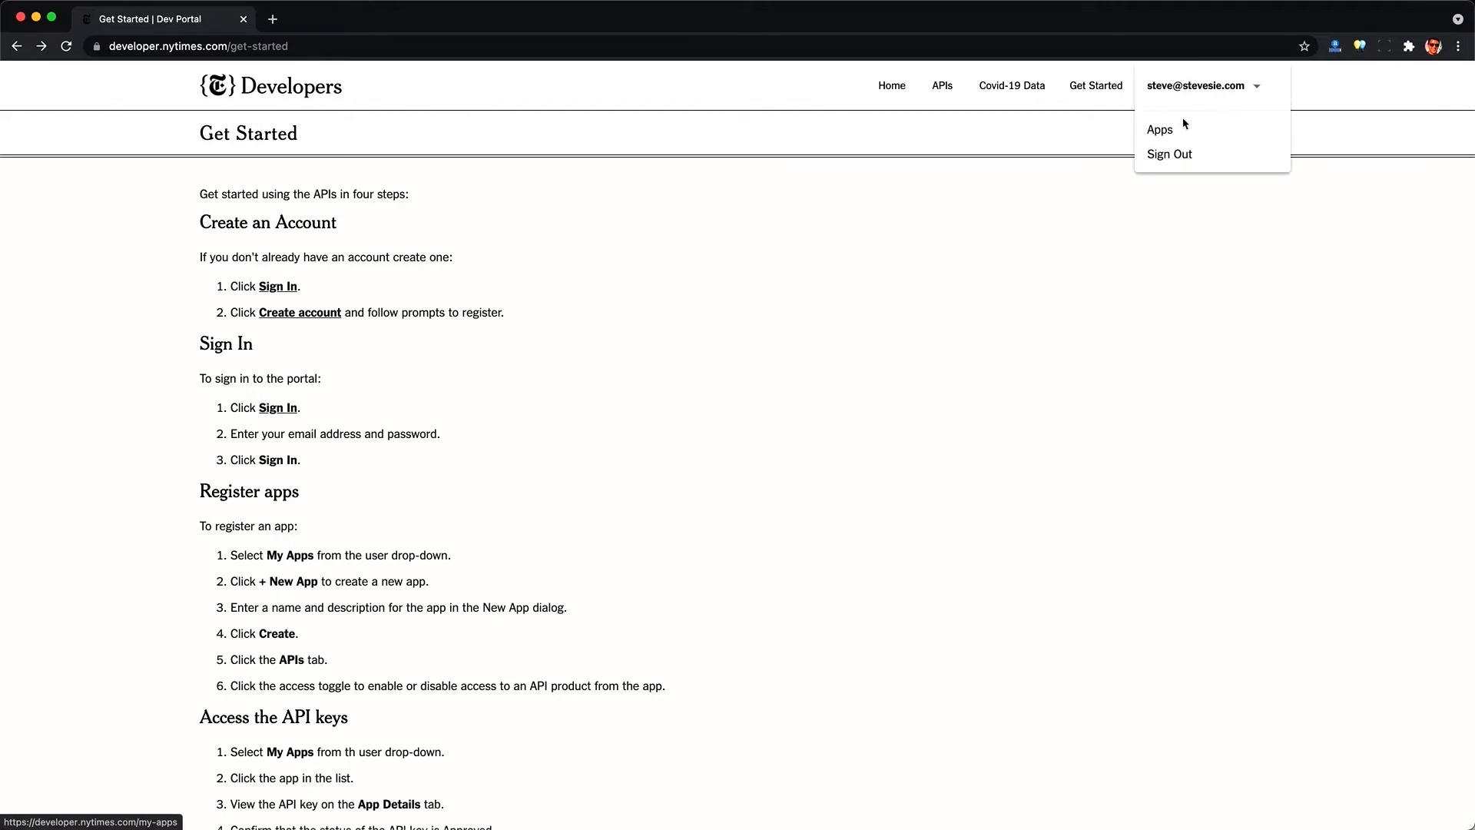
{"action": "left_click", "coordinate": [1158, 129]}
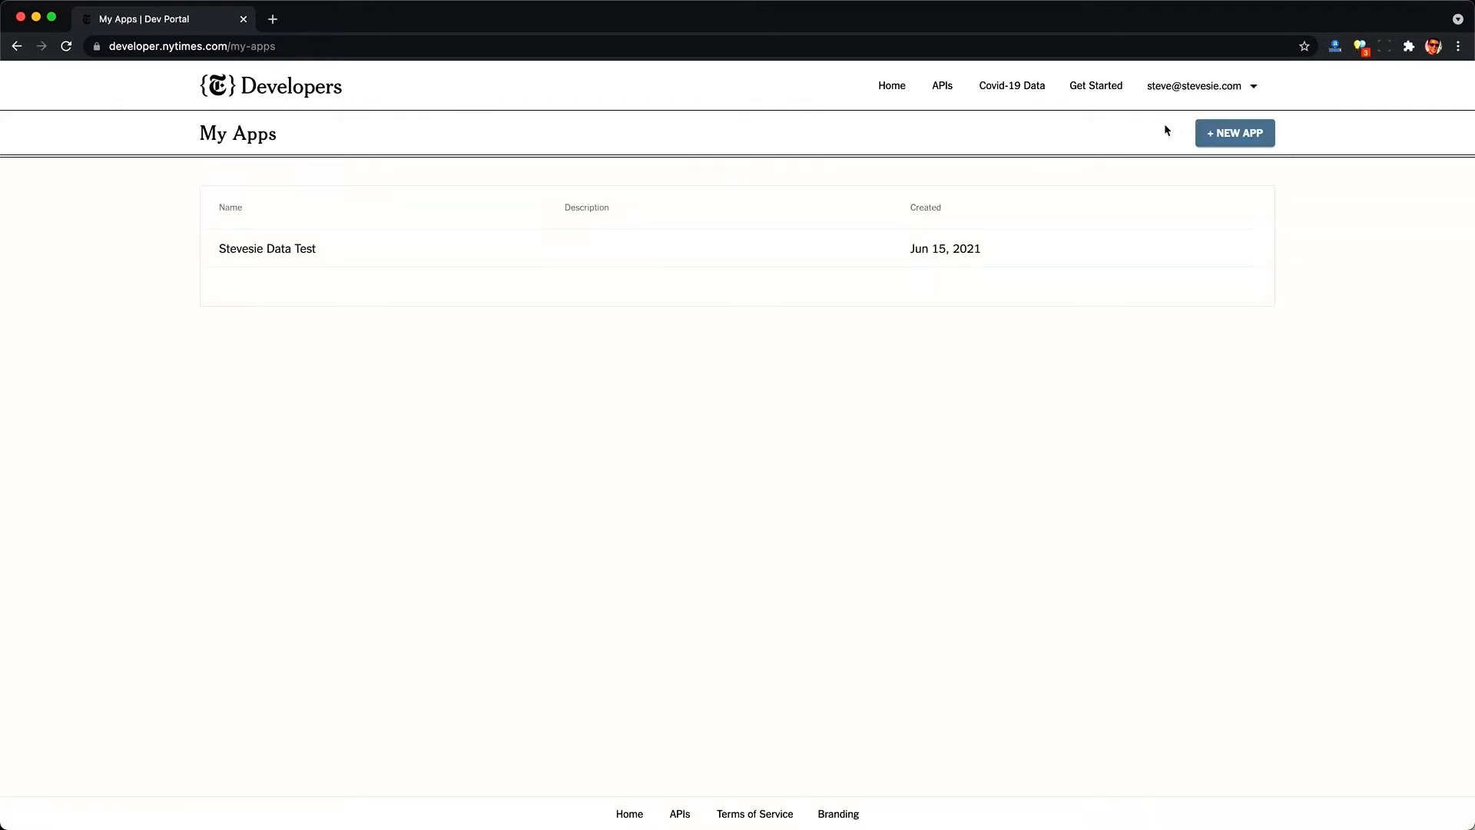
{"action": "mouse_move", "coordinate": [1235, 132]}
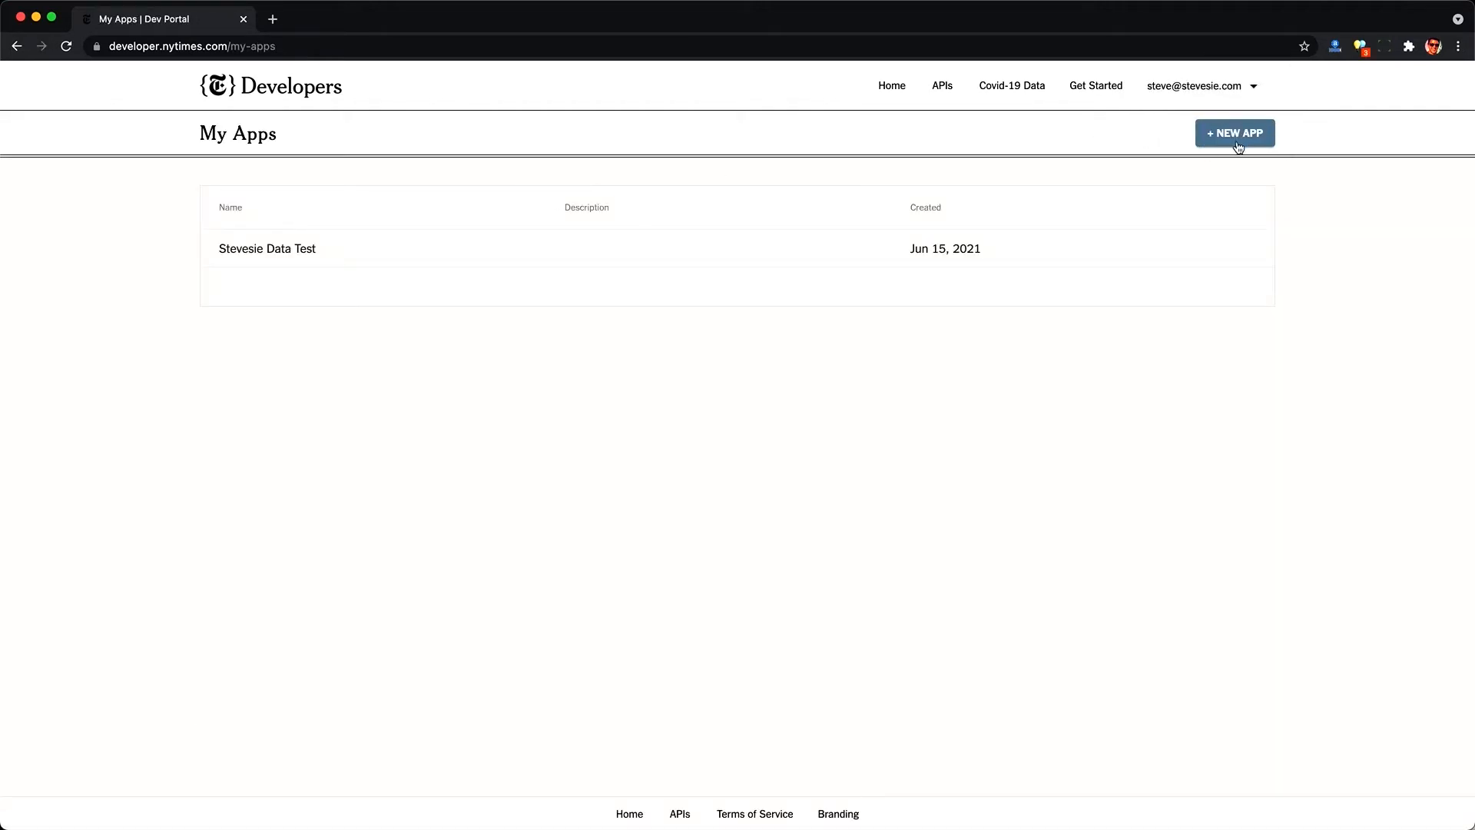
{"action": "left_click", "coordinate": [266, 248]}
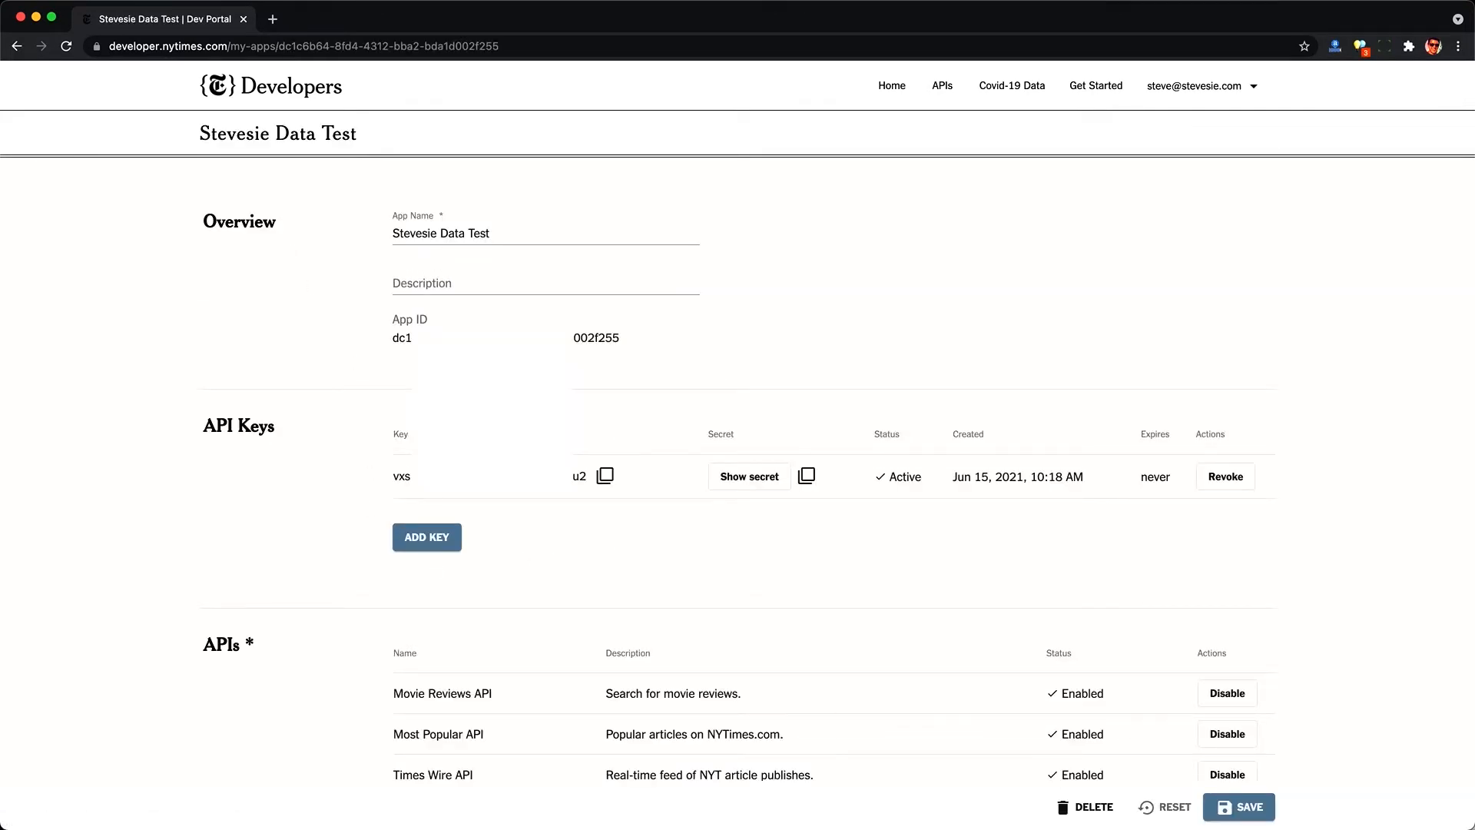
{"action": "mouse_move", "coordinate": [251, 91]}
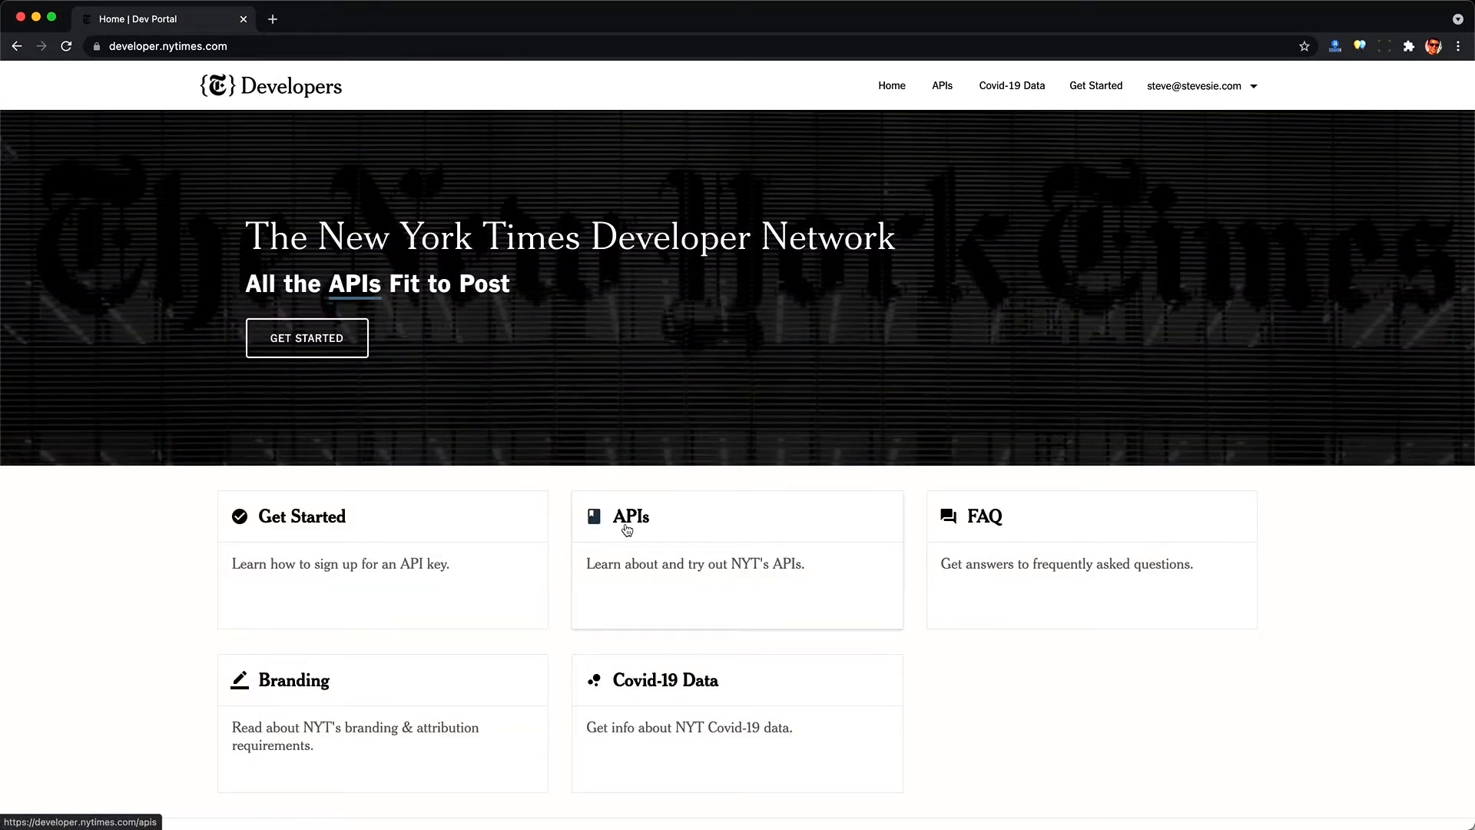
{"action": "left_click", "coordinate": [630, 517]}
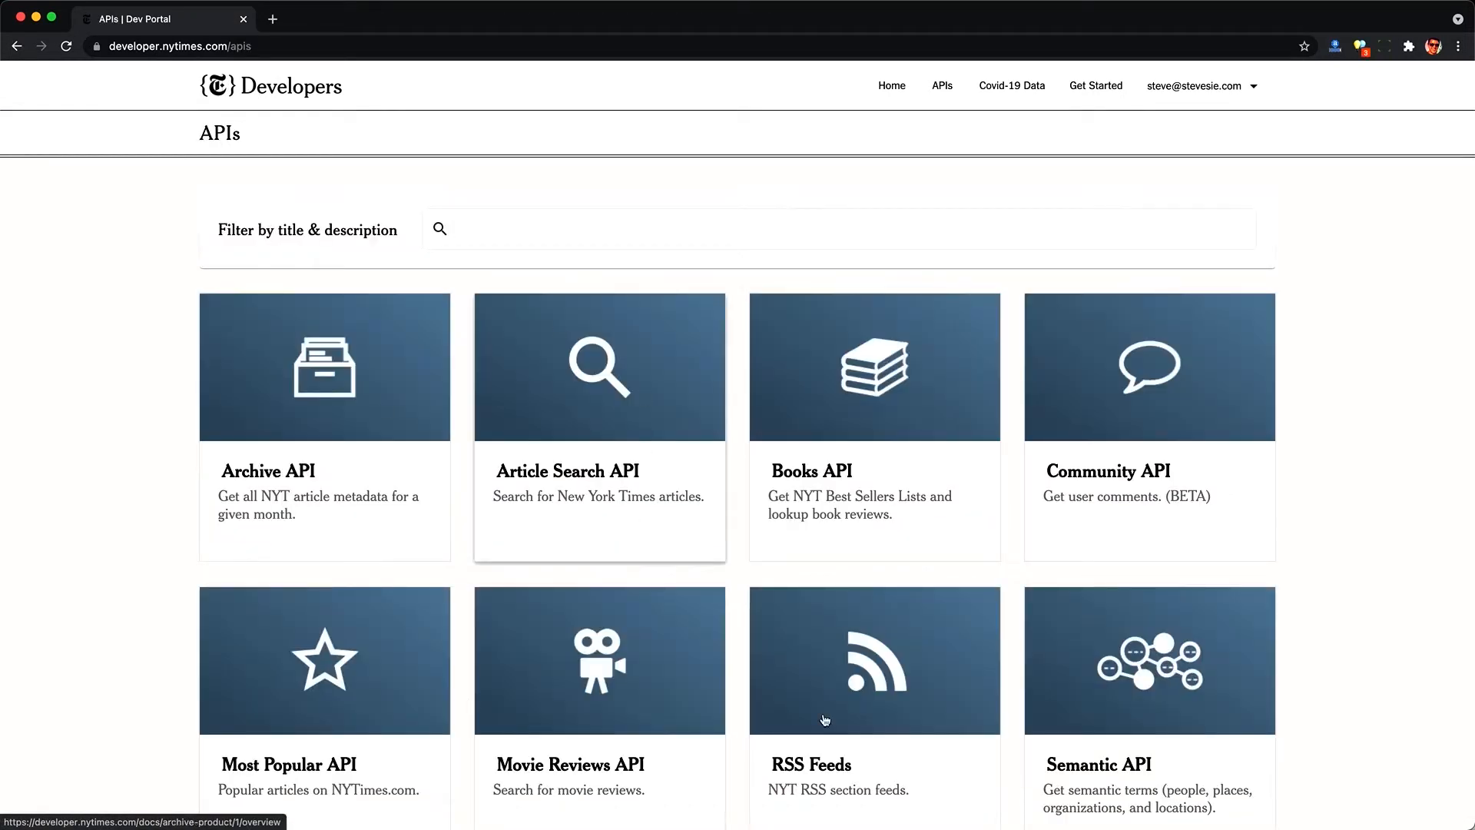
{"action": "scroll", "scroll_direction": "down", "scroll_amount": 3}
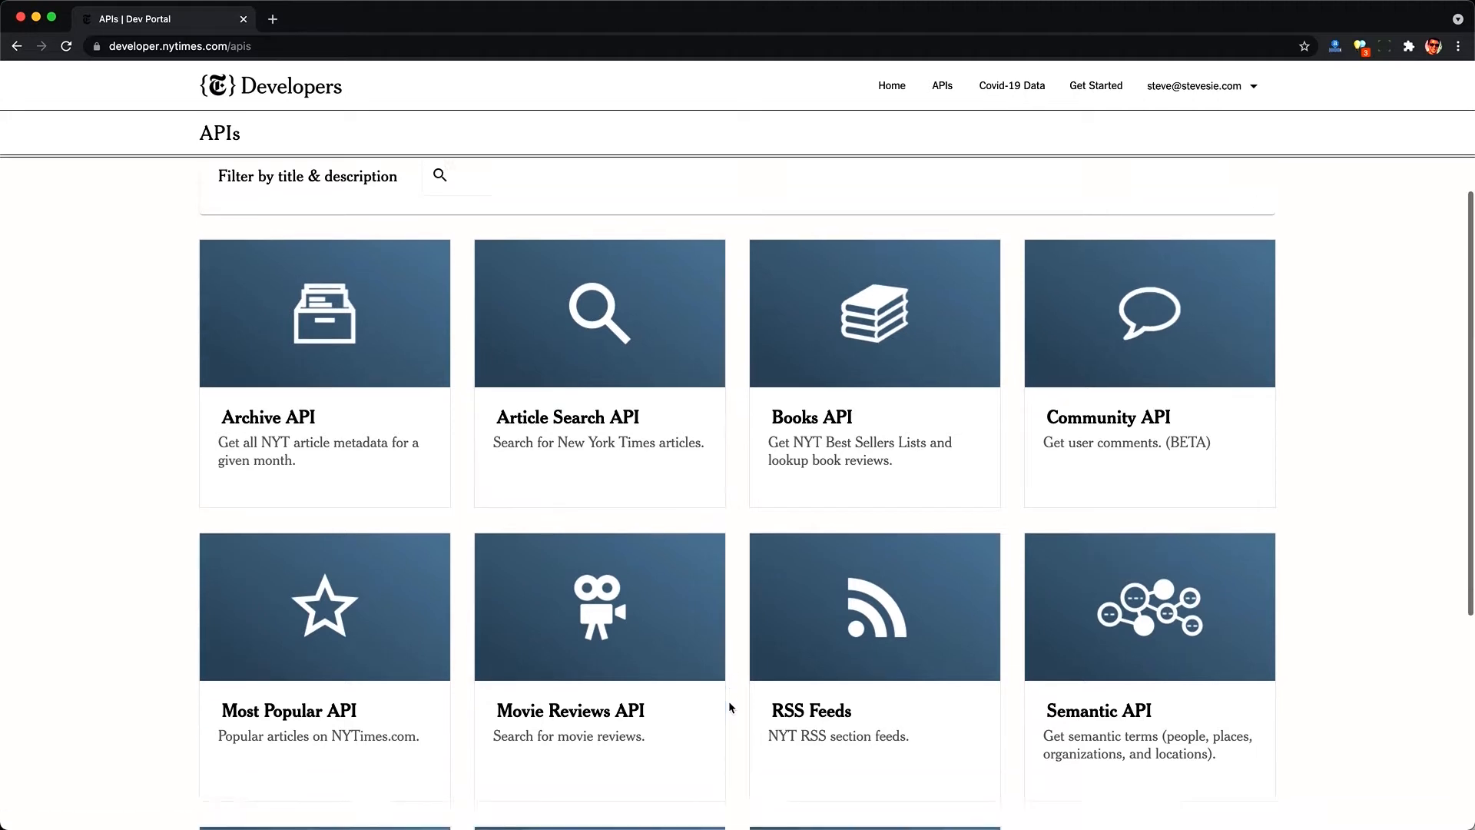
{"action": "scroll", "scroll_direction": "down", "scroll_amount": 3}
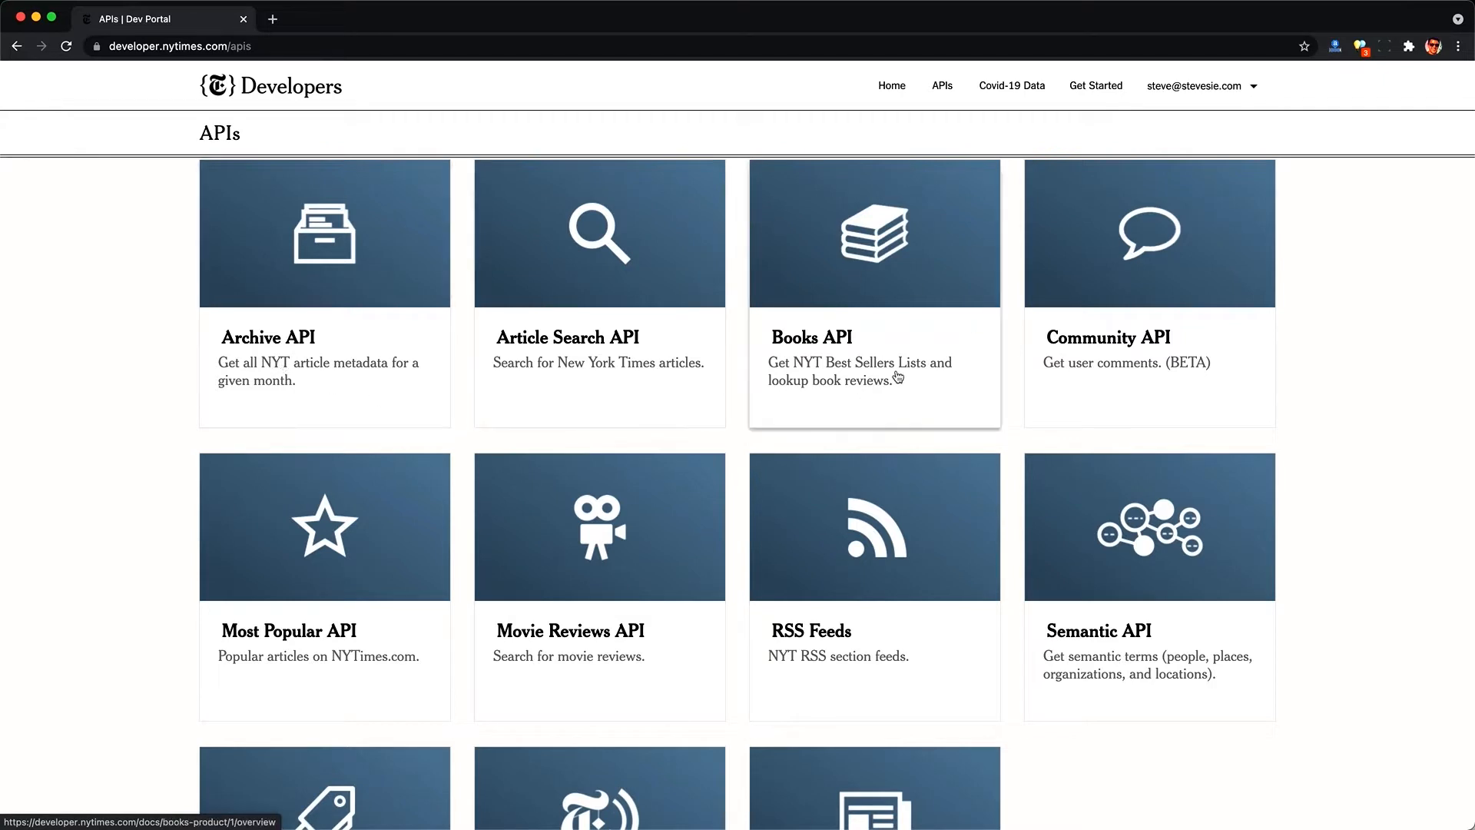
{"action": "mouse_move", "coordinate": [604, 697]}
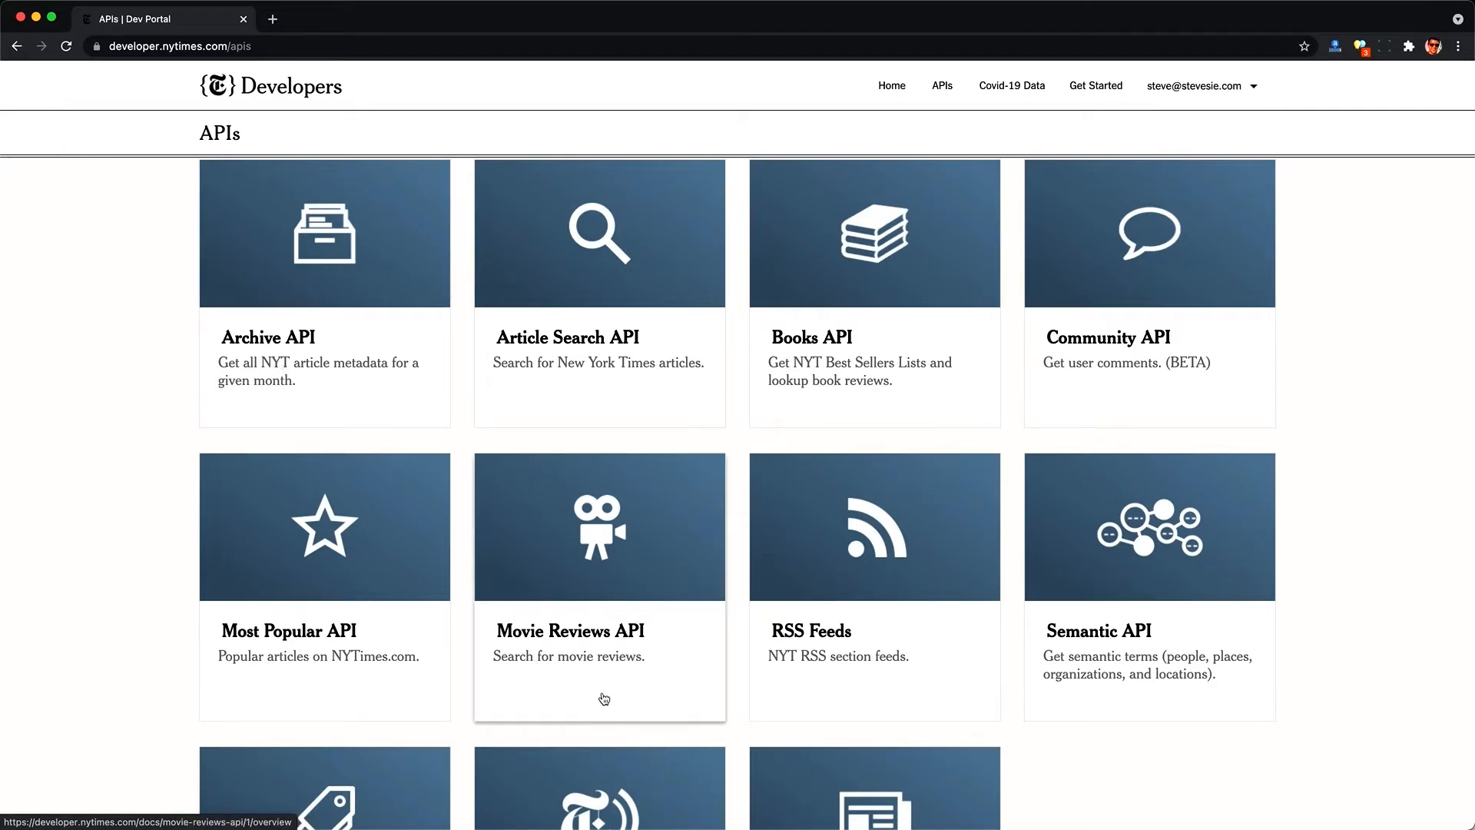
{"action": "scroll", "scroll_direction": "down", "scroll_amount": 3}
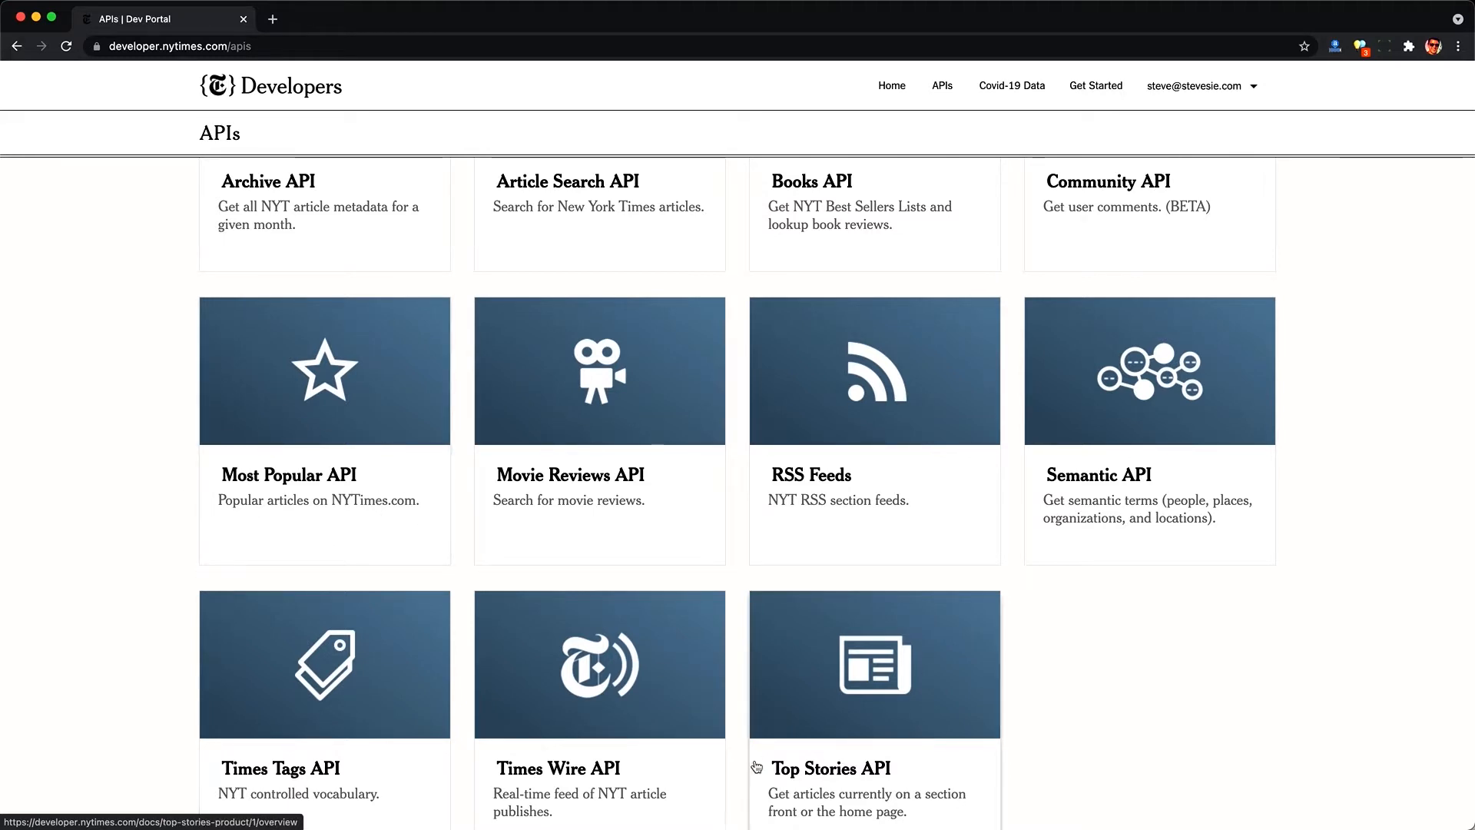
{"action": "scroll", "scroll_direction": "up", "scroll_amount": 3}
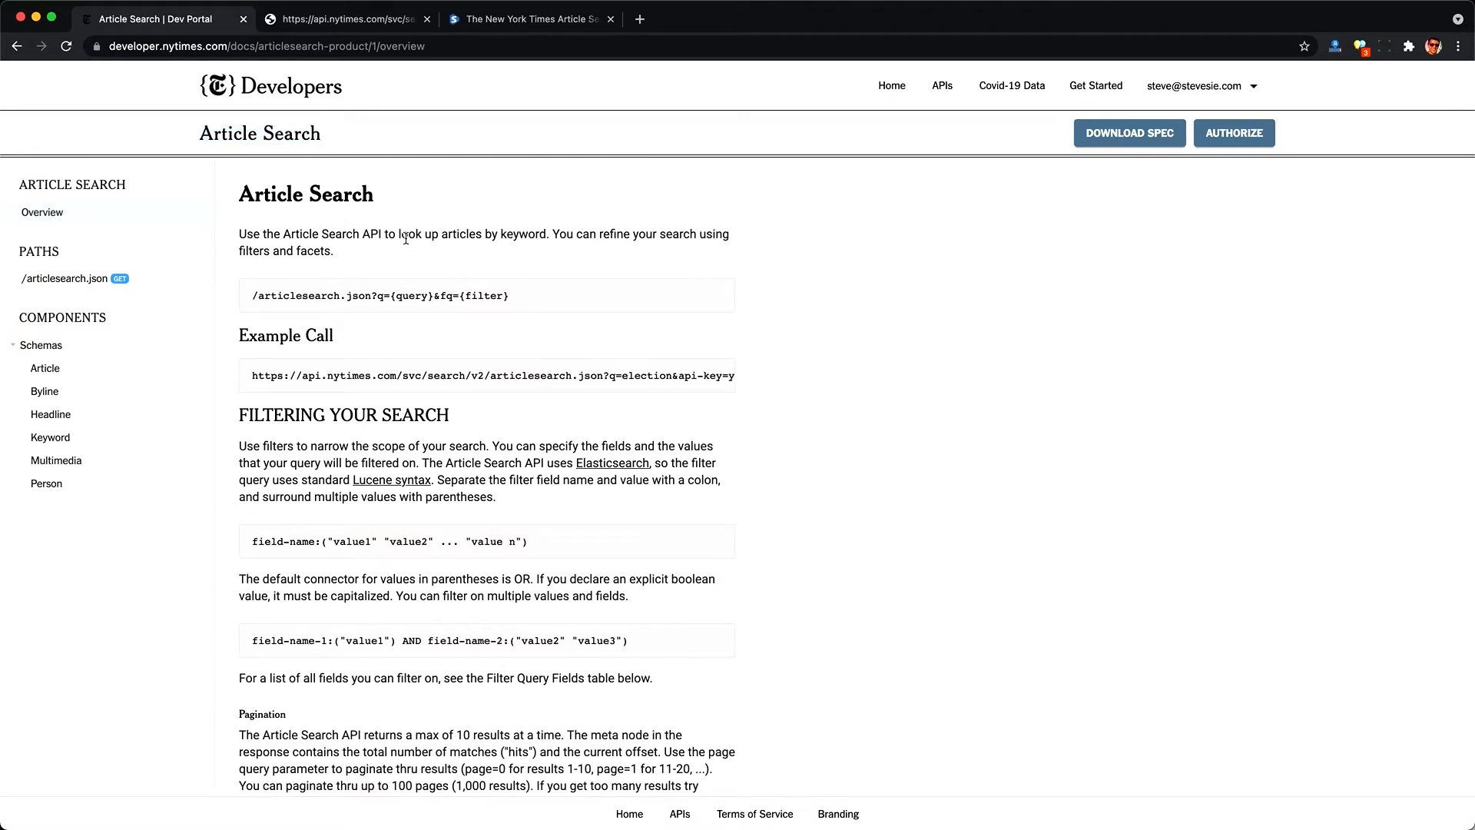
{"action": "left_click_drag", "start_coordinate": [398, 233], "coordinate": [544, 234]}
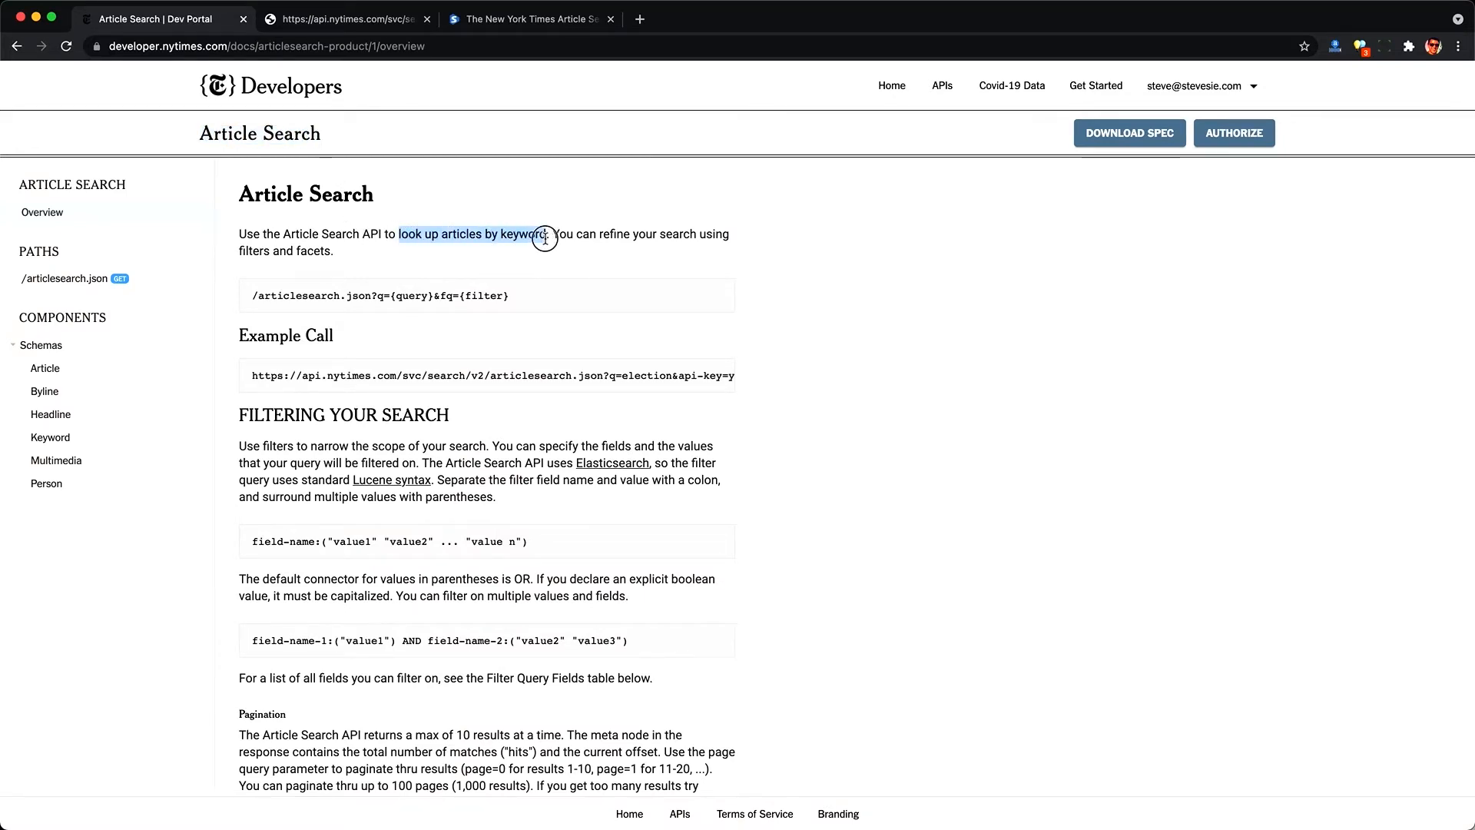
{"action": "left_click", "coordinate": [470, 271]}
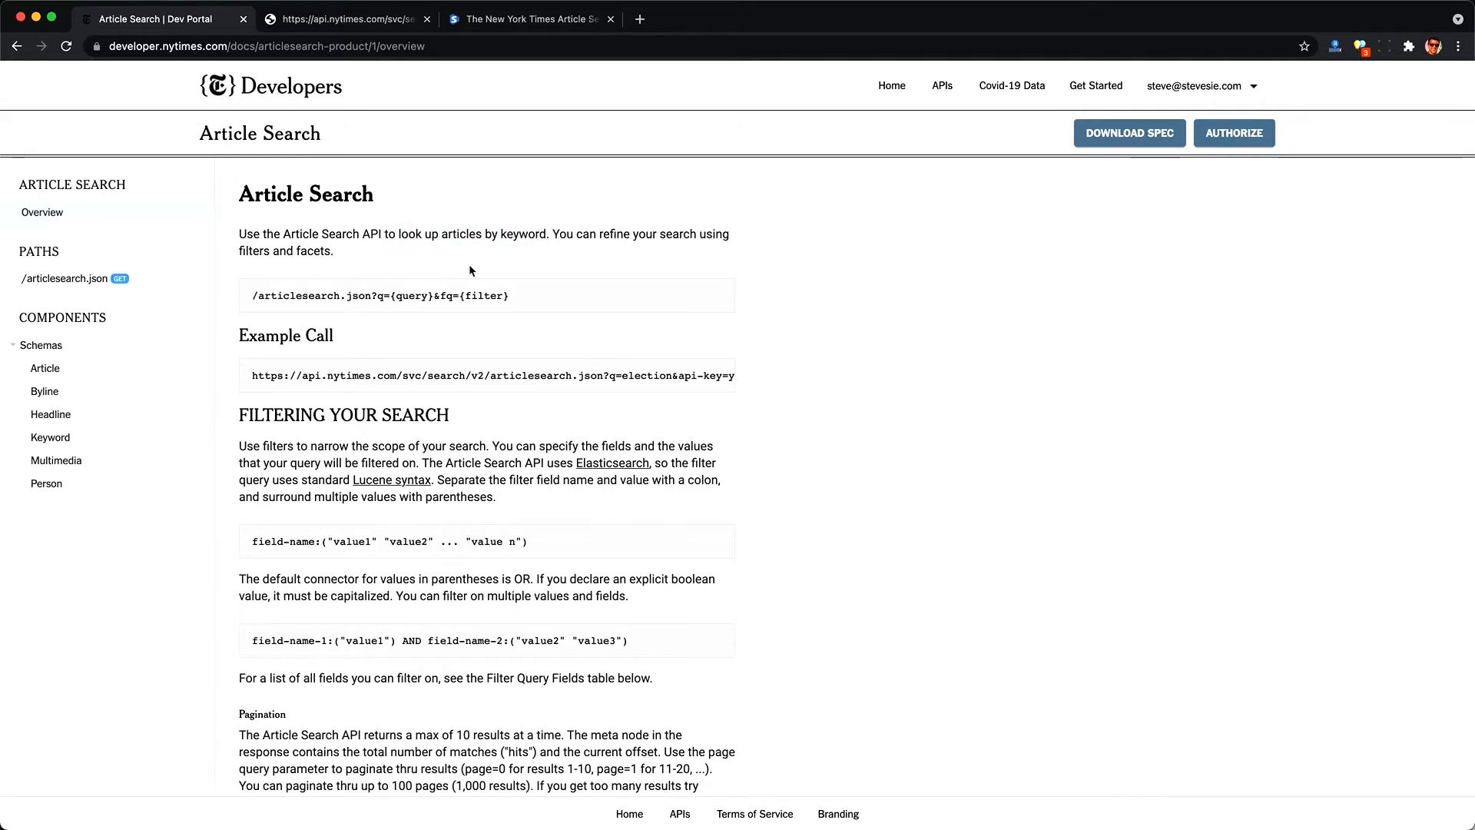
{"action": "mouse_move", "coordinate": [346, 341]}
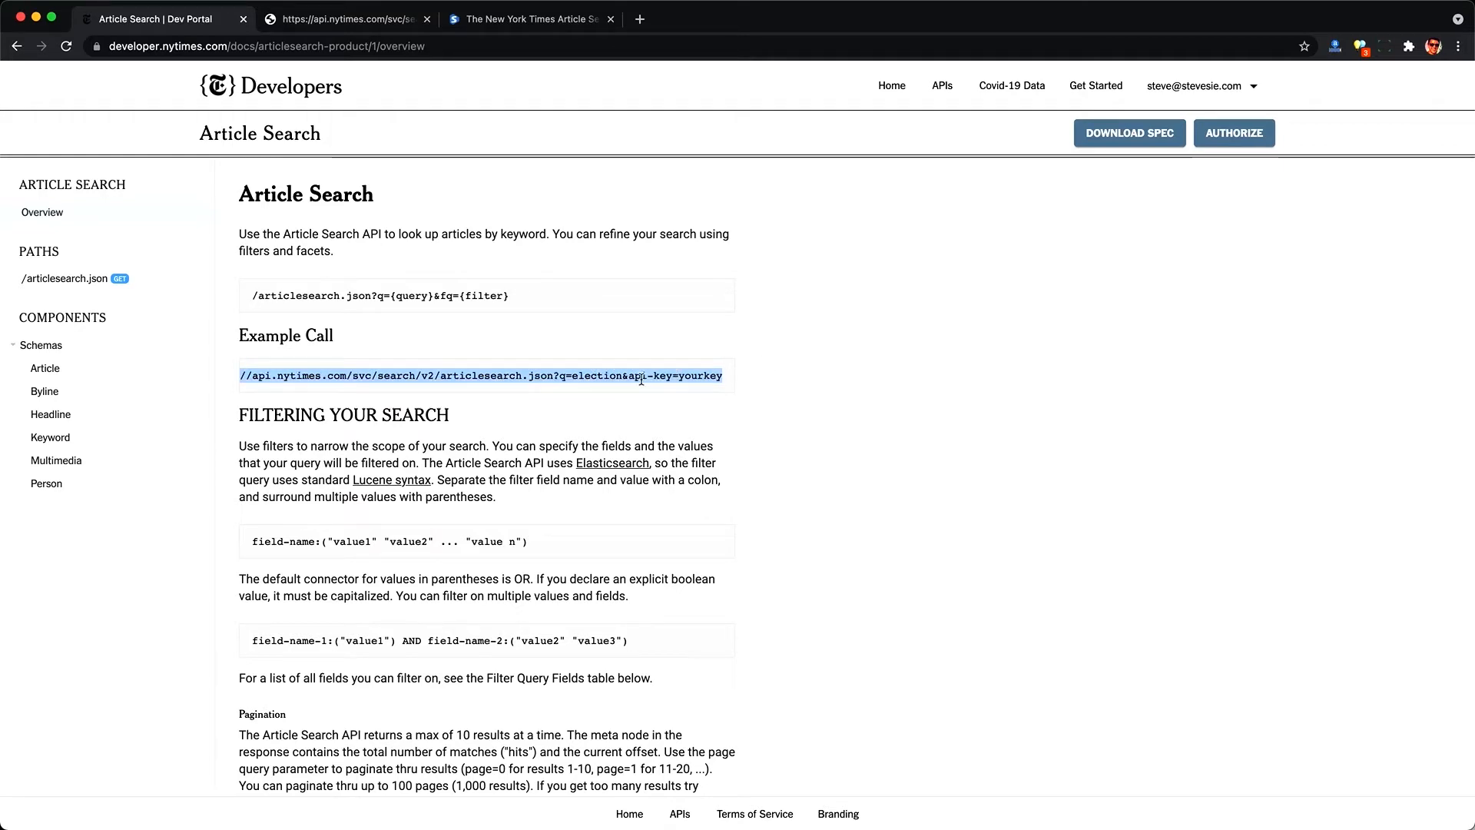
{"action": "double_click", "coordinate": [701, 375]}
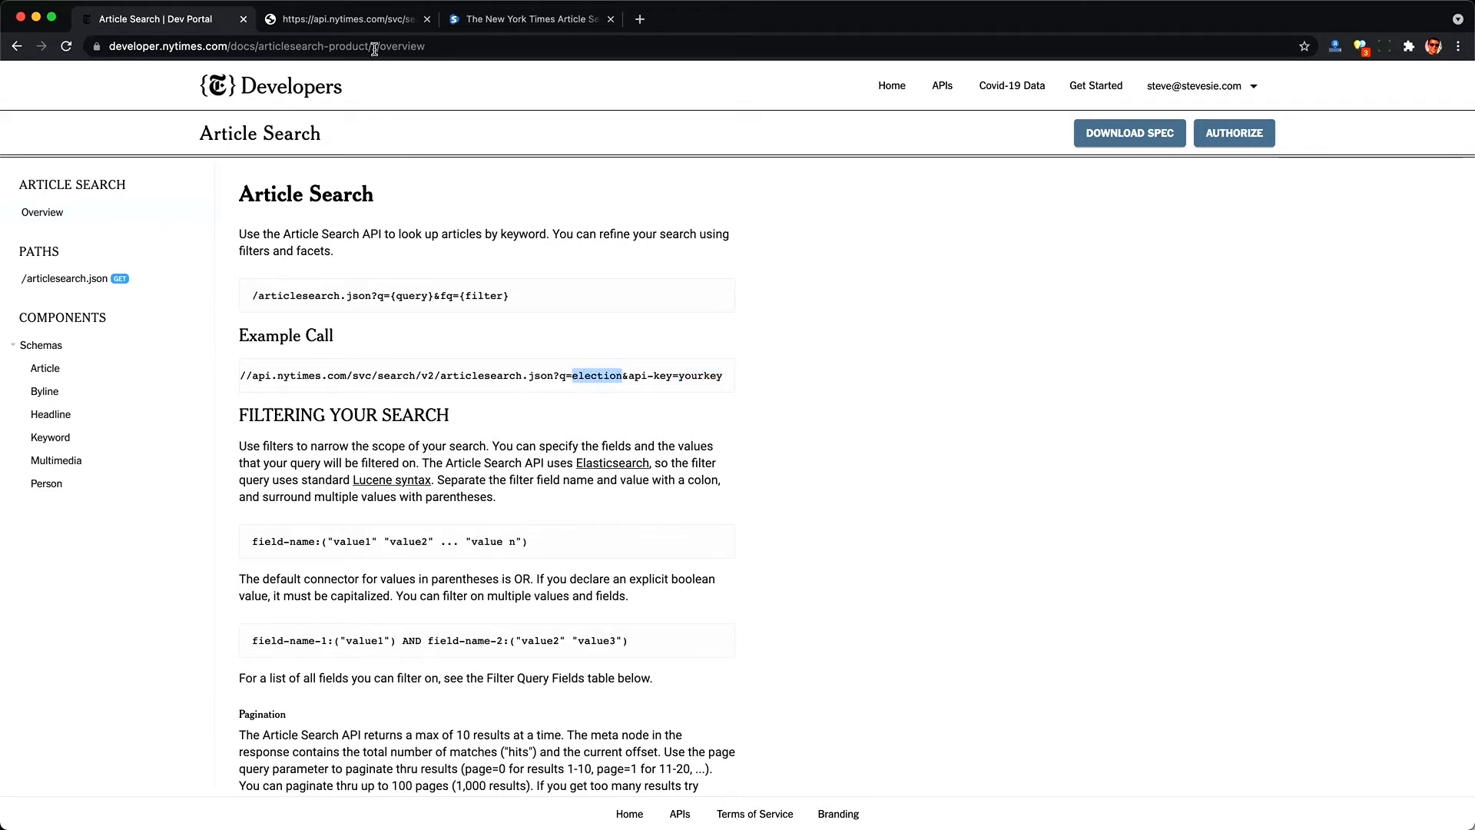
Step: Review the raw JSON response for the election Article Search, then return to the Stevesie request form
{"action": "left_click", "coordinate": [349, 19]}
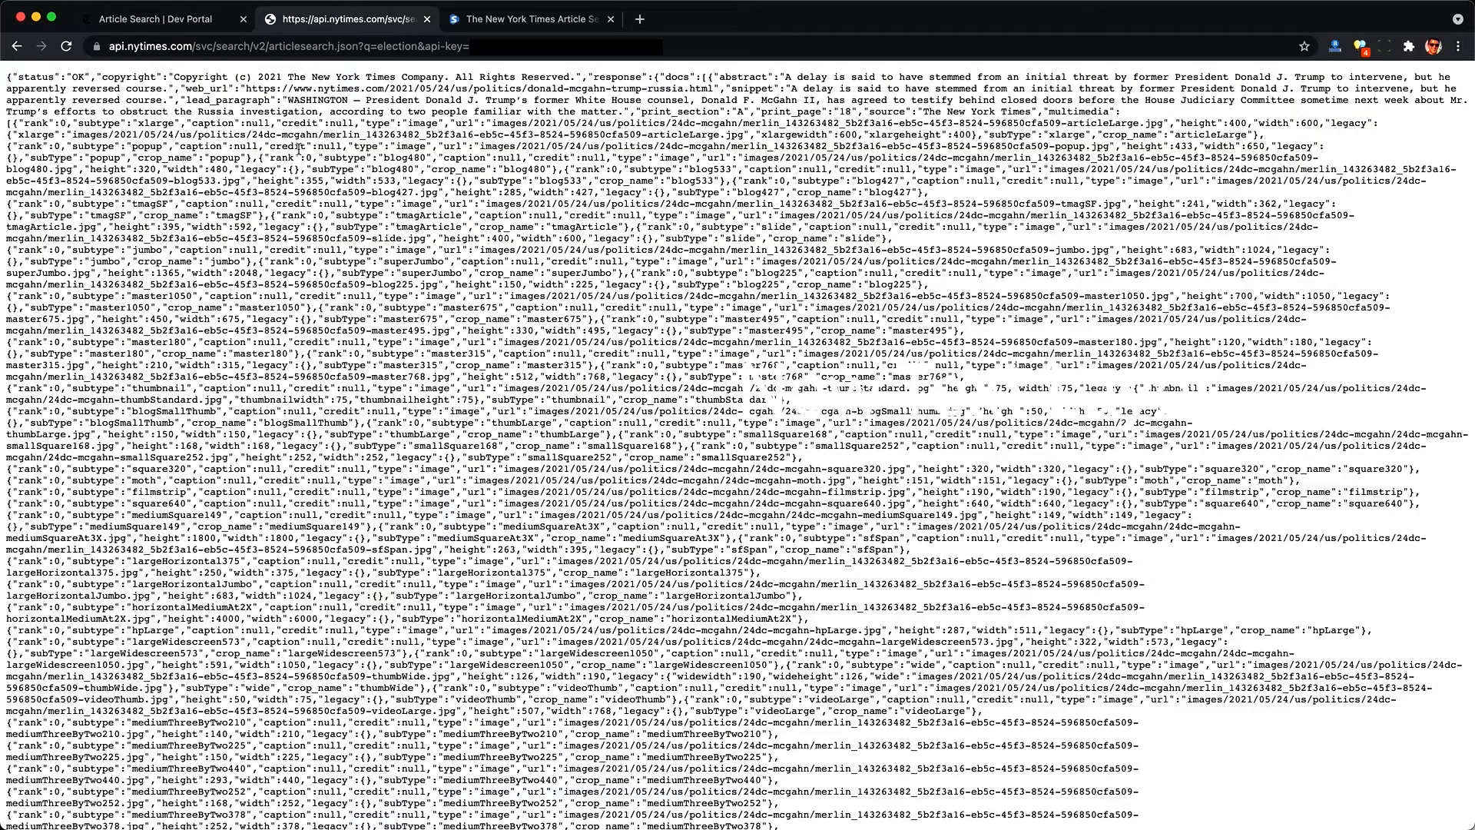
{"action": "mouse_move", "coordinate": [297, 97]}
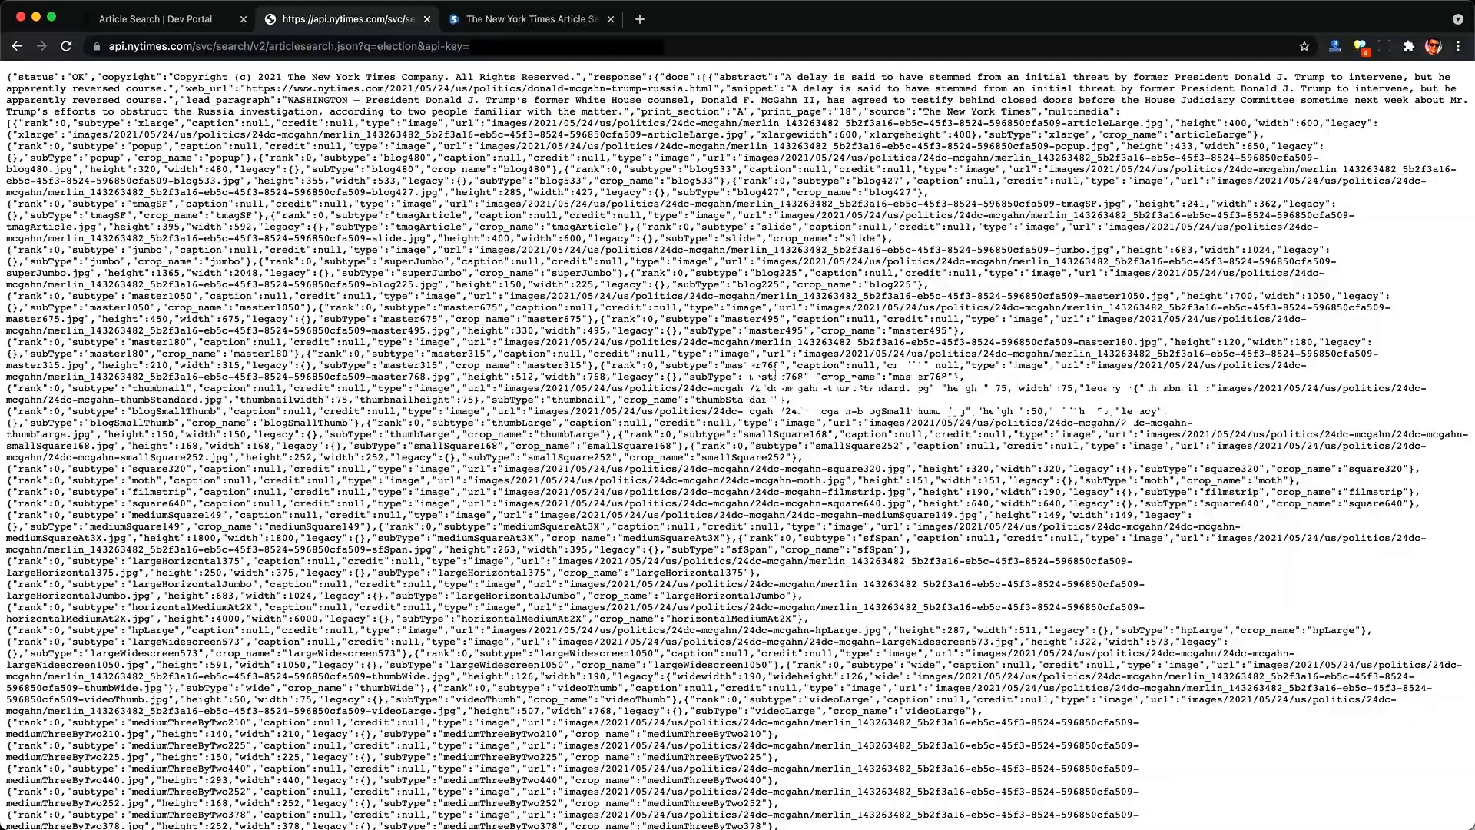
{"action": "scroll", "scroll_direction": "down", "scroll_amount": 3}
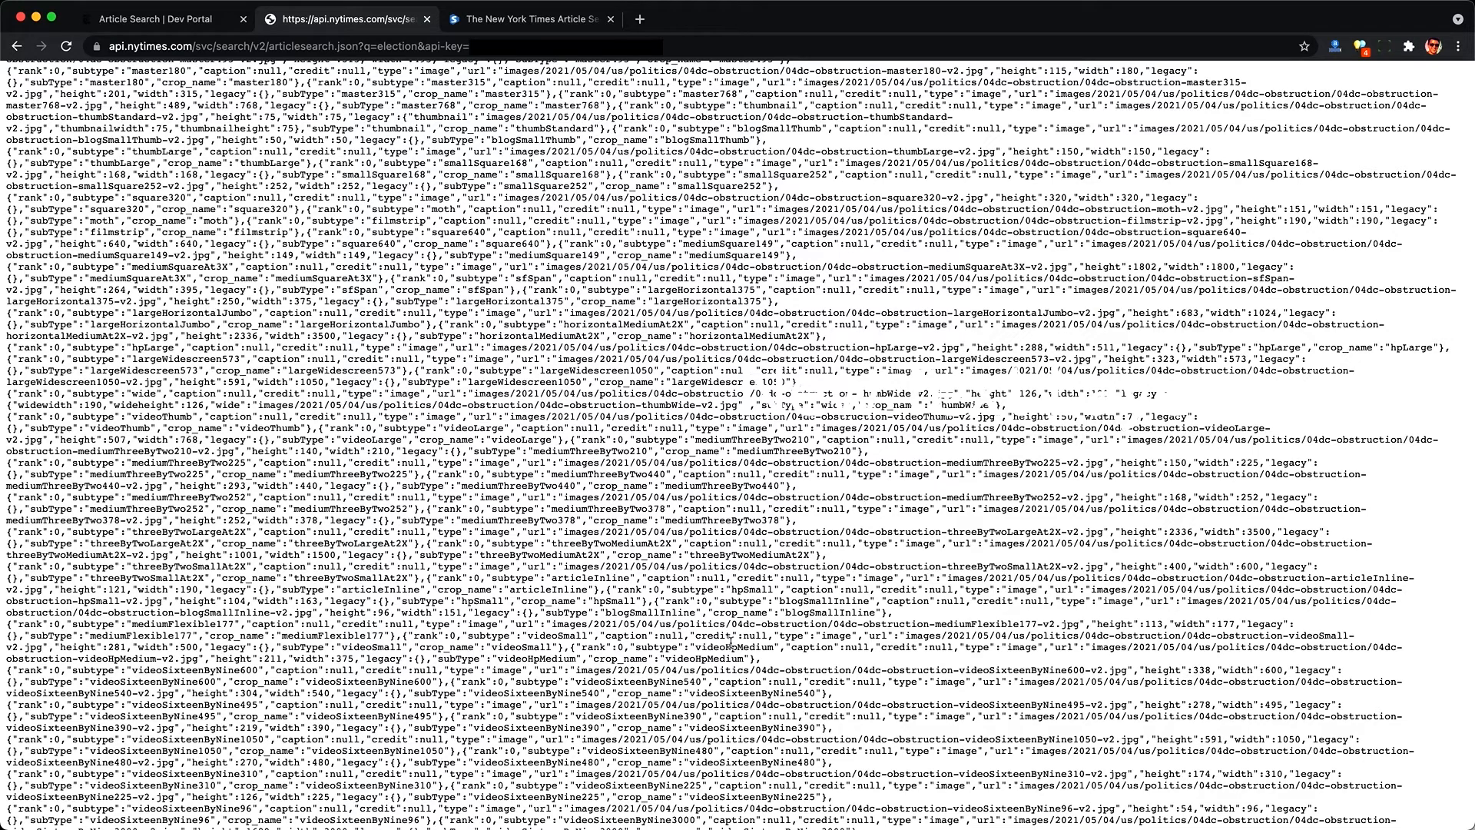
{"action": "mouse_move", "coordinate": [734, 639]}
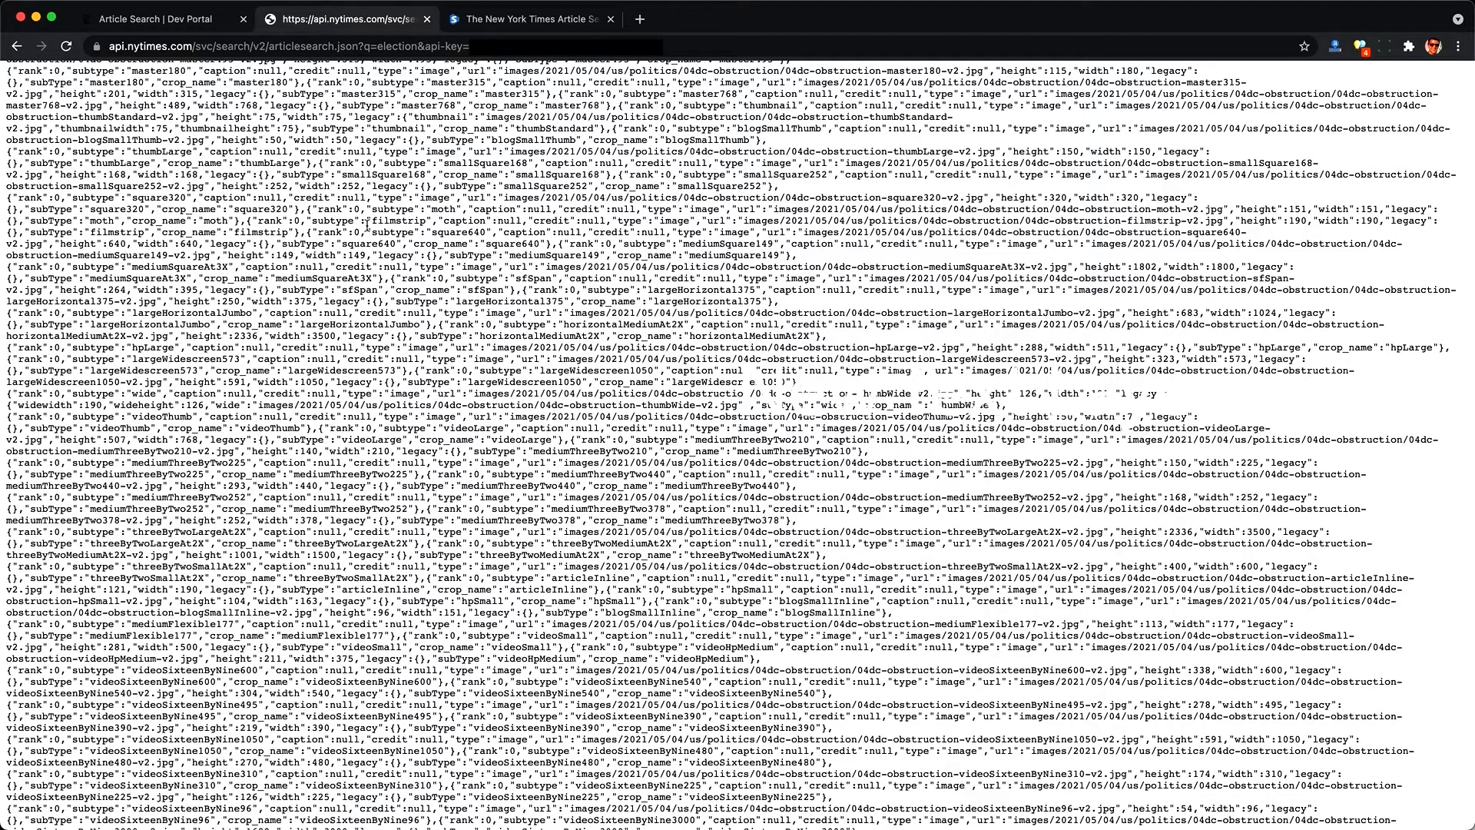
{"action": "left_click", "coordinate": [530, 18]}
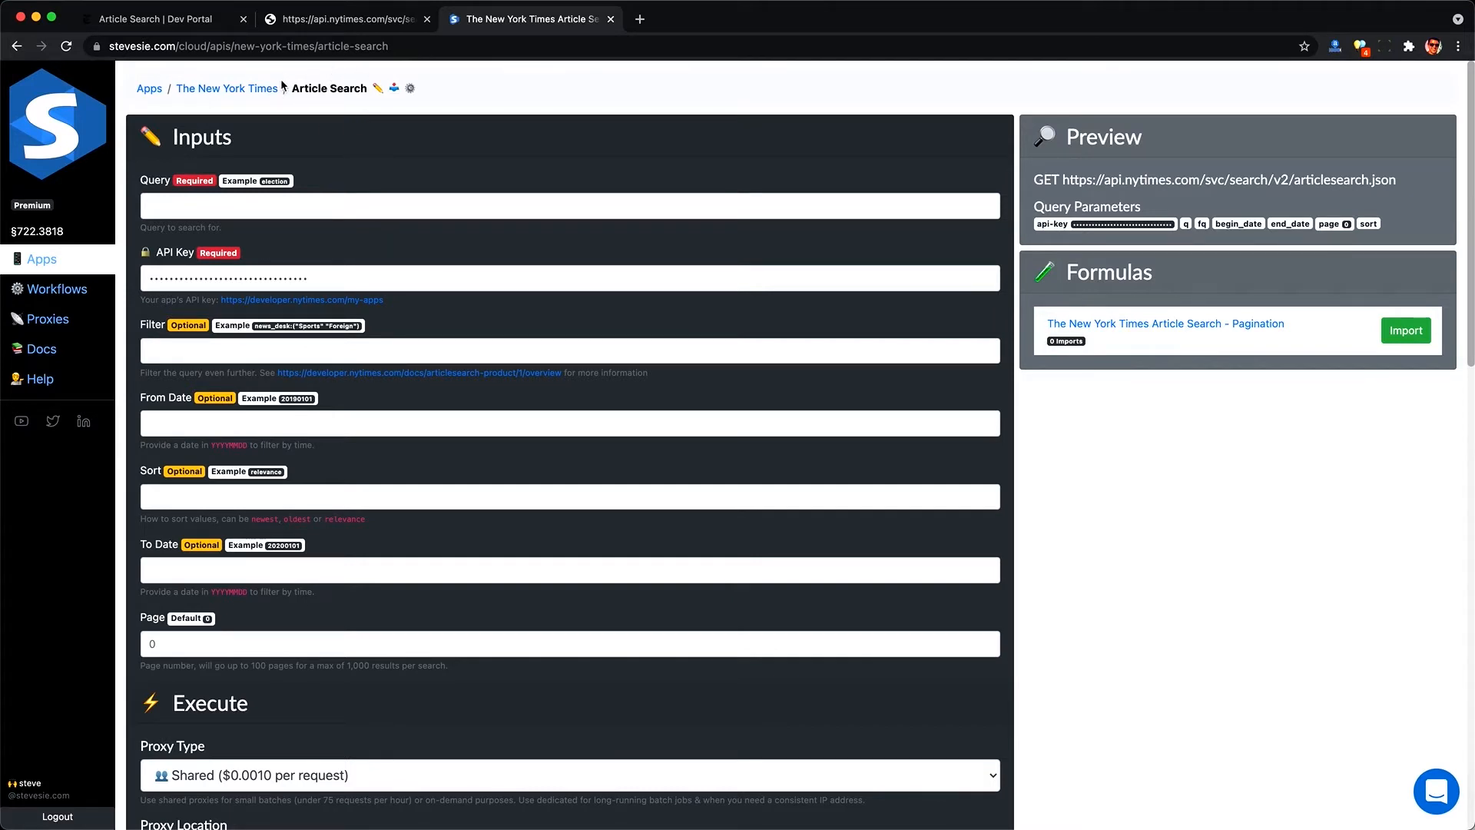
Step: Run an Article Search with Query 'election' and From Date 20210601
{"action": "double_click", "coordinate": [1076, 180]}
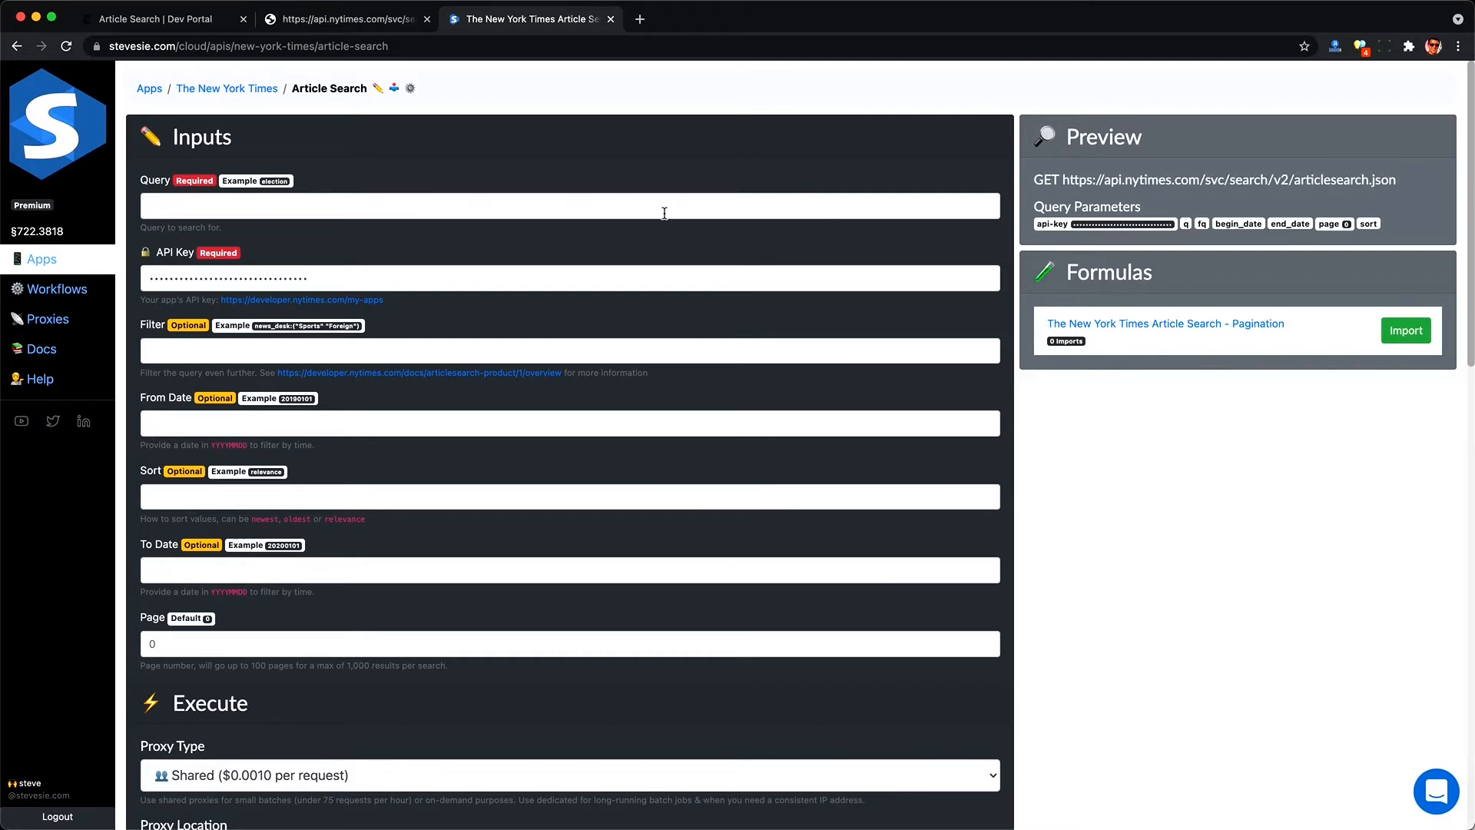
{"action": "type", "text": "election"}
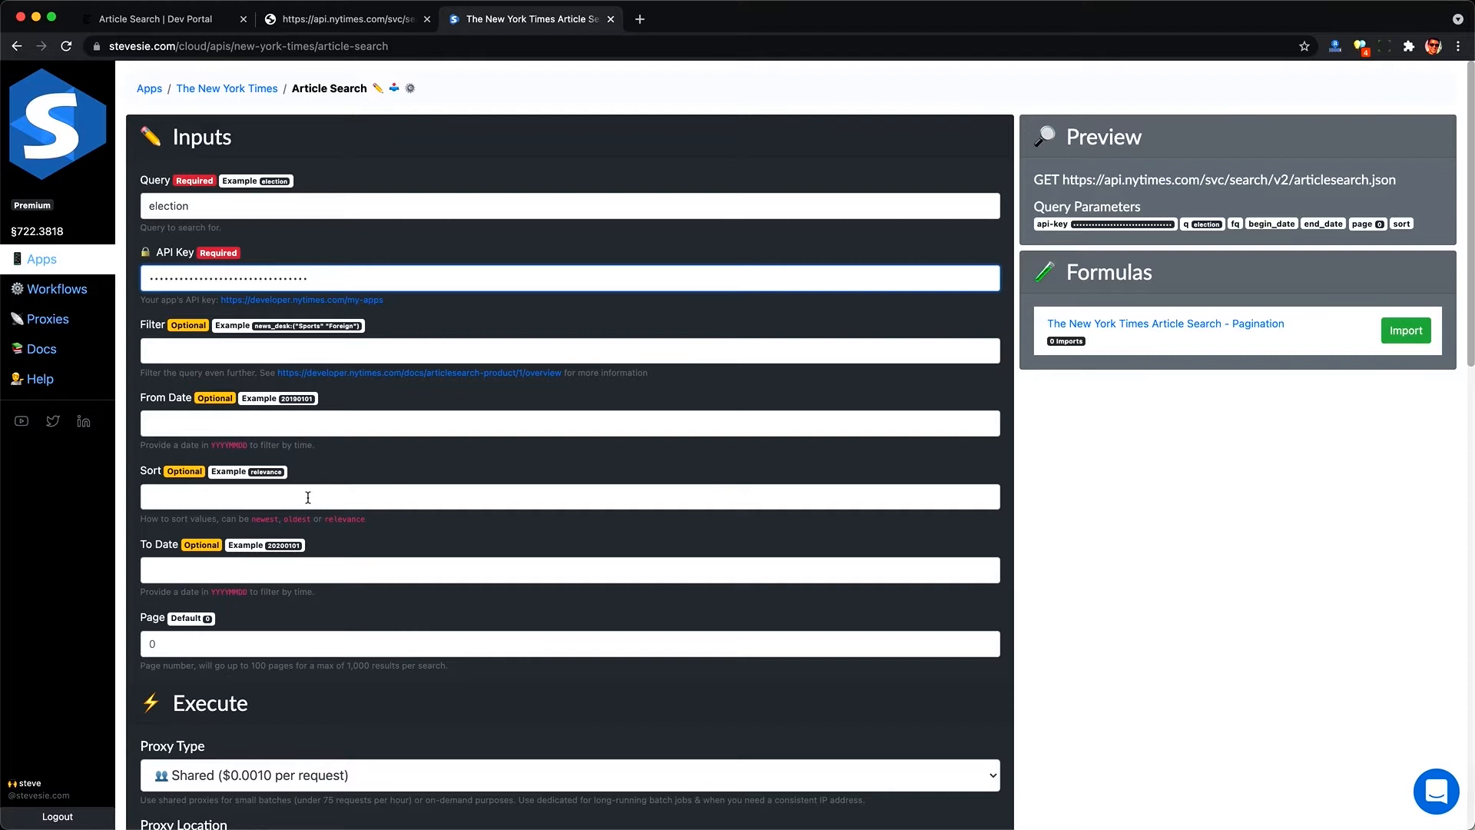
{"action": "type", "text": "20210601"}
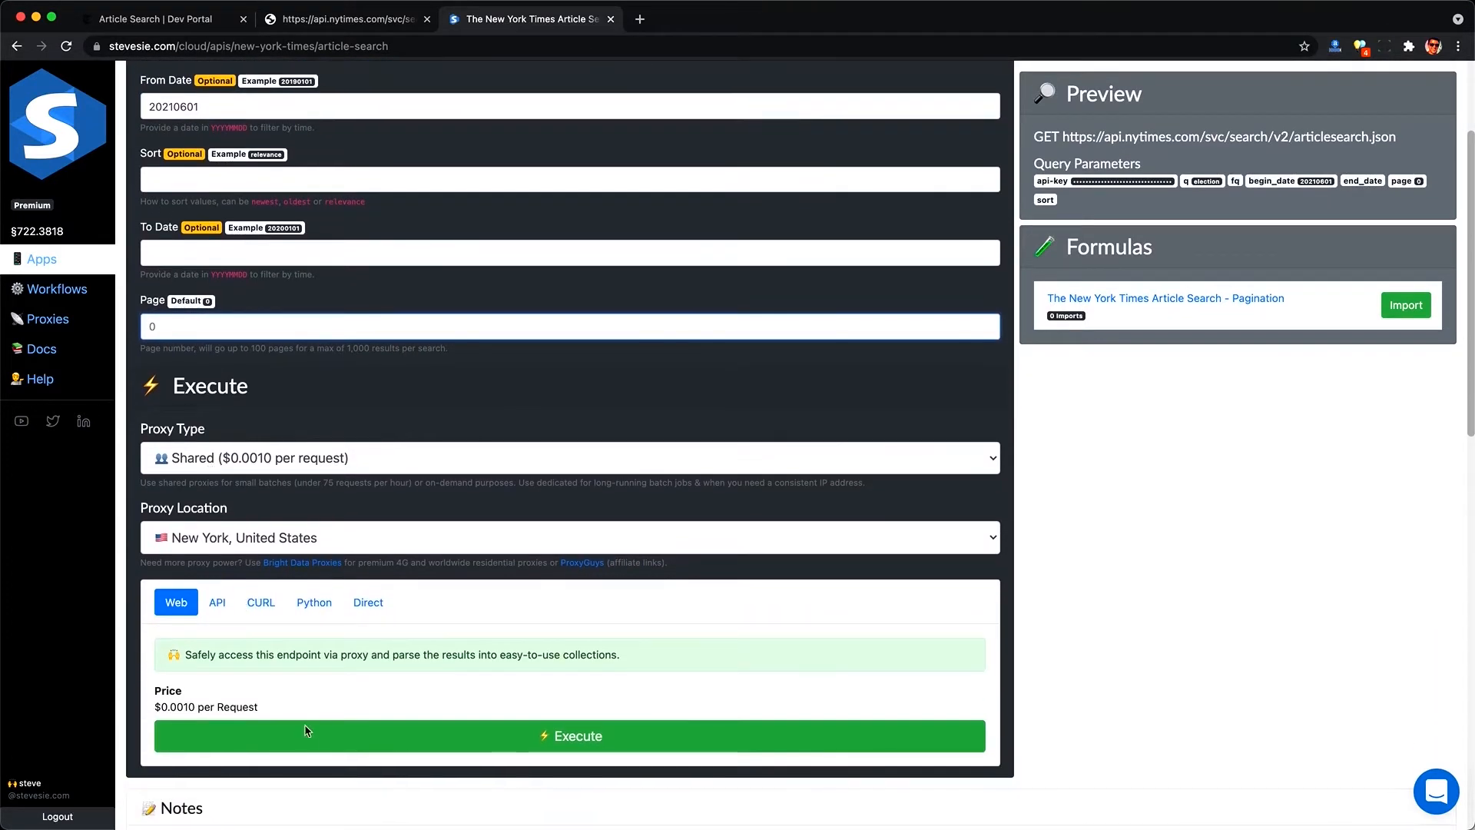
{"action": "left_click", "coordinate": [570, 736]}
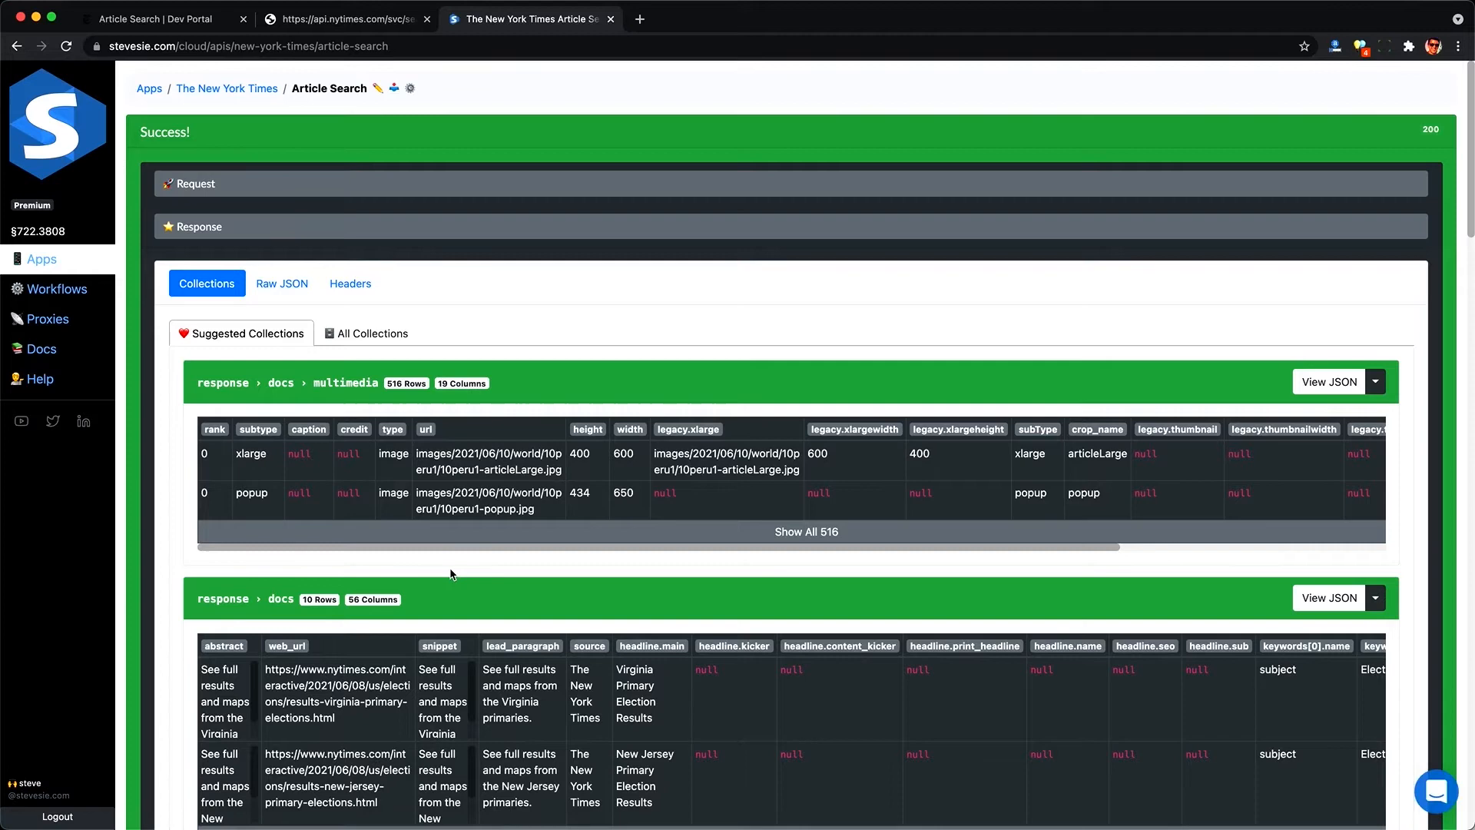
Step: Look over the parsed docs collection and peek at its export options
{"action": "scroll", "scroll_direction": "down", "scroll_amount": 3}
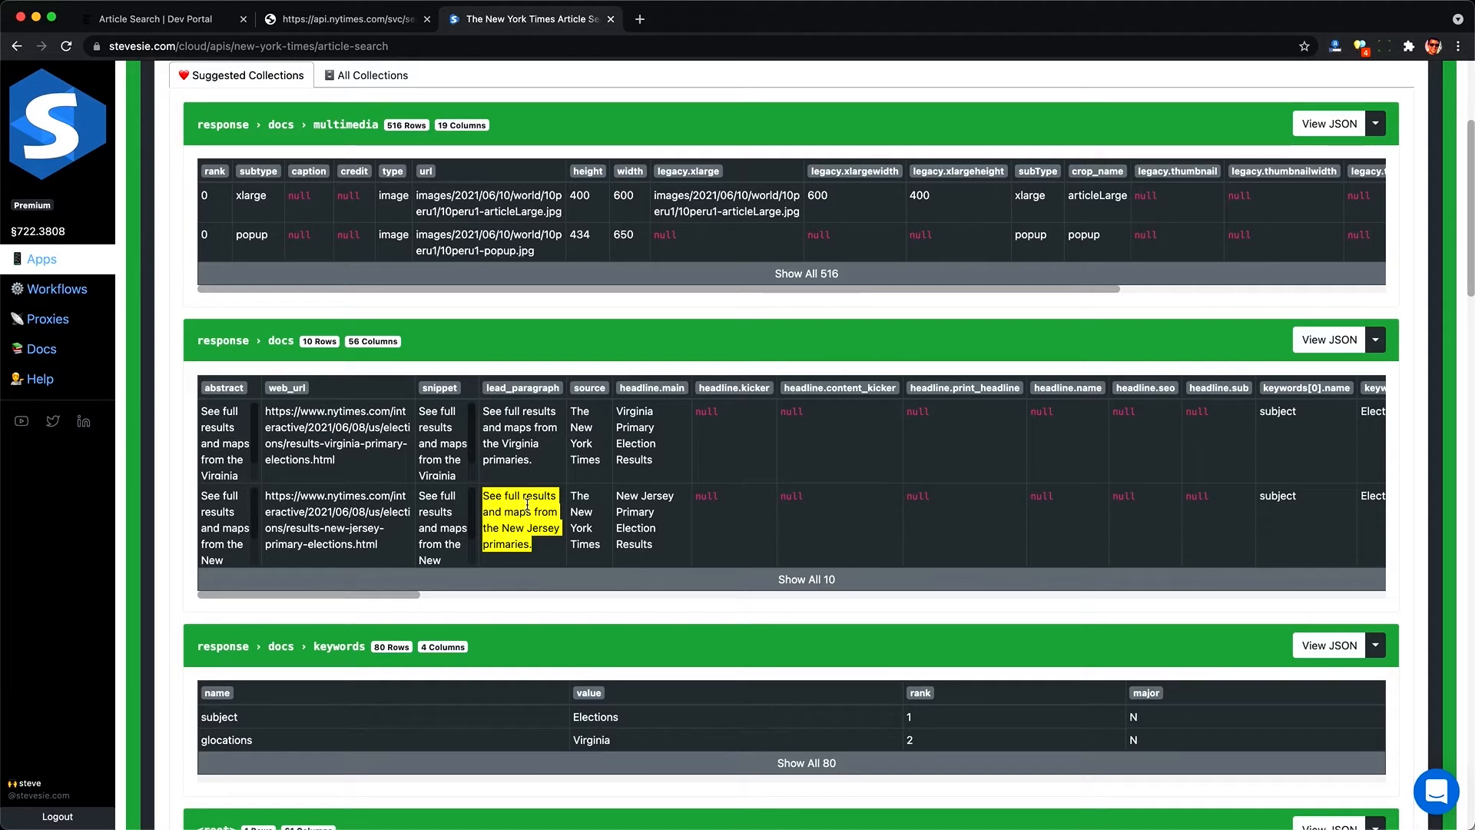
{"action": "scroll", "scroll_direction": "right", "scroll_amount": 3}
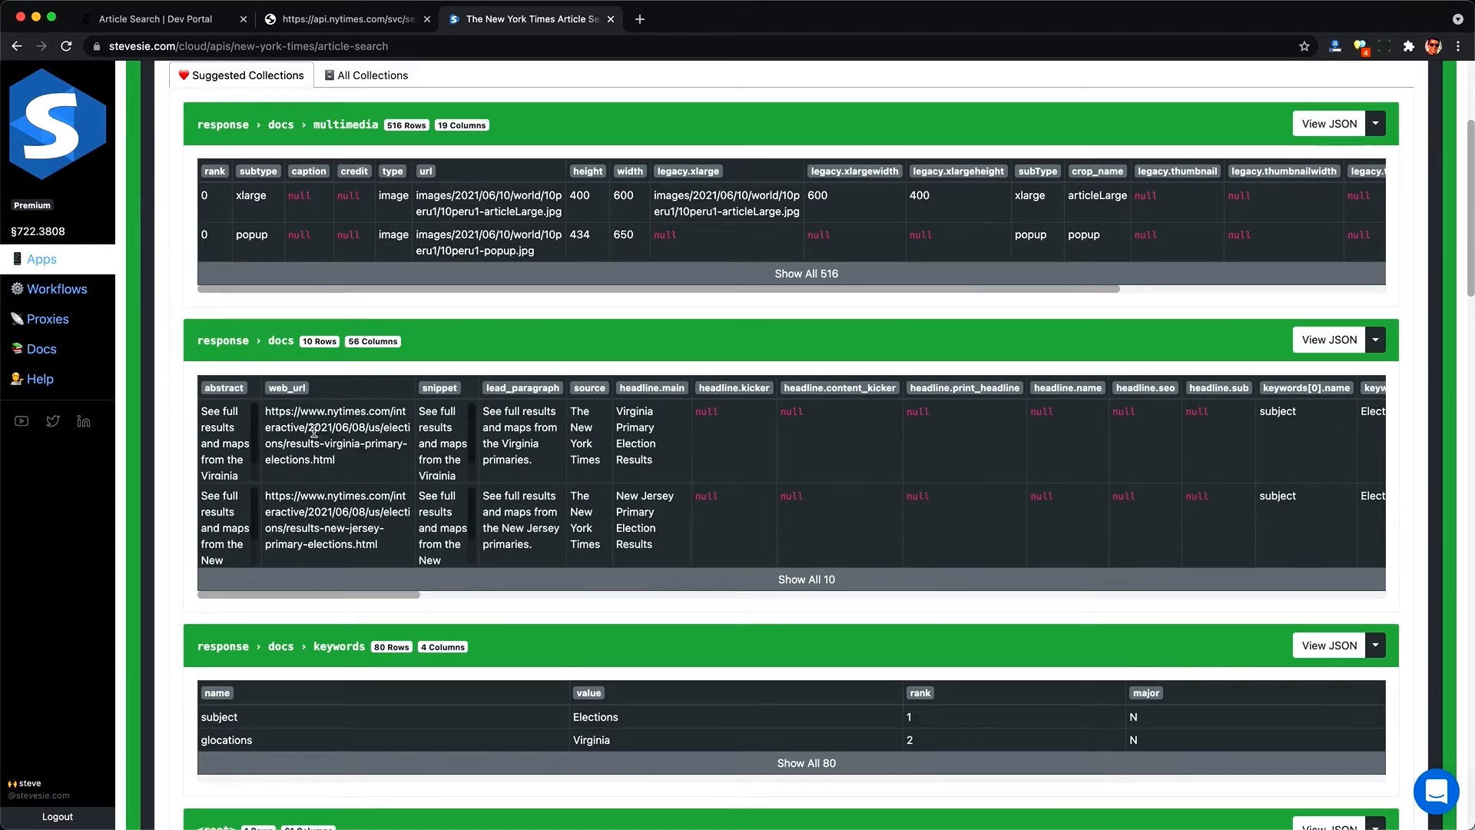
{"action": "left_click", "coordinate": [1374, 340]}
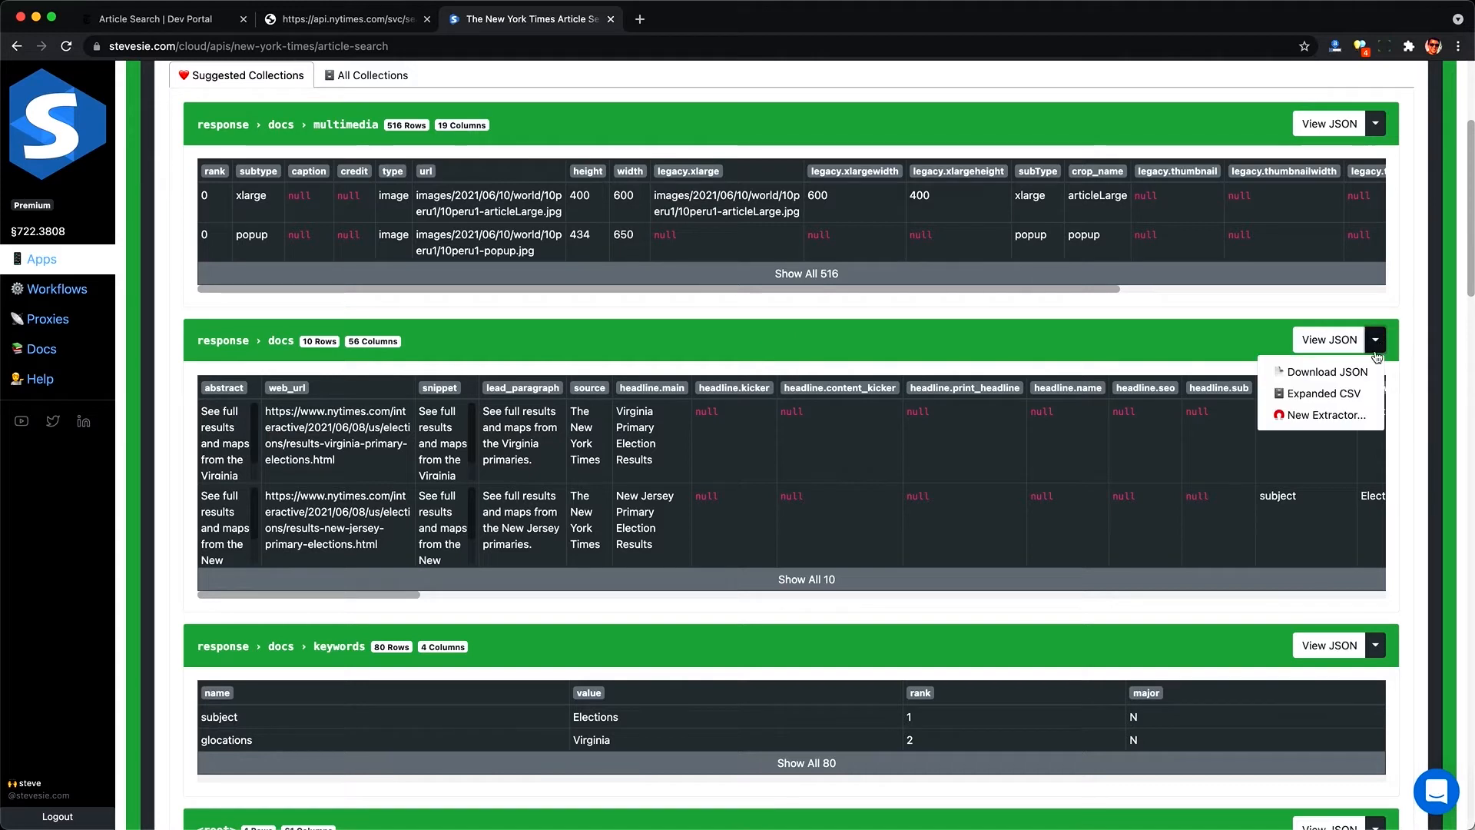
{"action": "left_click", "coordinate": [1326, 393]}
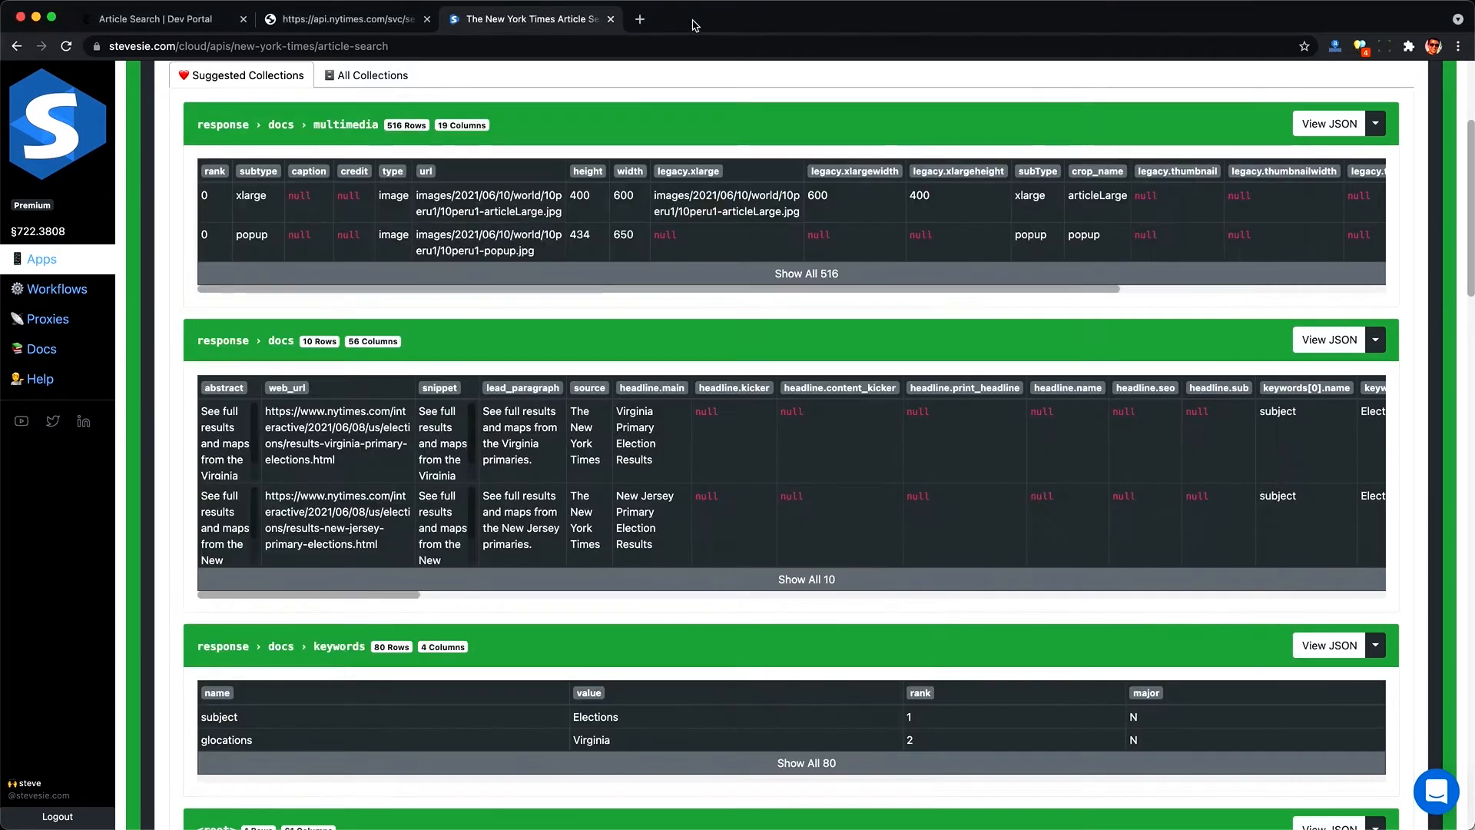
Step: Move down to the response › docs › keywords collection and bring up its export options
{"action": "scroll", "scroll_direction": "down", "scroll_amount": 3}
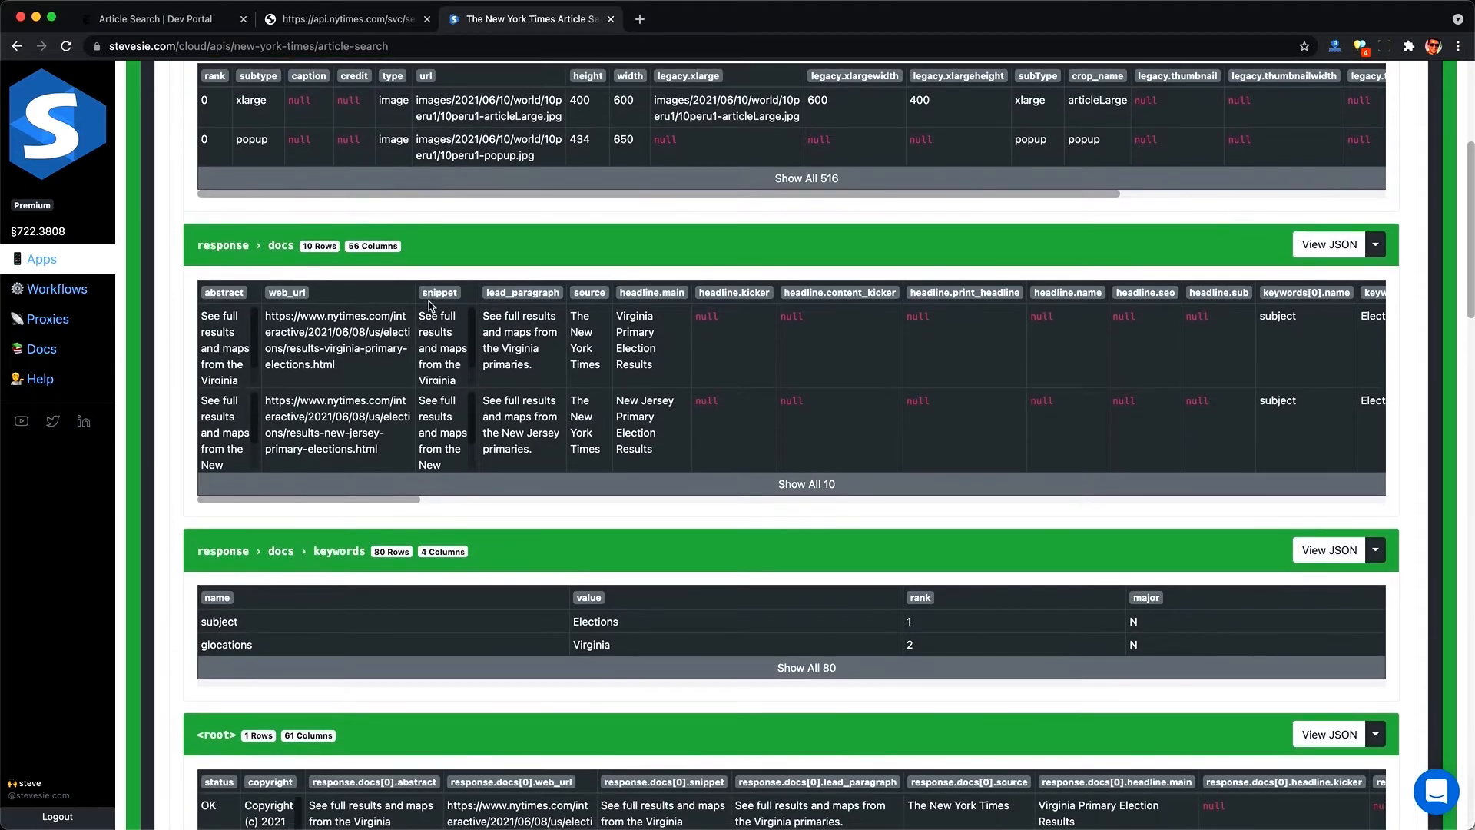
{"action": "scroll", "scroll_direction": "down", "scroll_amount": 3}
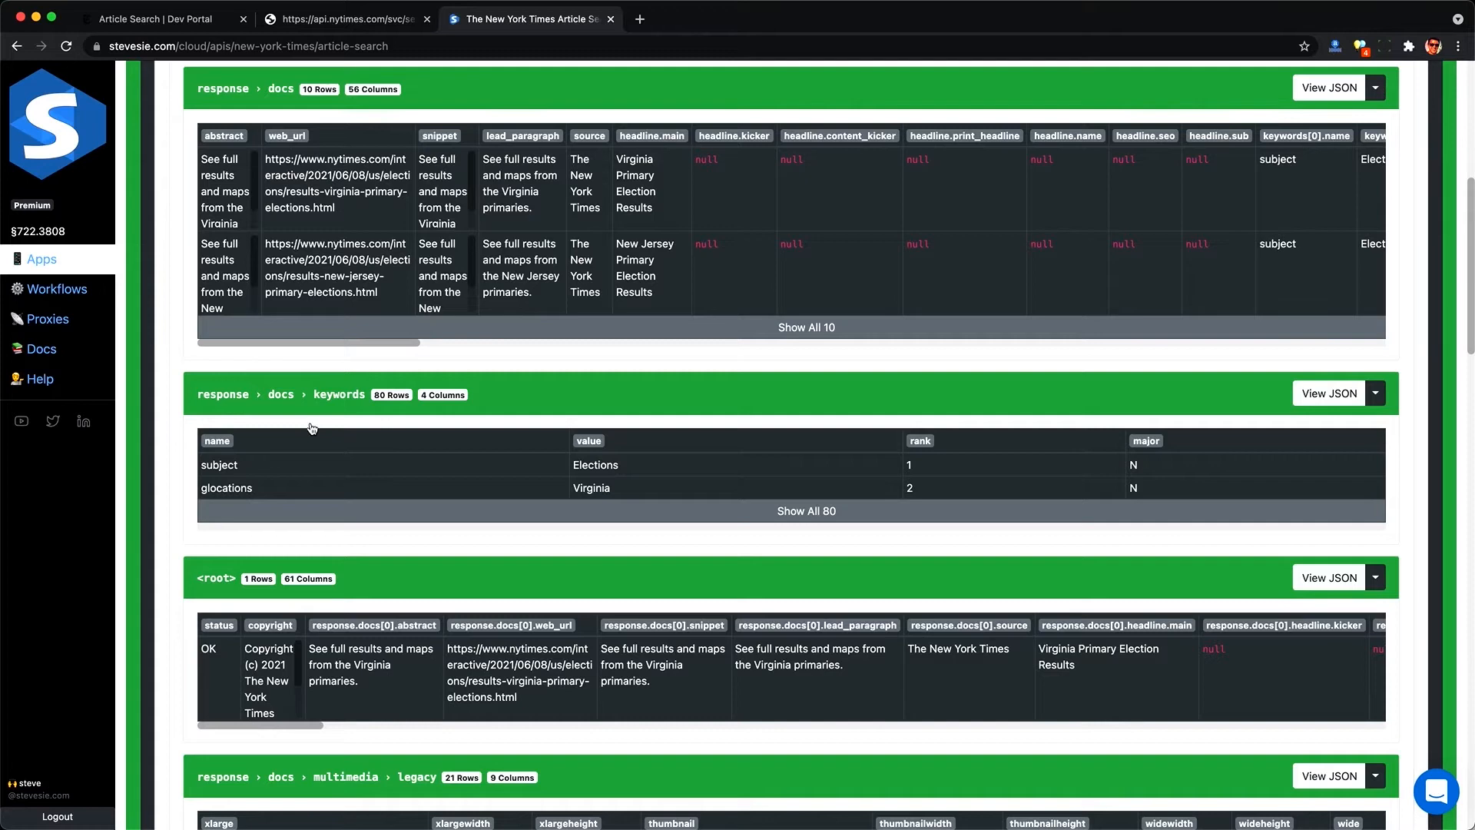
{"action": "scroll", "scroll_direction": "down", "scroll_amount": 3}
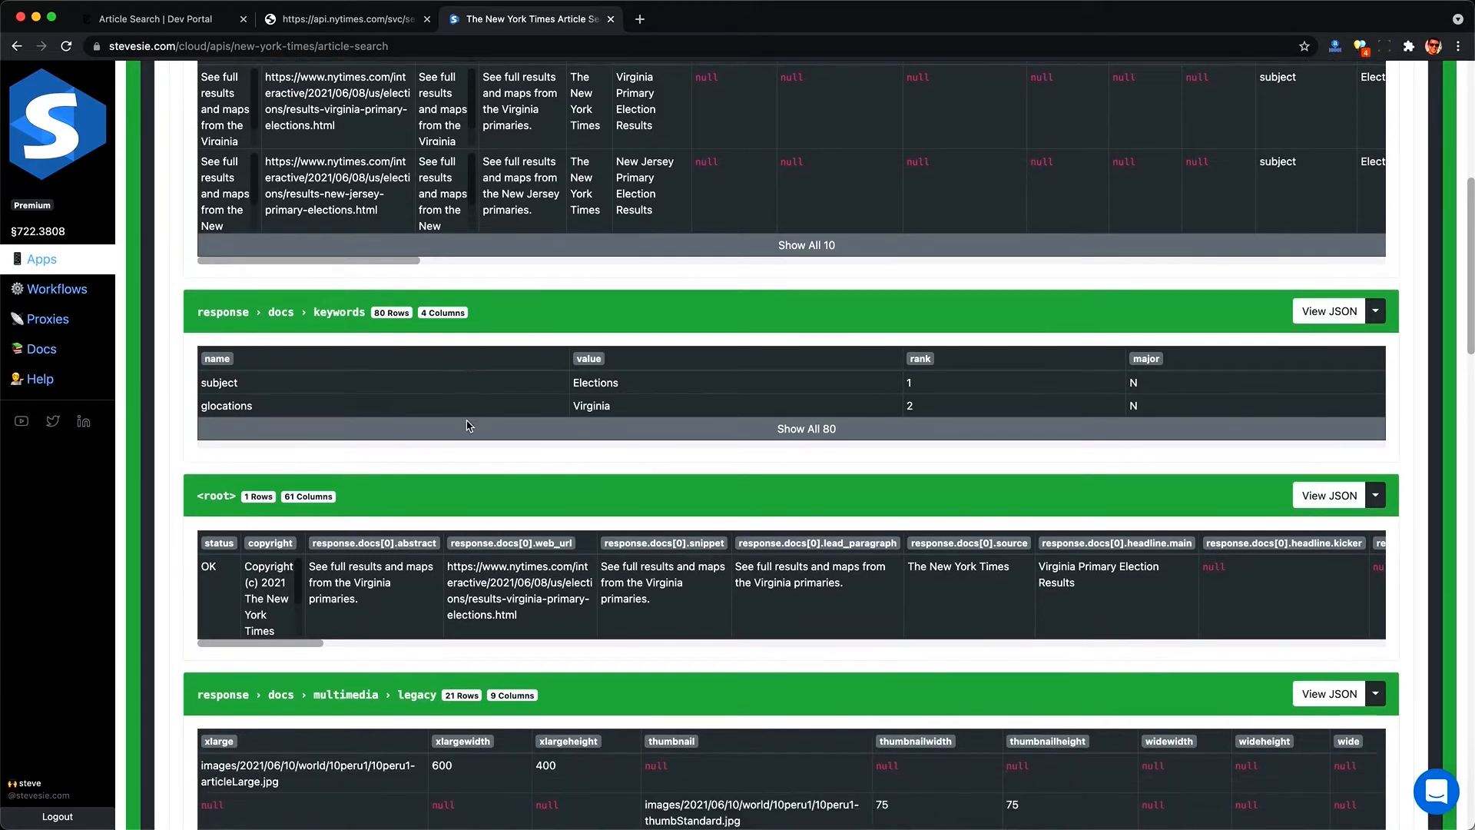
{"action": "scroll", "scroll_direction": "down", "scroll_amount": 3}
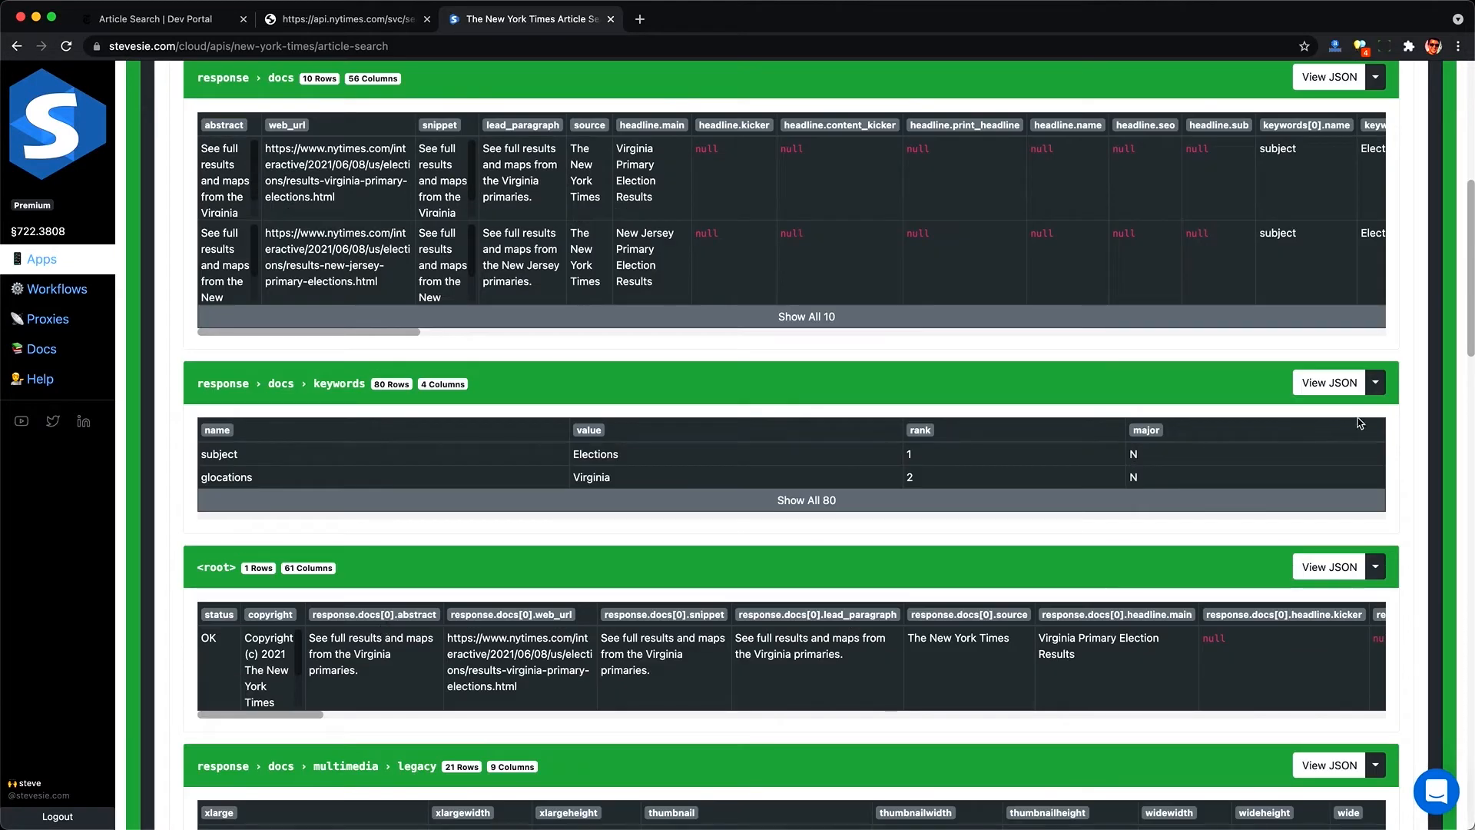
{"action": "left_click", "coordinate": [1374, 382]}
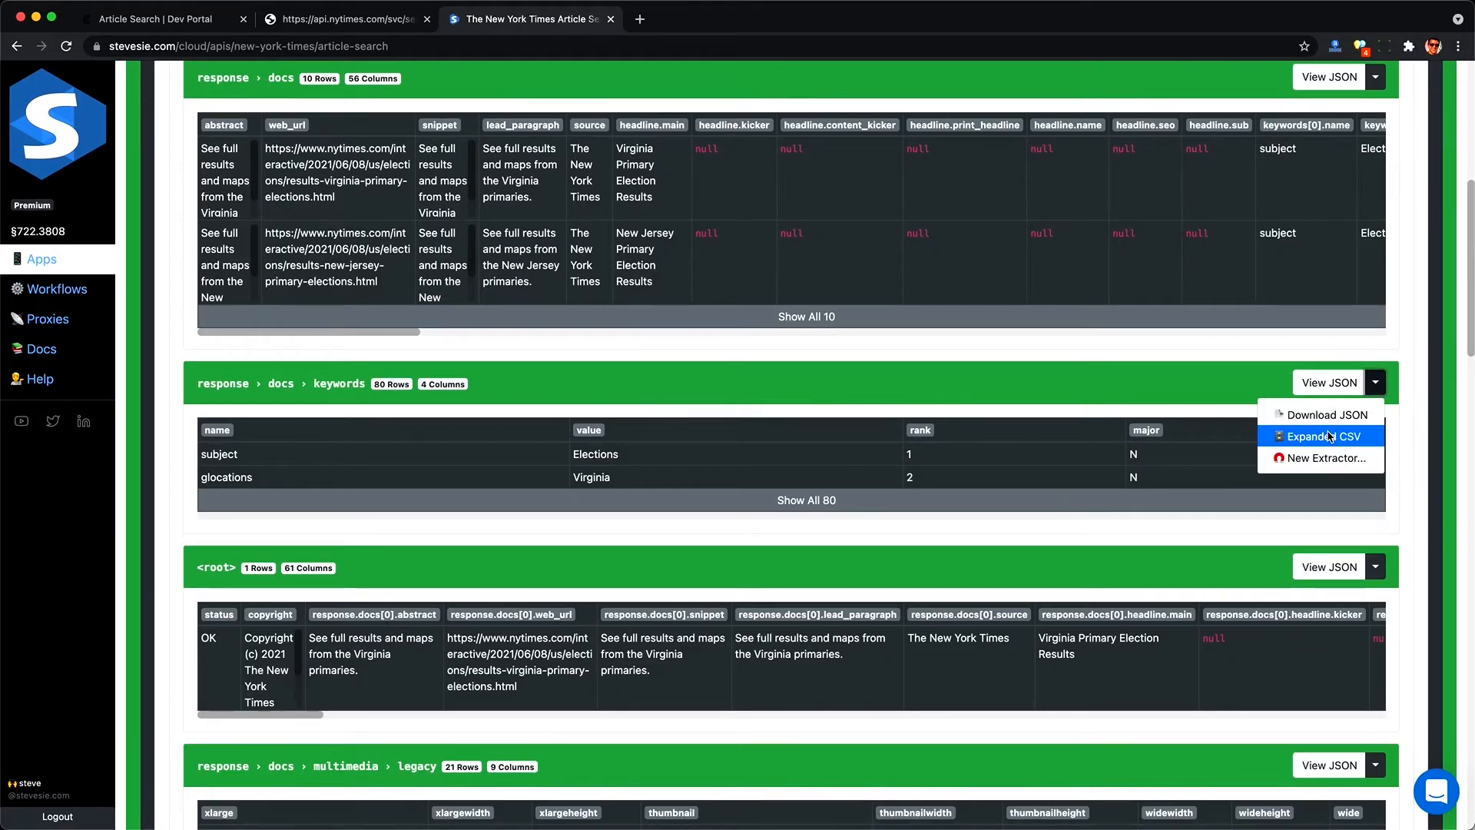
Step: Export the keywords collection as Expanded CSV and inspect its article URL cells in Excel
{"action": "left_click", "coordinate": [1321, 435]}
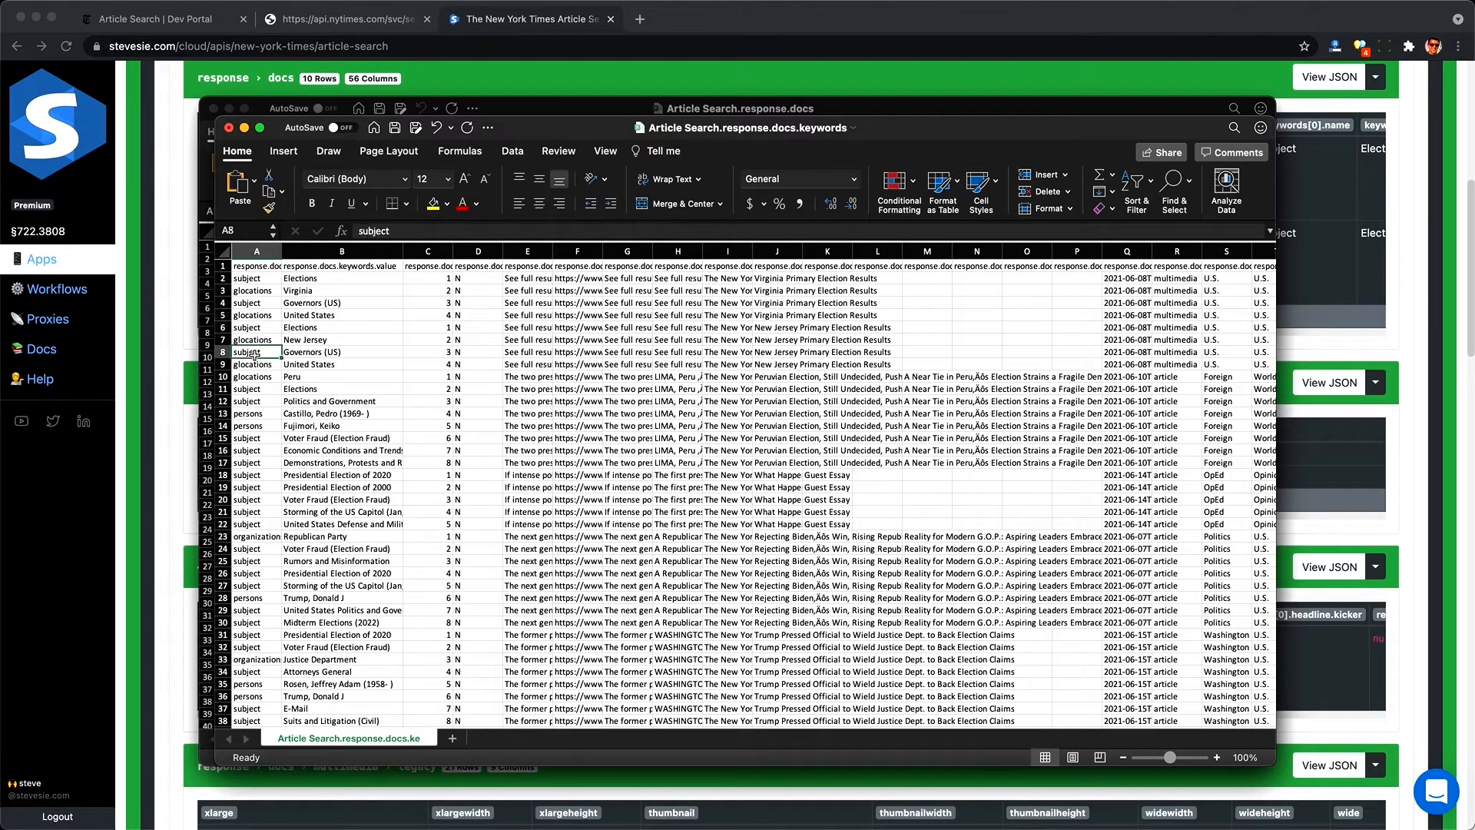
{"action": "left_click", "coordinate": [576, 364]}
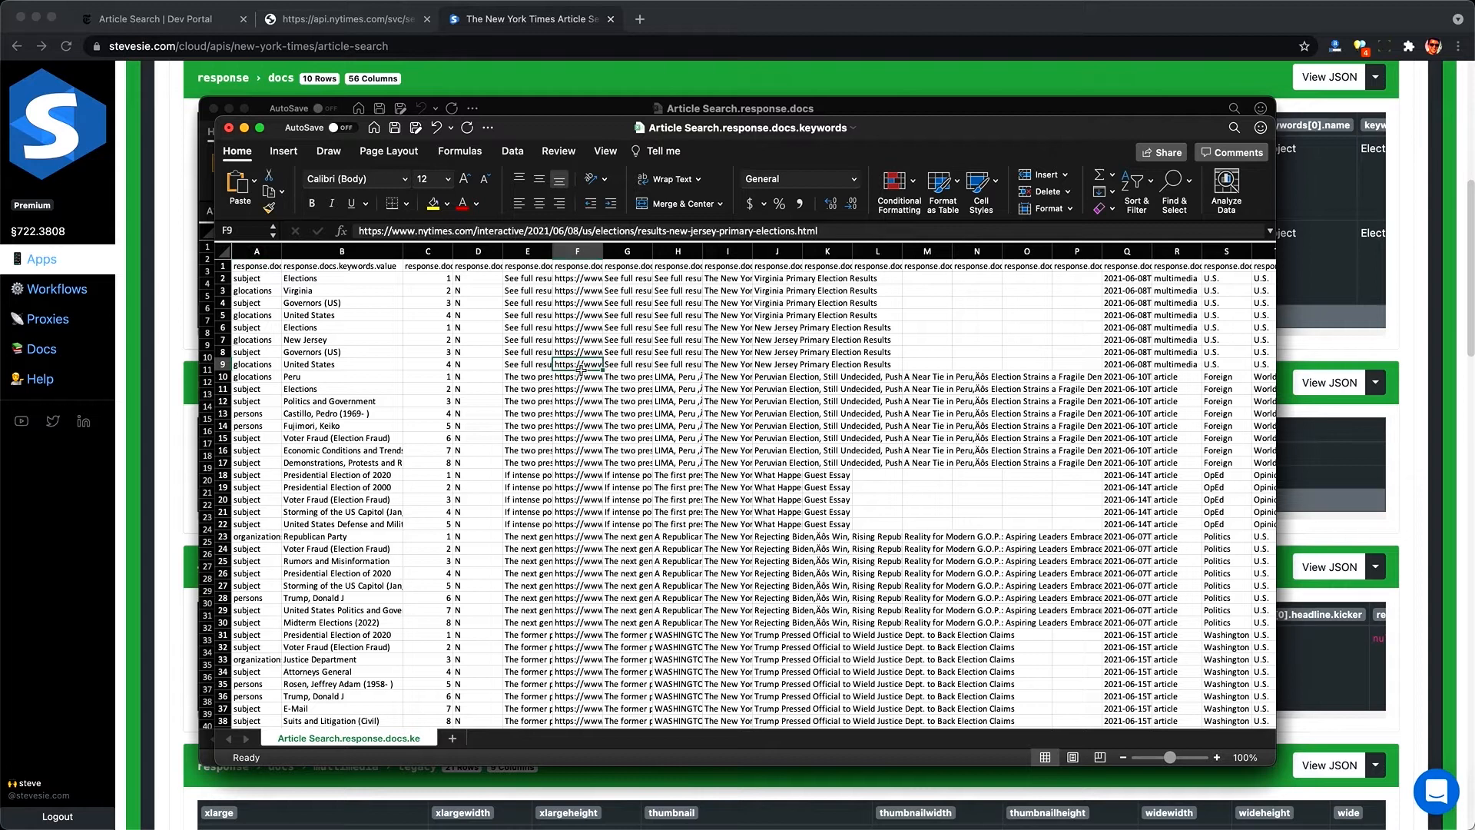
{"action": "left_click", "coordinate": [576, 326]}
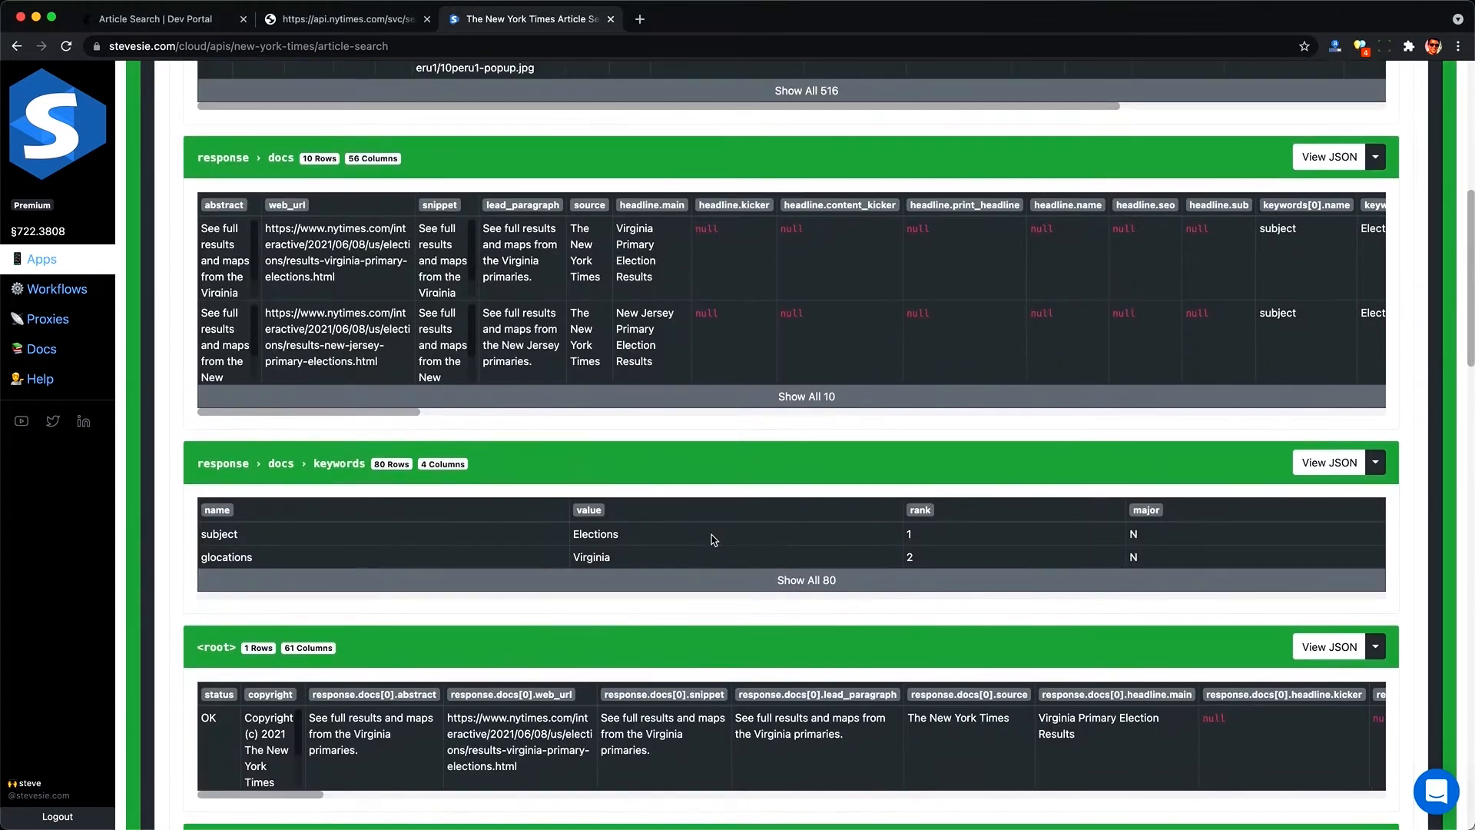
Step: Switch from the Stevesie results to the 'Article Search | Dev Portal' documentation tab
{"action": "scroll", "scroll_direction": "down", "scroll_amount": 3}
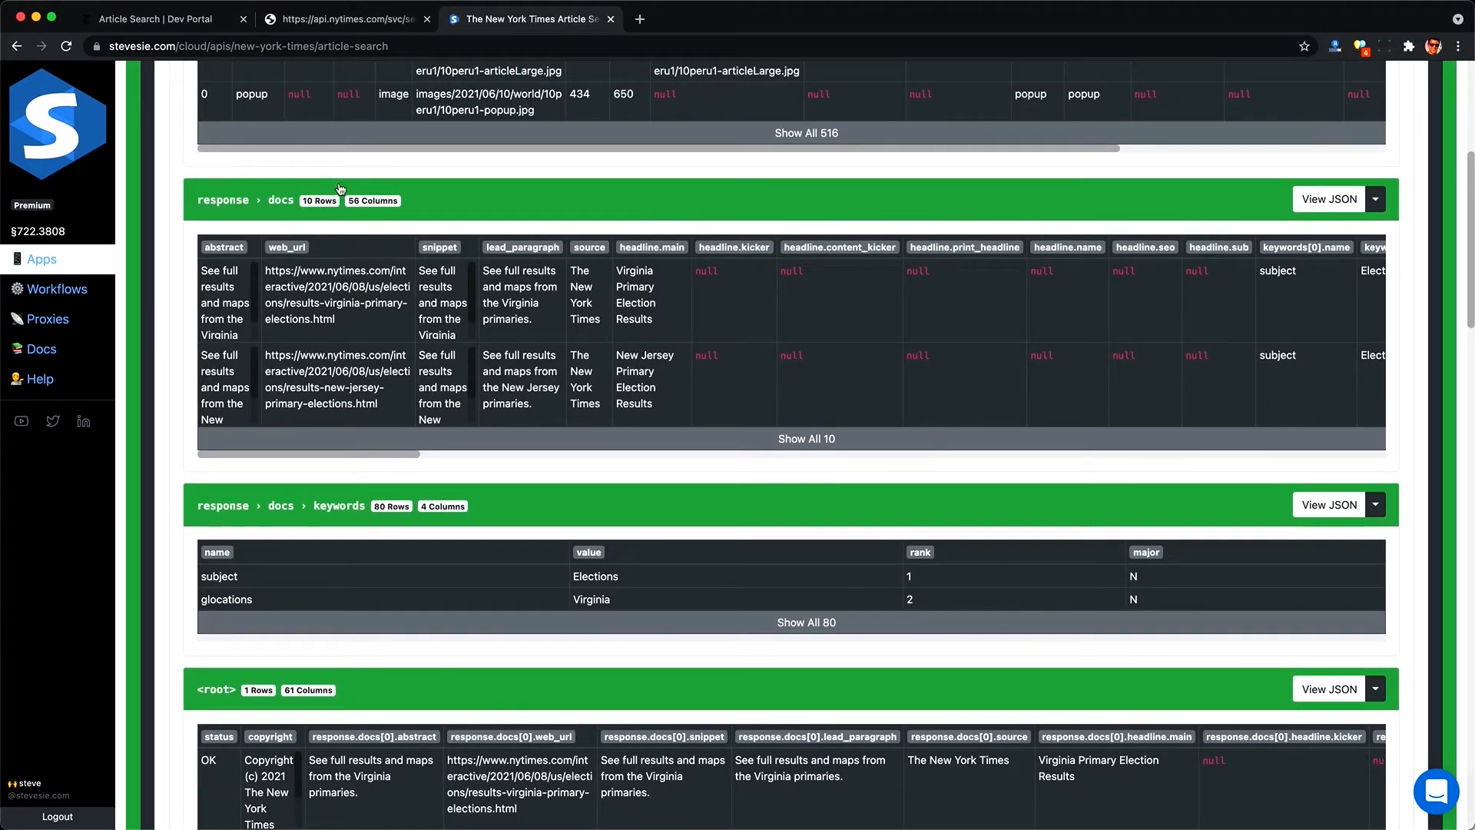
{"action": "mouse_move", "coordinate": [355, 226]}
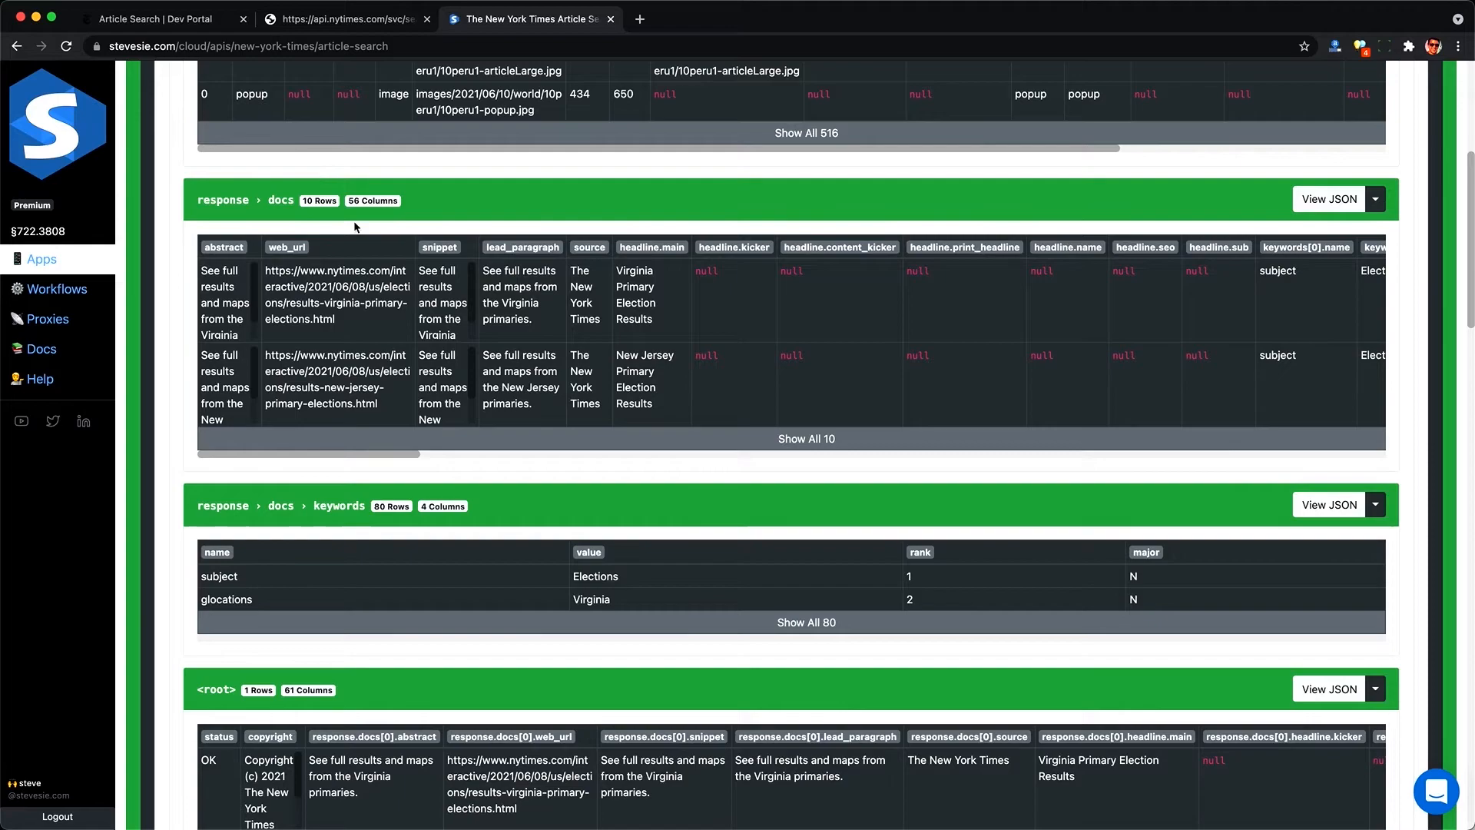
{"action": "left_click", "coordinate": [160, 19]}
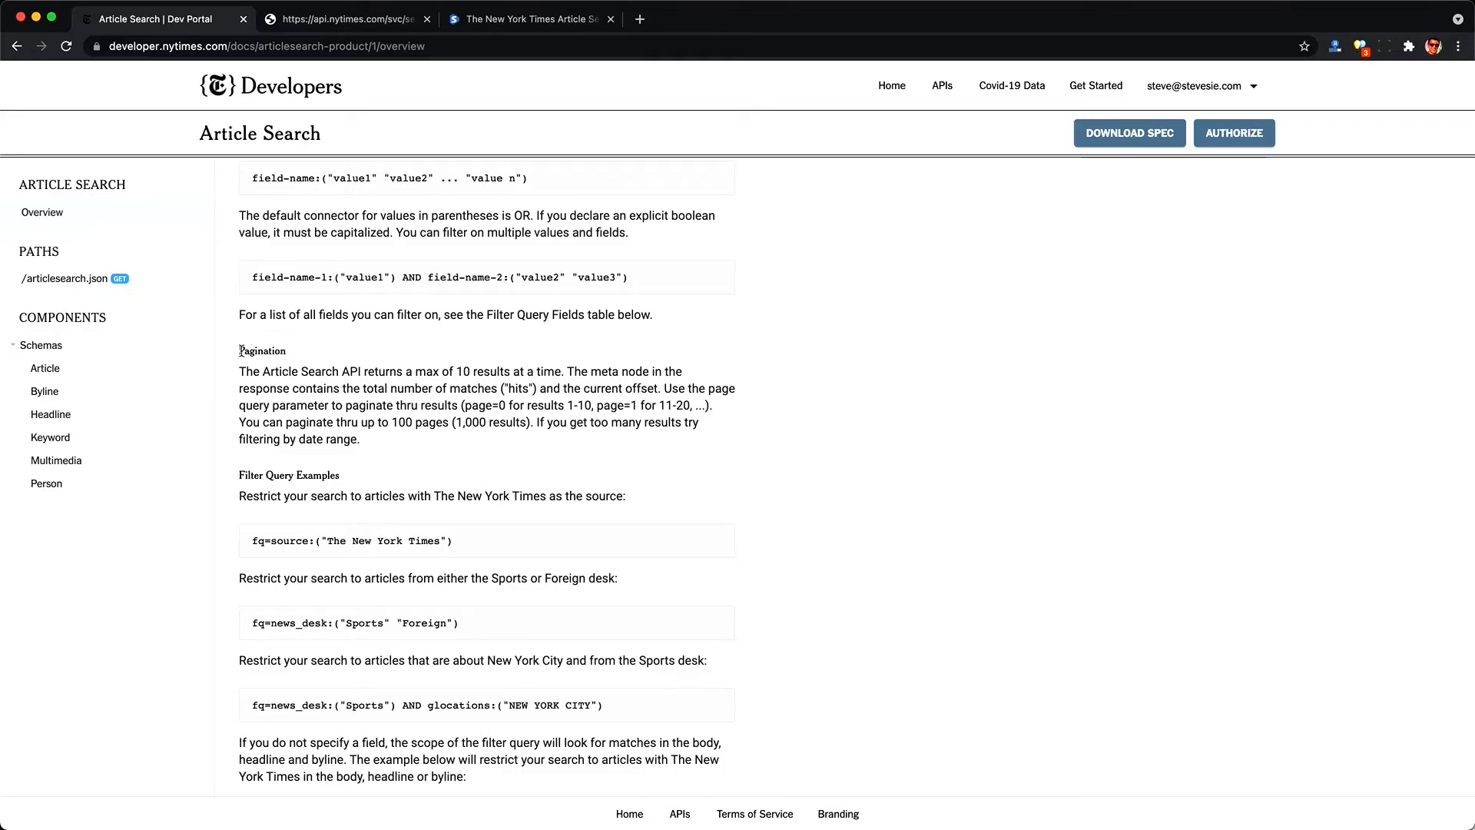
Step: Highlight the Pagination heading and its 10-results-per-request explanation, then return to the Article Search results
{"action": "double_click", "coordinate": [261, 350]}
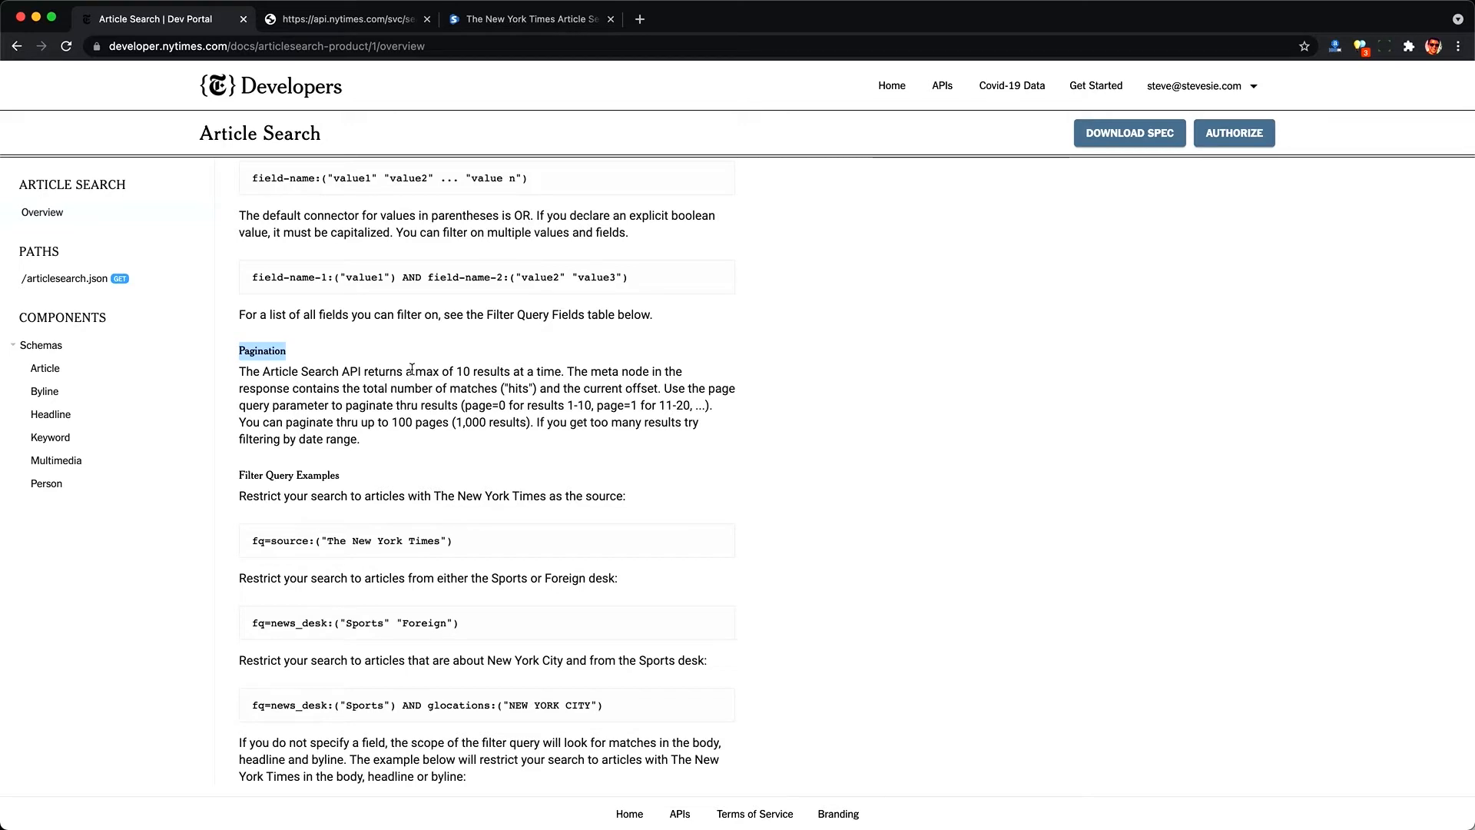
{"action": "left_click_drag", "start_coordinate": [410, 370], "coordinate": [562, 370]}
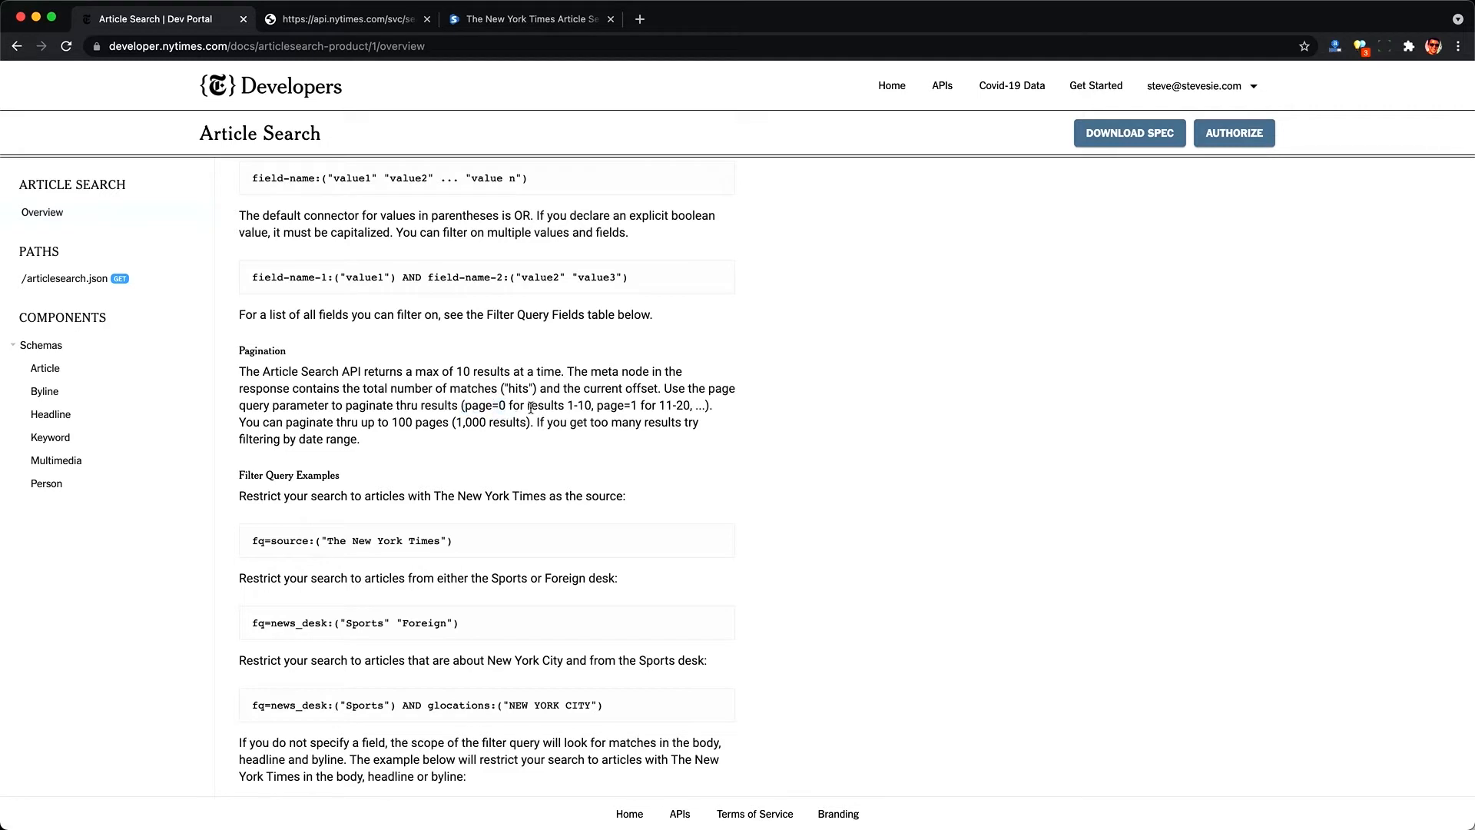
{"action": "double_click", "coordinate": [613, 406]}
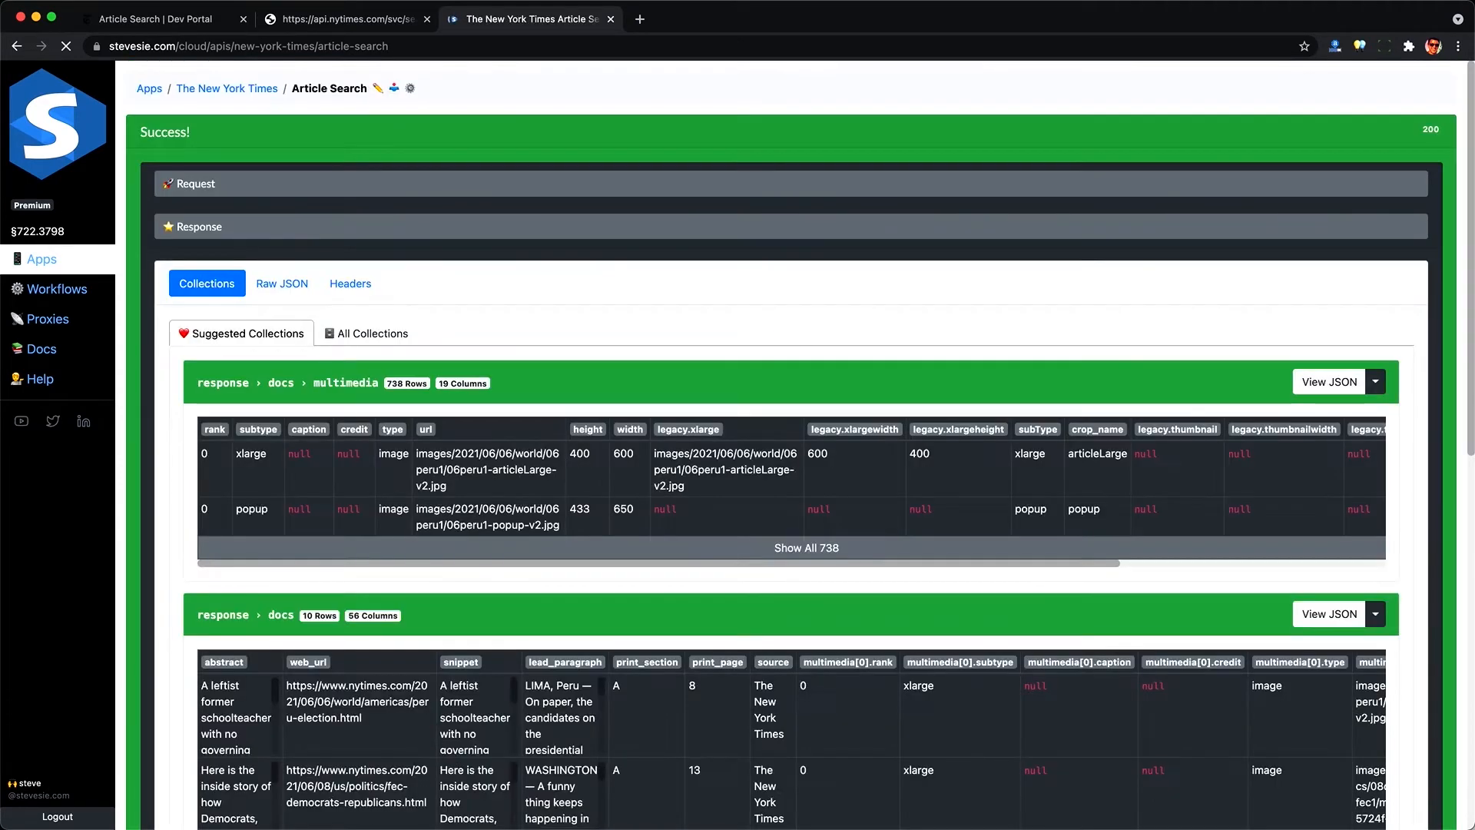
Step: Import 'The New York Times Article Search - Pagination' formula from the Formulas panel into a new workflow
{"action": "scroll", "scroll_direction": "down", "scroll_amount": 3}
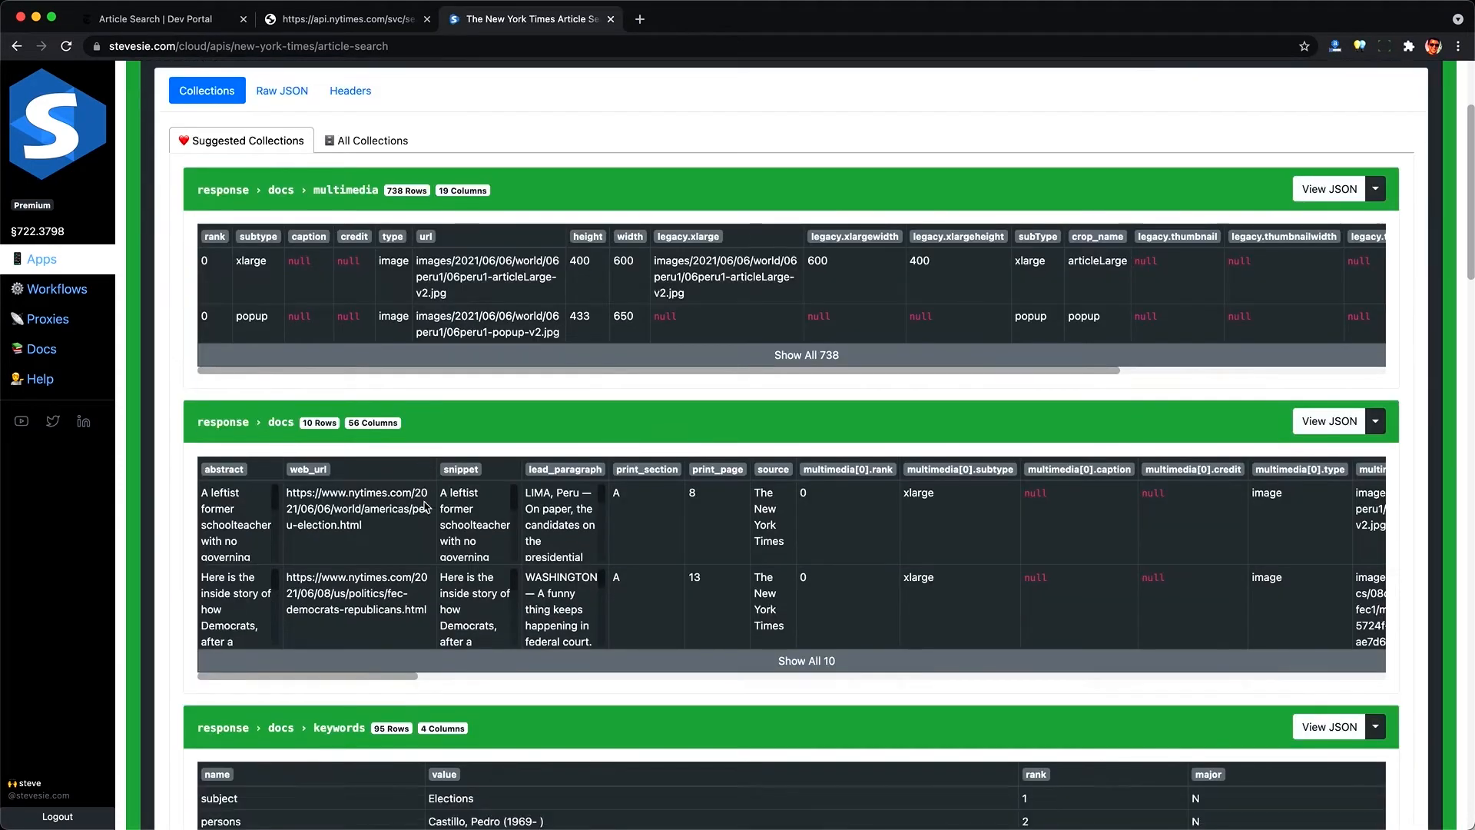
{"action": "scroll", "scroll_direction": "down", "scroll_amount": 3}
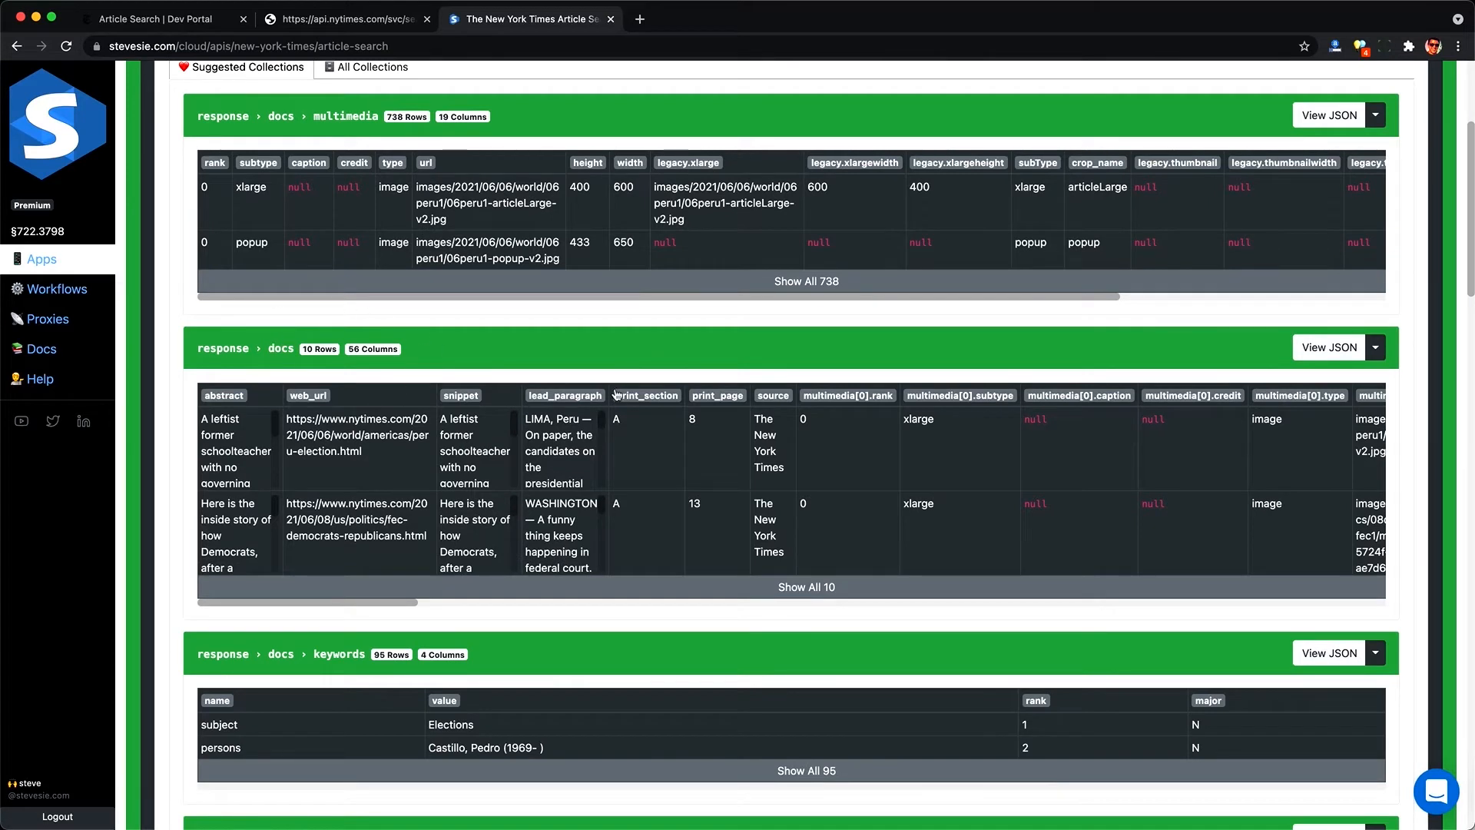
{"action": "left_click", "coordinate": [1372, 347]}
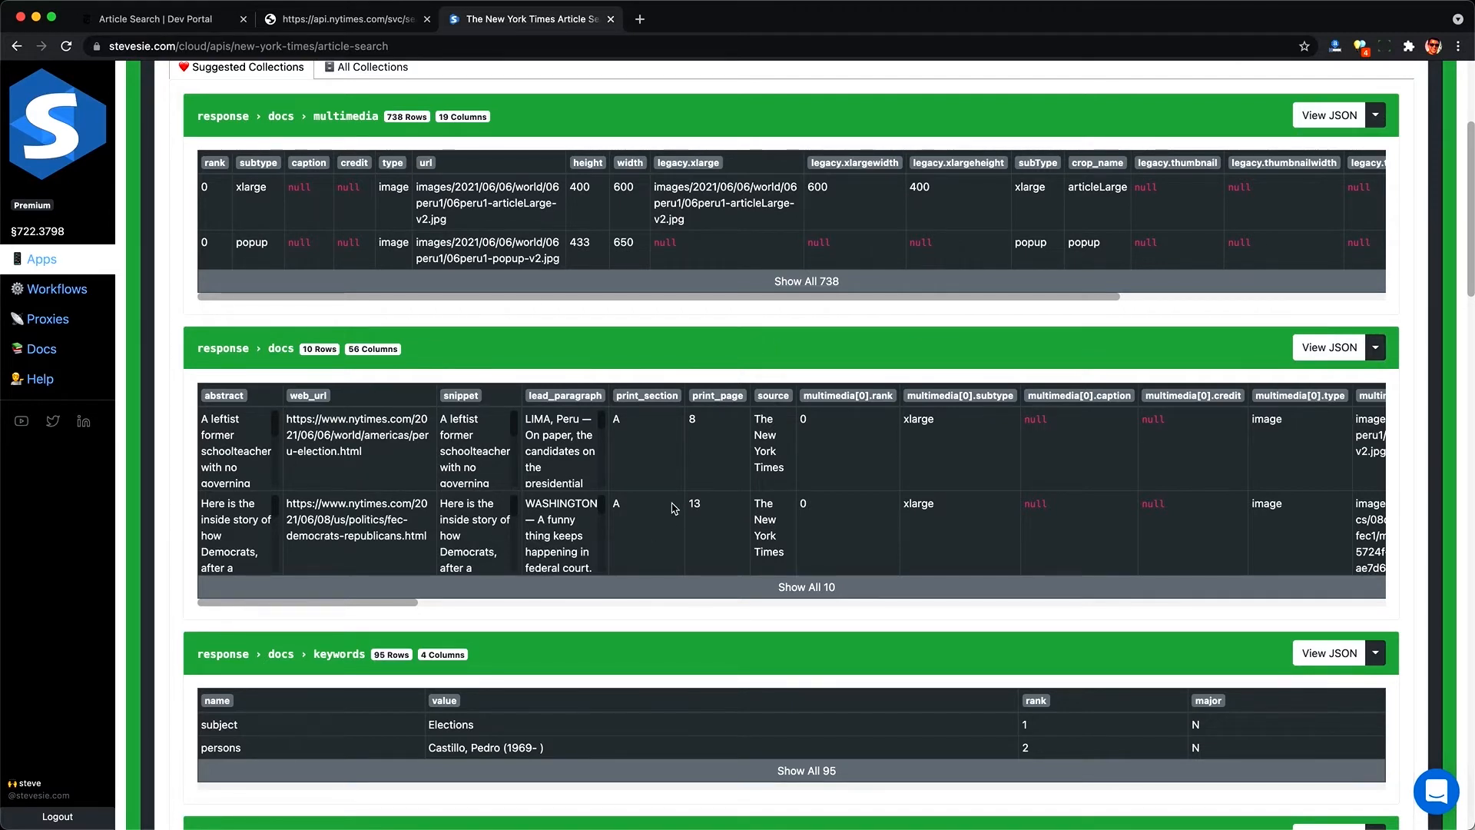
{"action": "scroll", "scroll_direction": "down", "scroll_amount": 3}
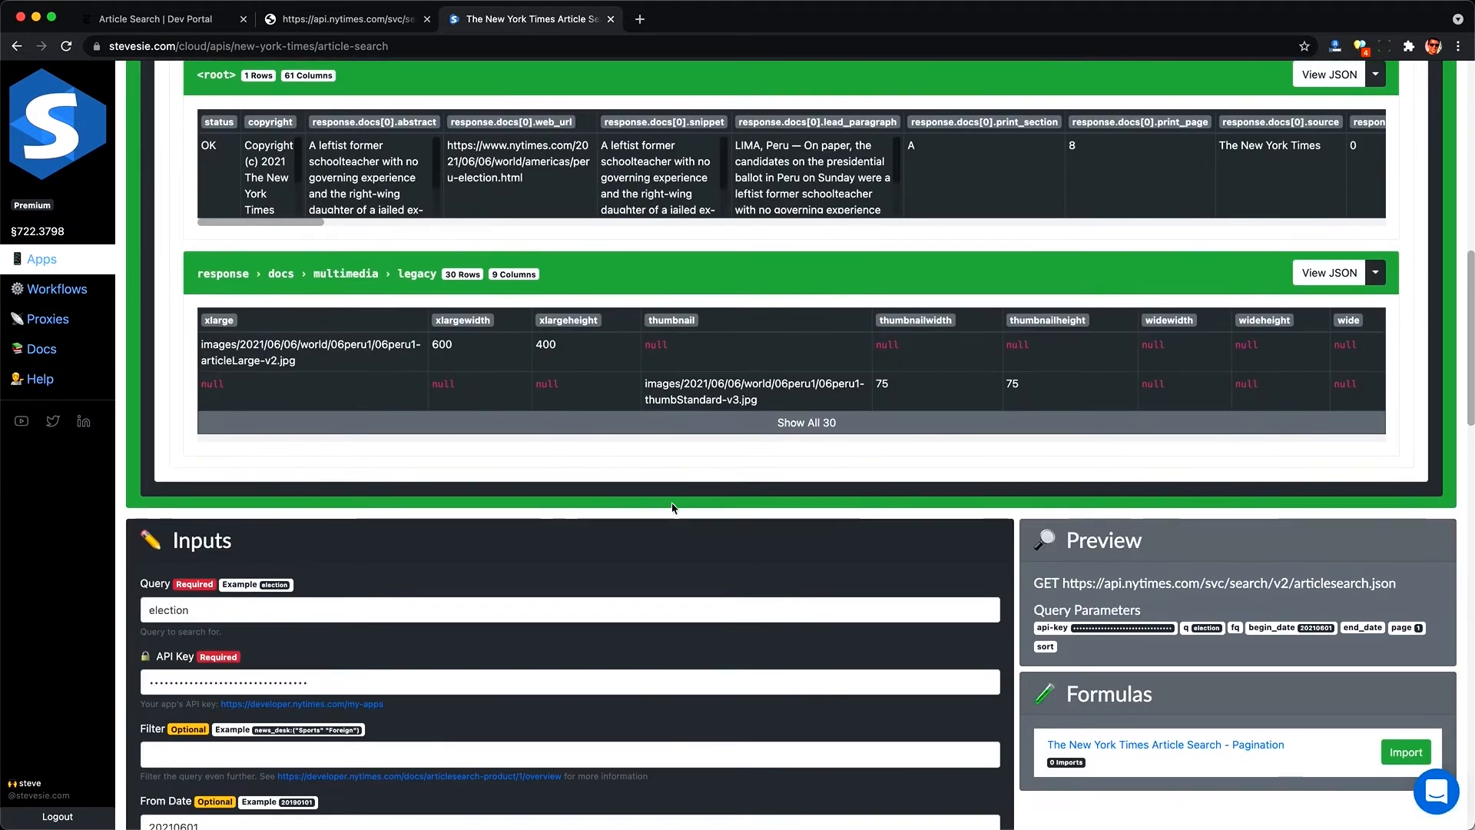
{"action": "scroll", "scroll_direction": "down", "scroll_amount": 3}
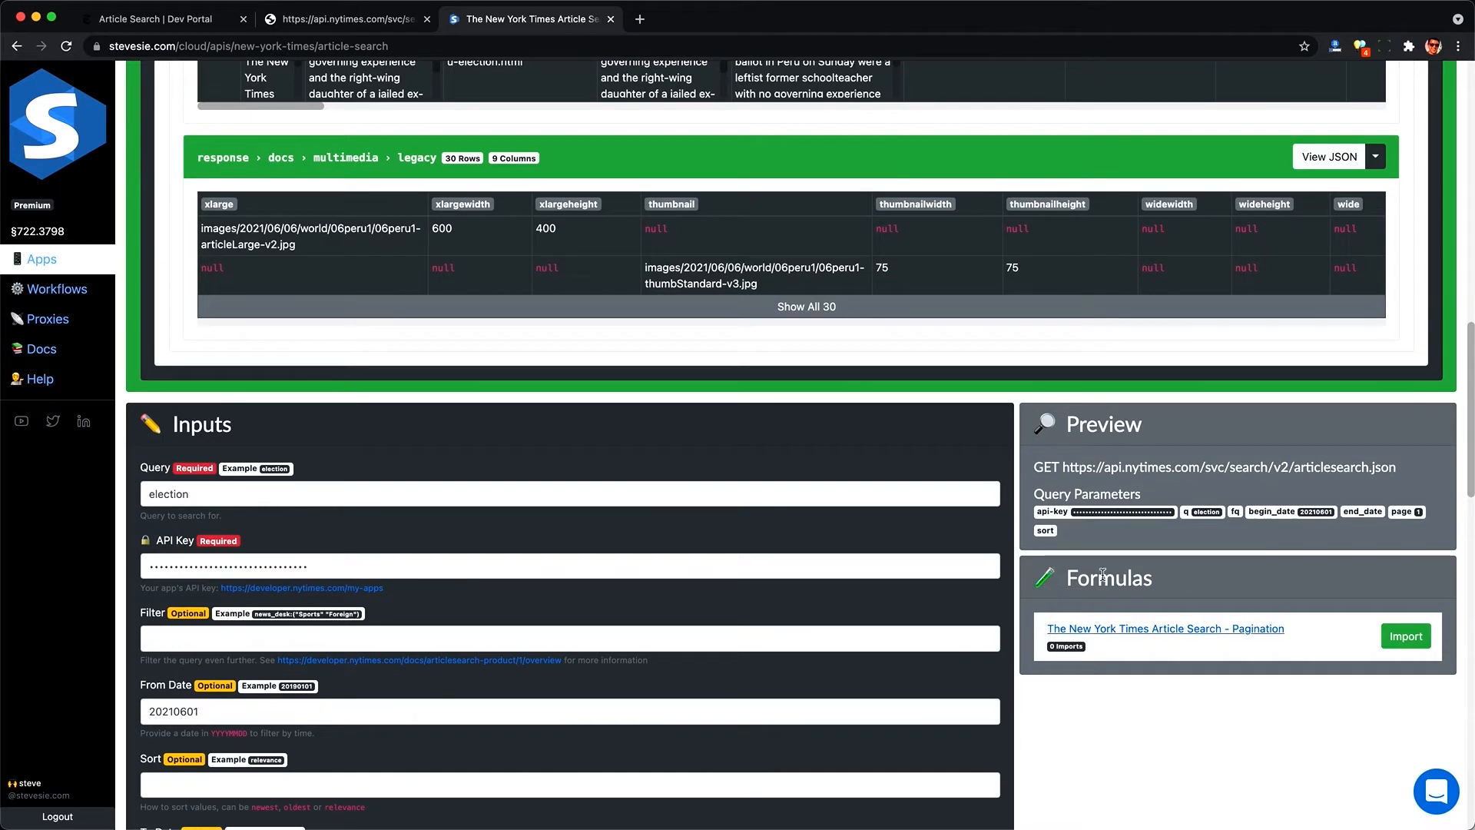
{"action": "left_click", "coordinate": [1406, 636]}
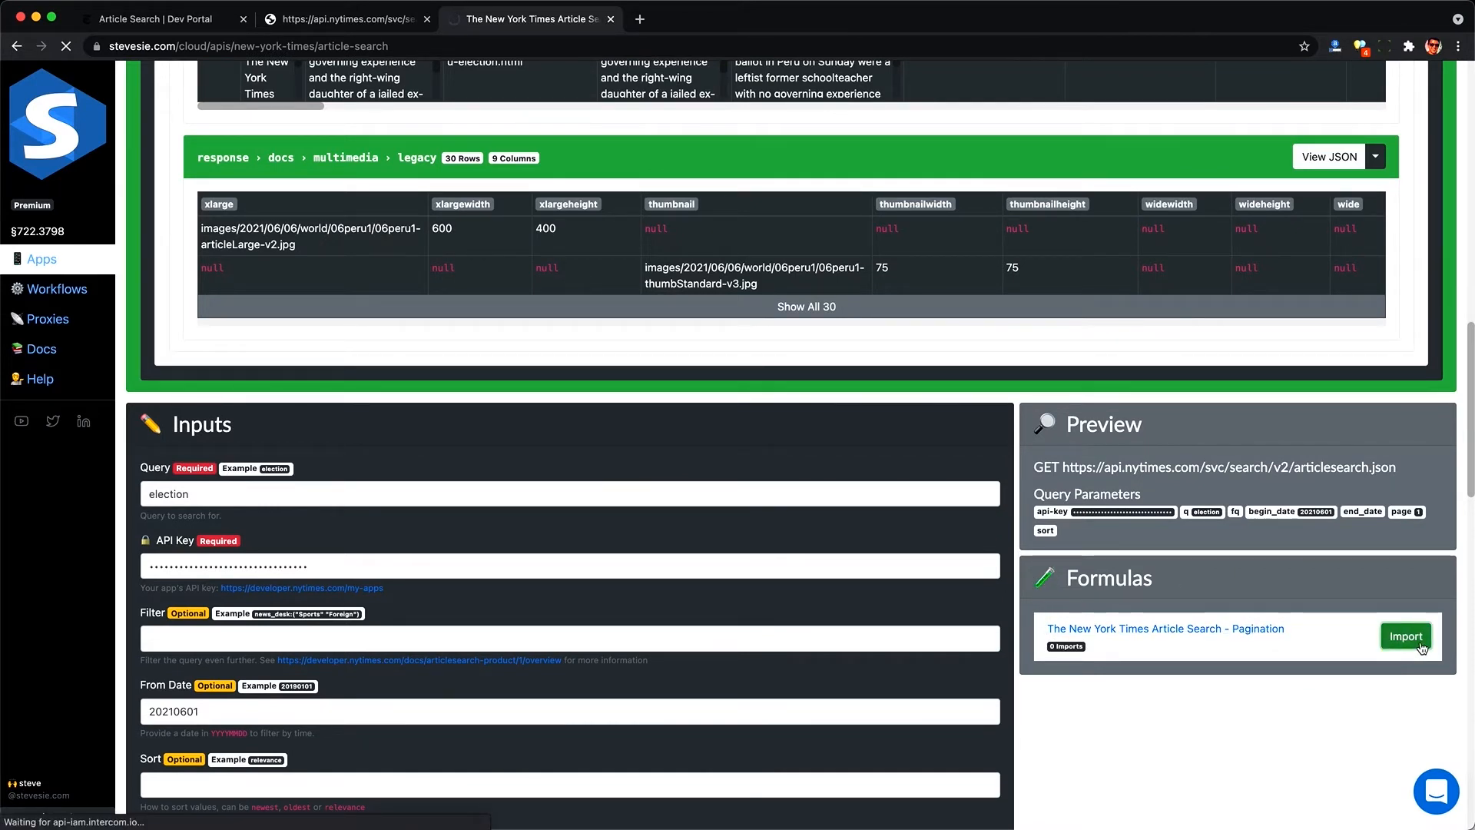
{"action": "left_click", "coordinate": [1404, 636]}
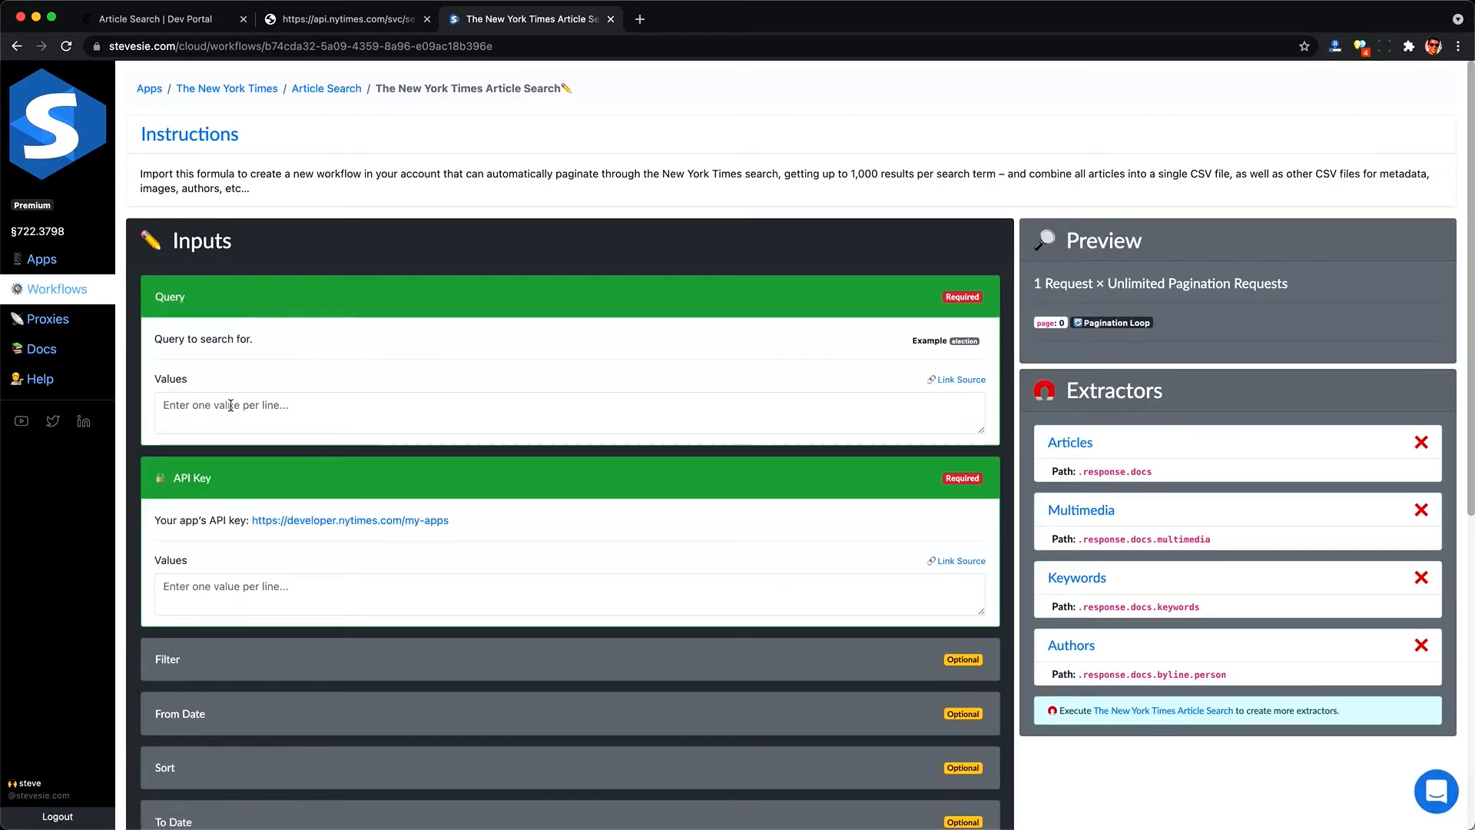
Step: Enter biden and trump as queries and set the From/To Date to 20201102
{"action": "type", "text": "biden"}
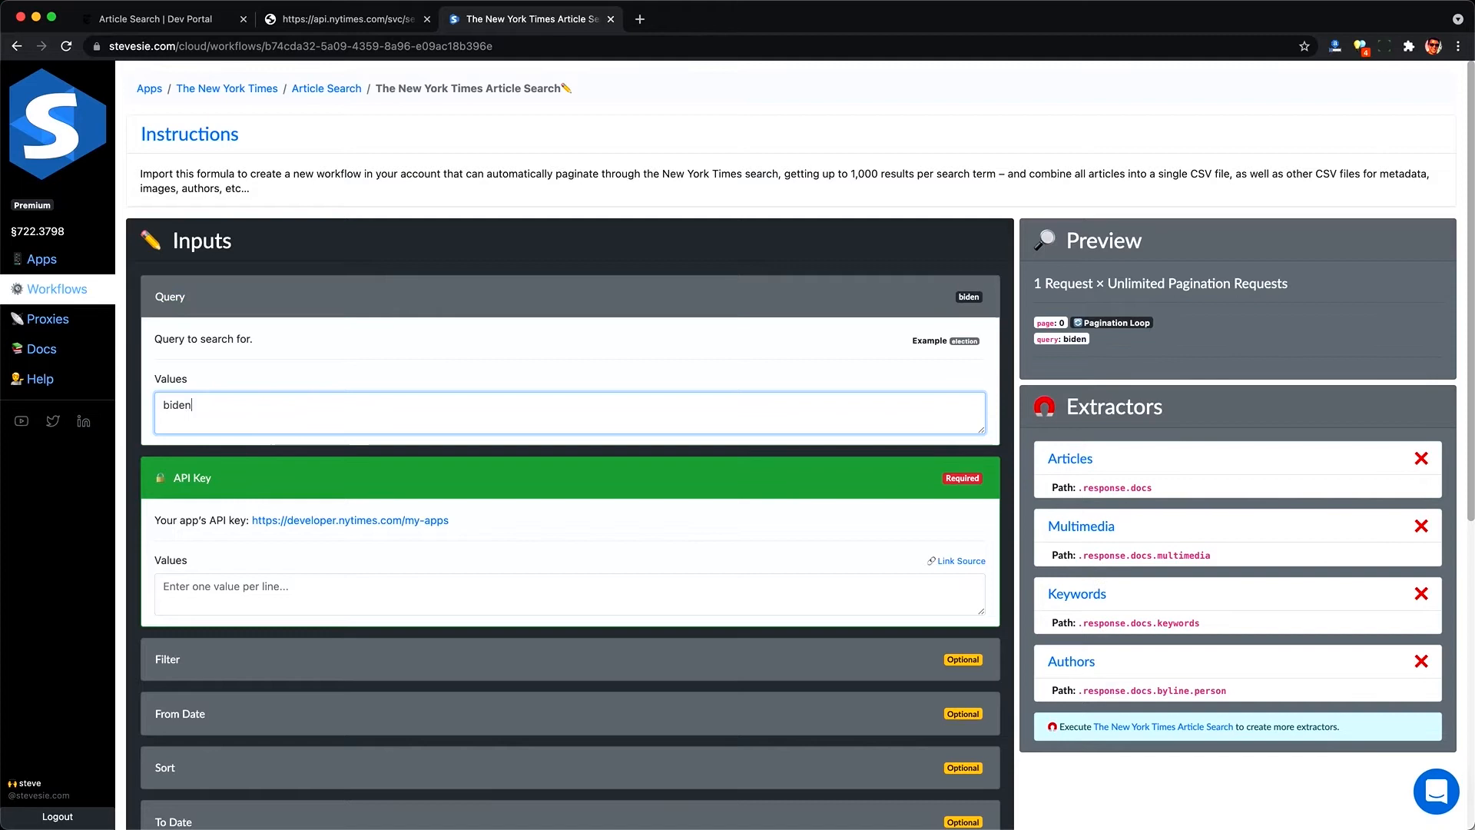
{"action": "type", "text": "trump"}
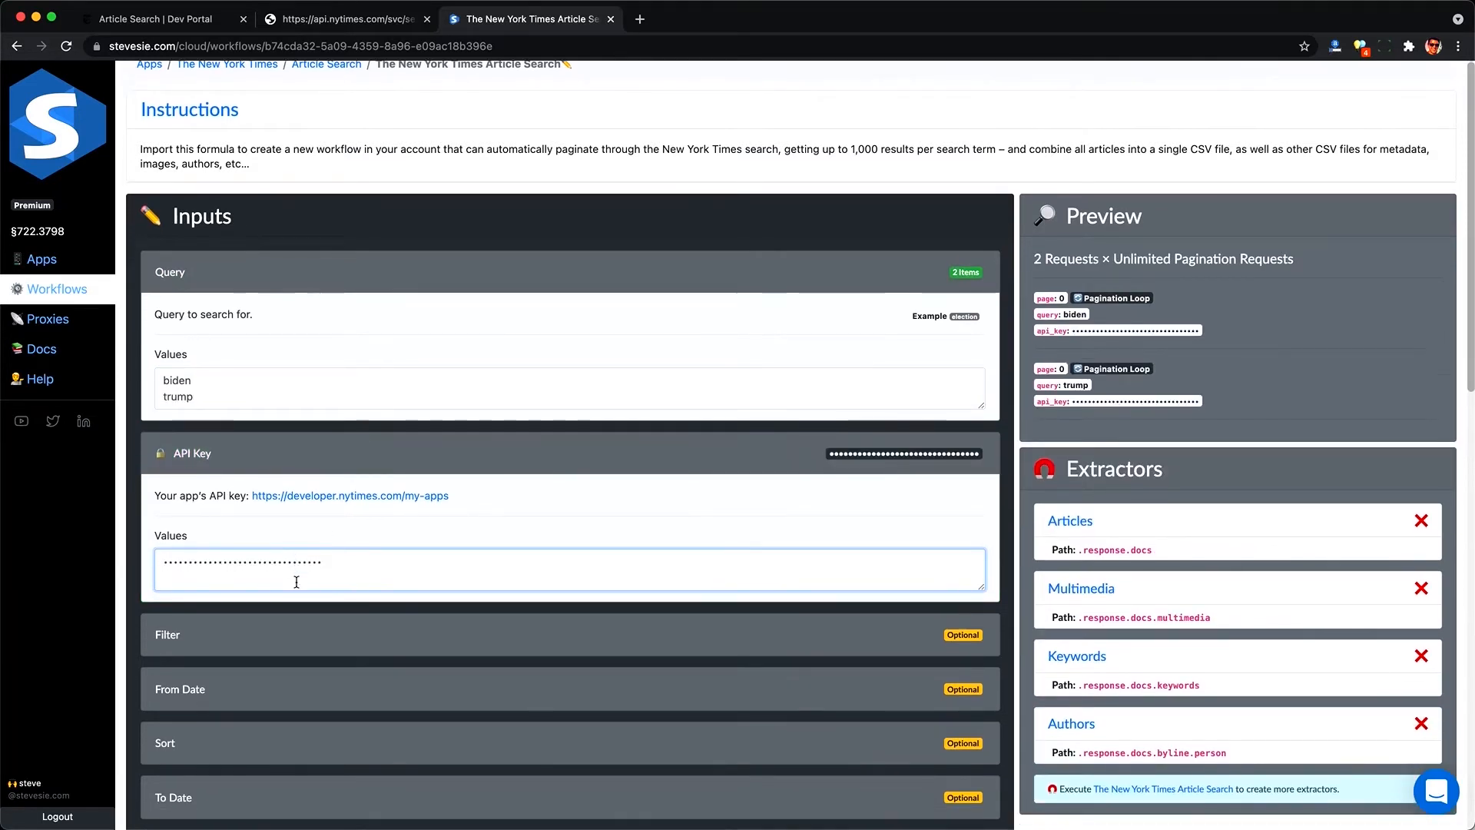
{"action": "scroll", "scroll_direction": "down", "scroll_amount": 3}
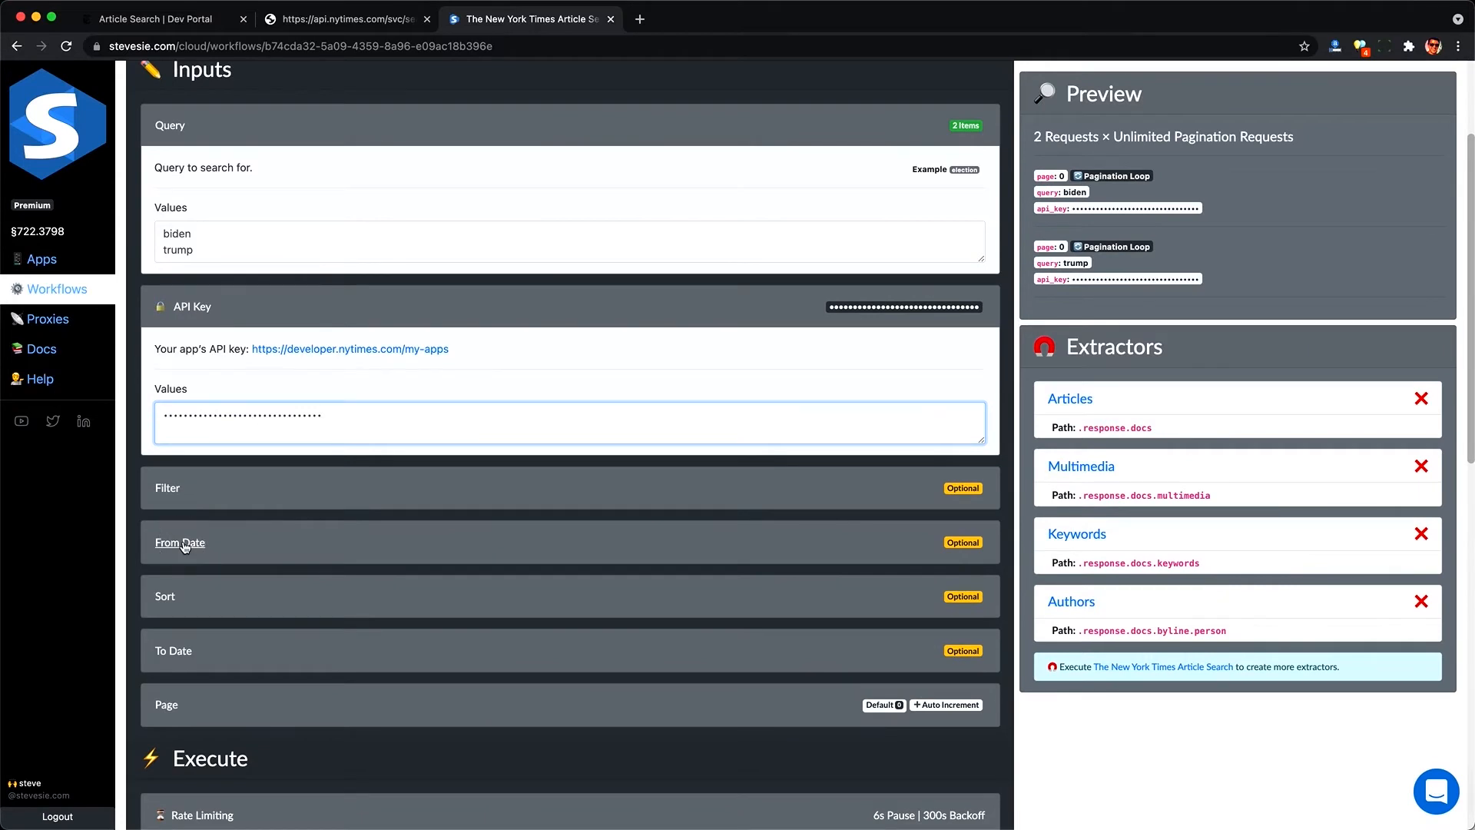
{"action": "left_click", "coordinate": [180, 543]}
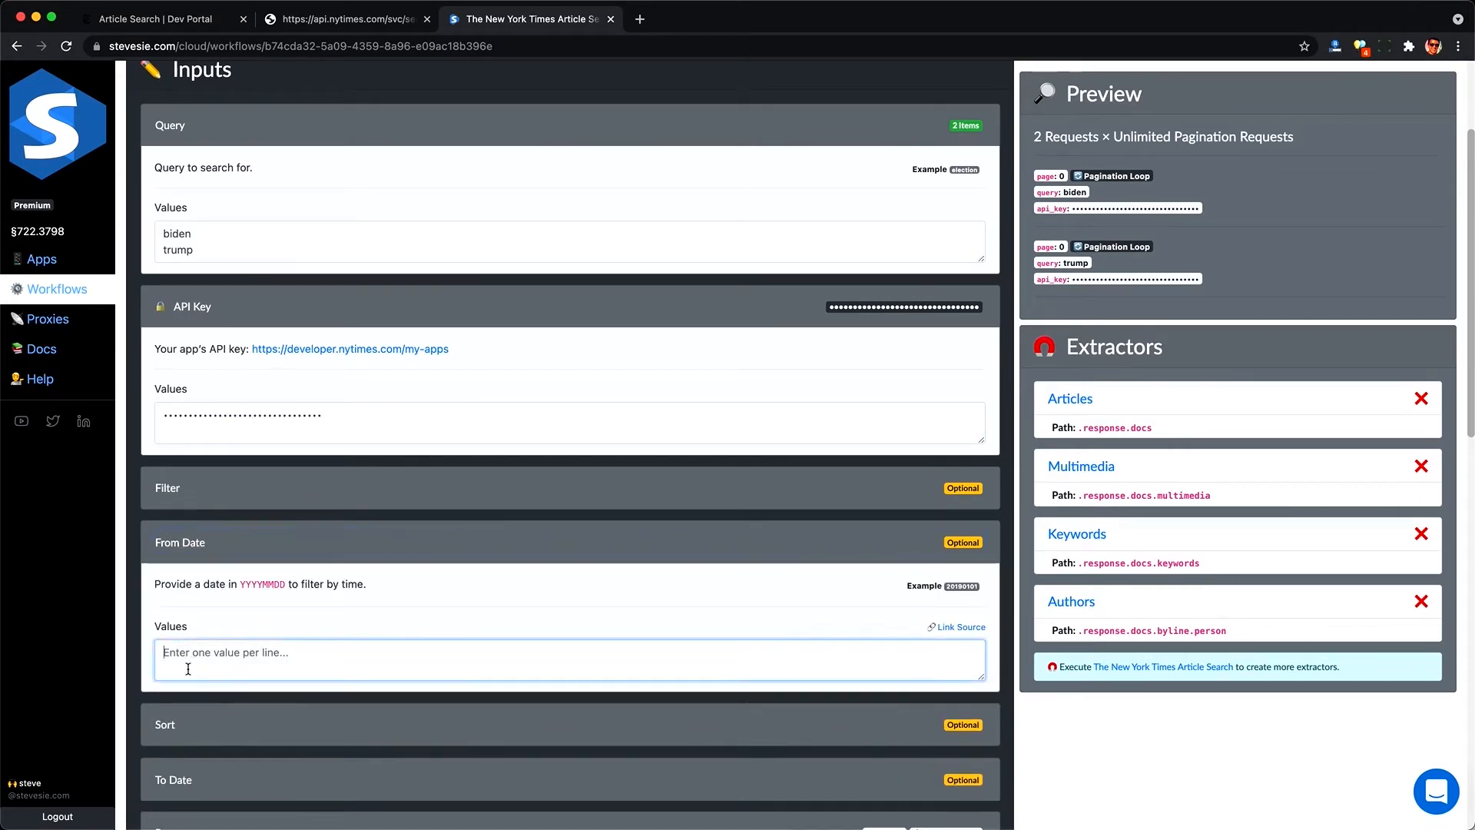
{"action": "type", "text": "20201102"}
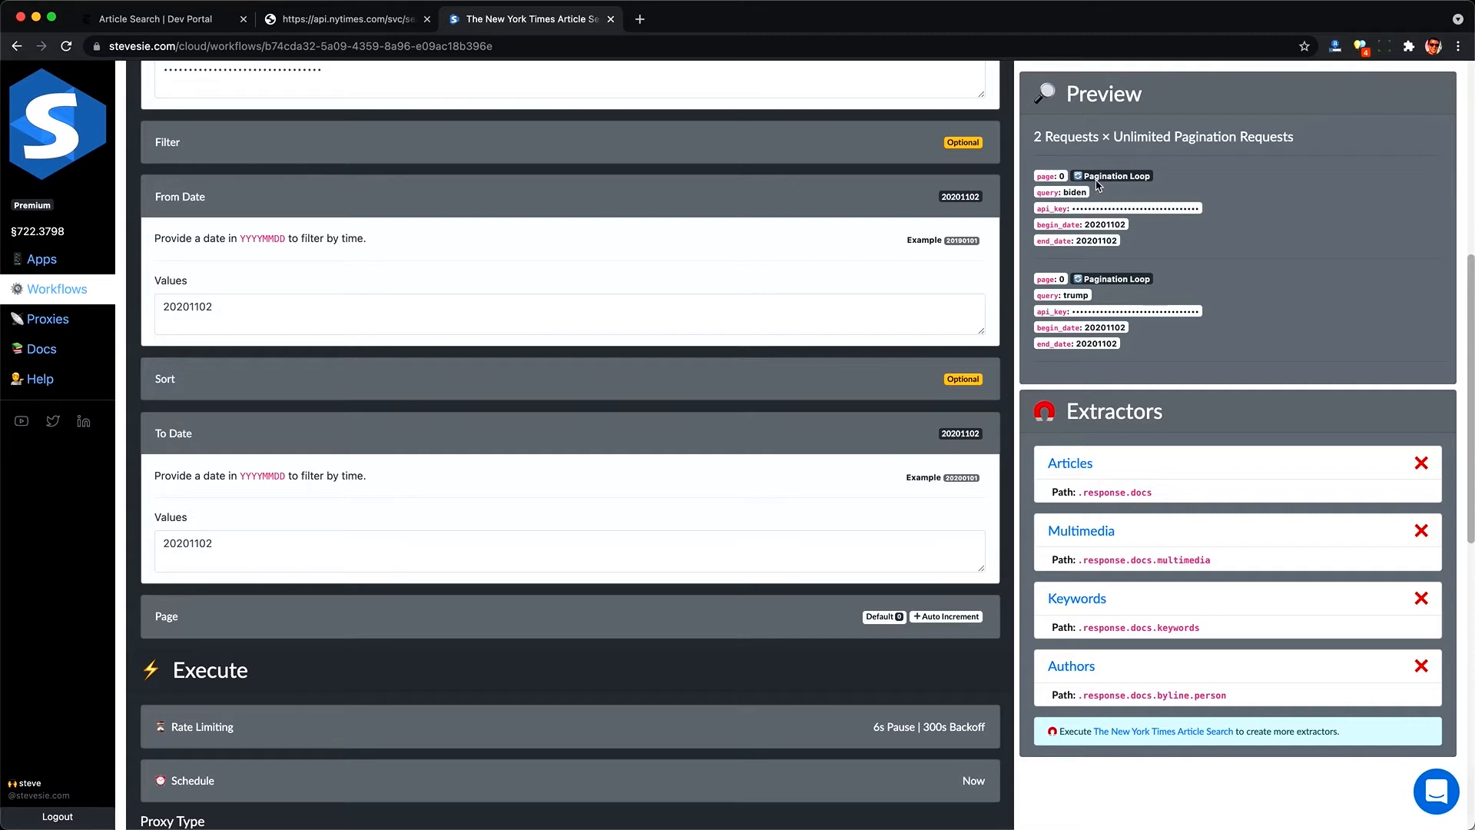
{"action": "mouse_move", "coordinate": [1088, 236]}
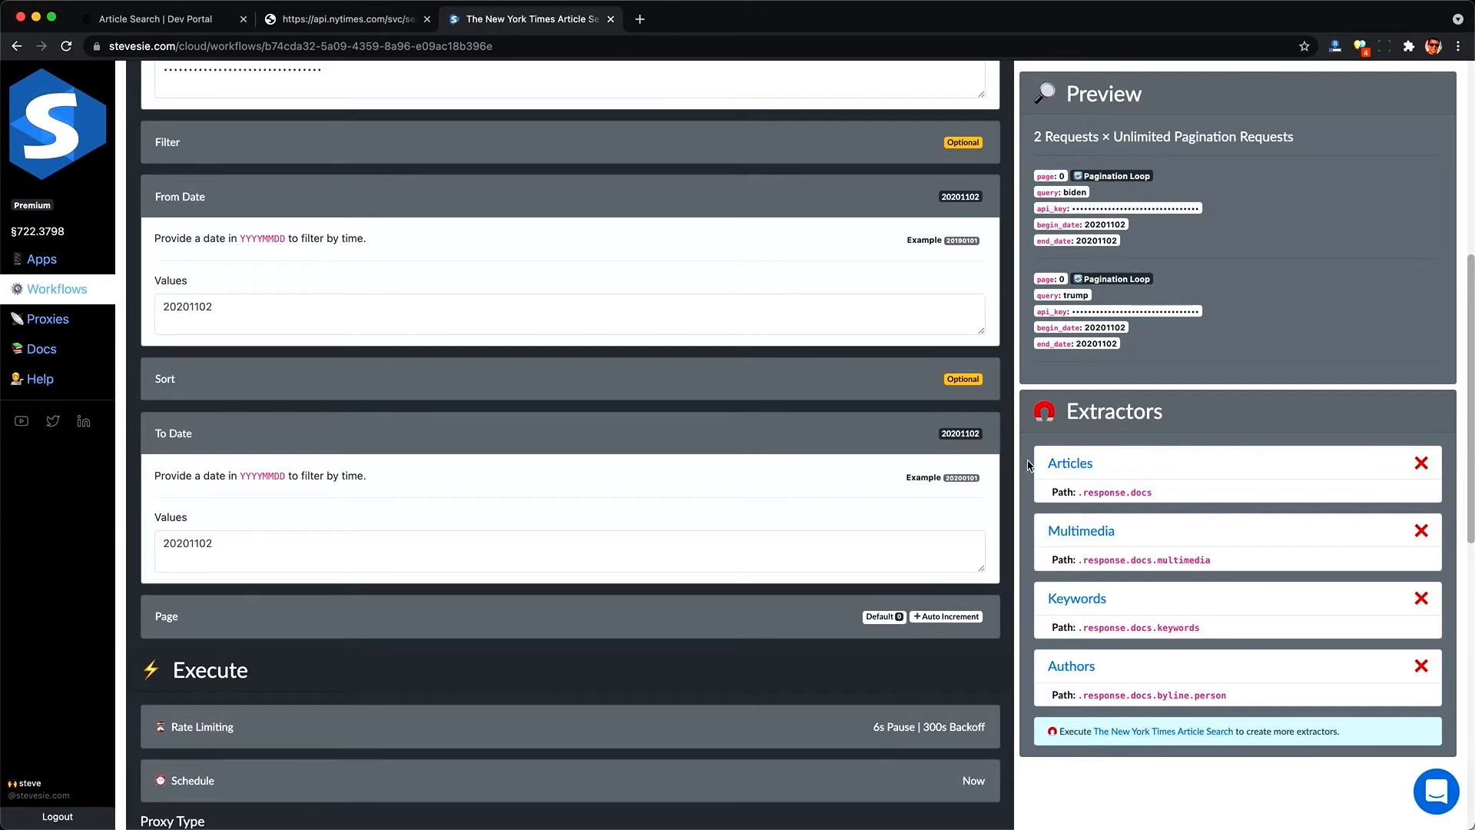
{"action": "mouse_move", "coordinate": [1066, 625]}
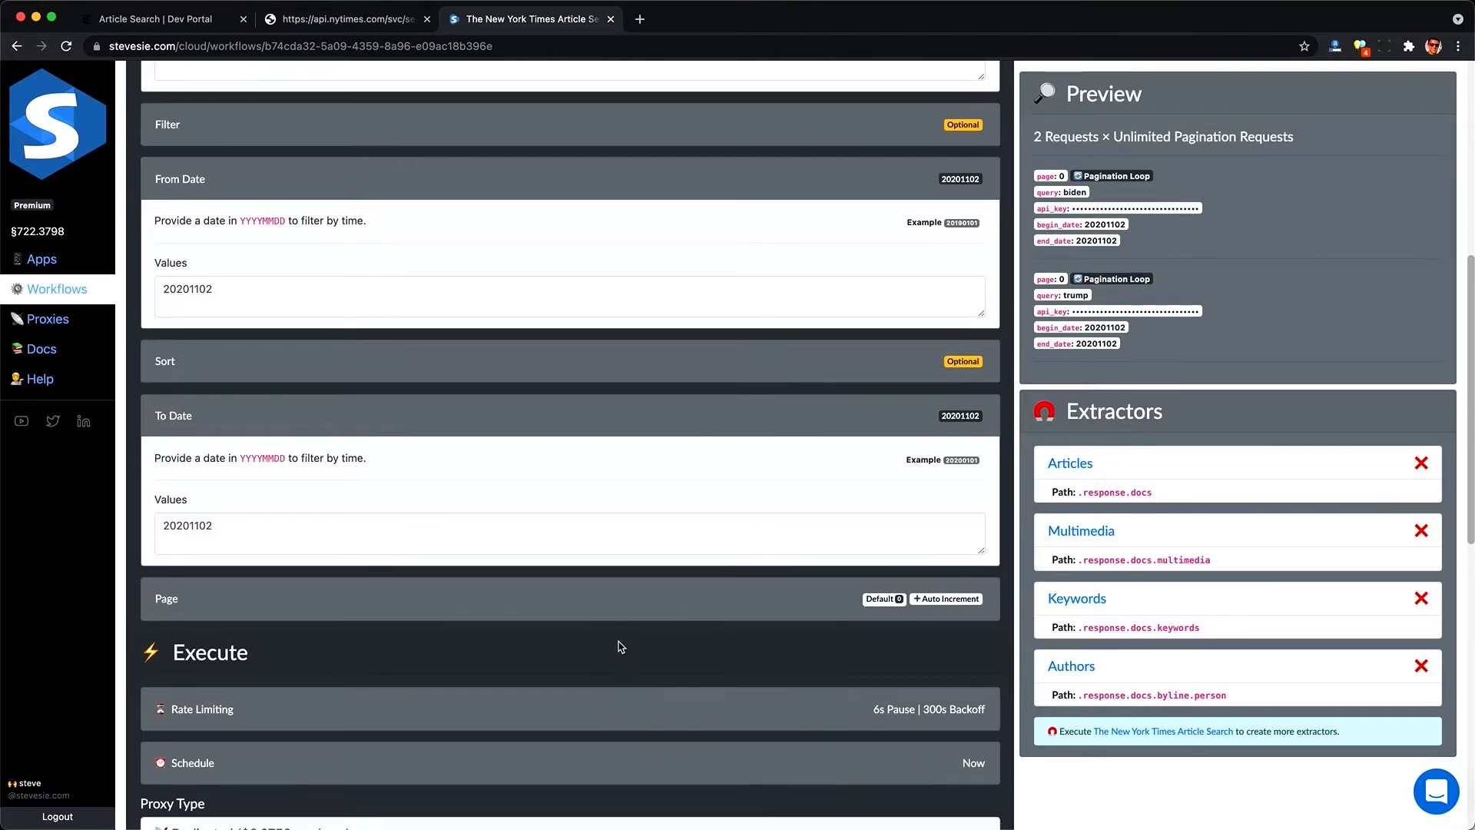
Step: Name the execution 'Trump 1 Day Before Election' and execute the workflow
{"action": "scroll", "scroll_direction": "down", "scroll_amount": 3}
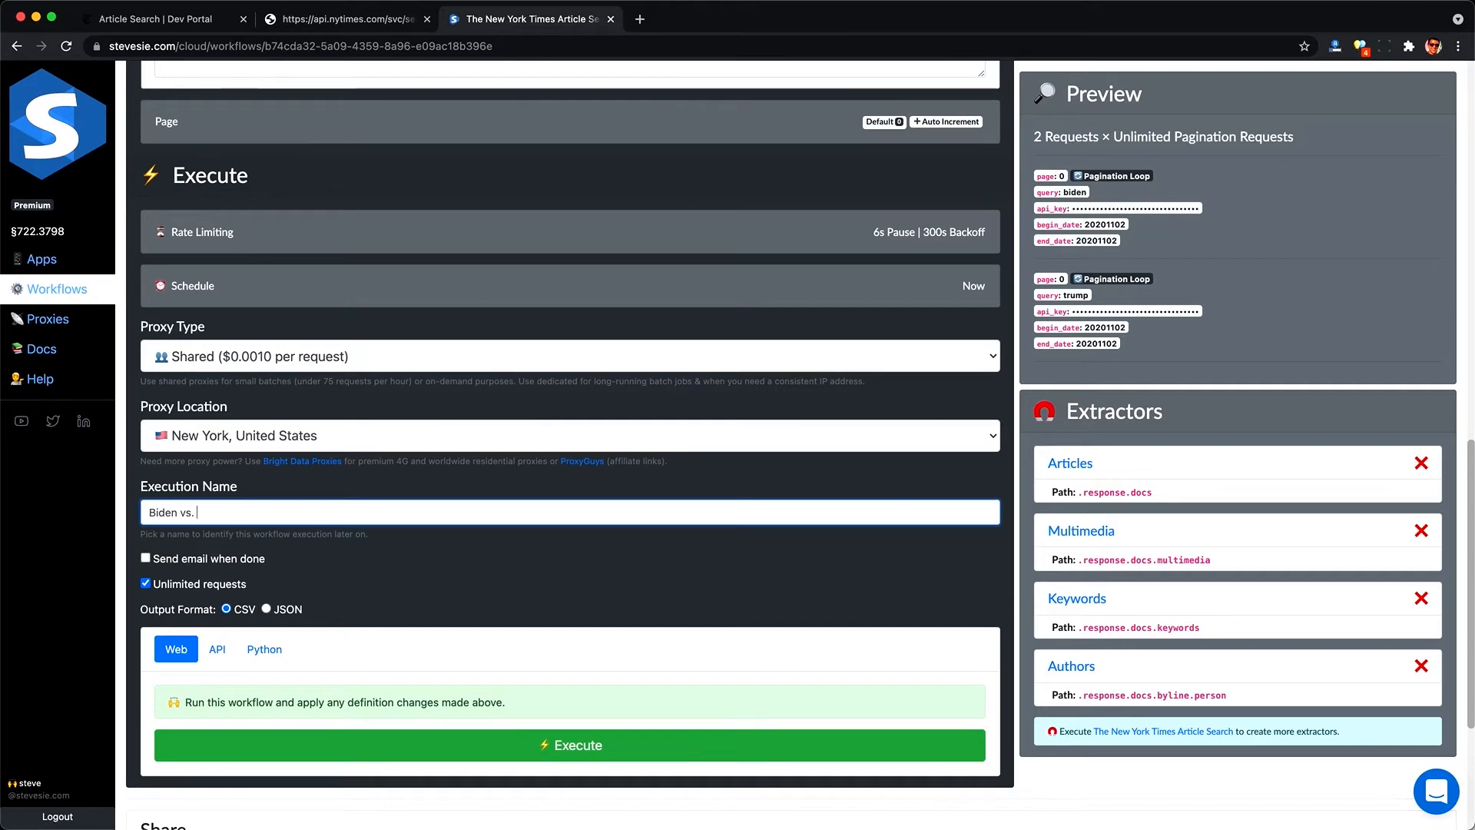
{"action": "type", "text": "Trump 1 Day Before Election"}
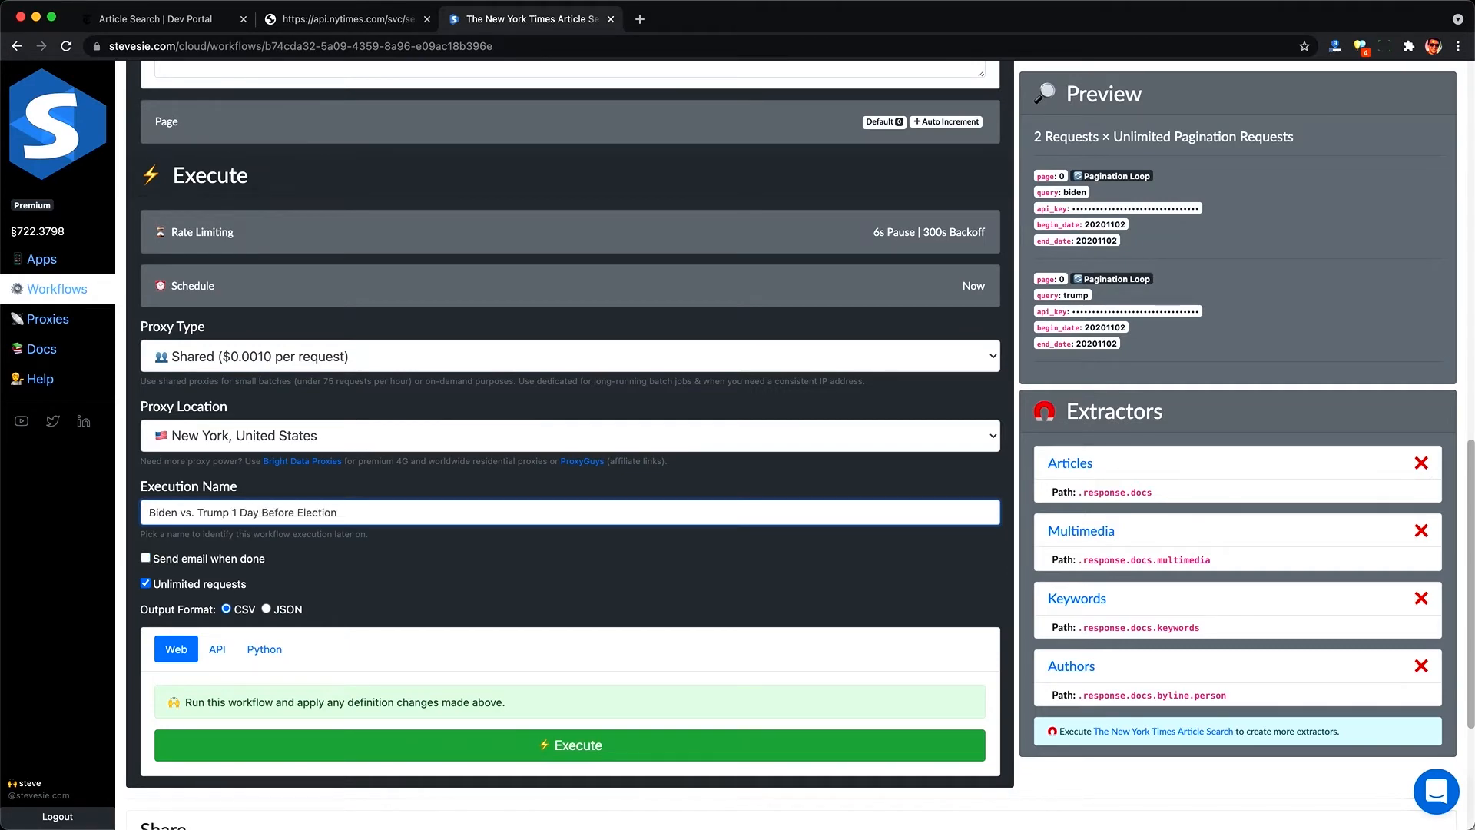
{"action": "left_click", "coordinate": [568, 746]}
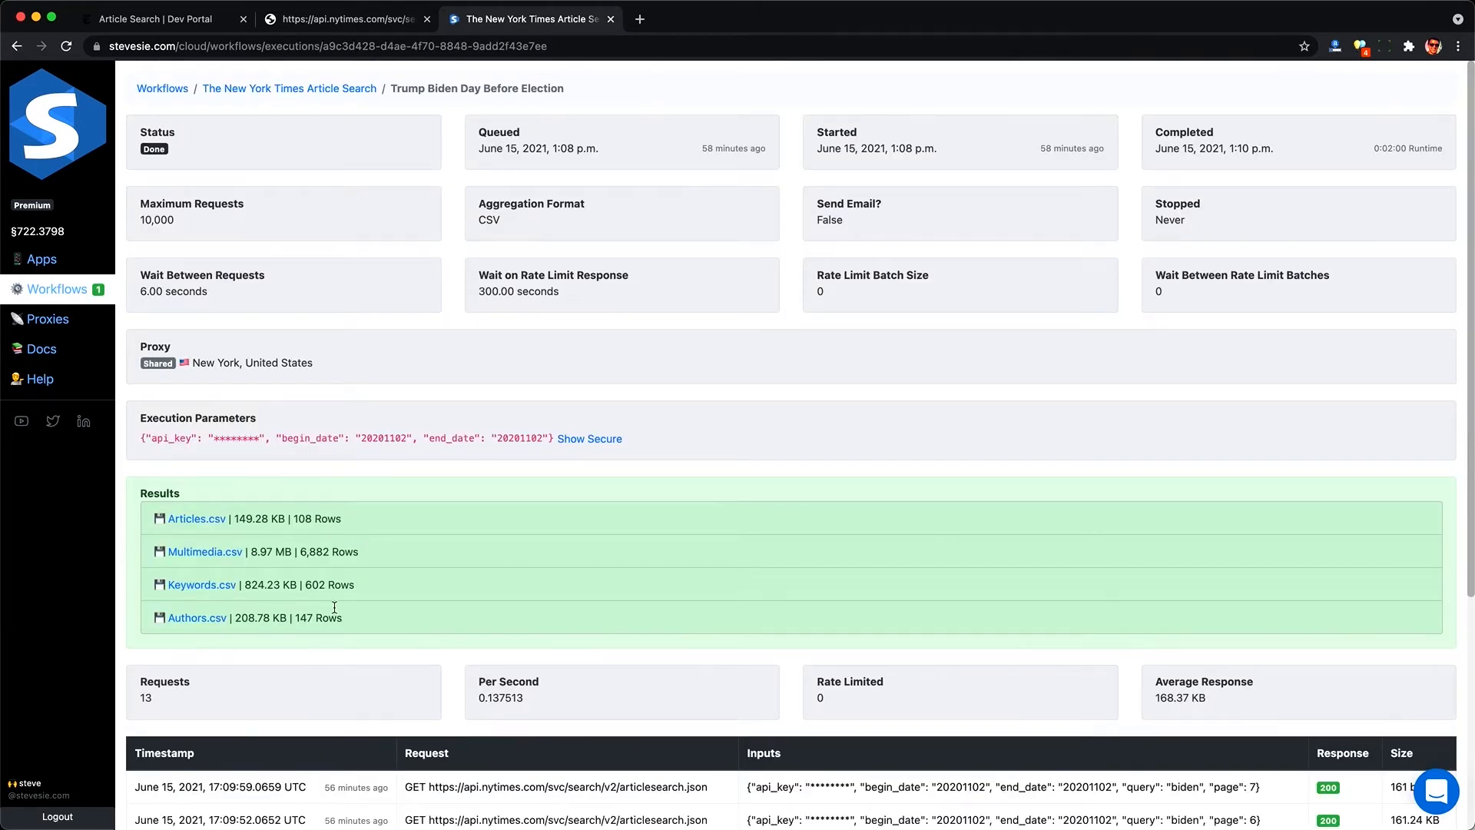
Step: Download Articles.csv from the finished execution's Results and open it in Excel
{"action": "scroll", "scroll_direction": "down", "scroll_amount": 3}
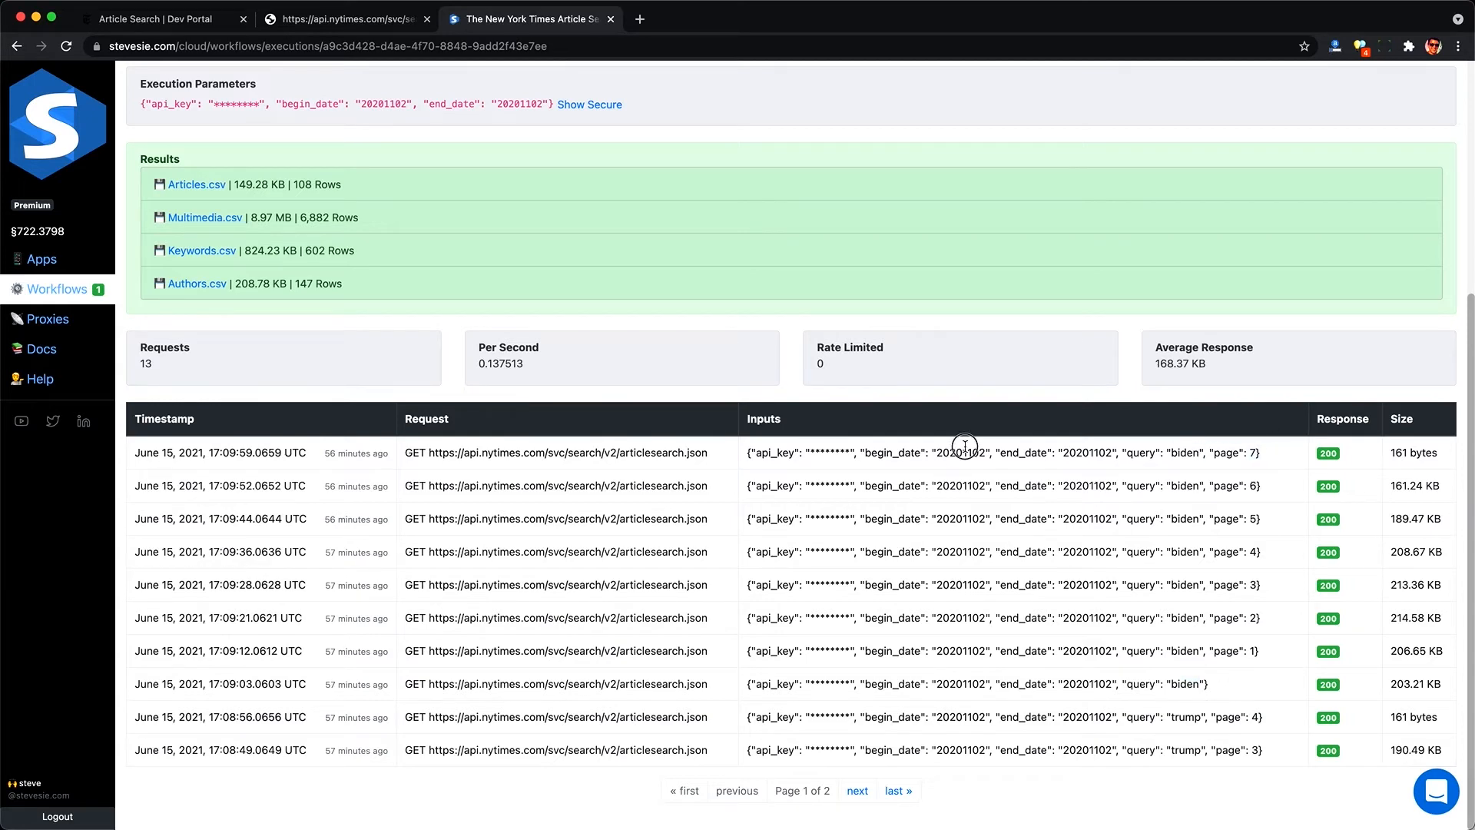
{"action": "triple_click", "coordinate": [1000, 452]}
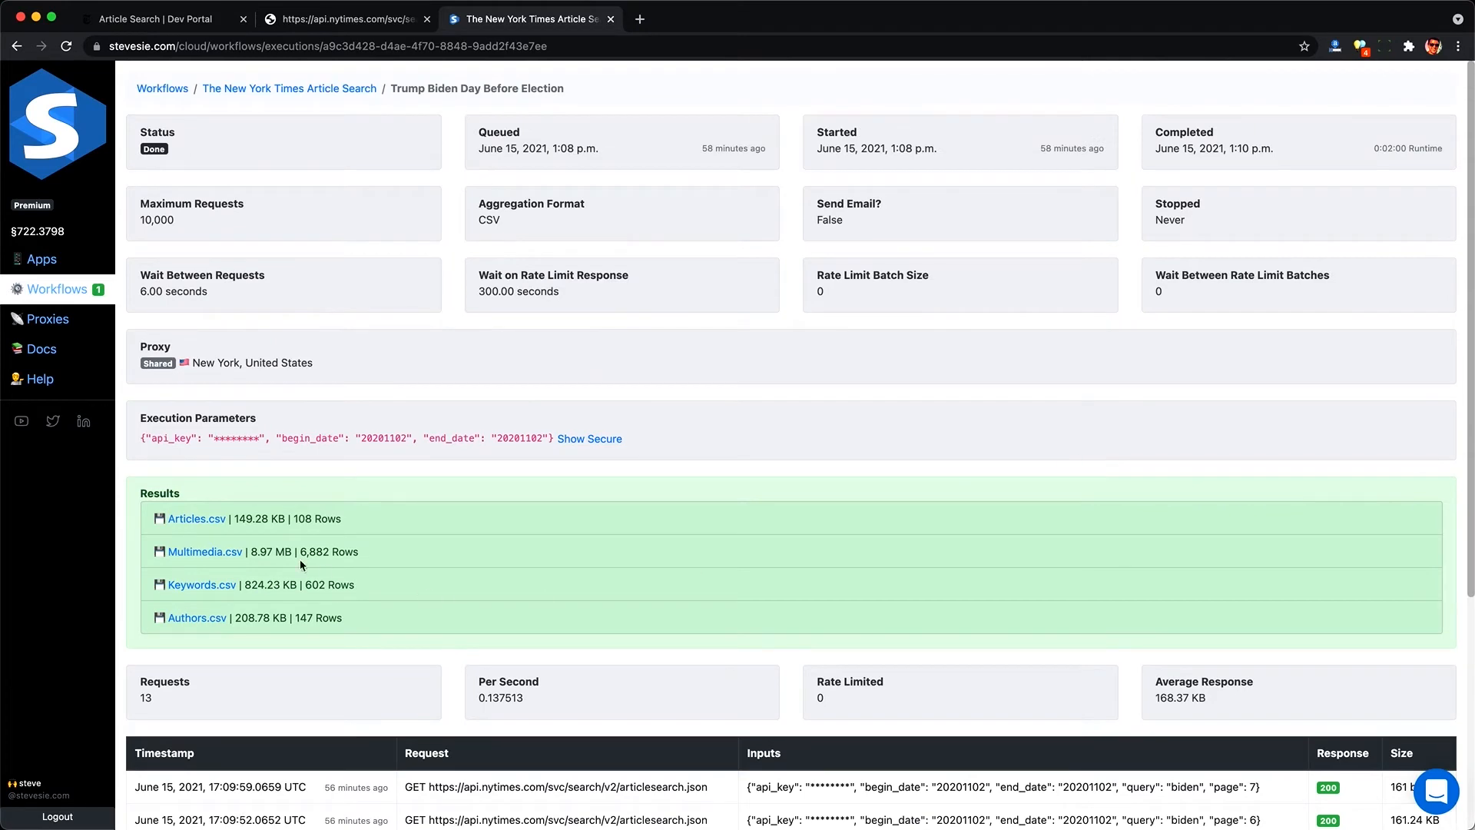
{"action": "left_click", "coordinate": [195, 518]}
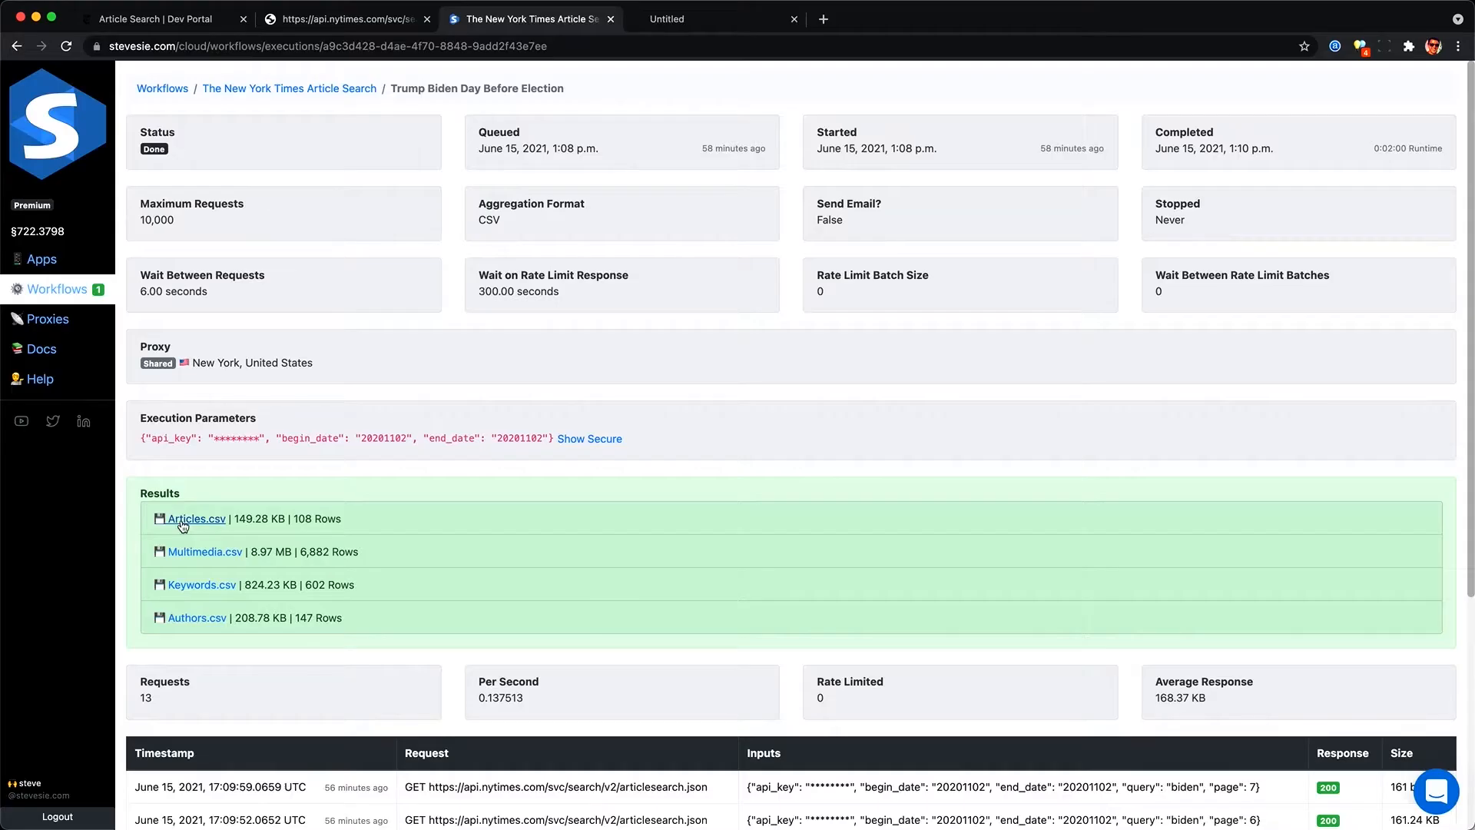
{"action": "left_click", "coordinate": [195, 518]}
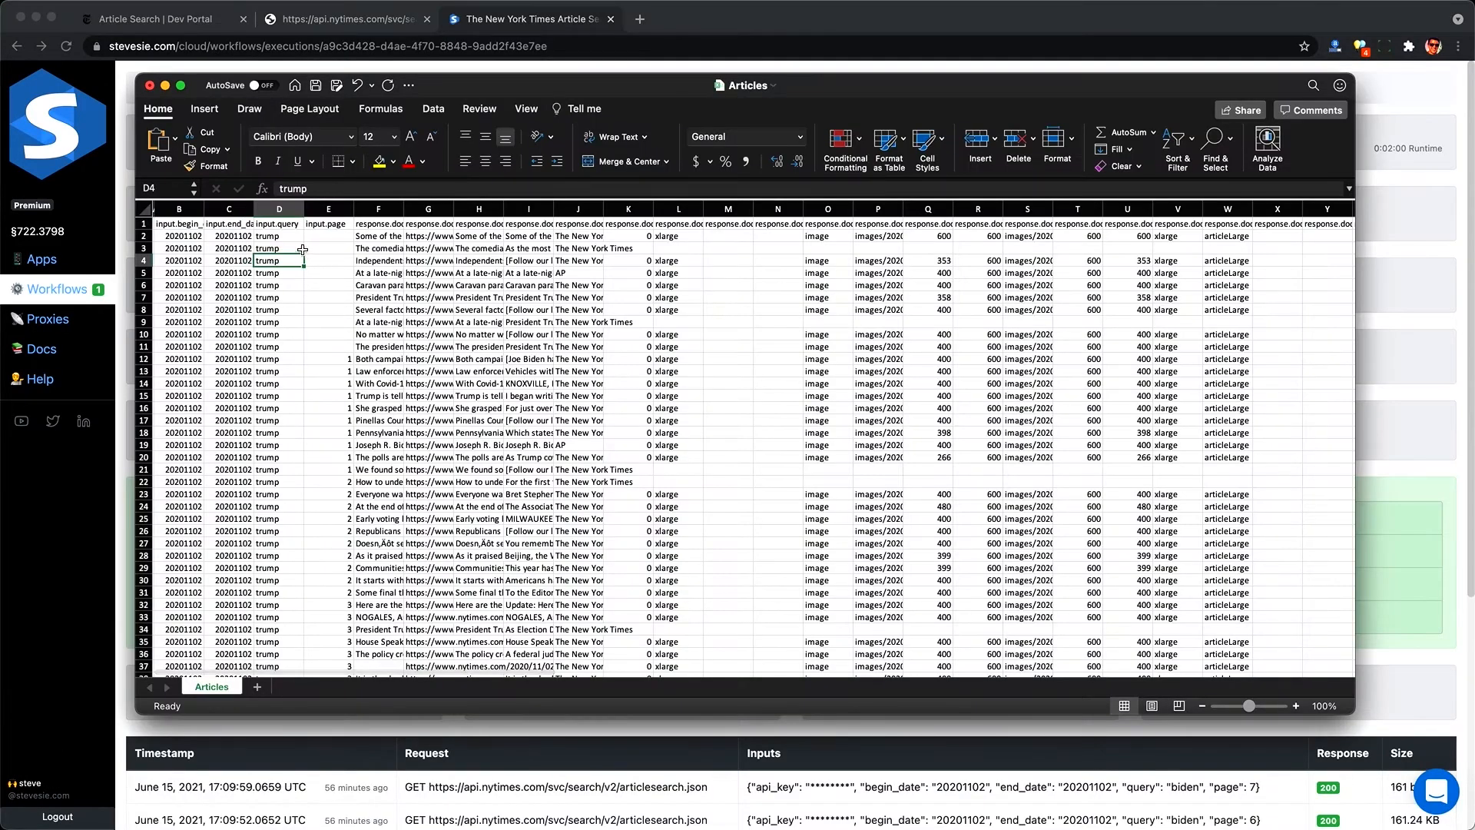
Step: Inspect an input.query cell in the Articles sheet before closing the workbook
{"action": "left_click", "coordinate": [278, 235]}
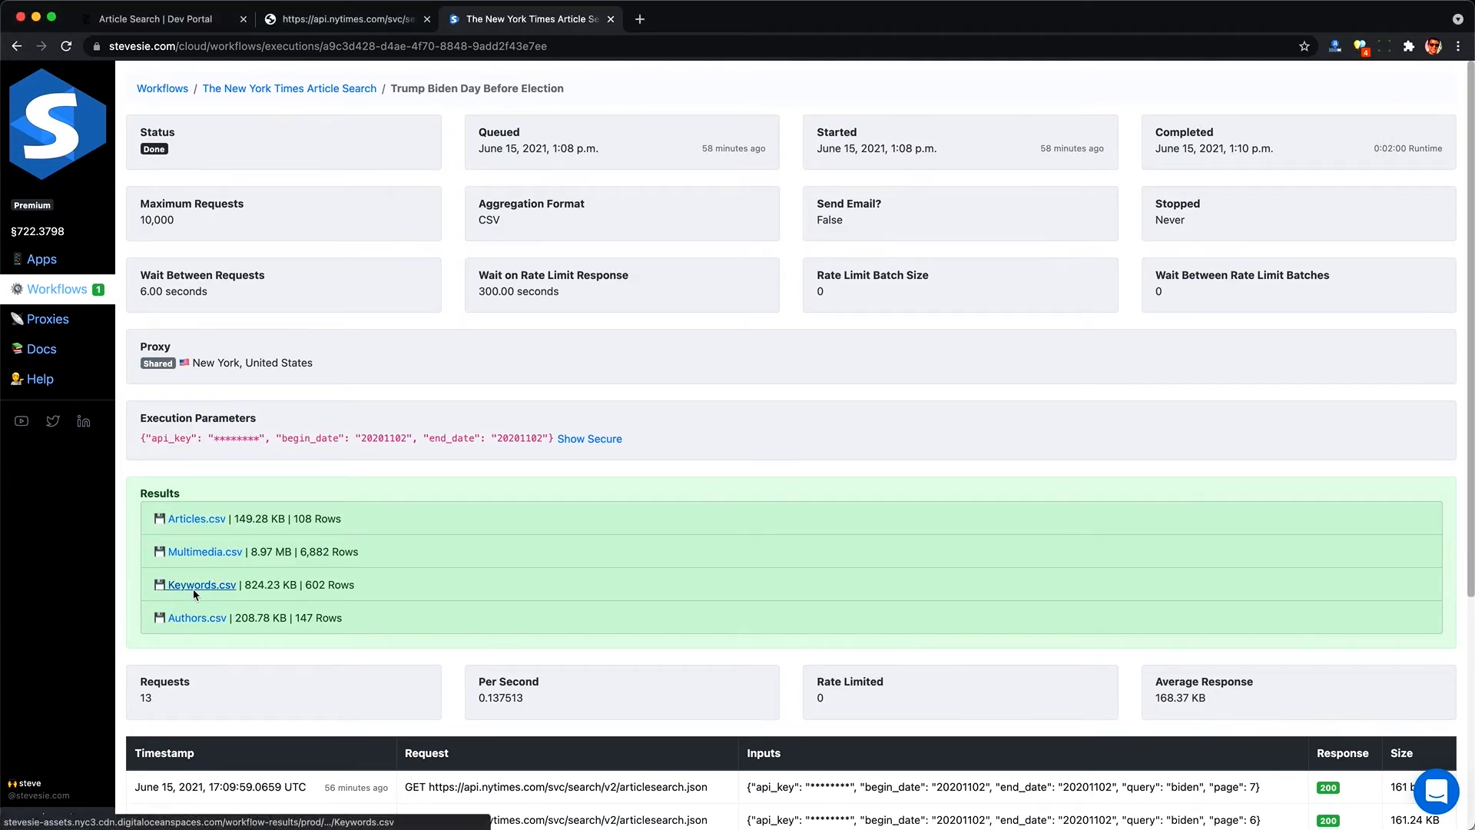
Step: Open Keywords.csv and check rows such as Presidential Election of 2020 and Biden, Joseph R Jr
{"action": "left_click", "coordinate": [200, 584]}
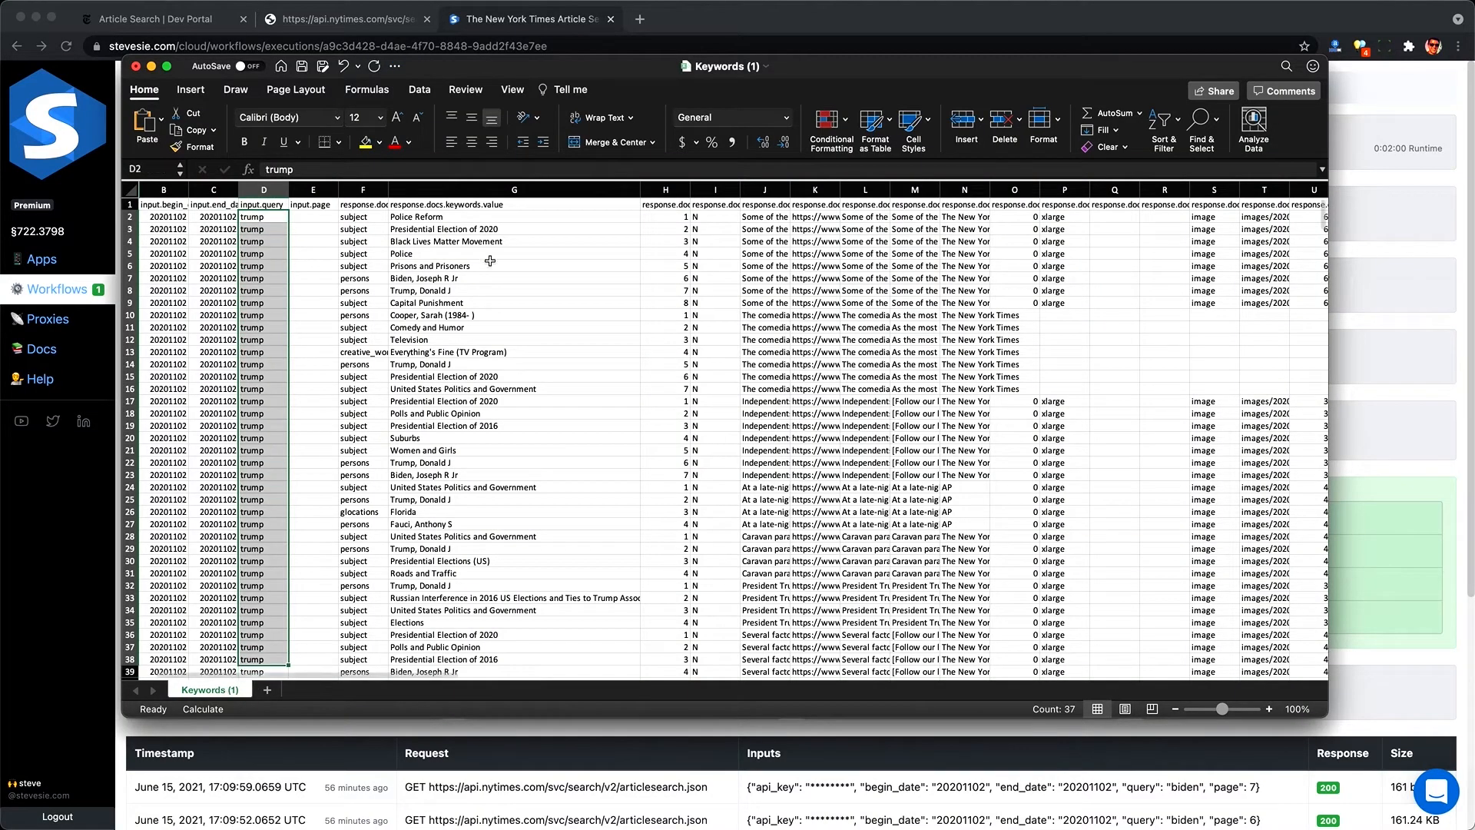
{"action": "left_click", "coordinate": [513, 229]}
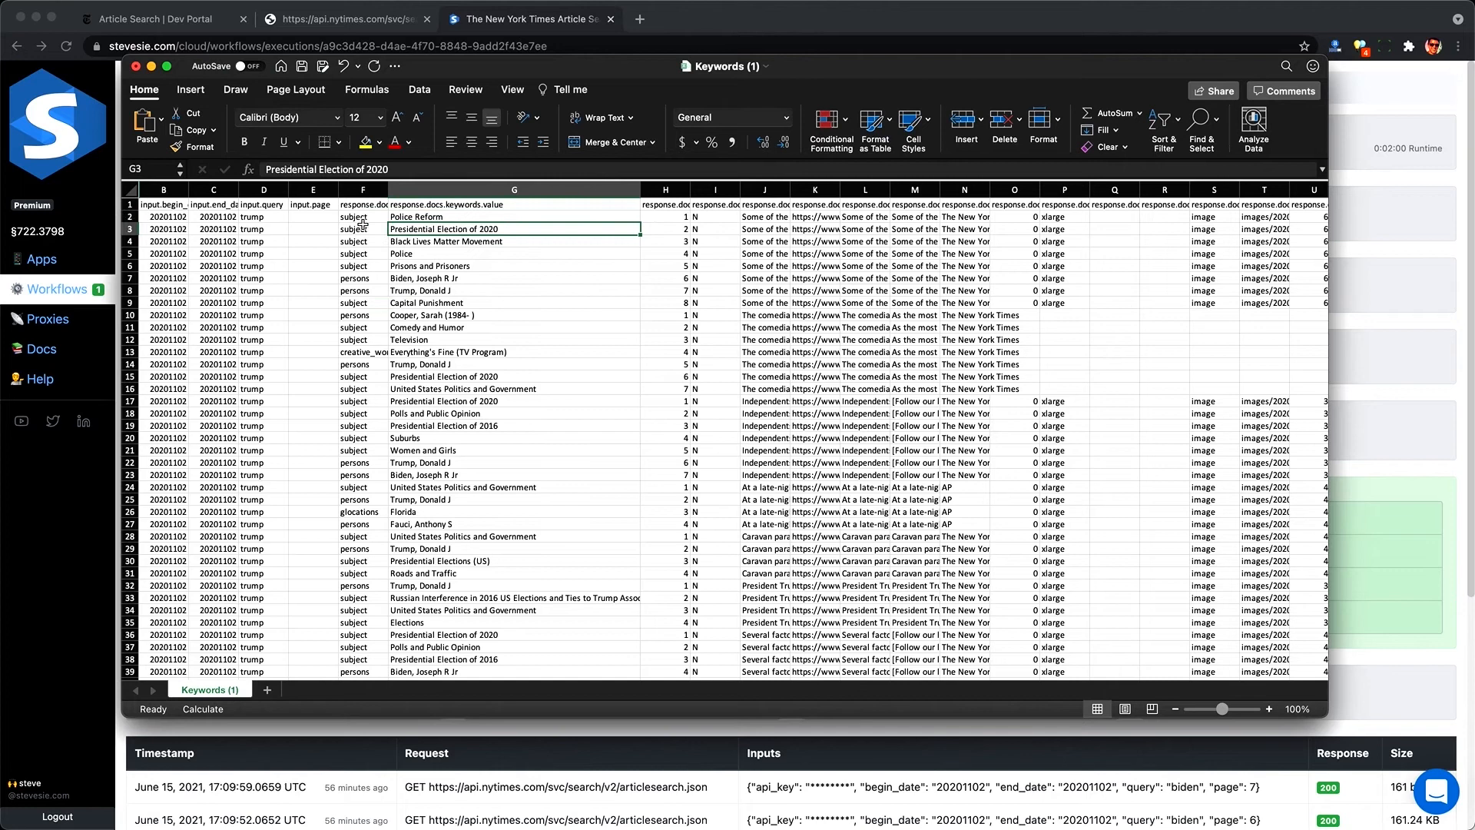
{"action": "left_click", "coordinate": [362, 291]}
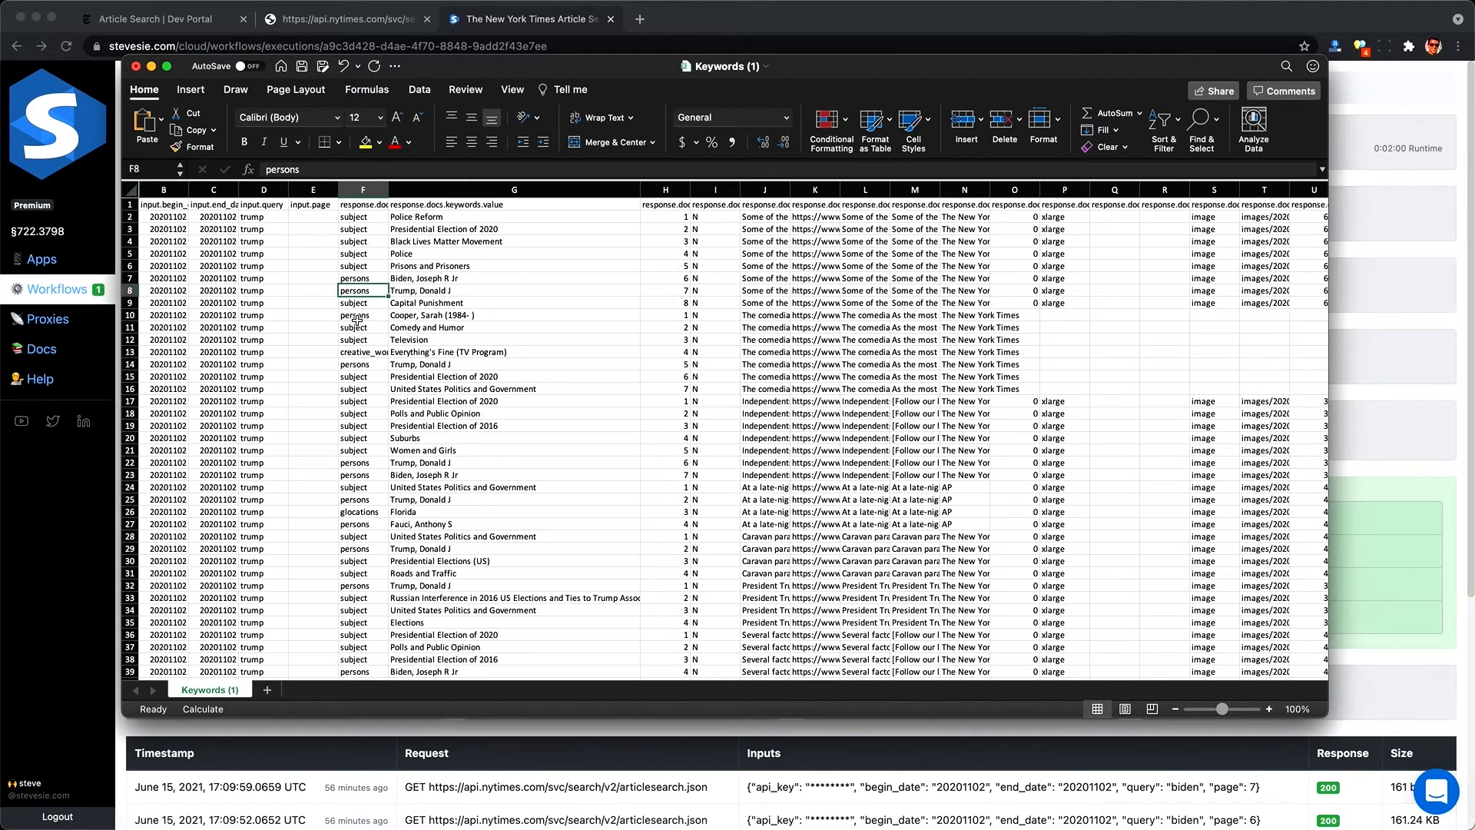
{"action": "left_click", "coordinate": [514, 340]}
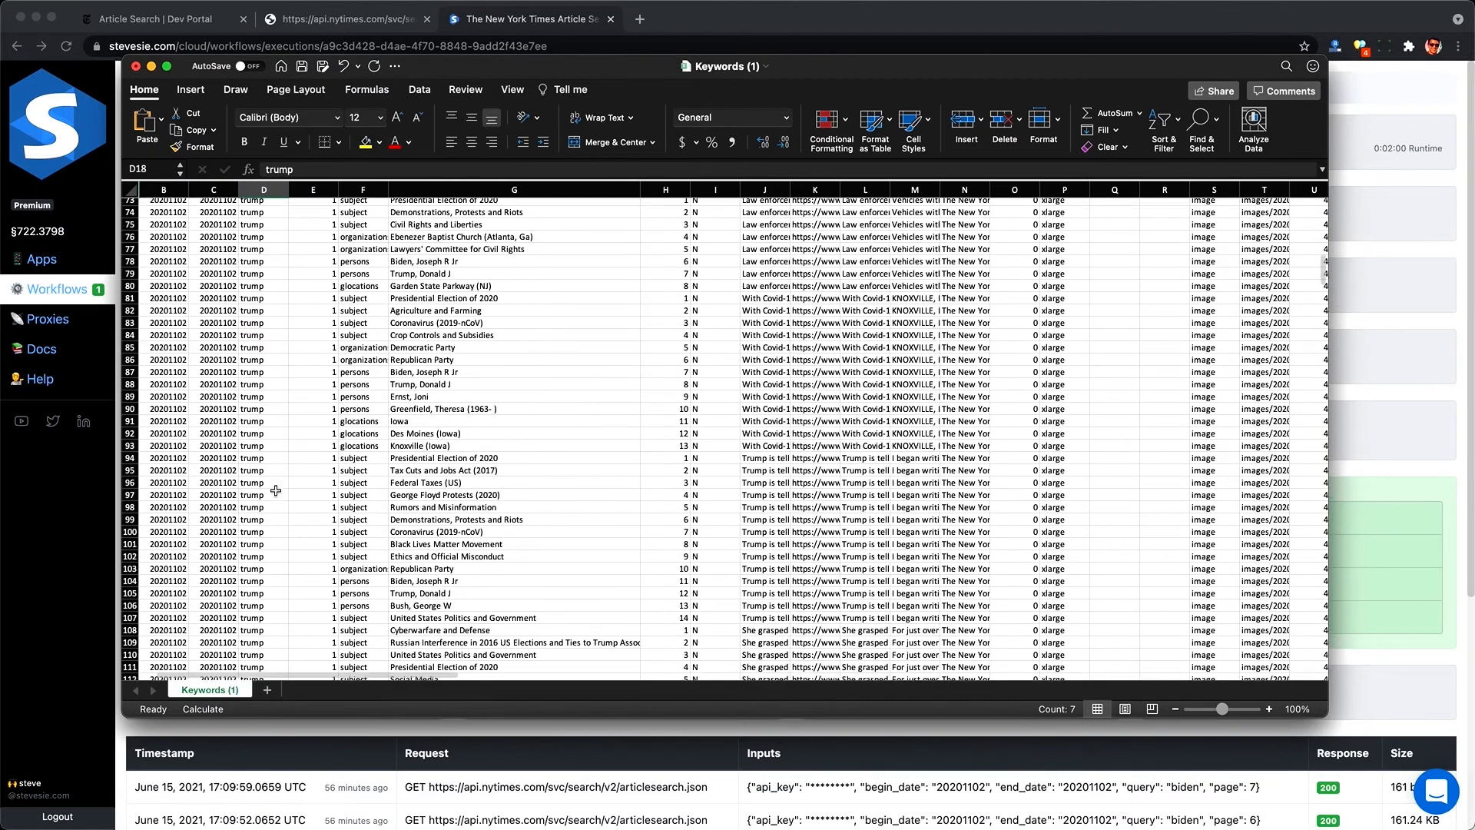
{"action": "scroll", "scroll_direction": "down", "scroll_amount": 3}
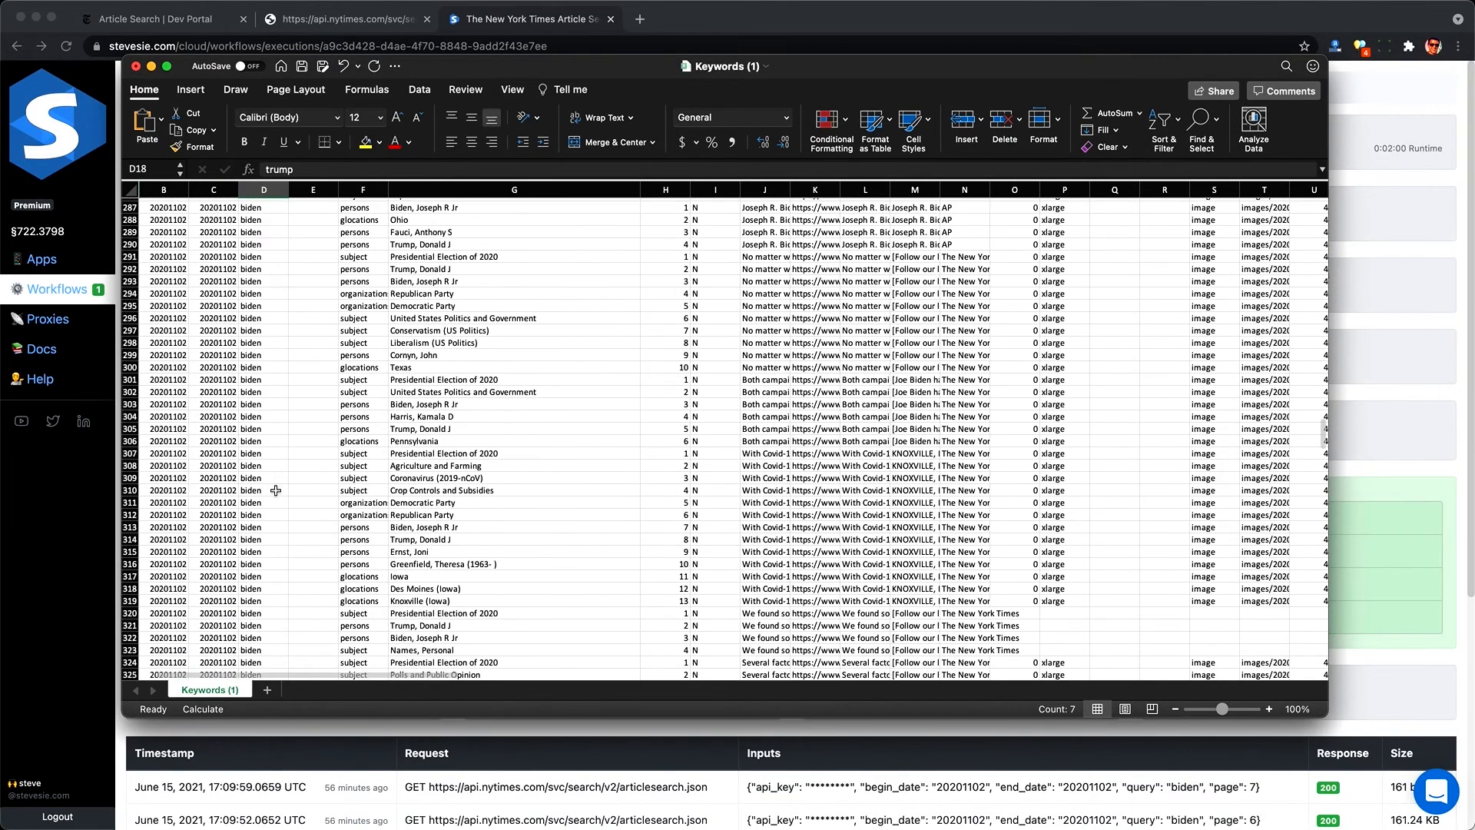
{"action": "left_click", "coordinate": [263, 576]}
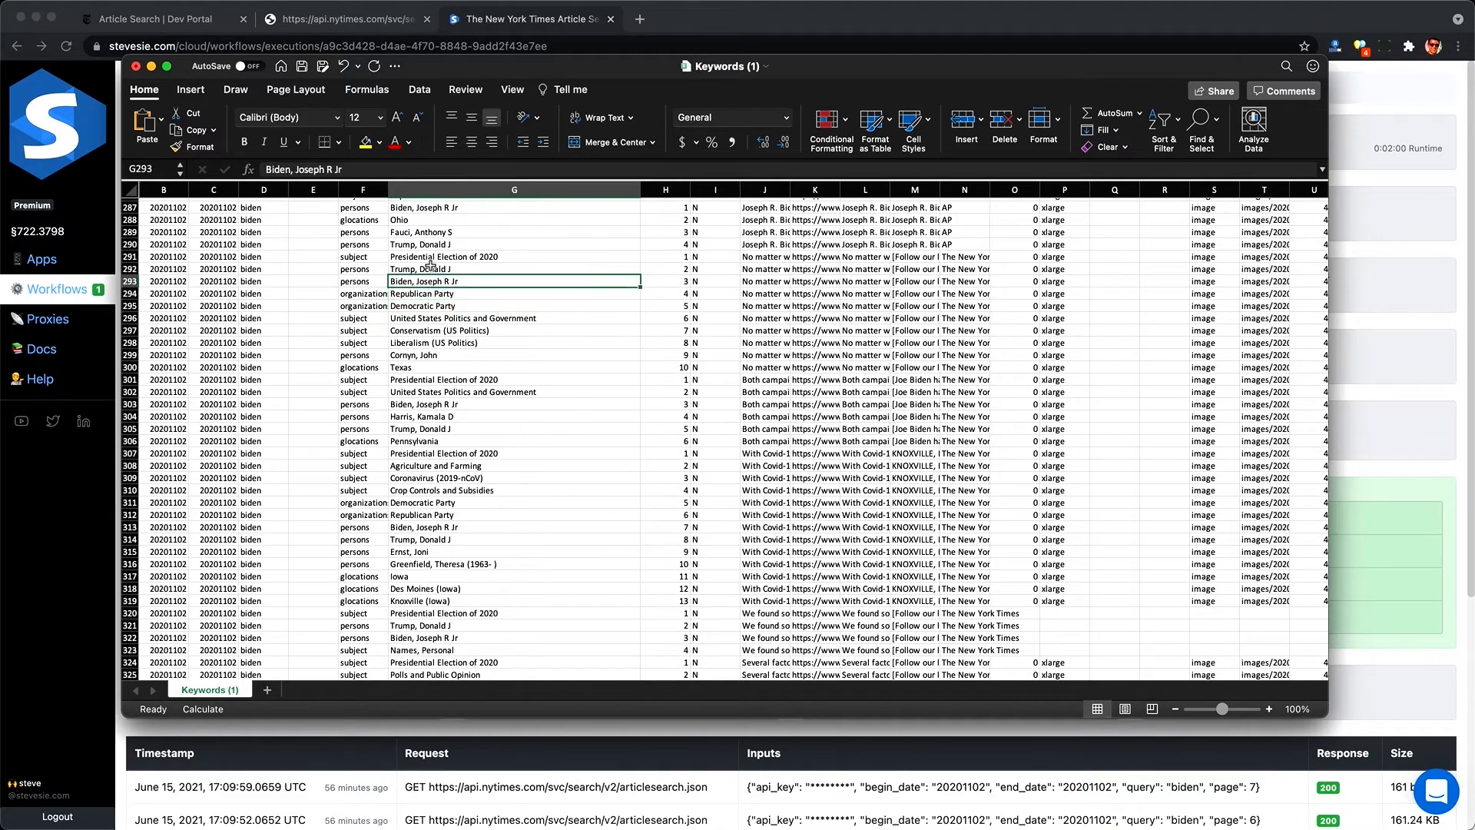
Step: Switch to the Google Drive NYT folder holding the keywords CSV
{"action": "left_click", "coordinate": [711, 19]}
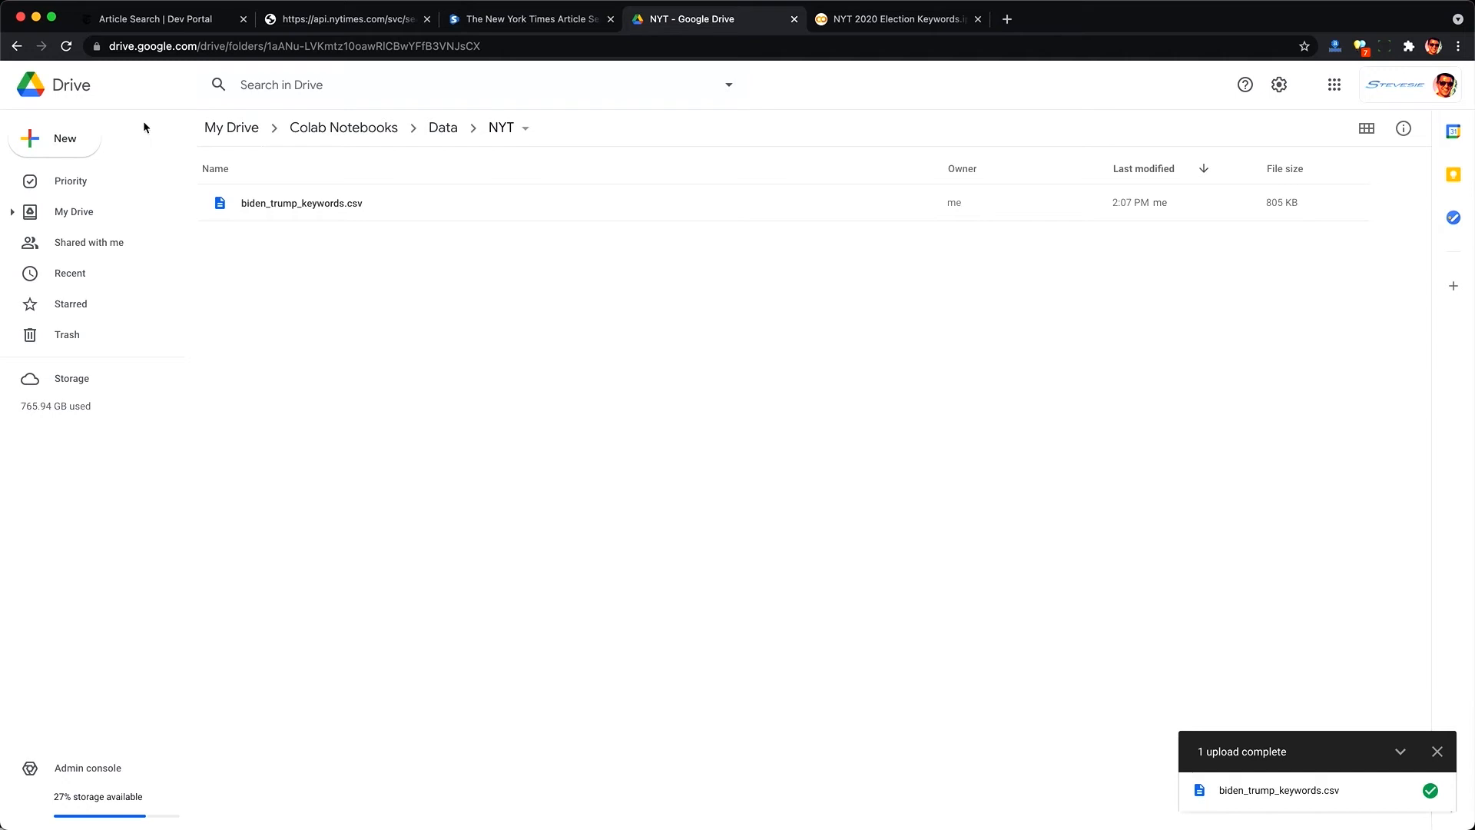
Step: Switch from the Drive NYT folder to the election keywords Colab notebook
{"action": "left_click", "coordinate": [895, 19]}
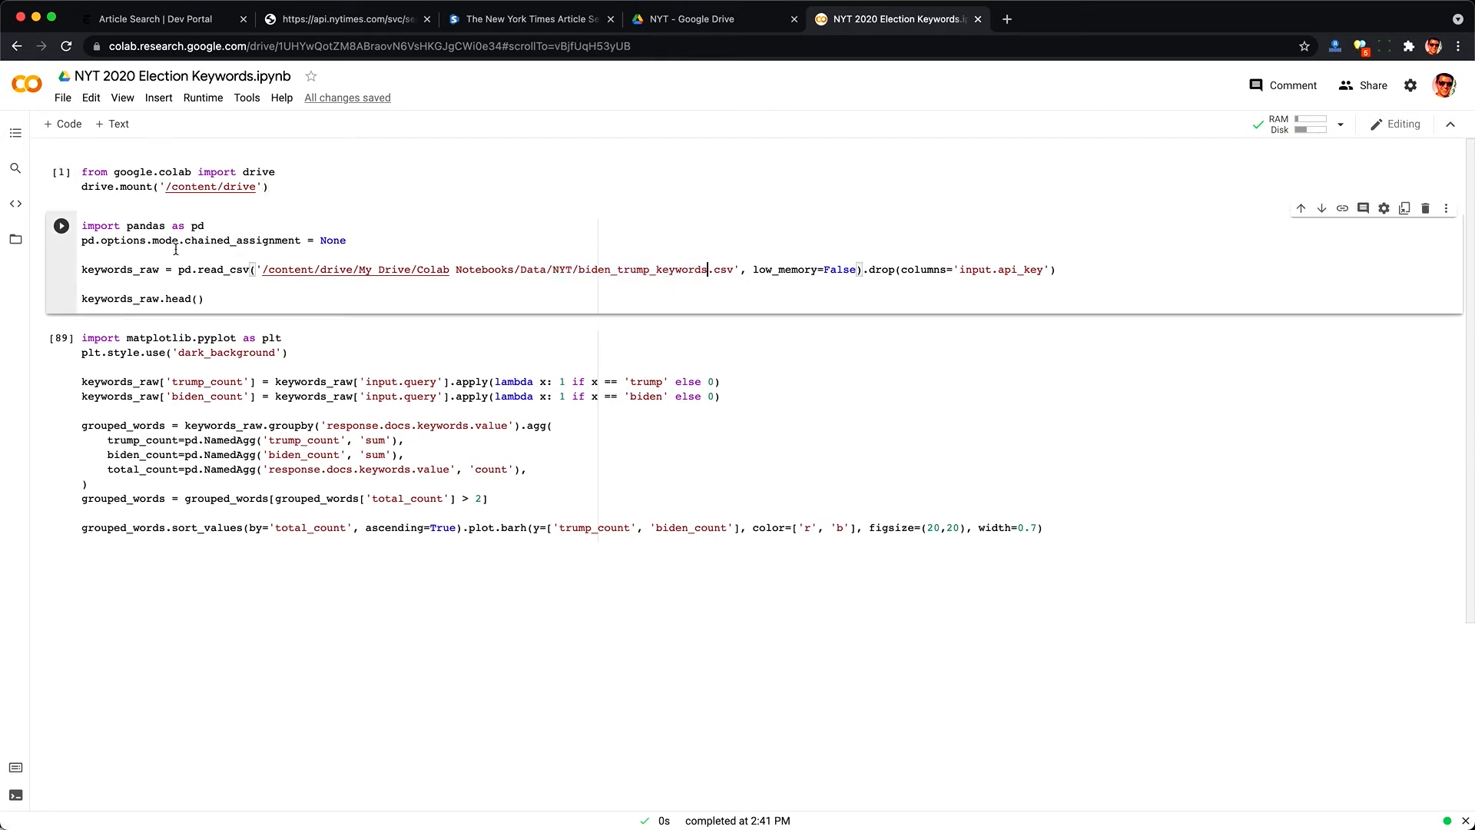
Step: Preview the keywords table's first rows with head(), then its last biden rows through 601 with tail()
{"action": "double_click", "coordinate": [120, 269]}
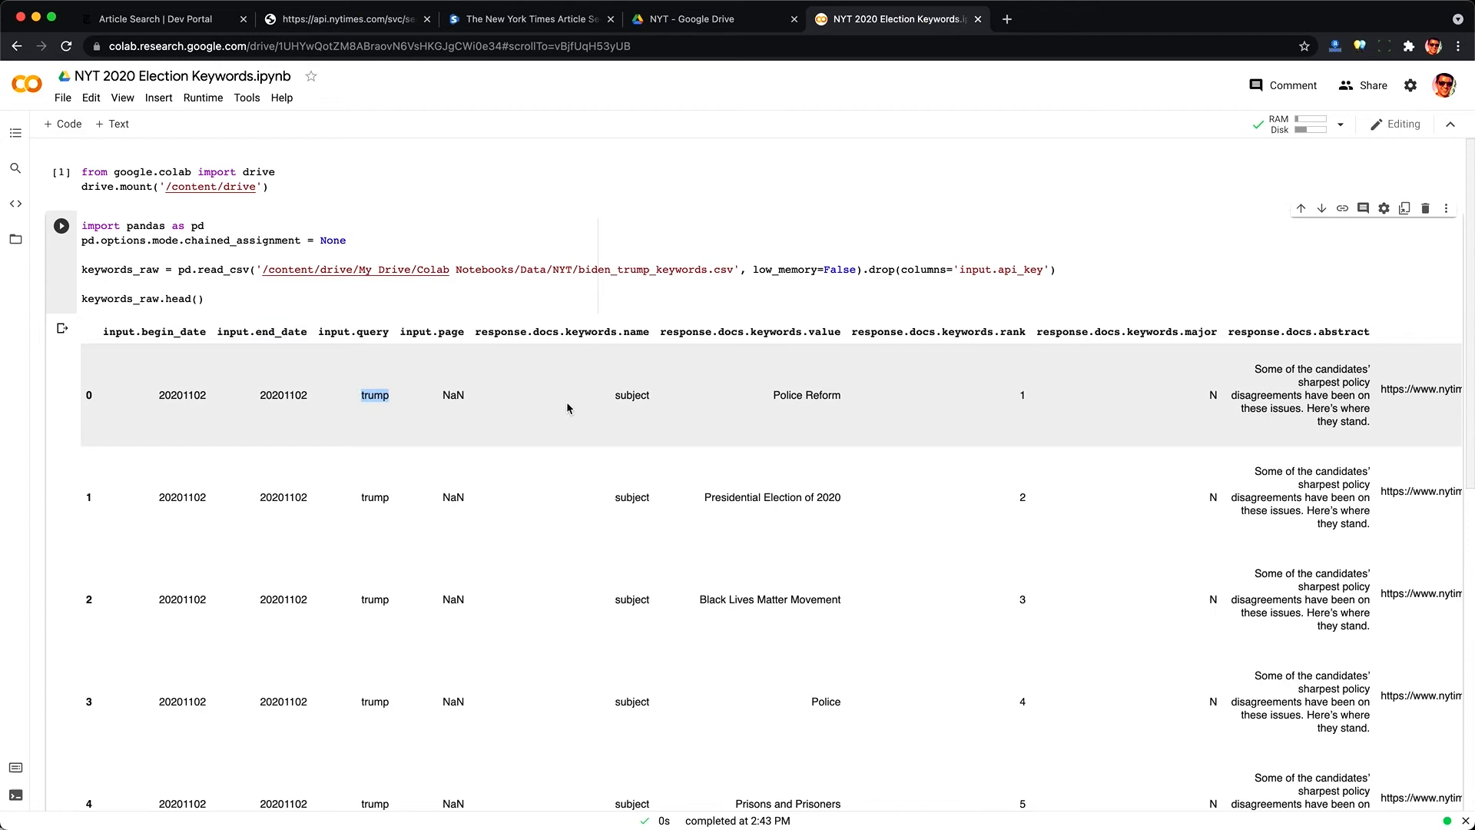
{"action": "double_click", "coordinate": [807, 395]}
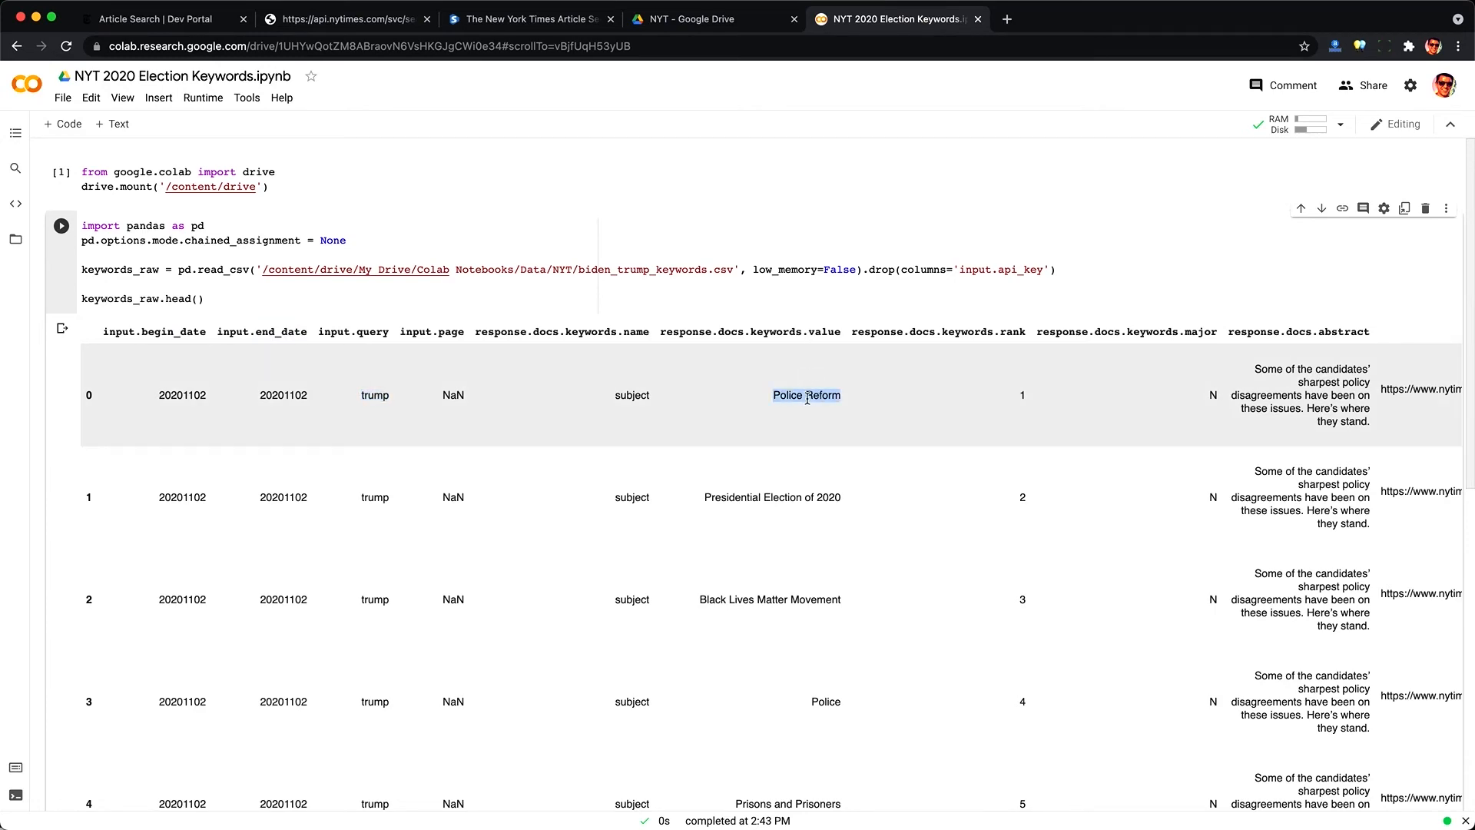
{"action": "double_click", "coordinate": [776, 488]}
{"action": "type", "text": "tail"}
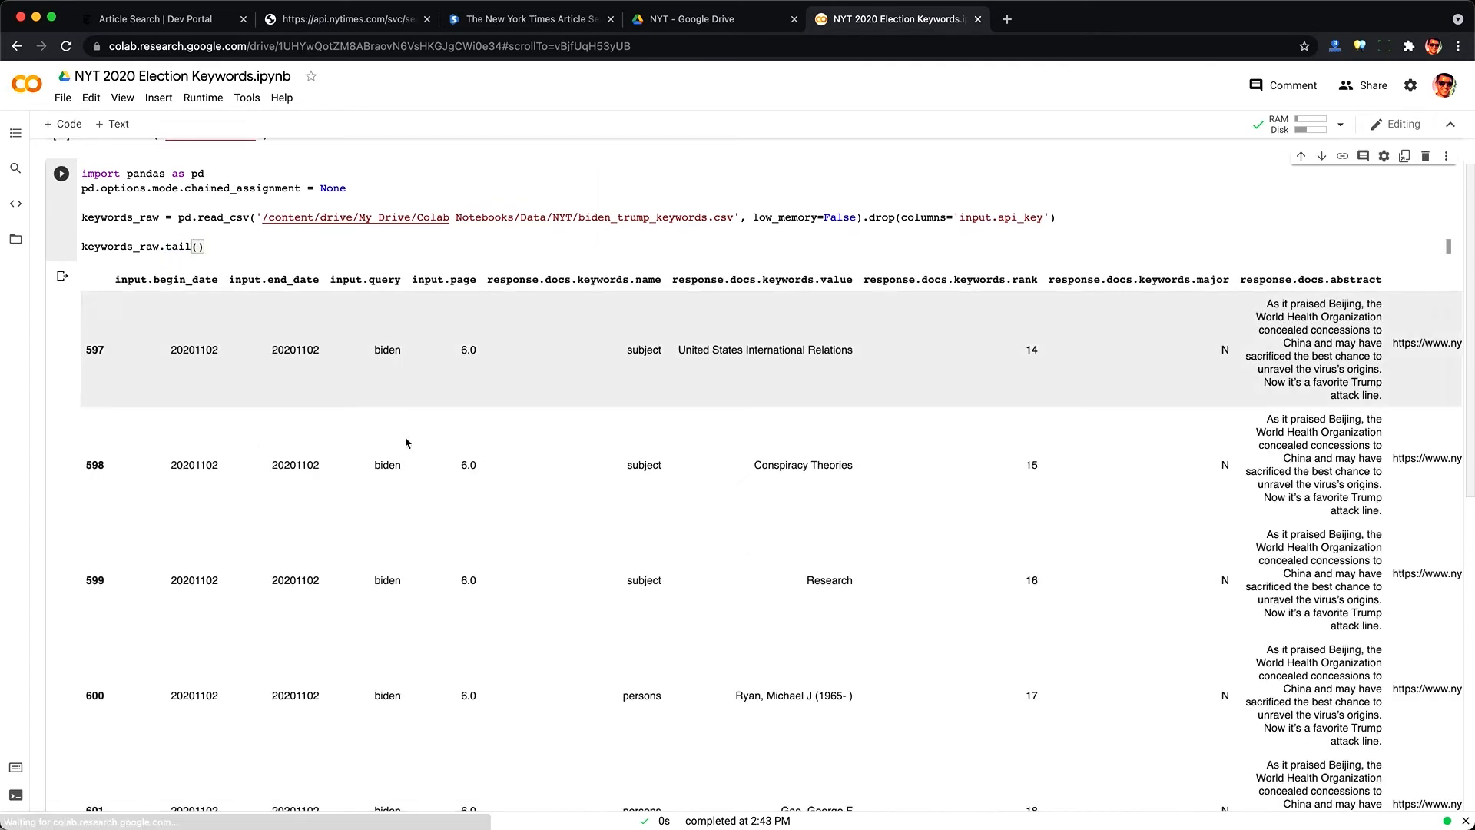
{"action": "double_click", "coordinate": [764, 349]}
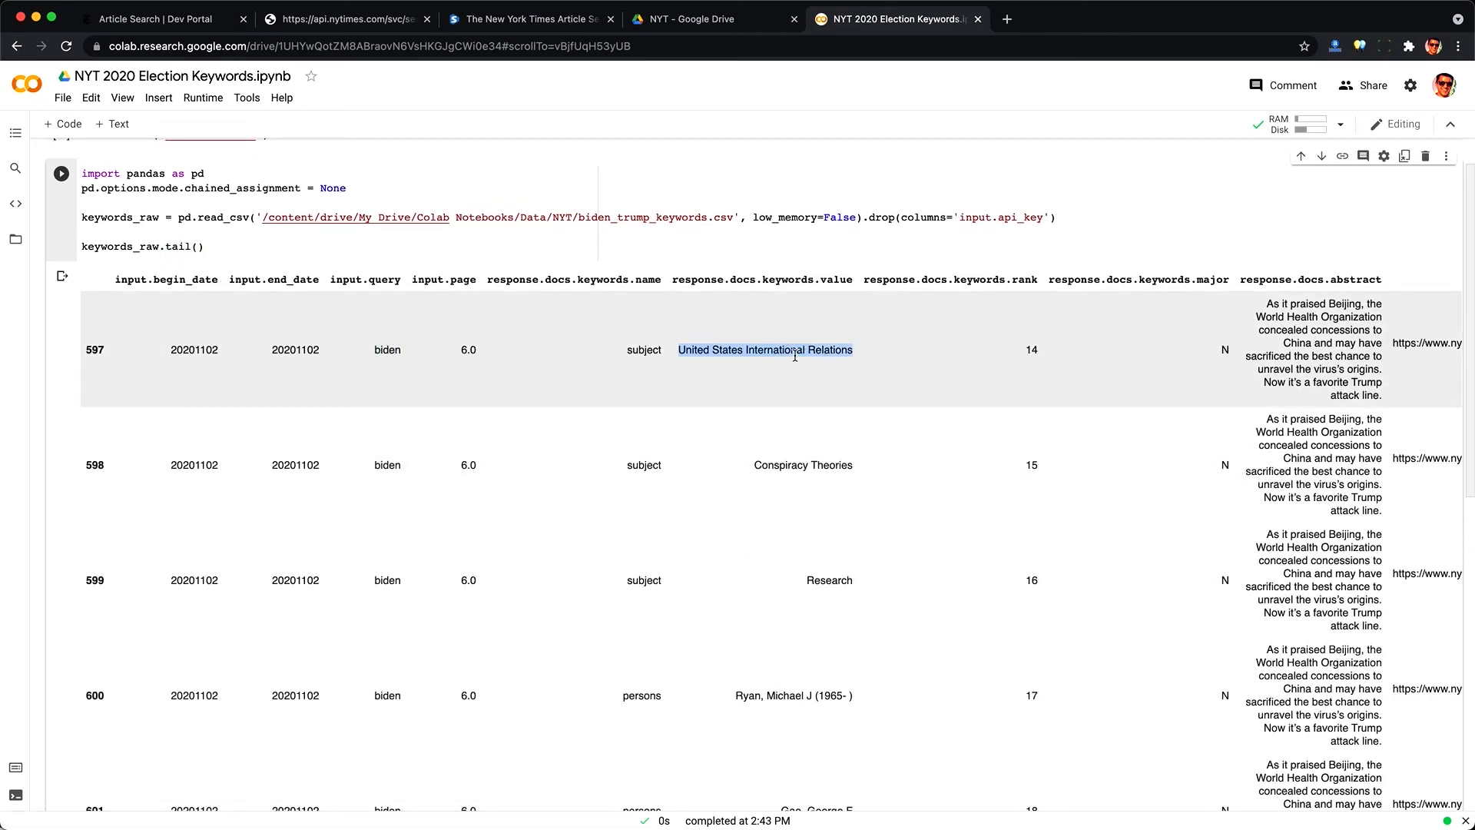
{"action": "scroll", "scroll_direction": "down", "scroll_amount": 3}
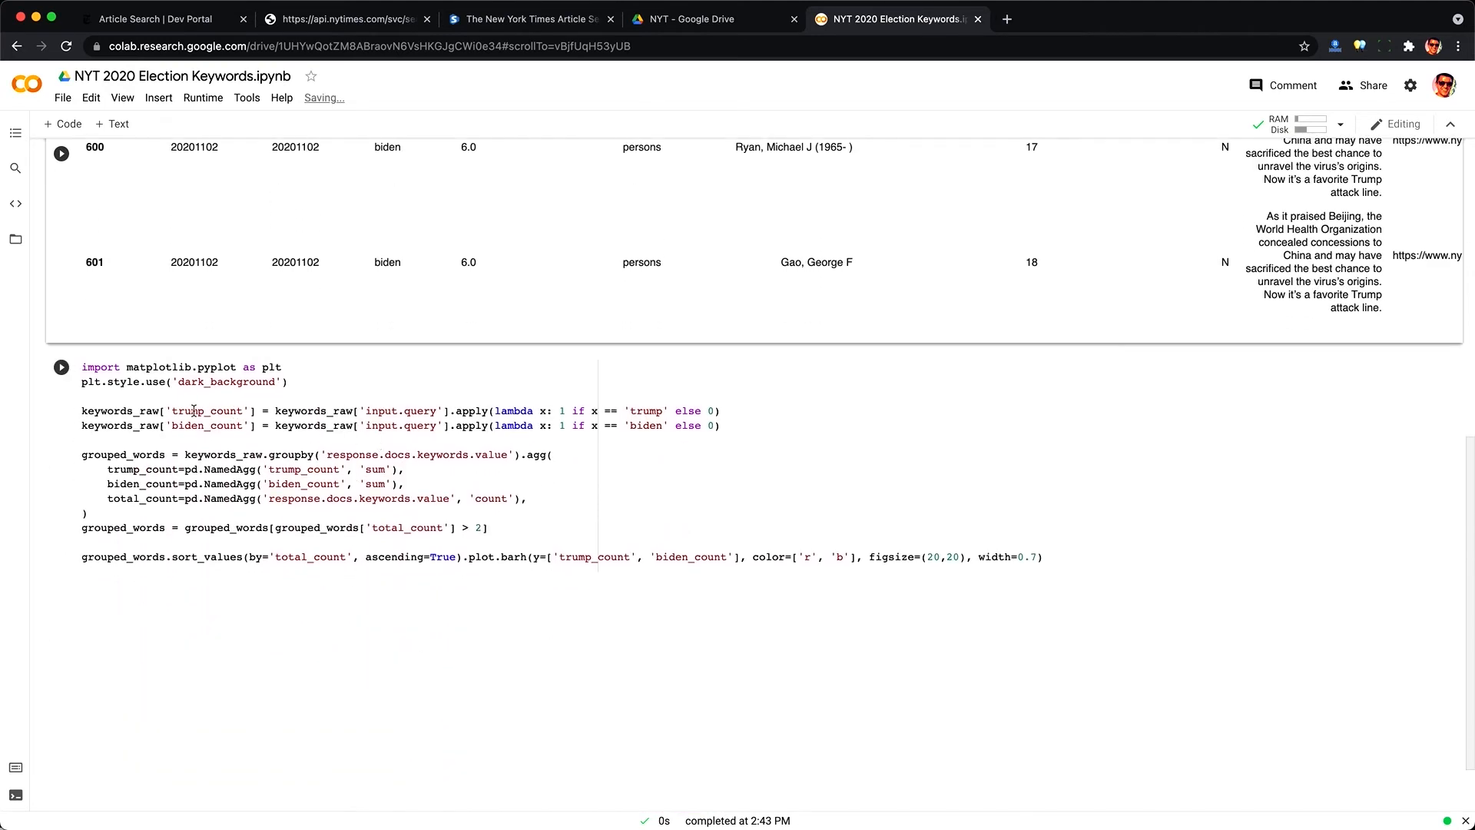
Step: Walk through the trump_count, biden_count and groupby aggregation code, then run the plotting cell
{"action": "double_click", "coordinate": [204, 410]}
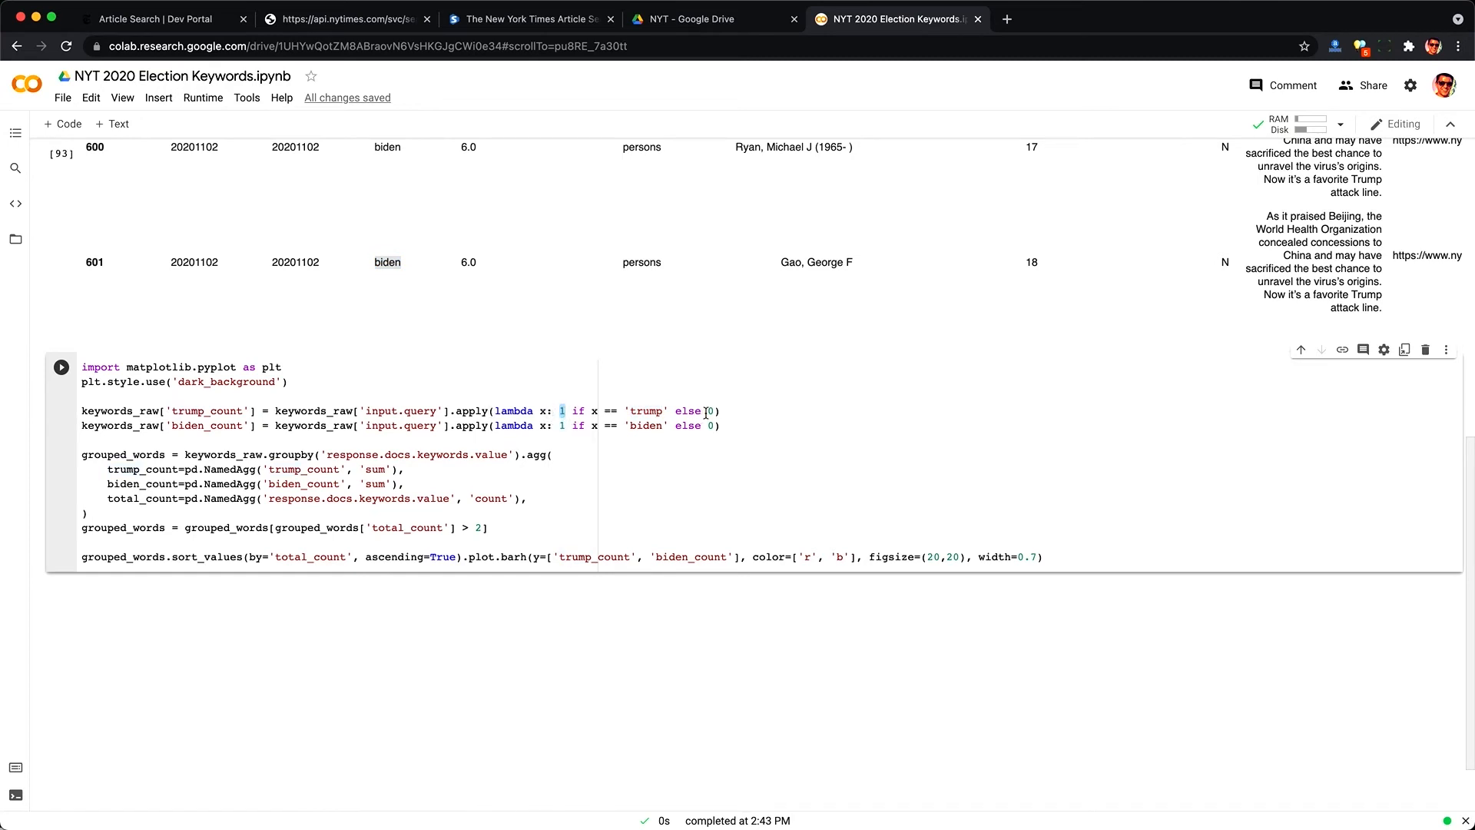
{"action": "double_click", "coordinate": [204, 426]}
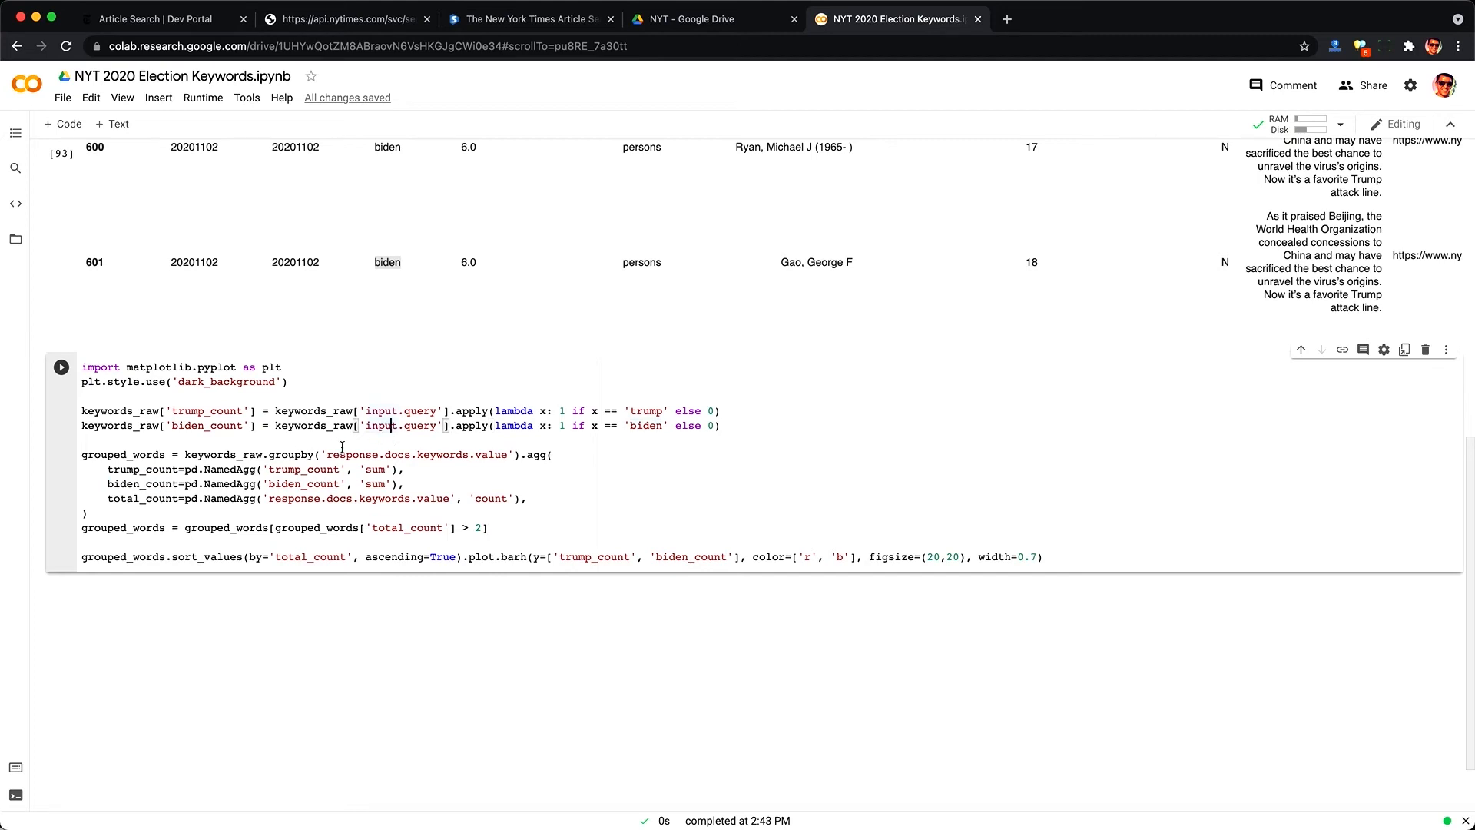
{"action": "double_click", "coordinate": [409, 455]}
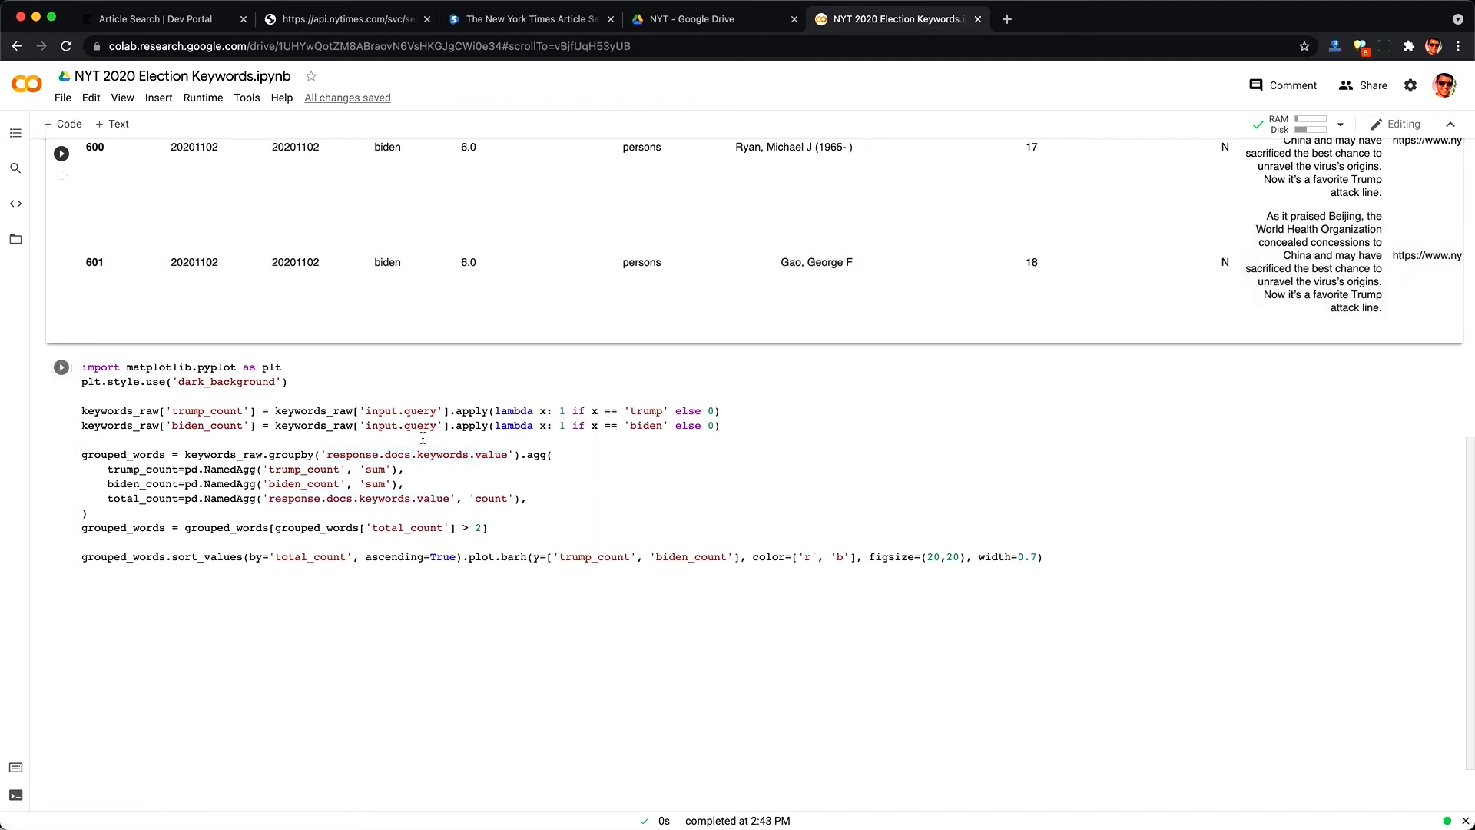
{"action": "left_click", "coordinate": [364, 470]}
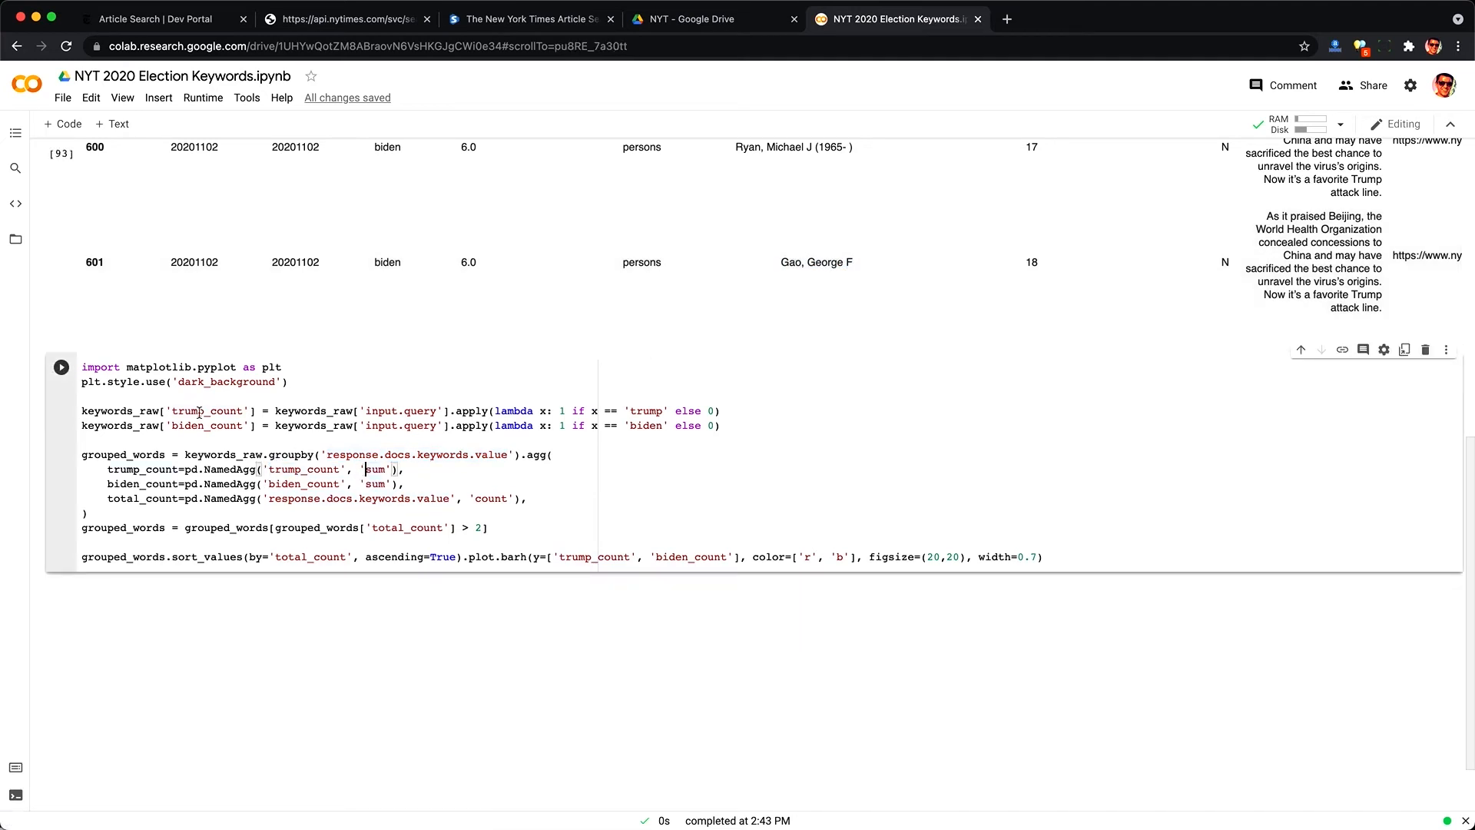
{"action": "double_click", "coordinate": [205, 411]}
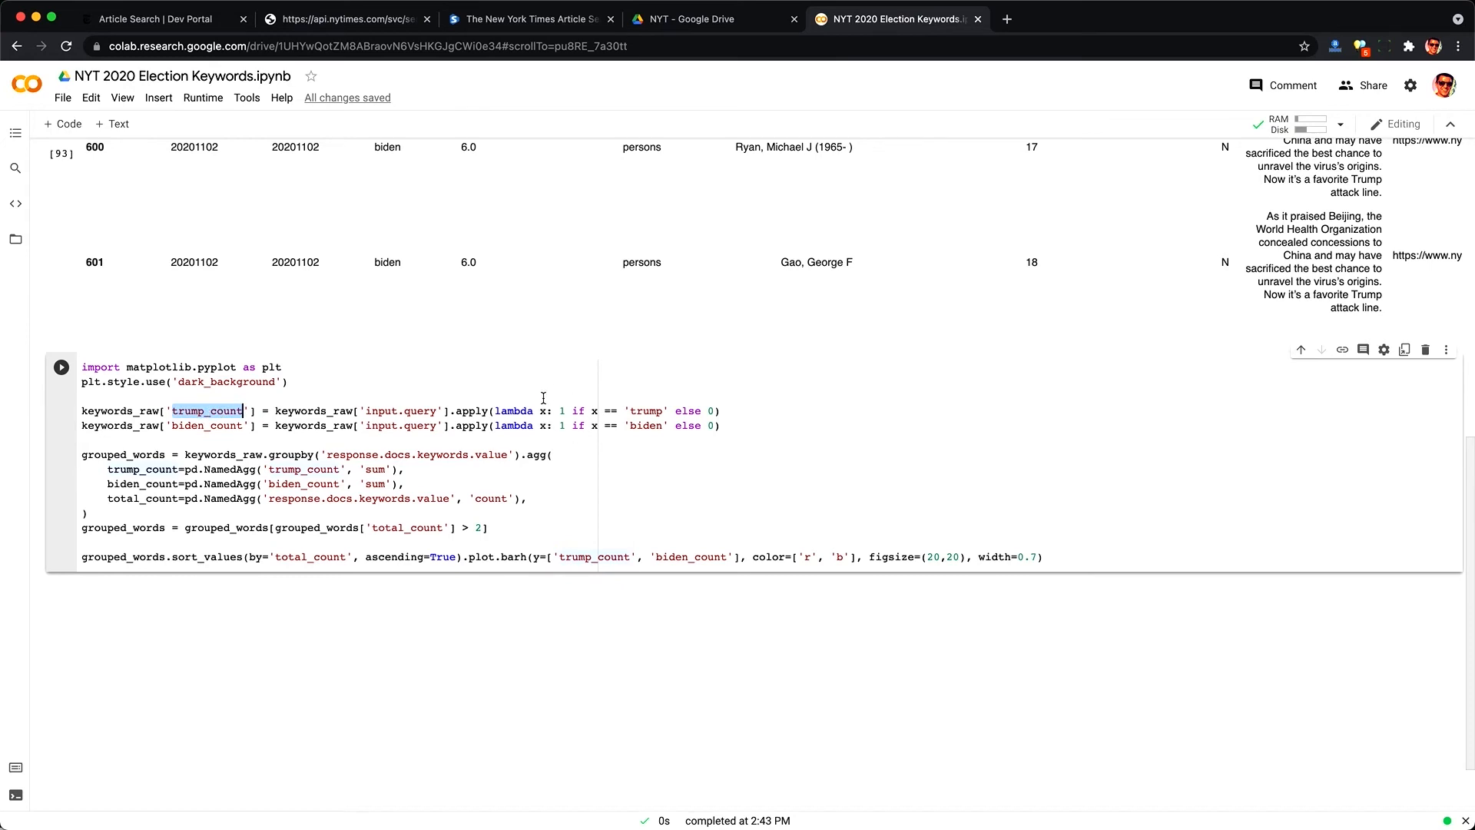
{"action": "double_click", "coordinate": [303, 484]}
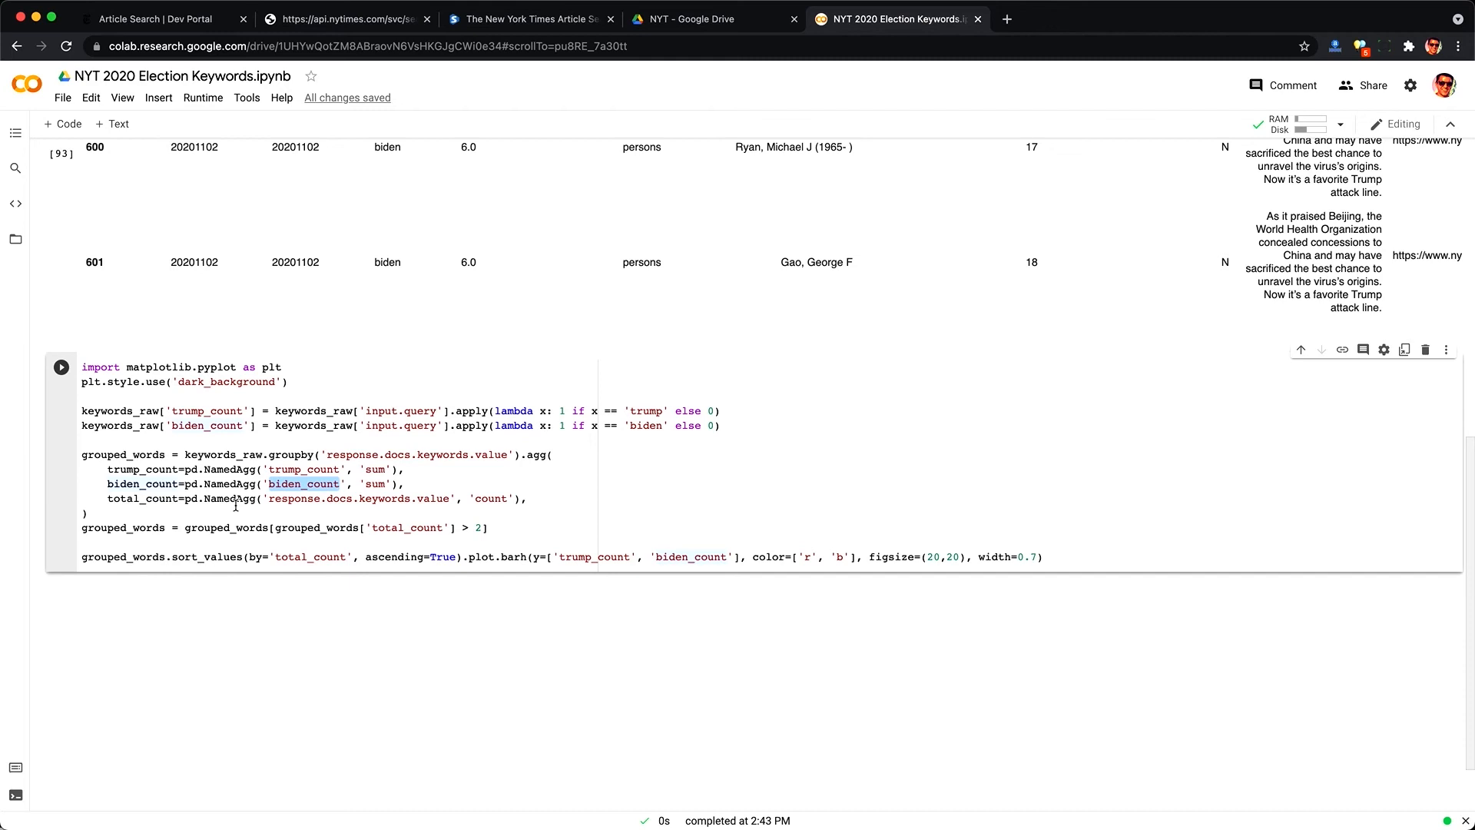
{"action": "double_click", "coordinate": [141, 498]}
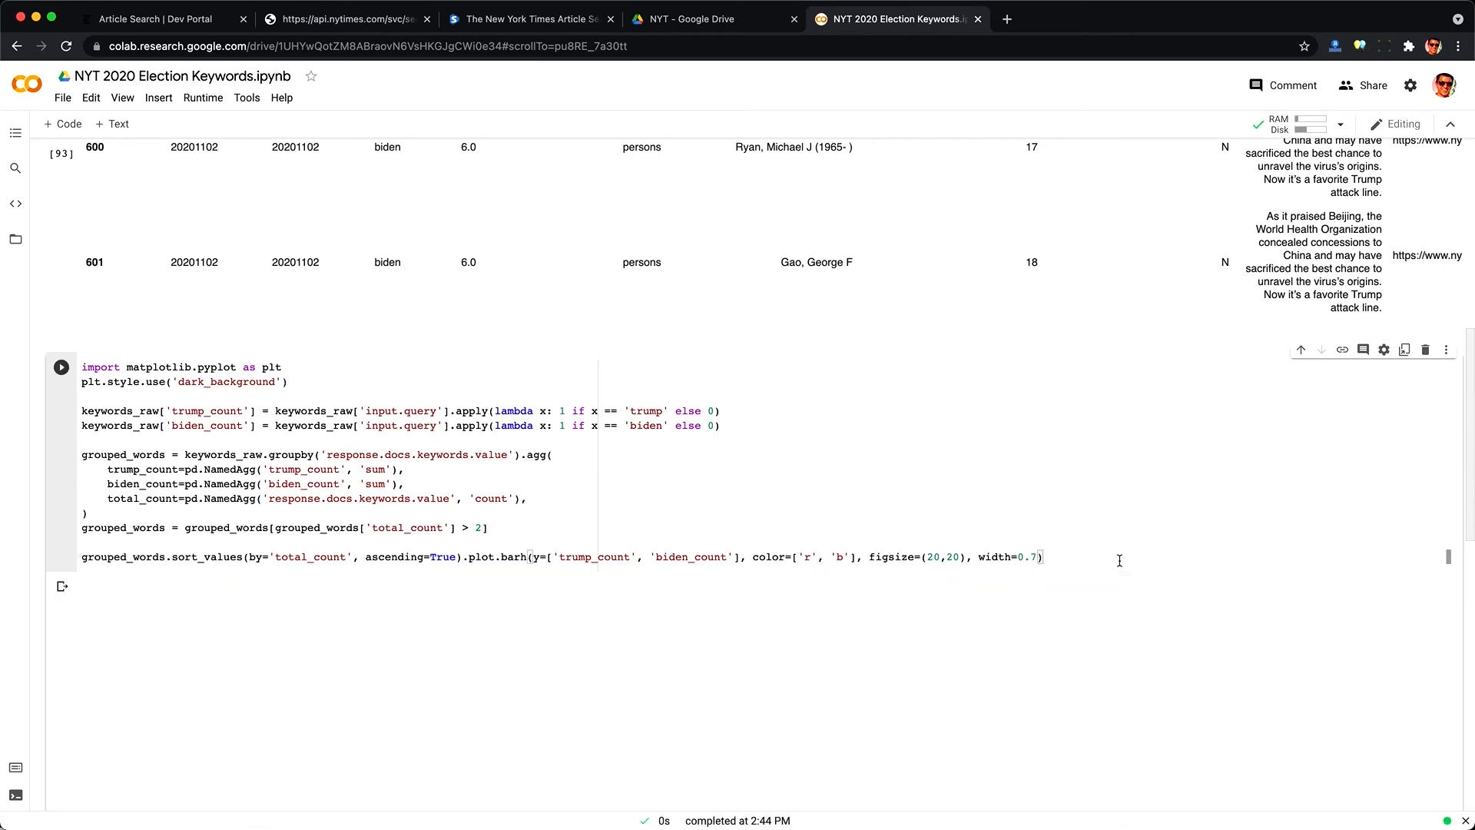
Step: Scroll through the rendered horizontal bar chart of Trump vs Biden article counts per keyword
{"action": "left_click", "coordinate": [61, 365]}
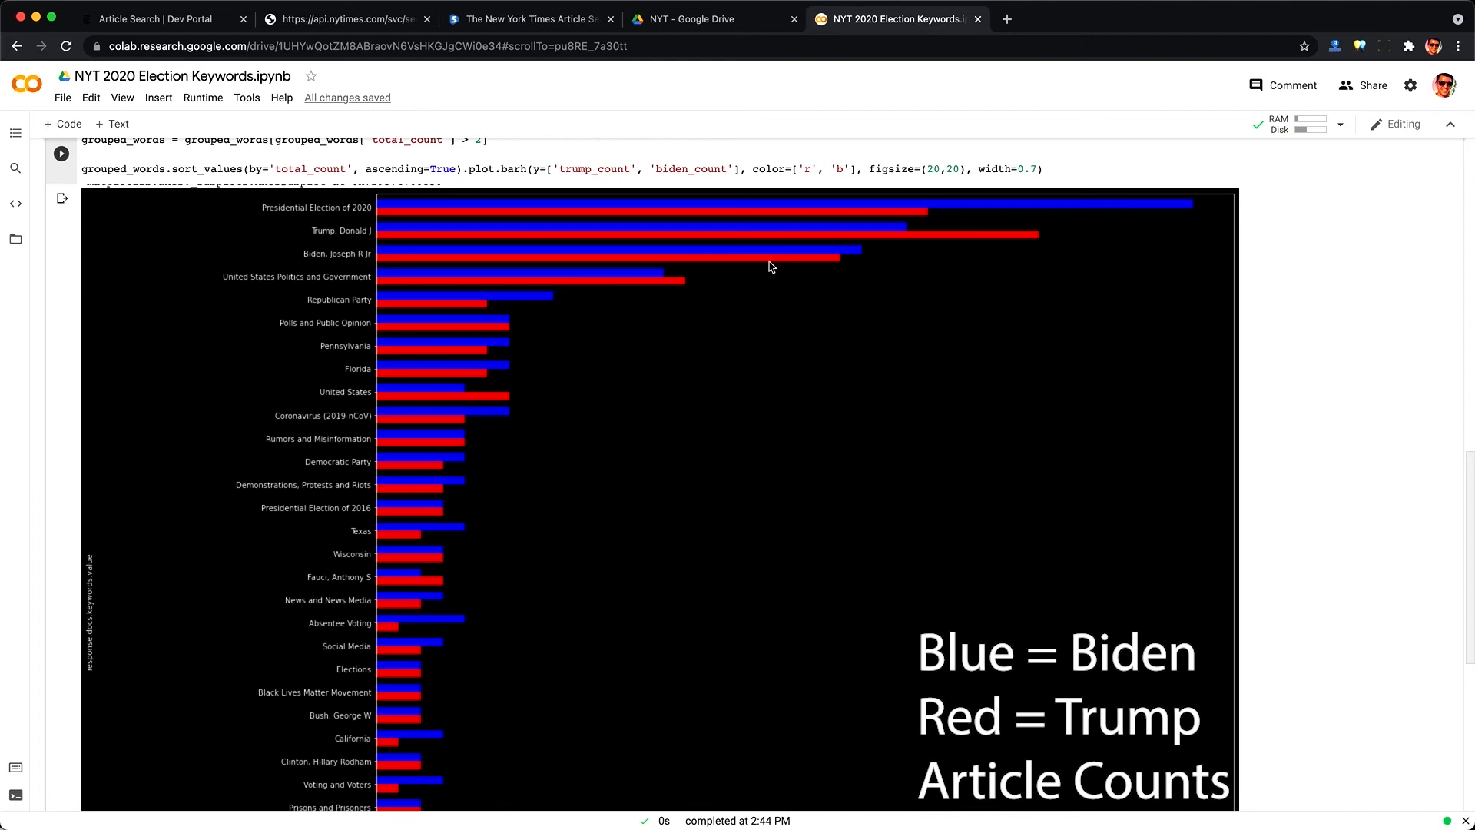
{"action": "scroll", "scroll_direction": "down", "scroll_amount": 3}
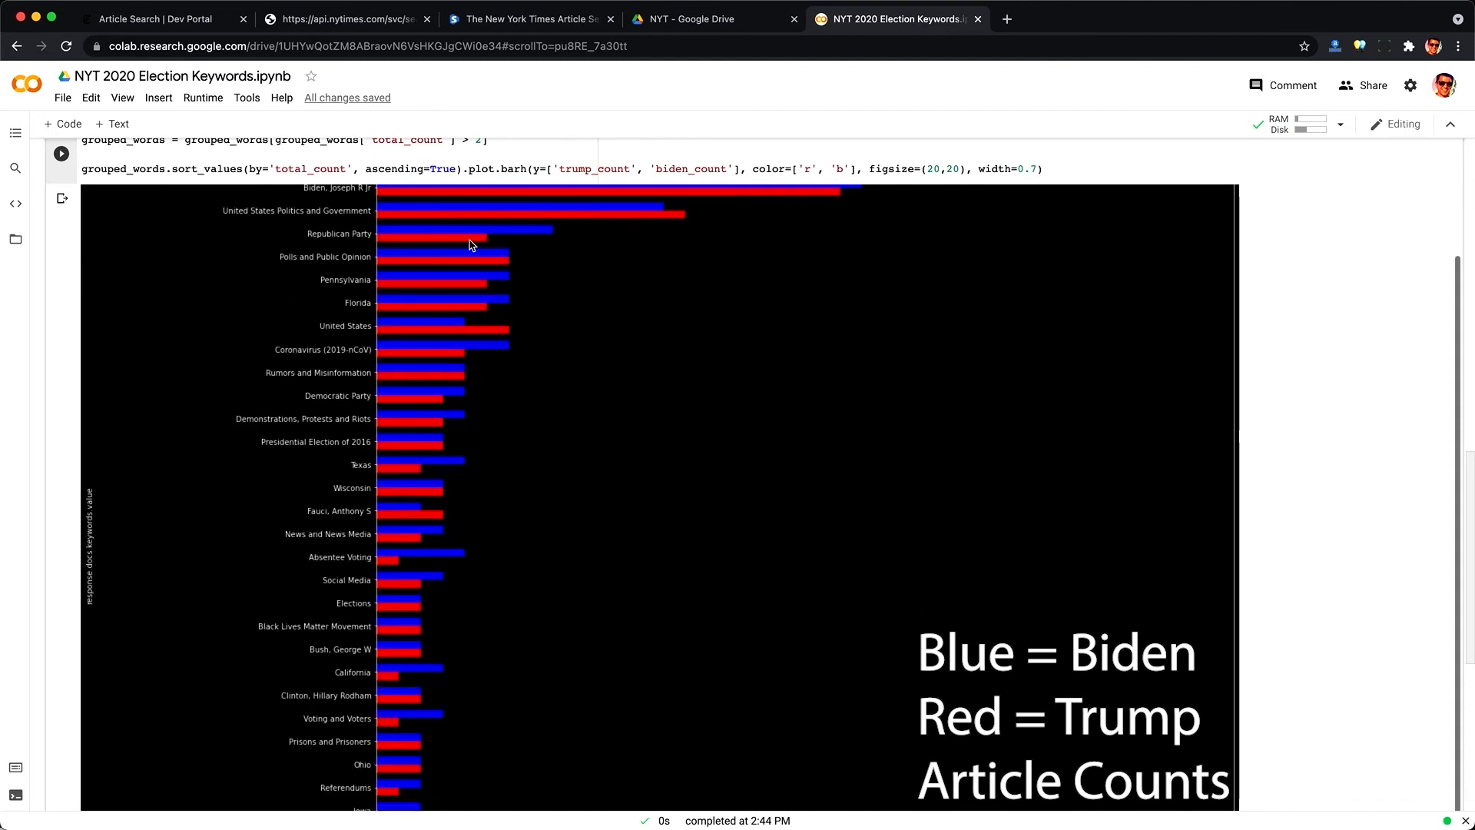
{"action": "mouse_move", "coordinate": [292, 333]}
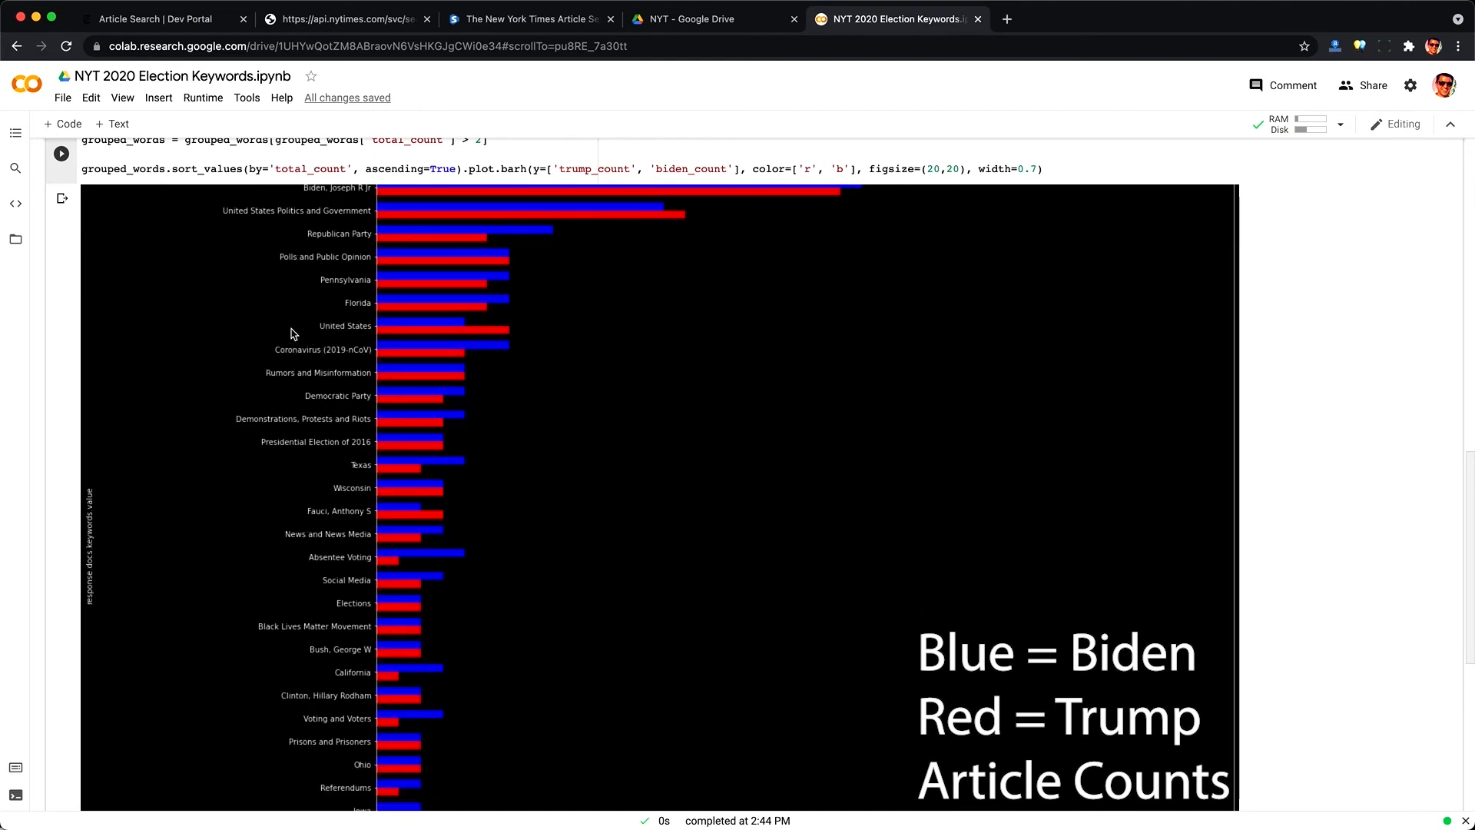
{"action": "mouse_move", "coordinate": [496, 342]}
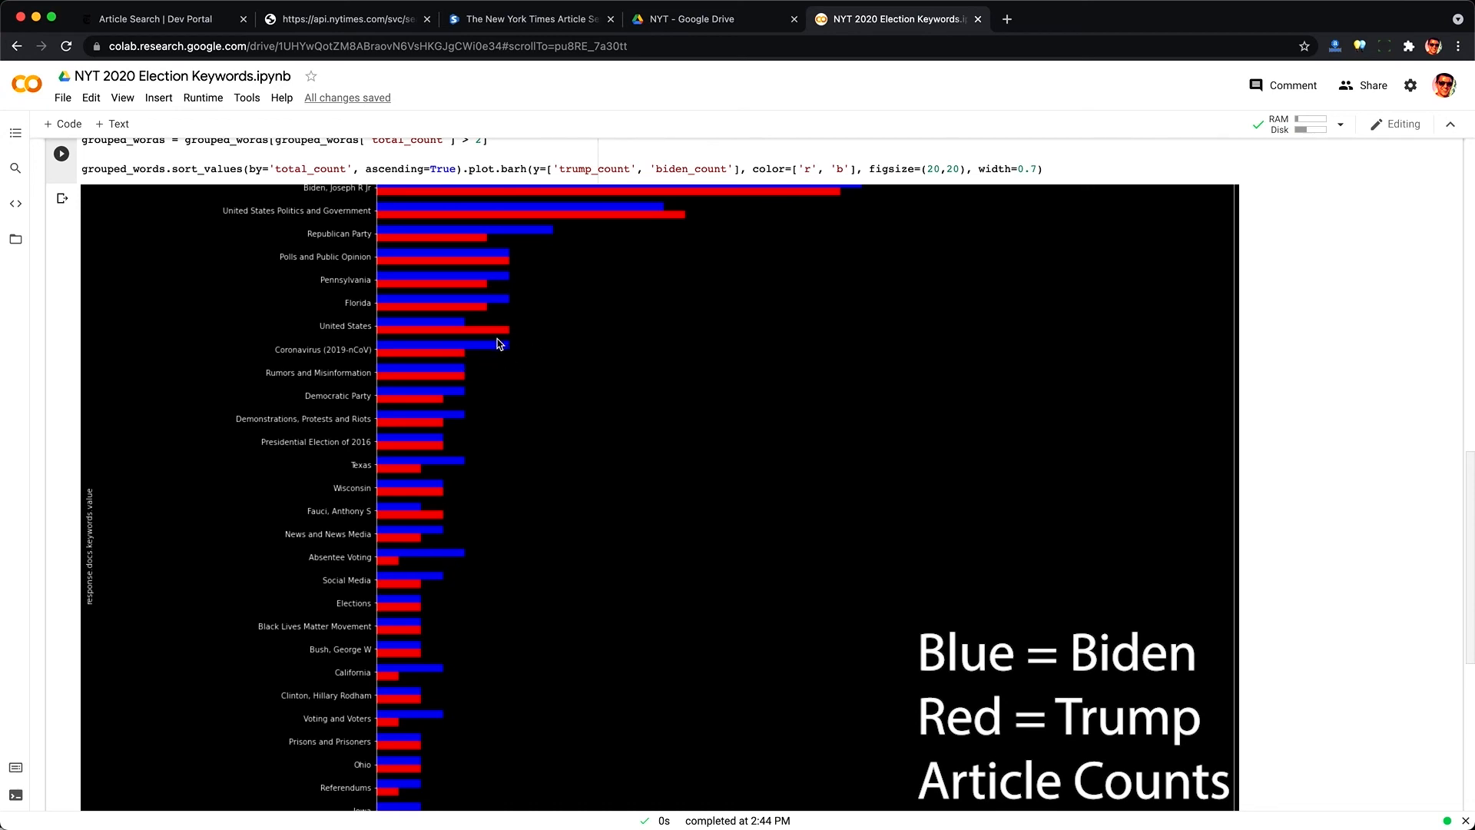
{"action": "mouse_move", "coordinate": [504, 350]}
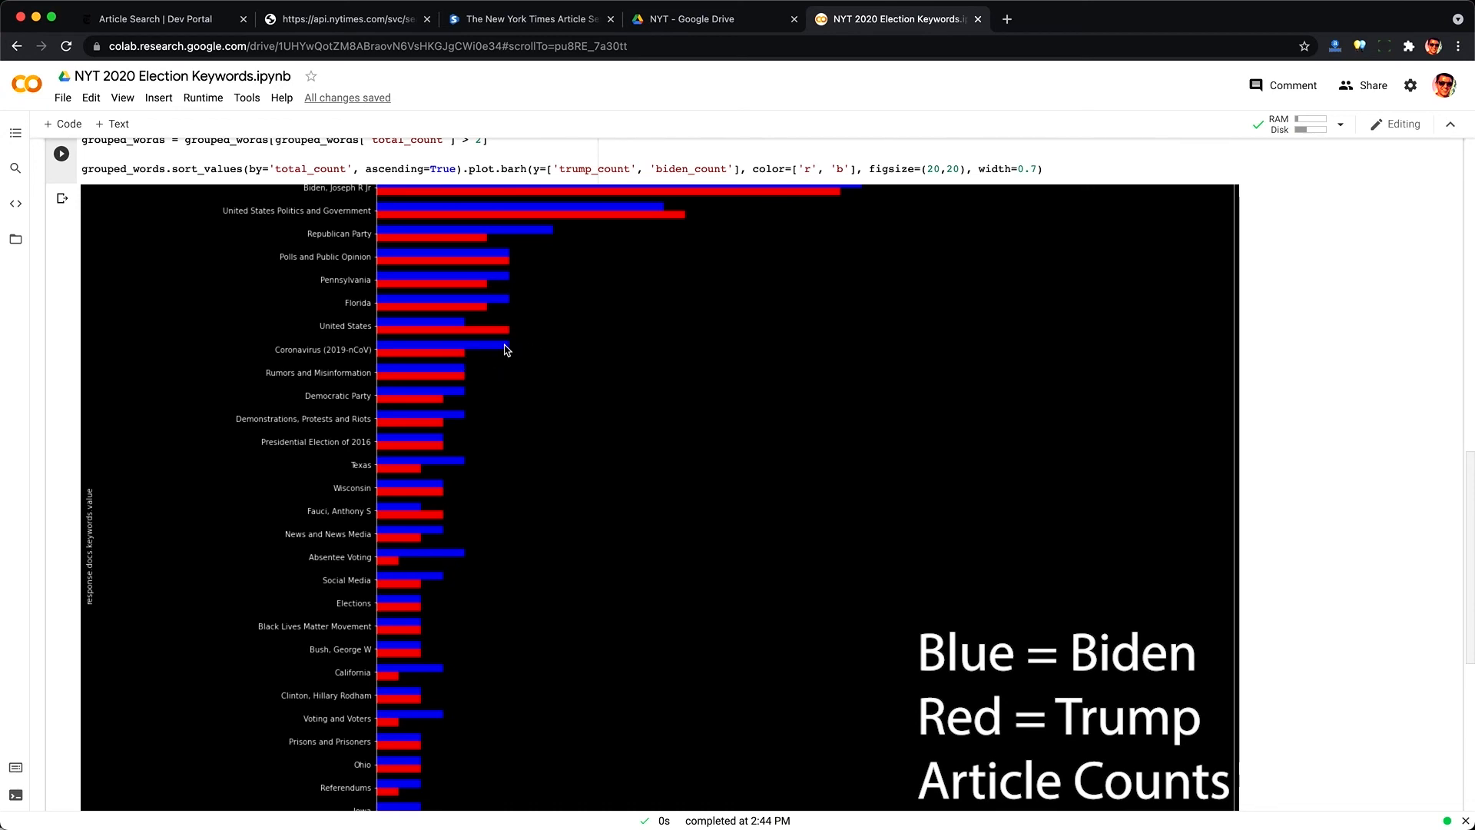
{"action": "mouse_move", "coordinate": [380, 459]}
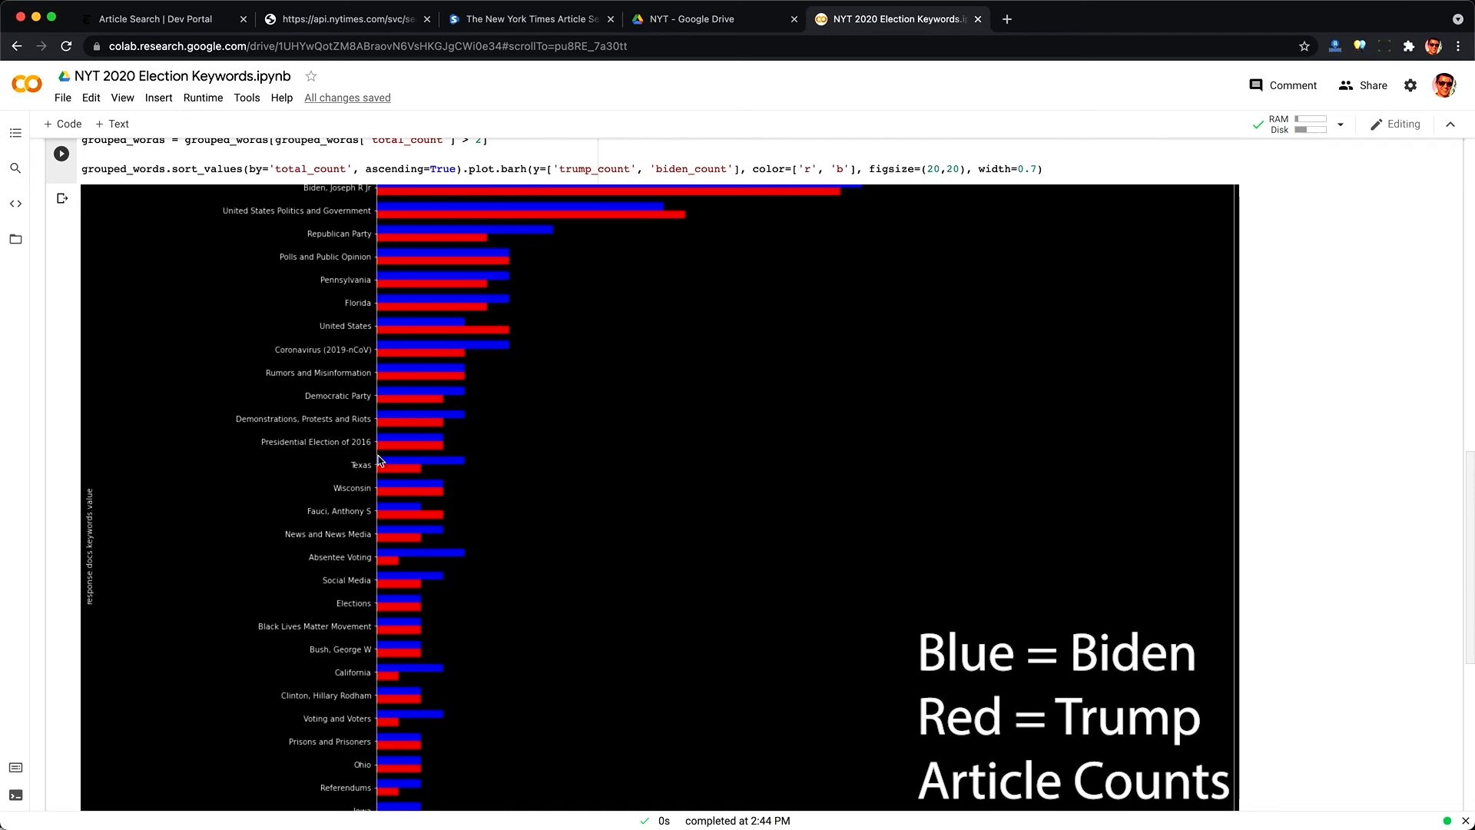
{"action": "mouse_move", "coordinate": [312, 550]}
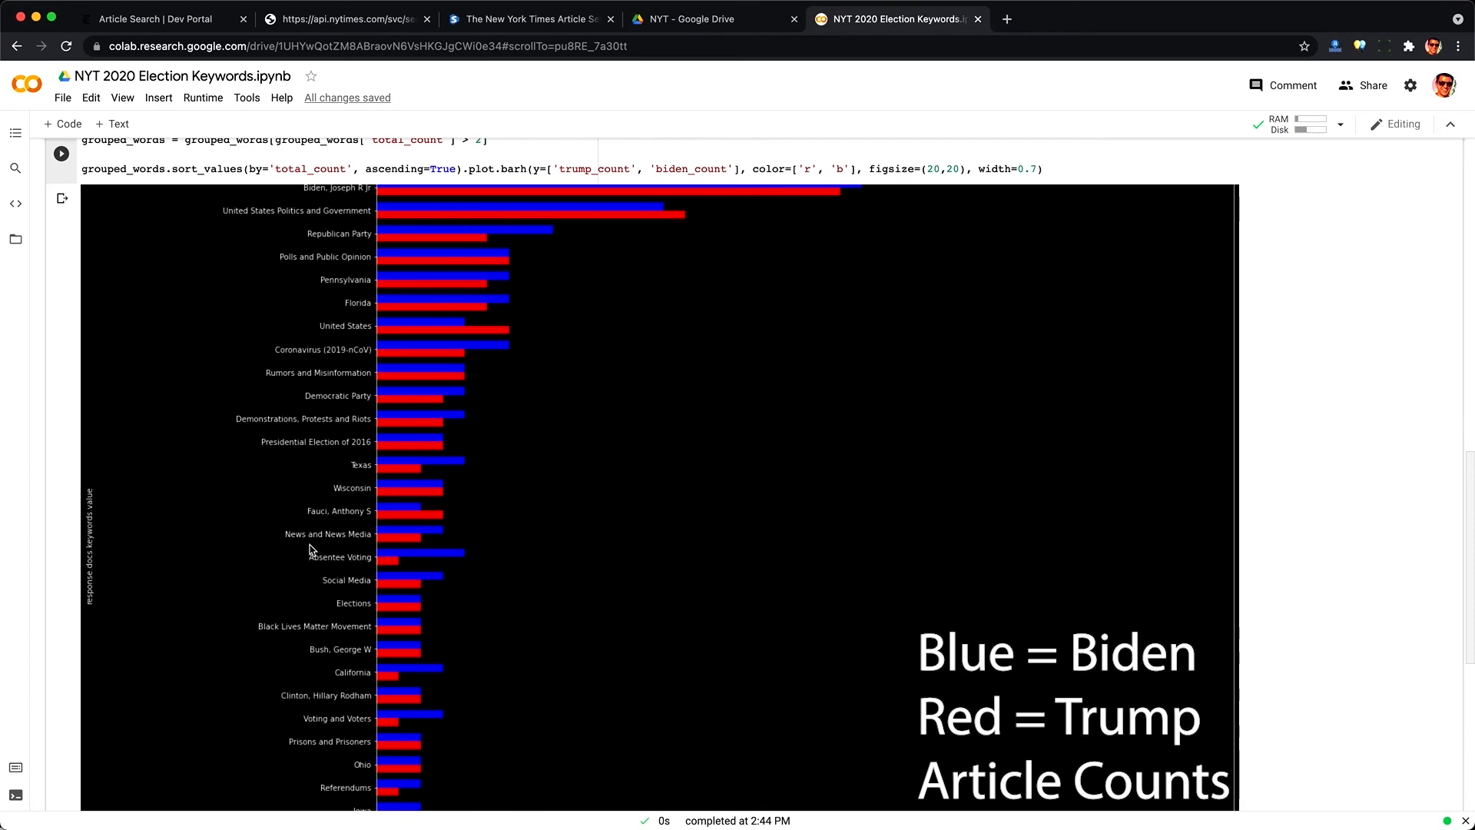
{"action": "mouse_move", "coordinate": [411, 570]}
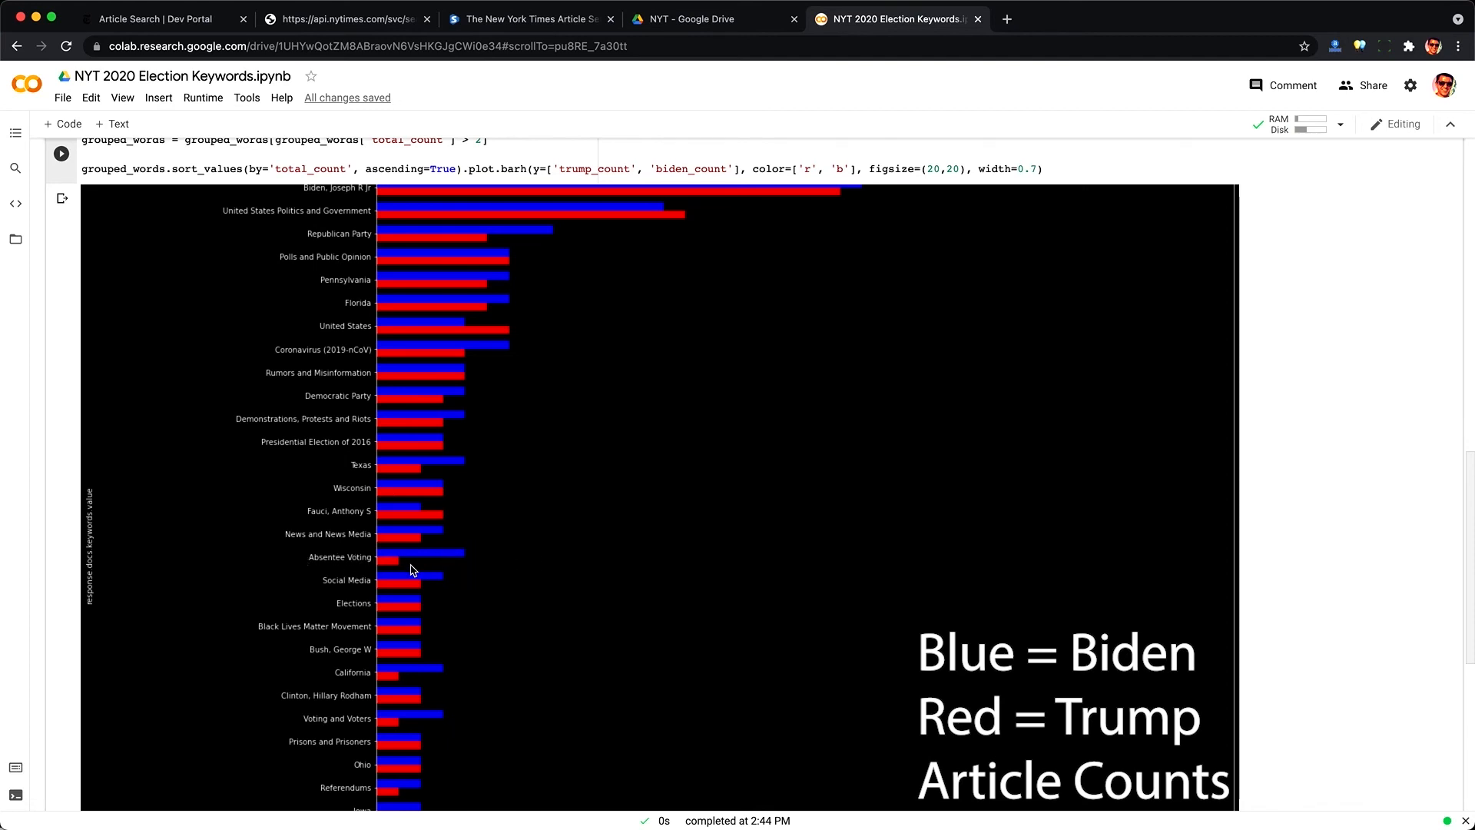
{"action": "scroll", "scroll_direction": "down", "scroll_amount": 3}
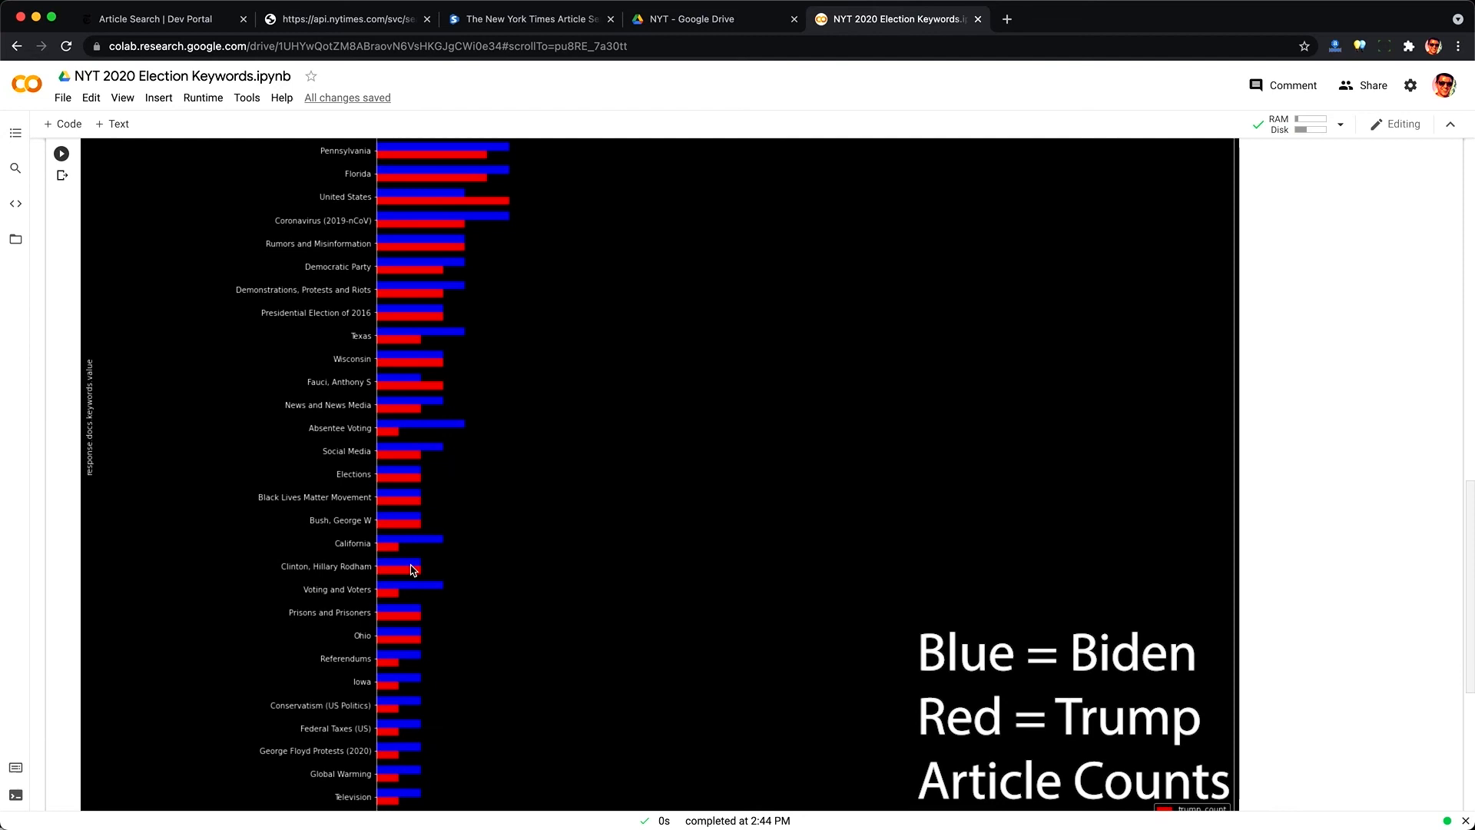
{"action": "scroll", "scroll_direction": "down", "scroll_amount": 3}
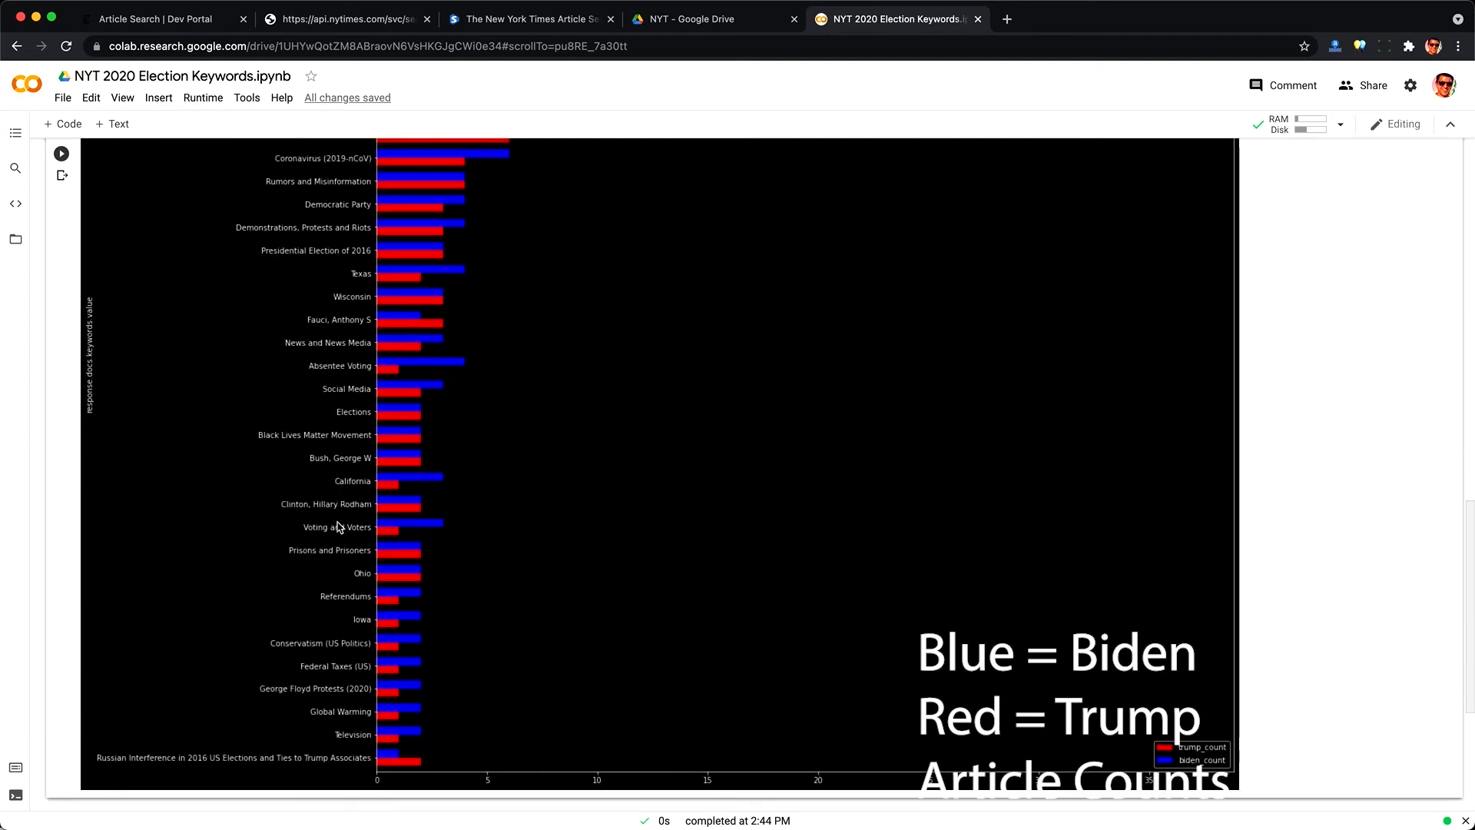
{"action": "mouse_move", "coordinate": [339, 750]}
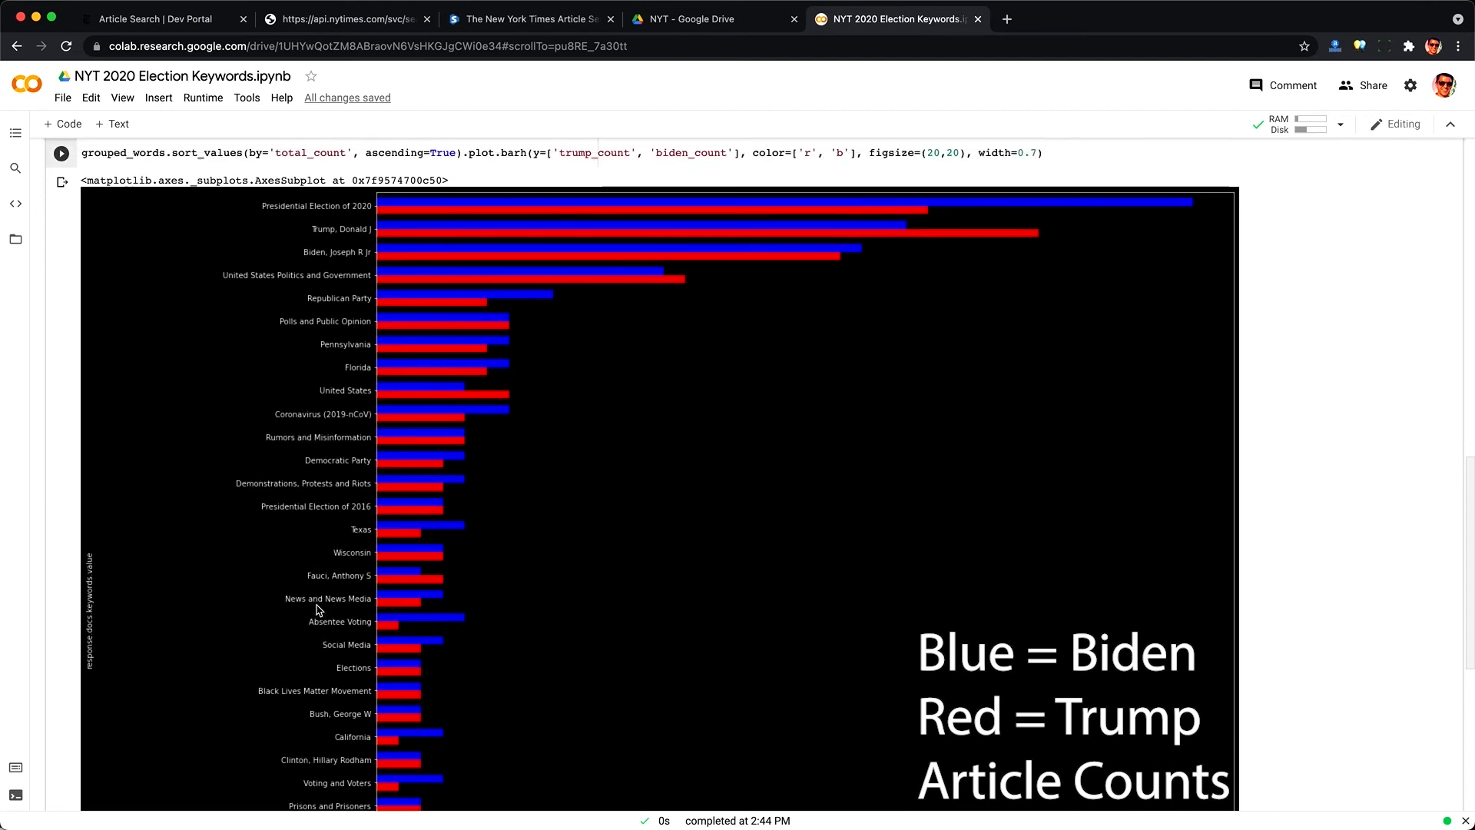
{"action": "mouse_move", "coordinate": [375, 222]}
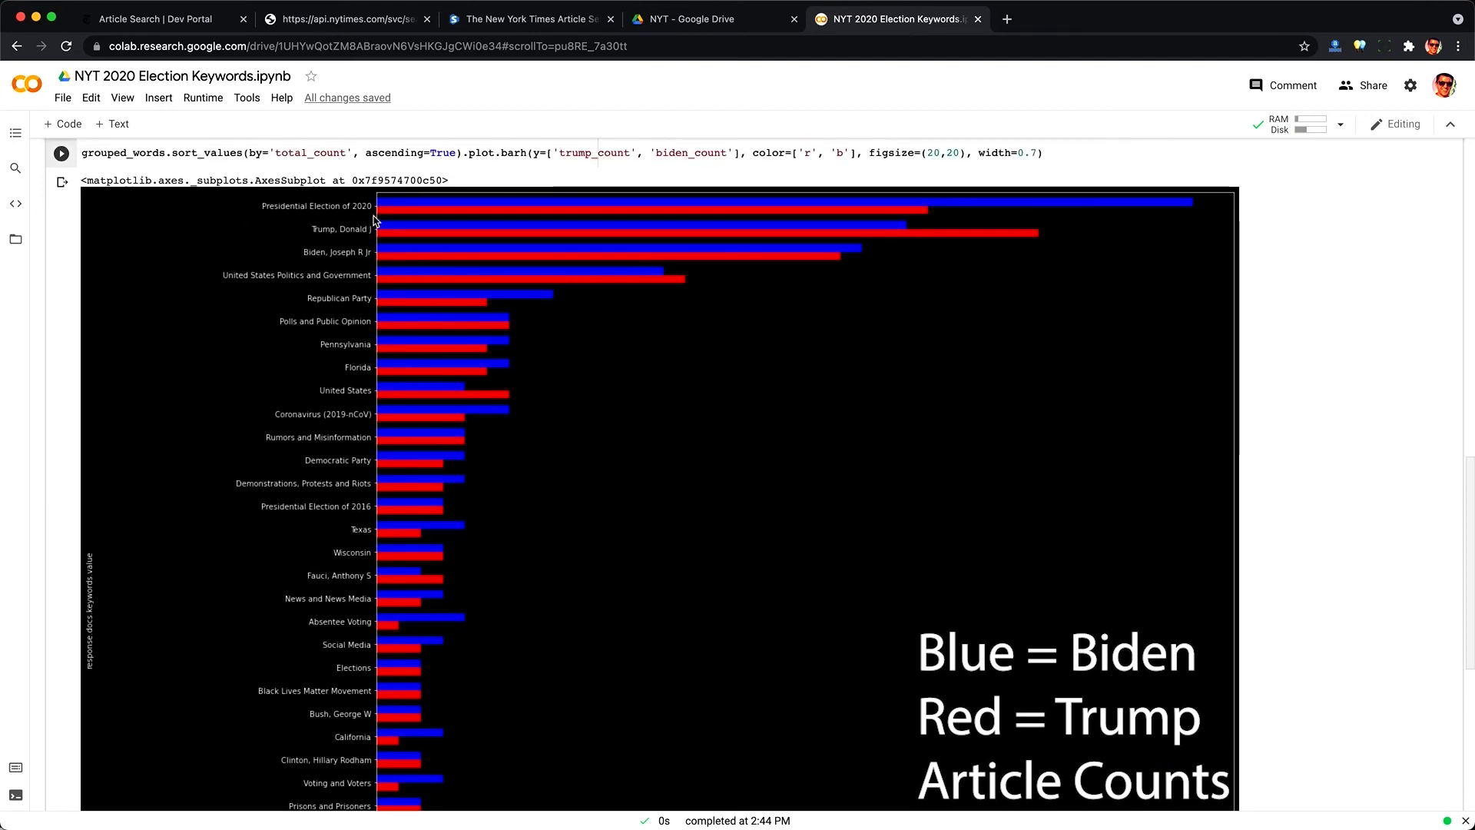